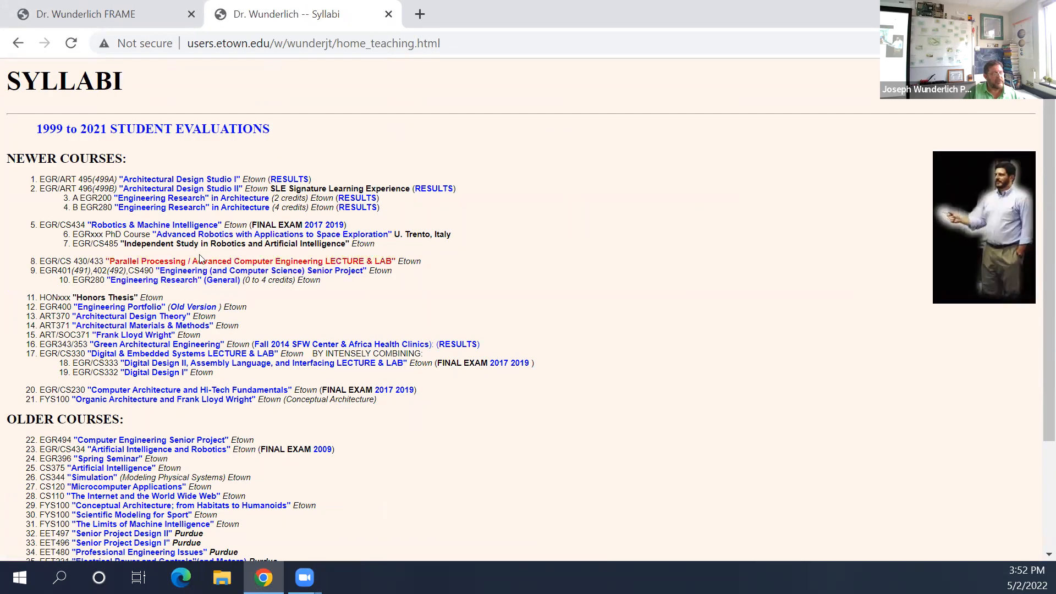
Step: Open the EGR/CS 430/433 Parallel Processing syllabus PDF from the Syllabi page
click(249, 260)
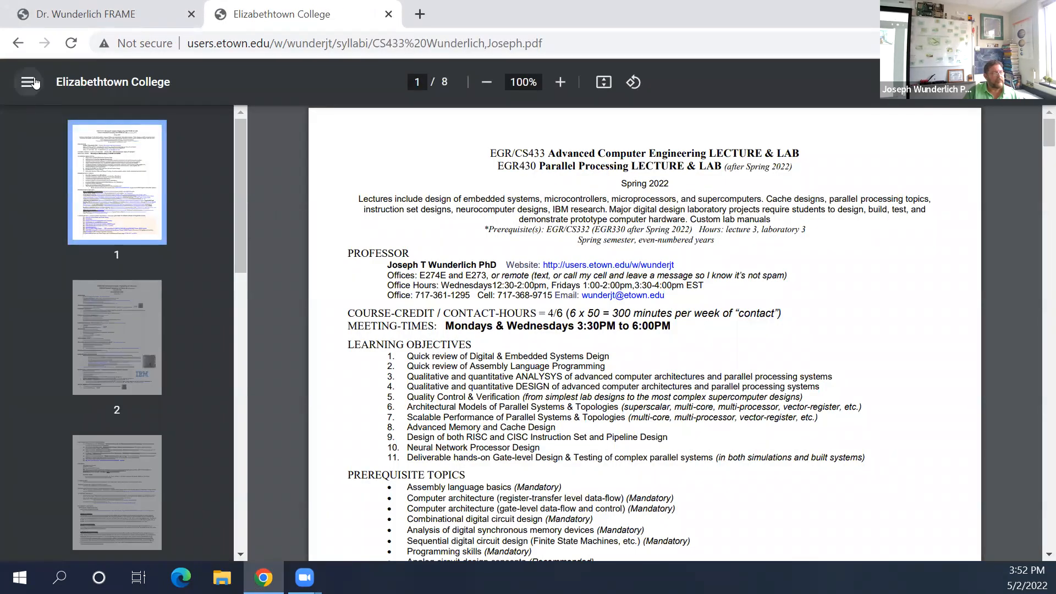
Step: Hide the page thumbnails and scroll to the IBM S/390 parallel processors section on page 2
click(27, 82)
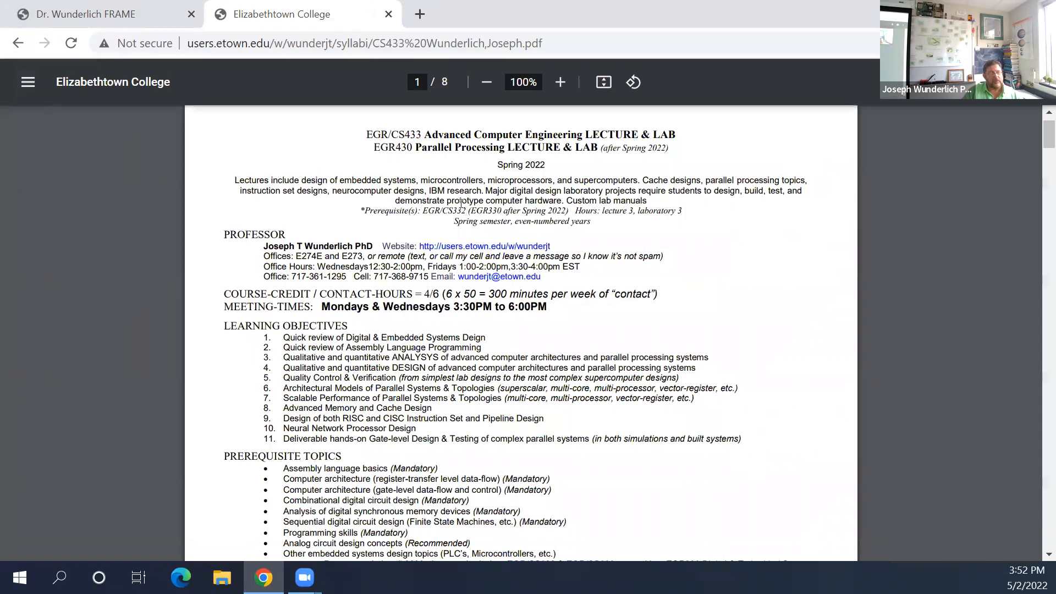
scroll(down, 3)
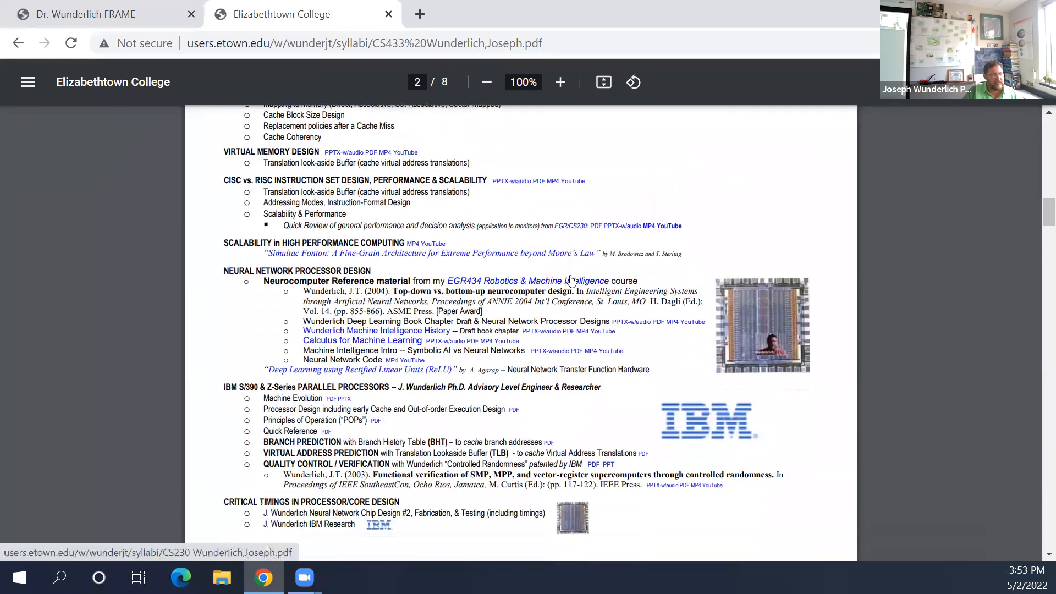
scroll(down, 3)
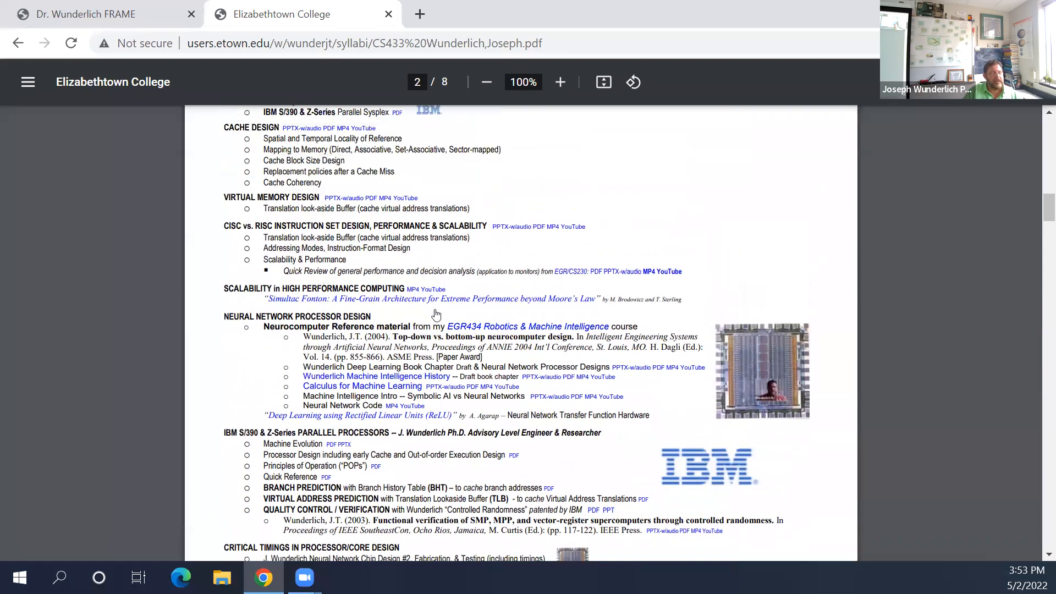
scroll(down, 3)
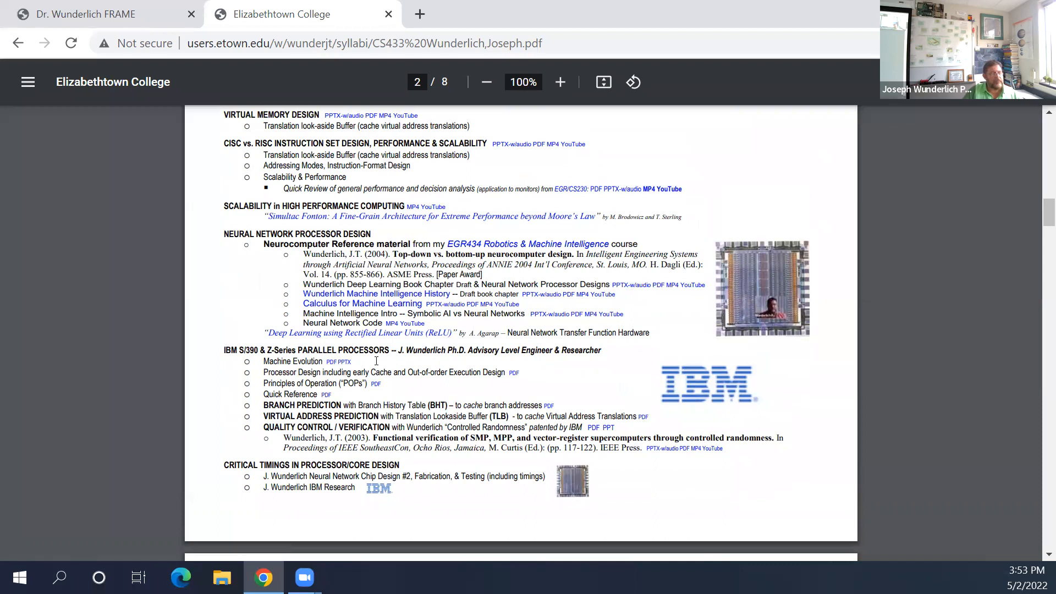
mouse_move(345, 362)
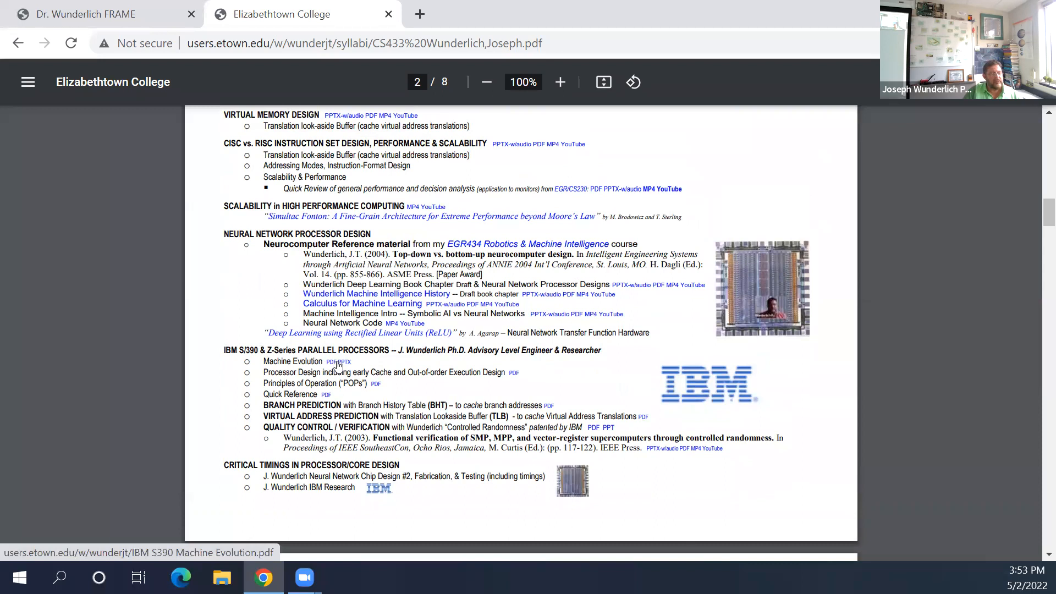
mouse_move(390, 370)
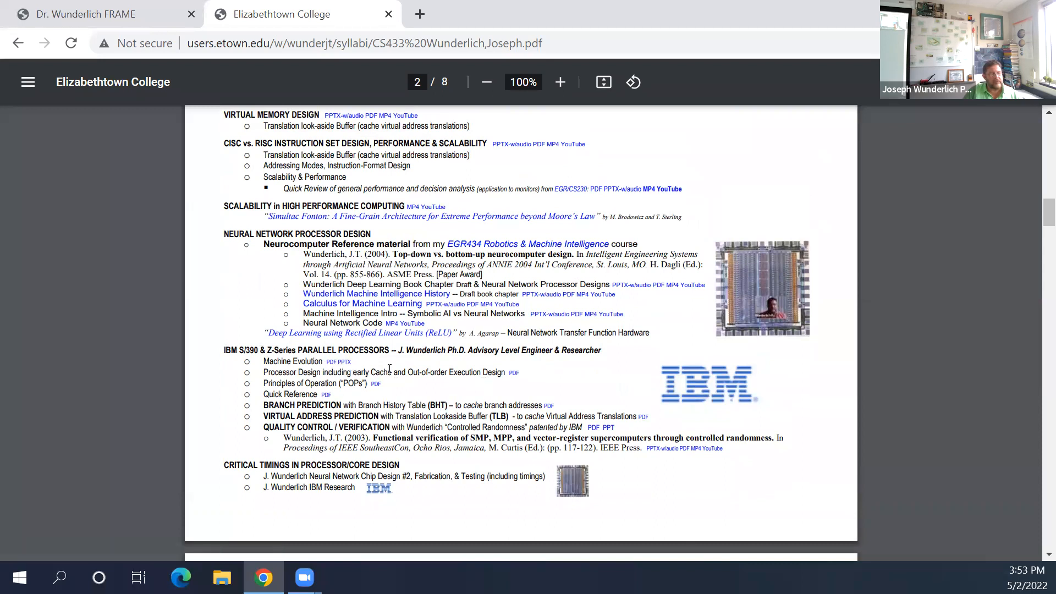
mouse_move(331, 362)
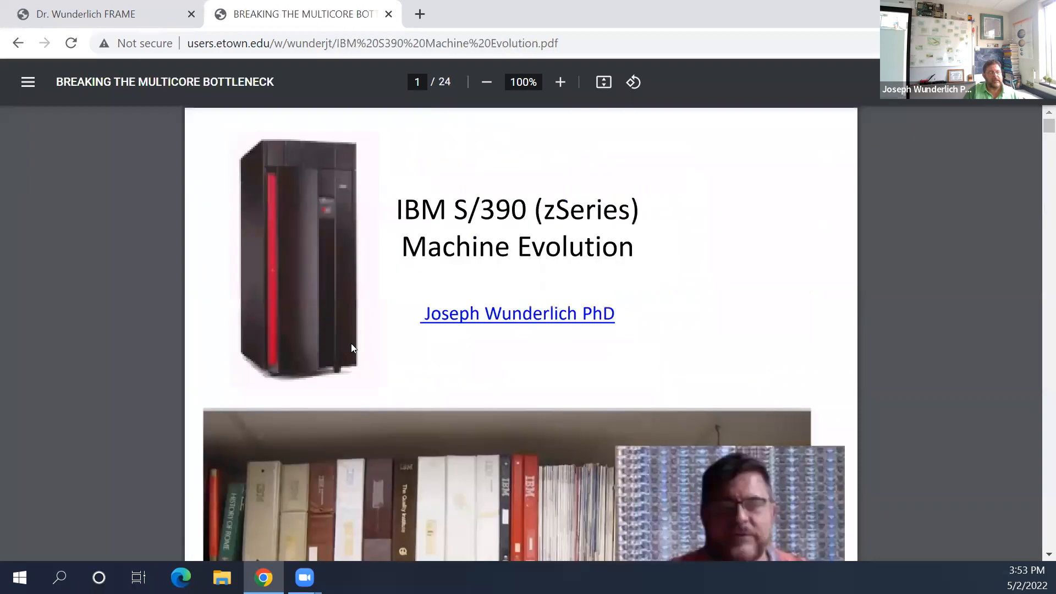
mouse_move(345, 351)
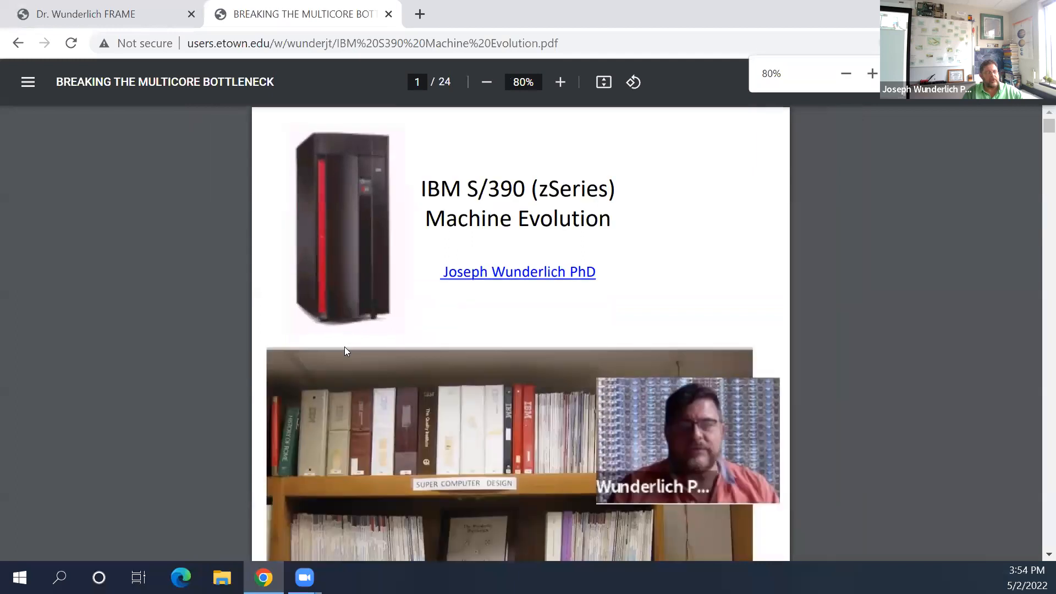
Step: Shrink the slides so whole pages fit and scroll to the 1940s History page
click(486, 82)
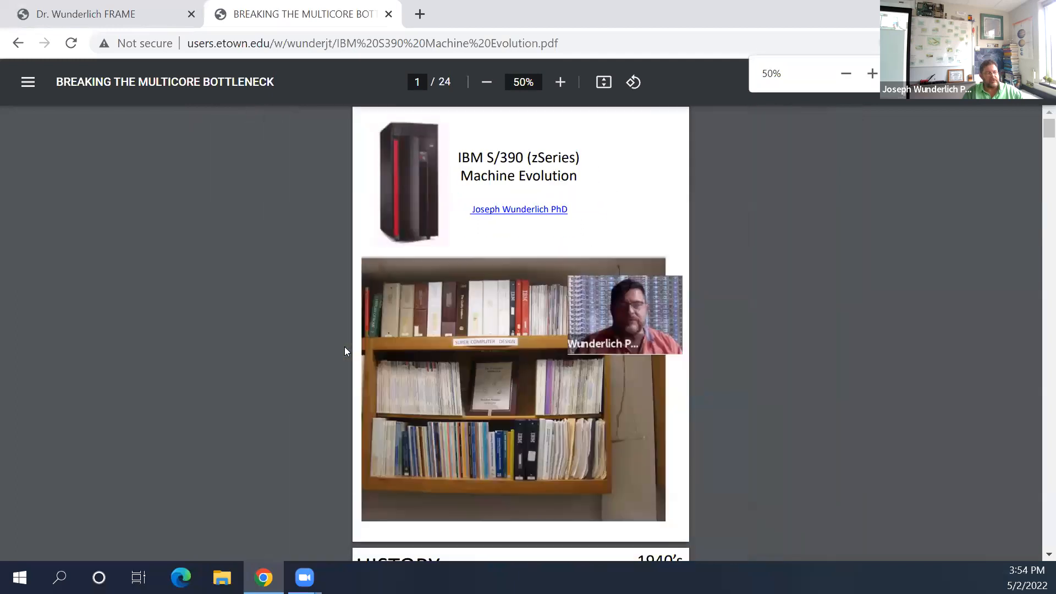
scroll(down, 3)
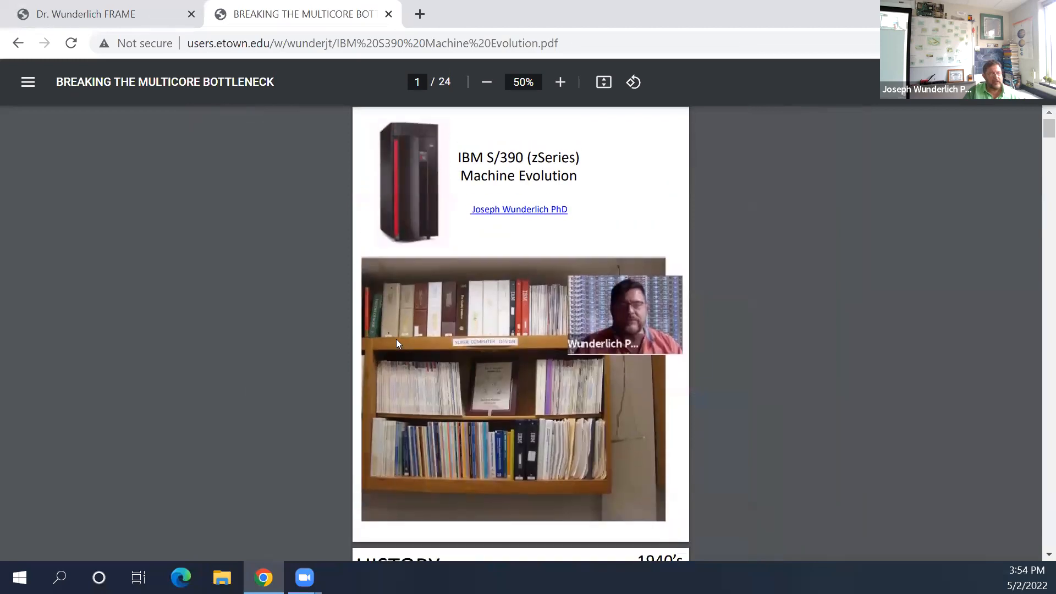
scroll(down, 3)
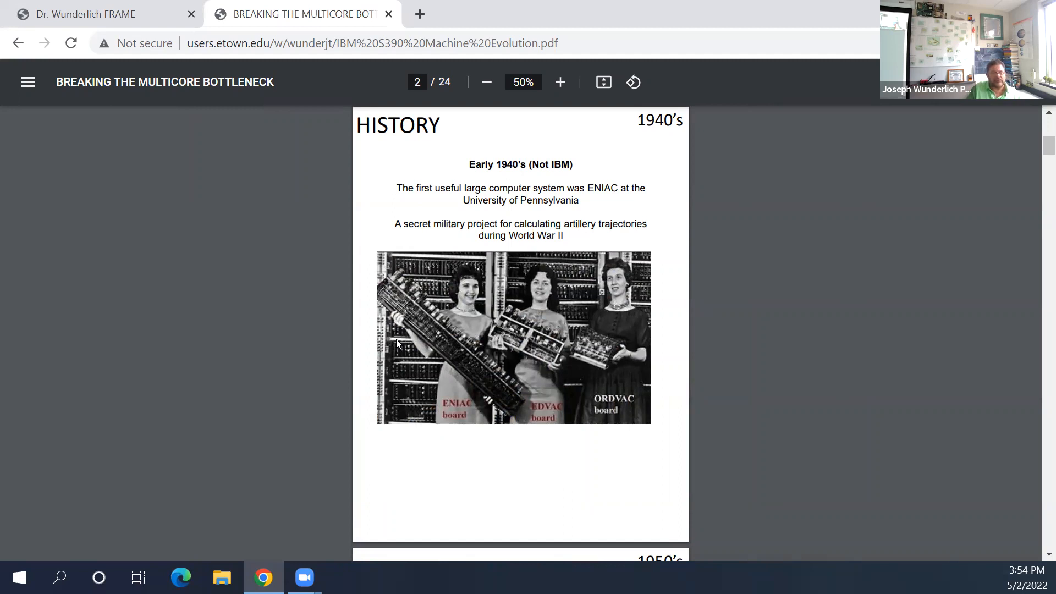
Step: Scroll to page 3, the 1950s tubes, relays and first disk storage slide
scroll(down, 3)
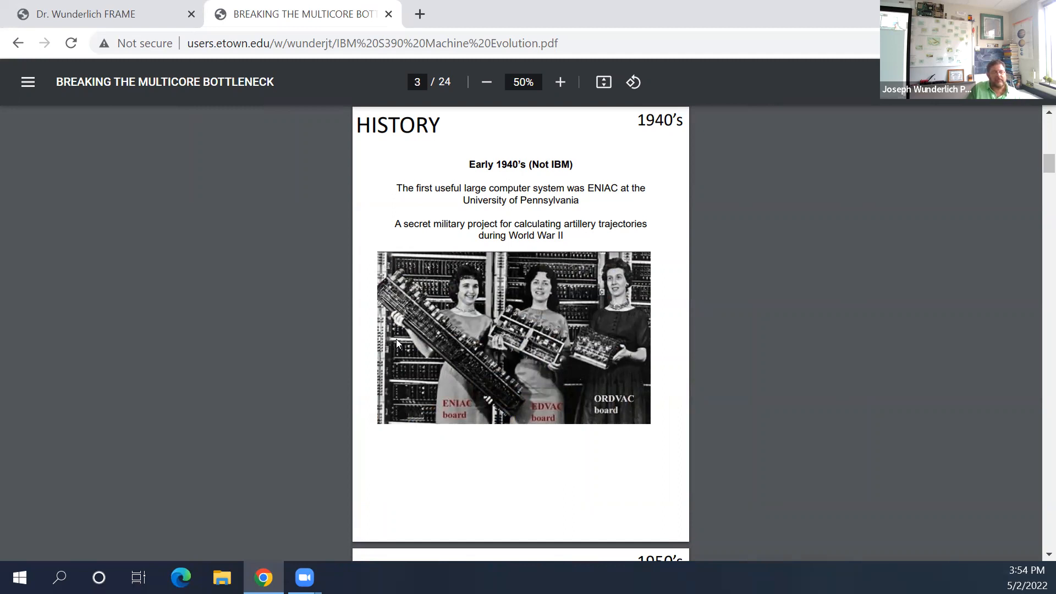
scroll(down, 3)
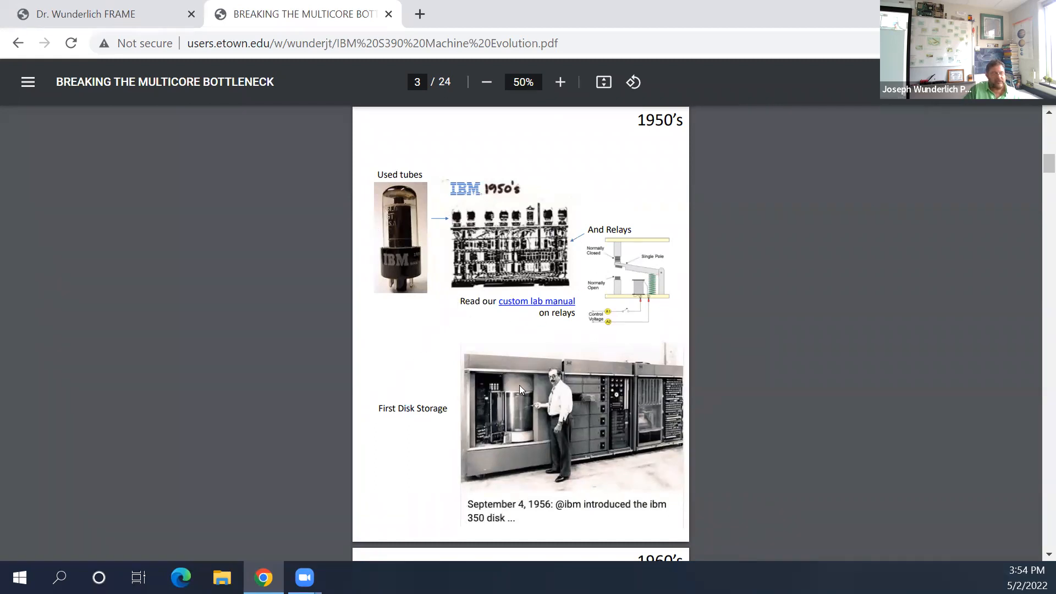
mouse_move(431, 385)
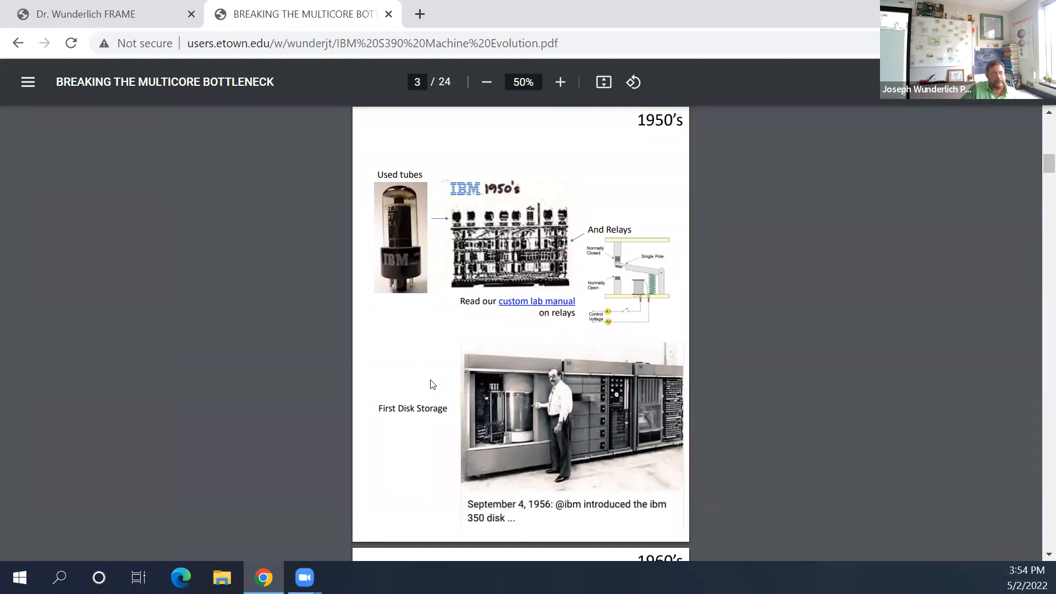
mouse_move(550, 196)
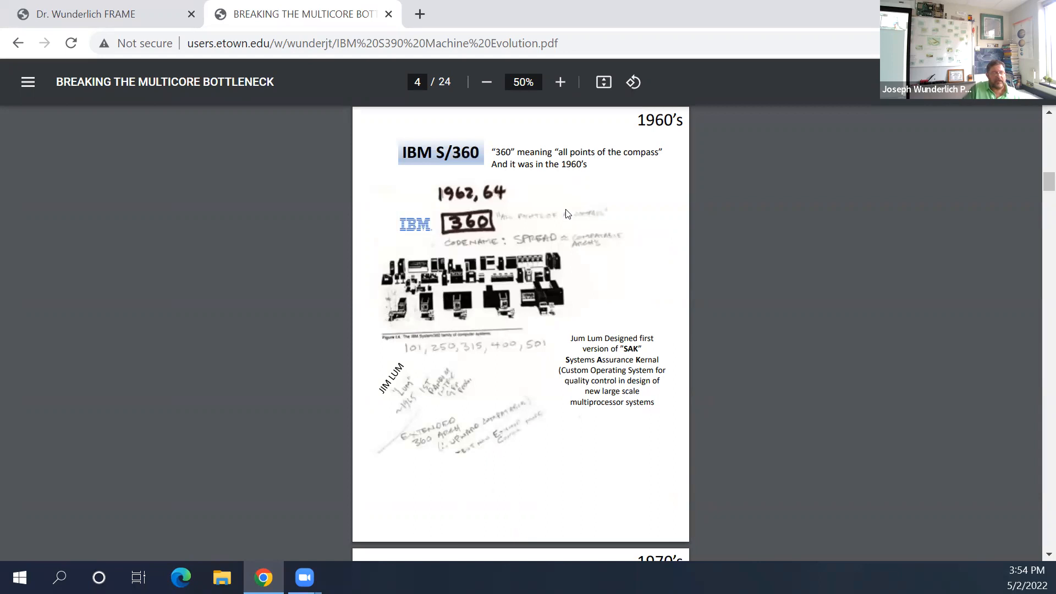
mouse_move(362, 356)
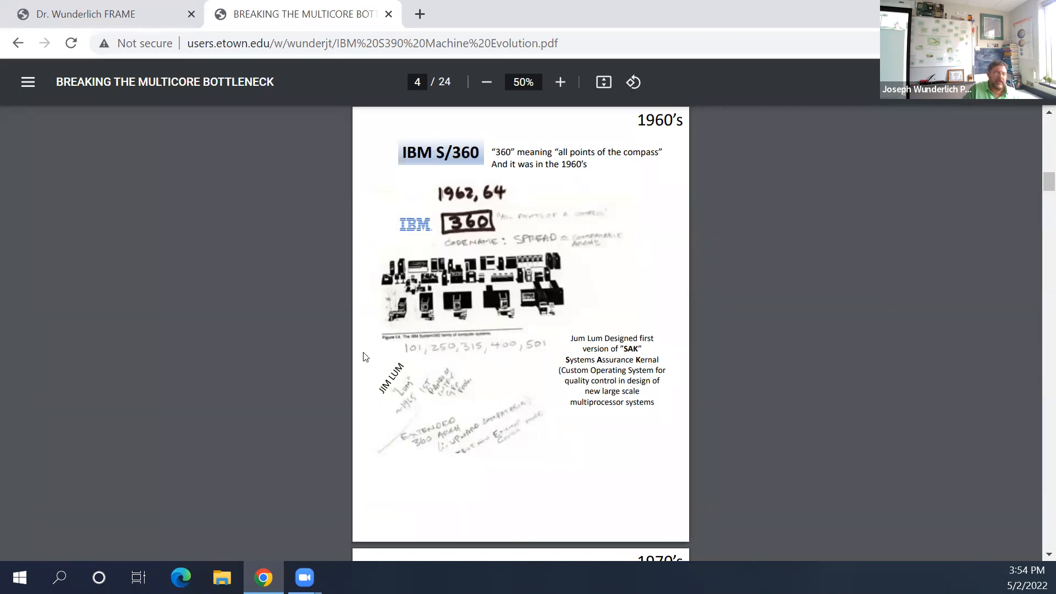
mouse_move(502, 305)
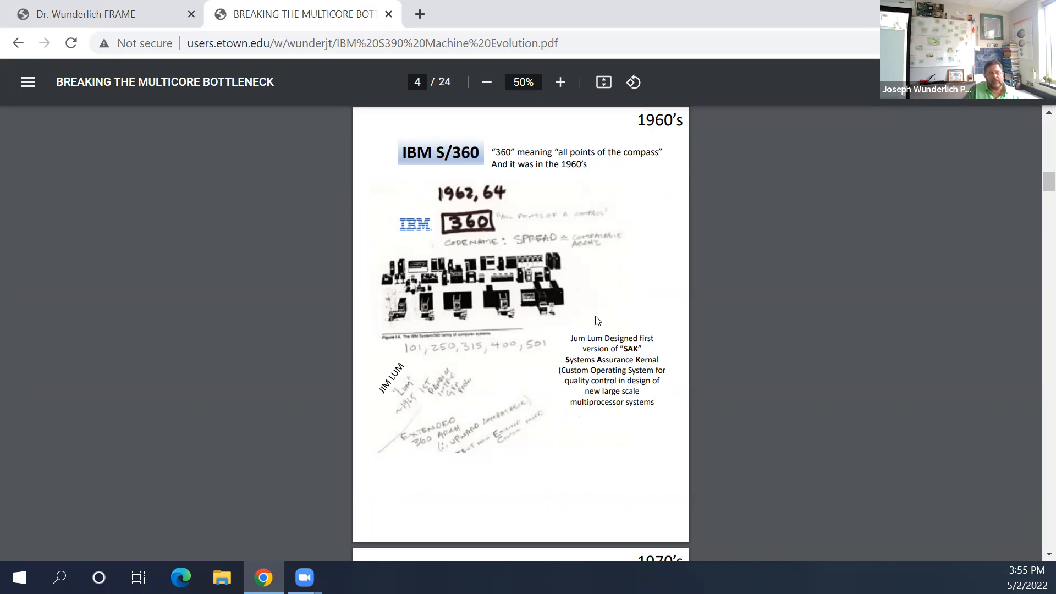
mouse_move(570, 322)
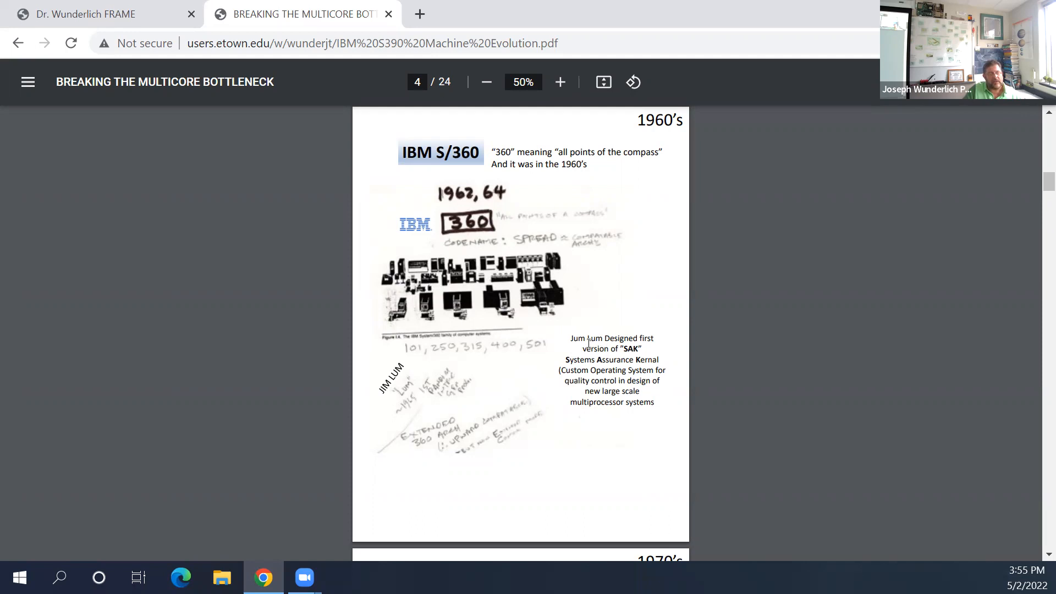
mouse_move(550, 402)
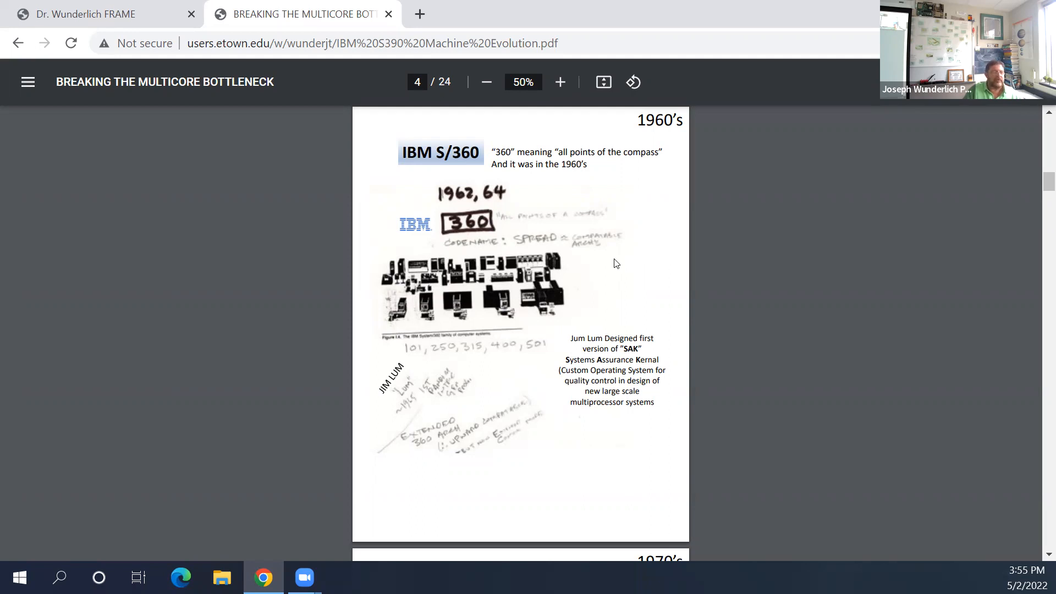
mouse_move(492, 336)
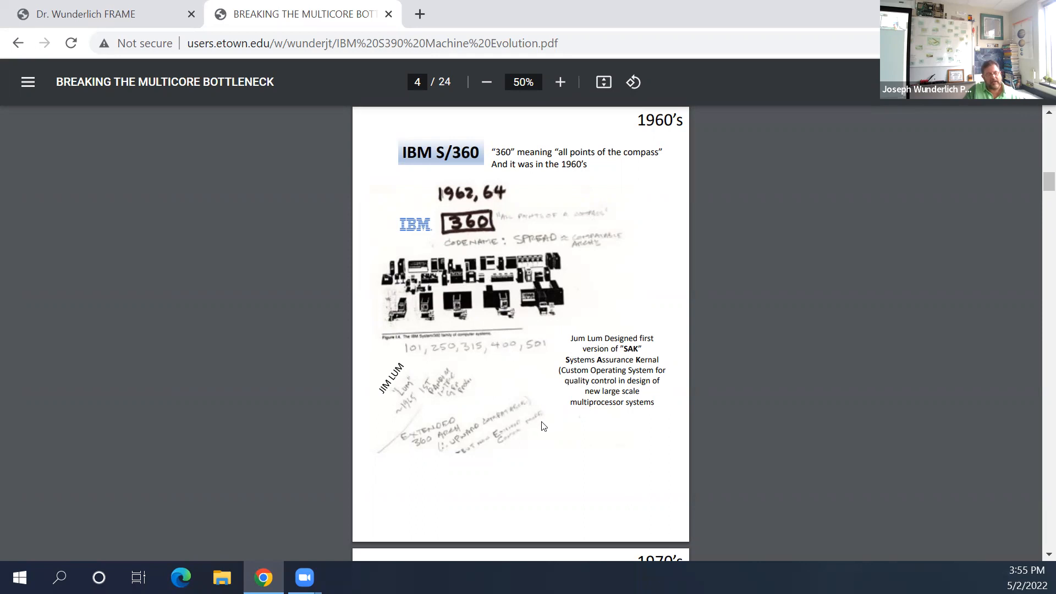
mouse_move(460, 421)
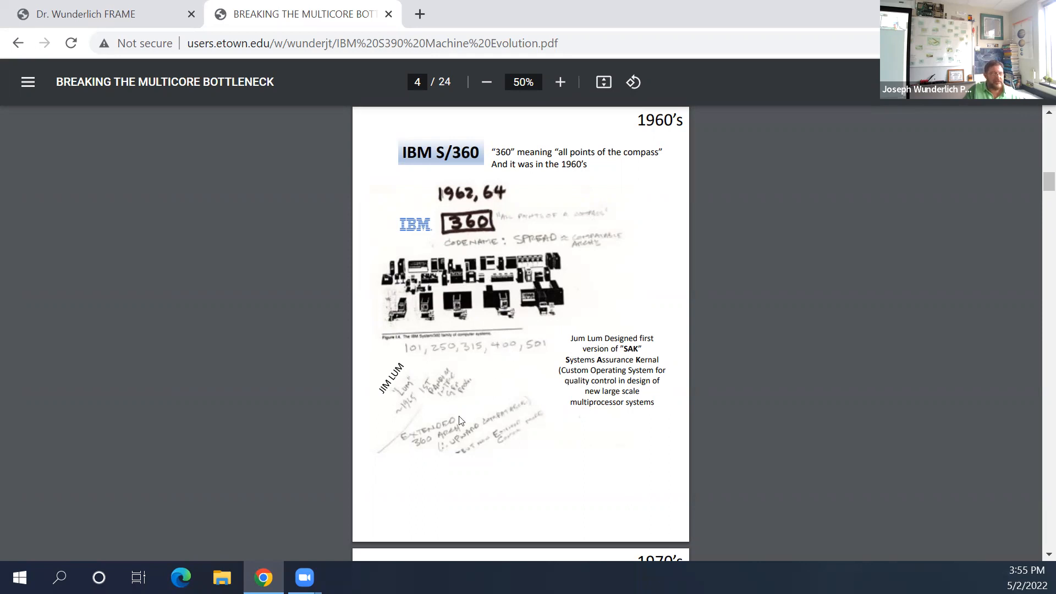
mouse_move(531, 461)
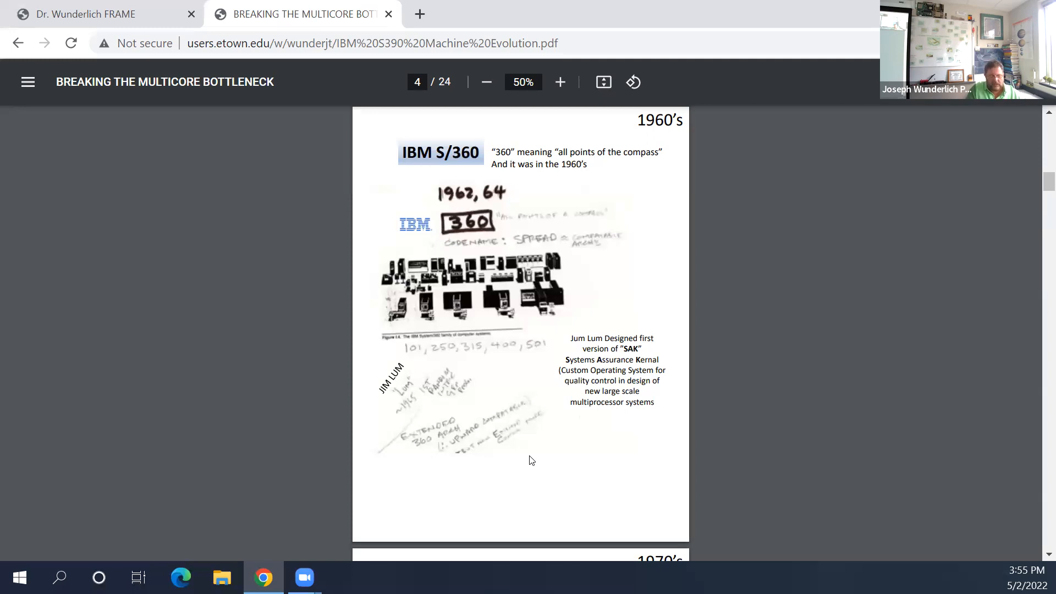
Step: Scroll past the 1960s IBM S/360 slide to the 1970s IBM S/370 page
scroll(down, 3)
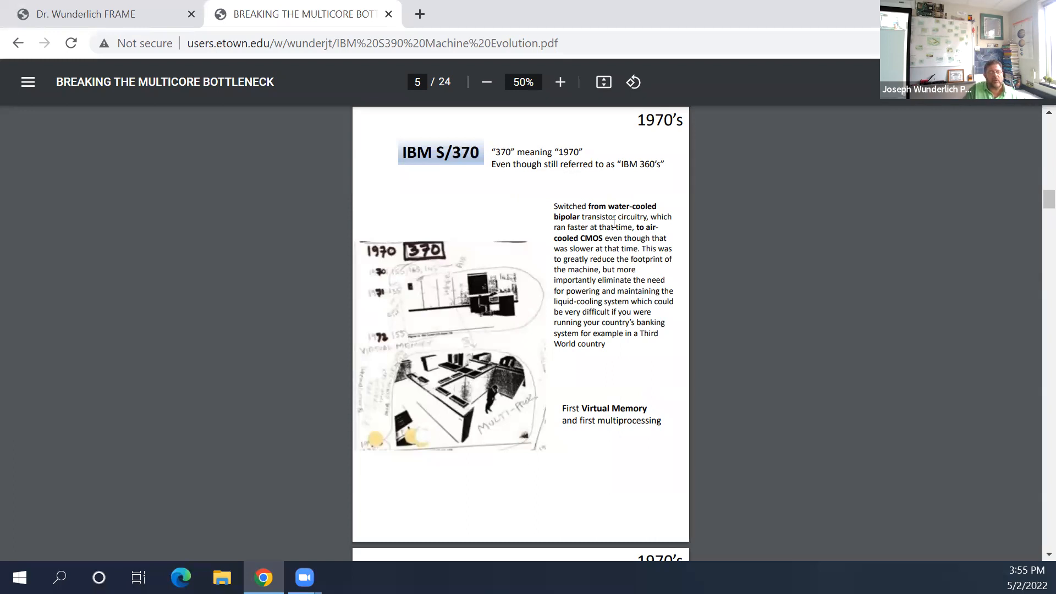
mouse_move(638, 228)
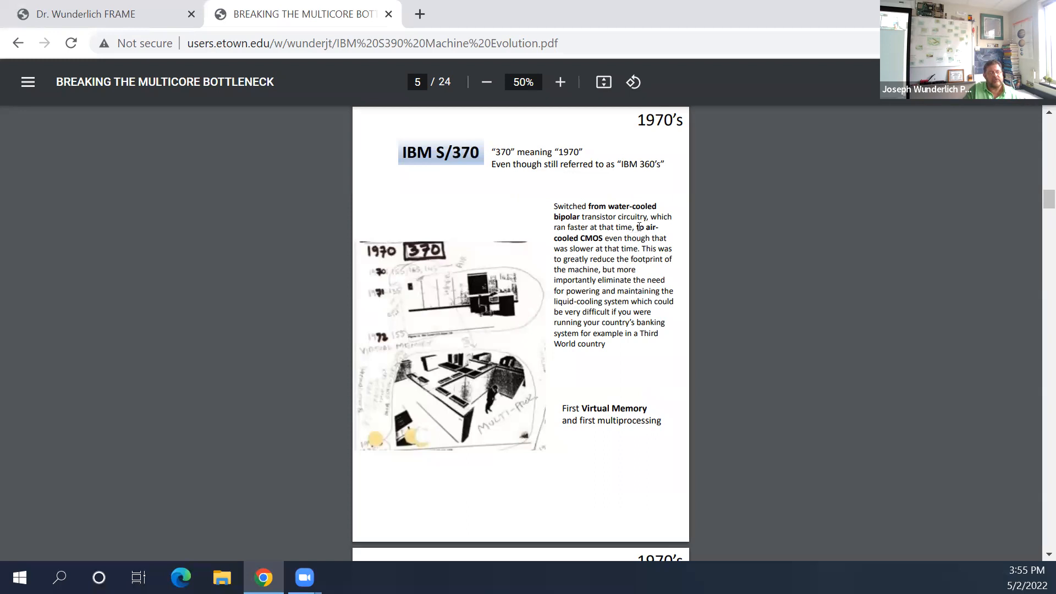
mouse_move(691, 248)
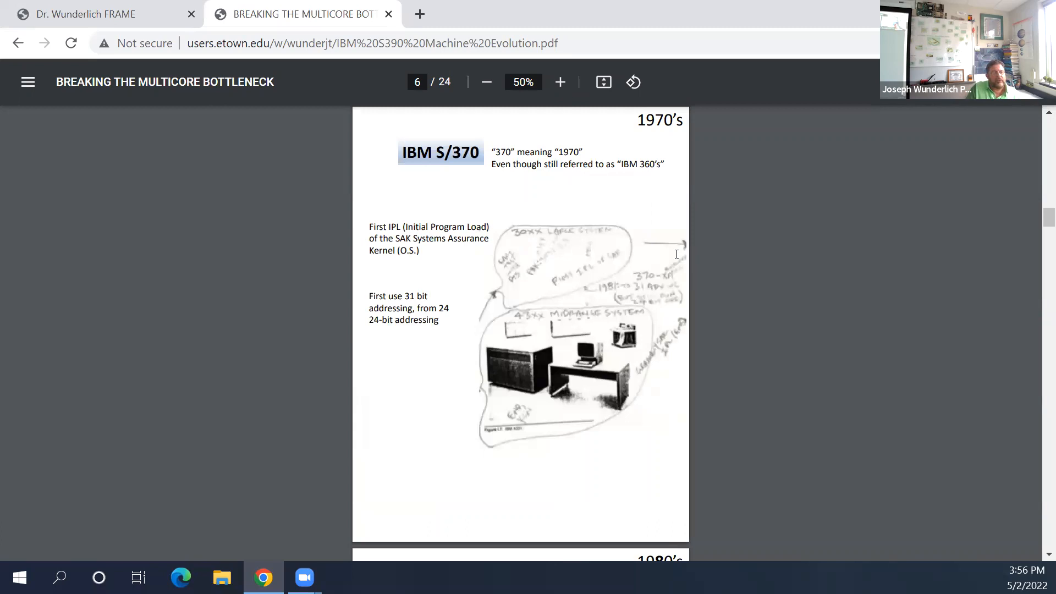
mouse_move(416, 251)
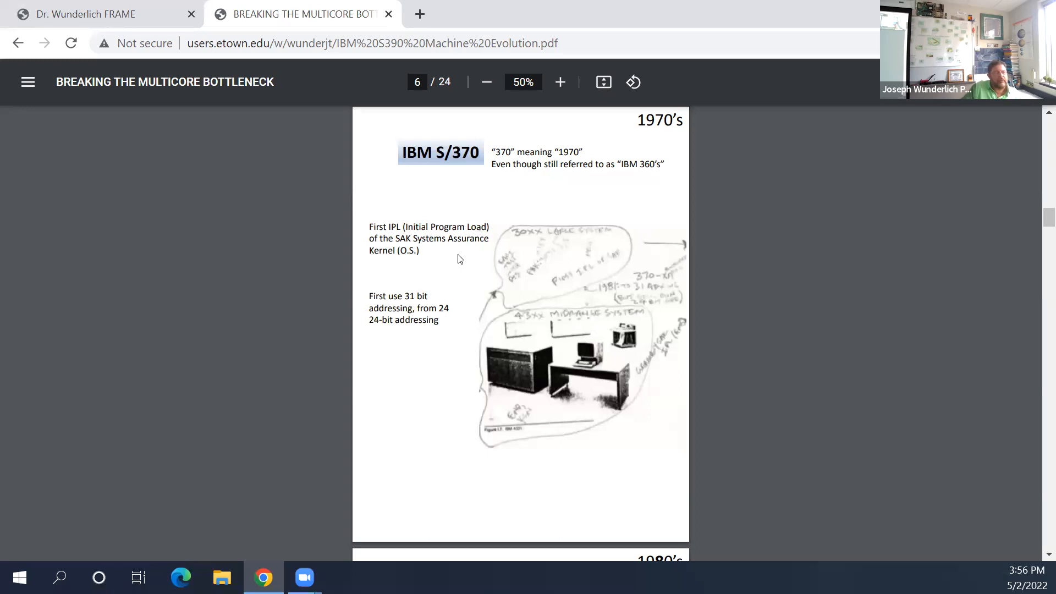
mouse_move(440, 296)
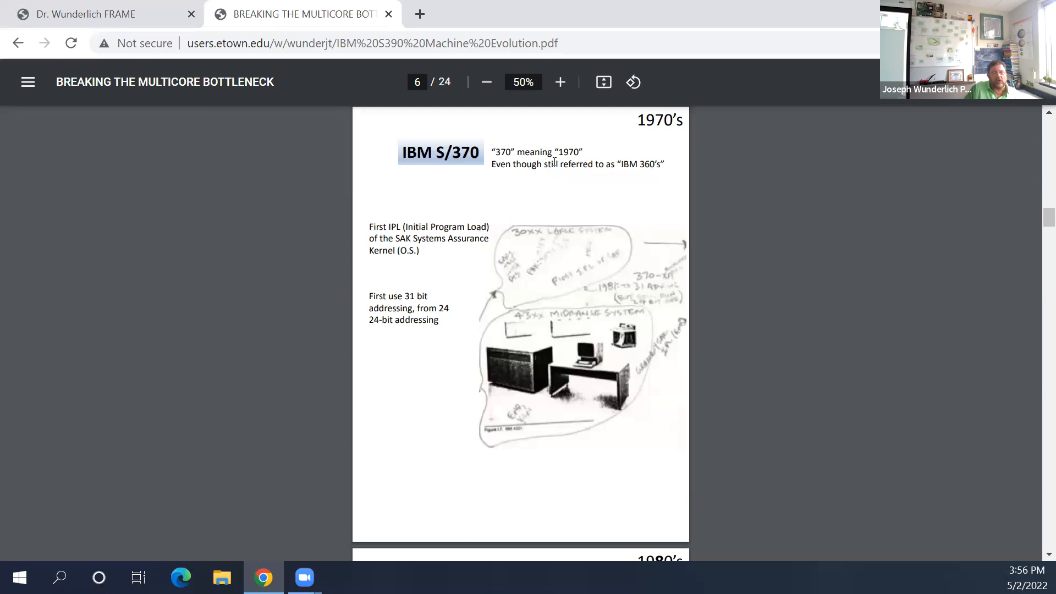
mouse_move(600, 250)
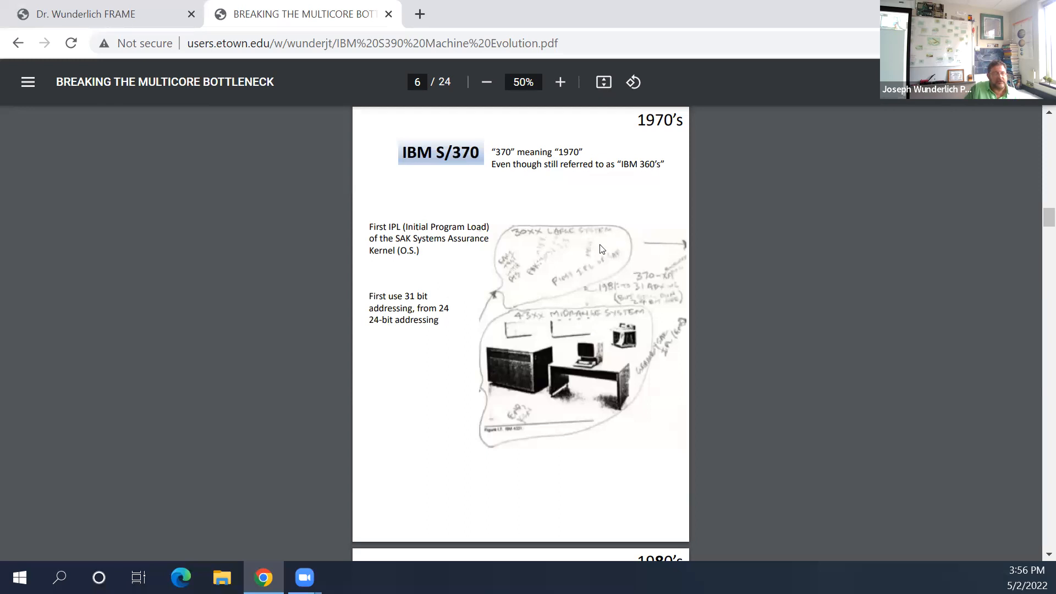
mouse_move(619, 460)
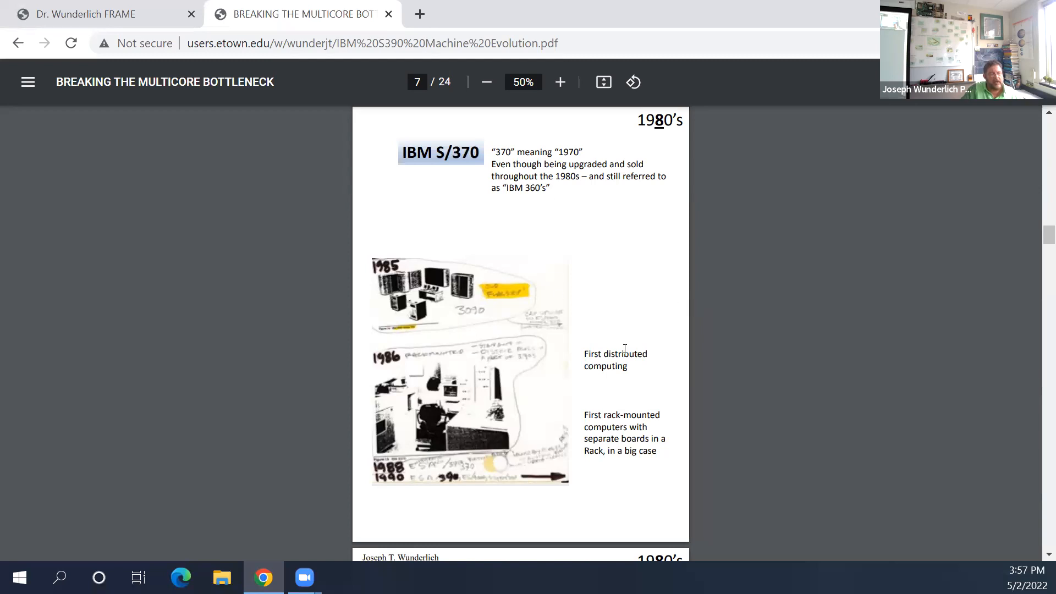
mouse_move(615, 345)
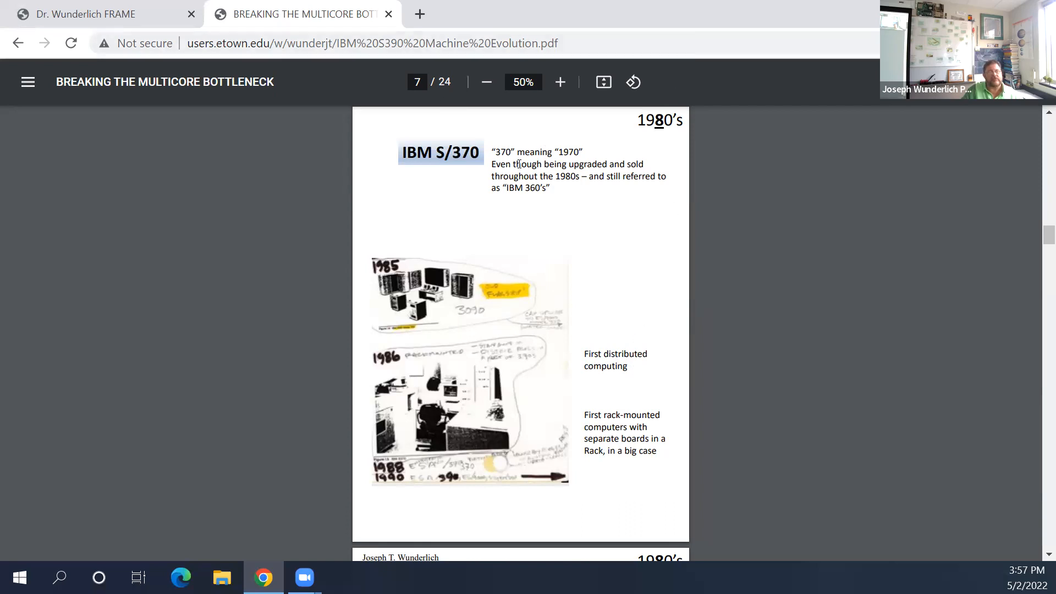
mouse_move(557, 143)
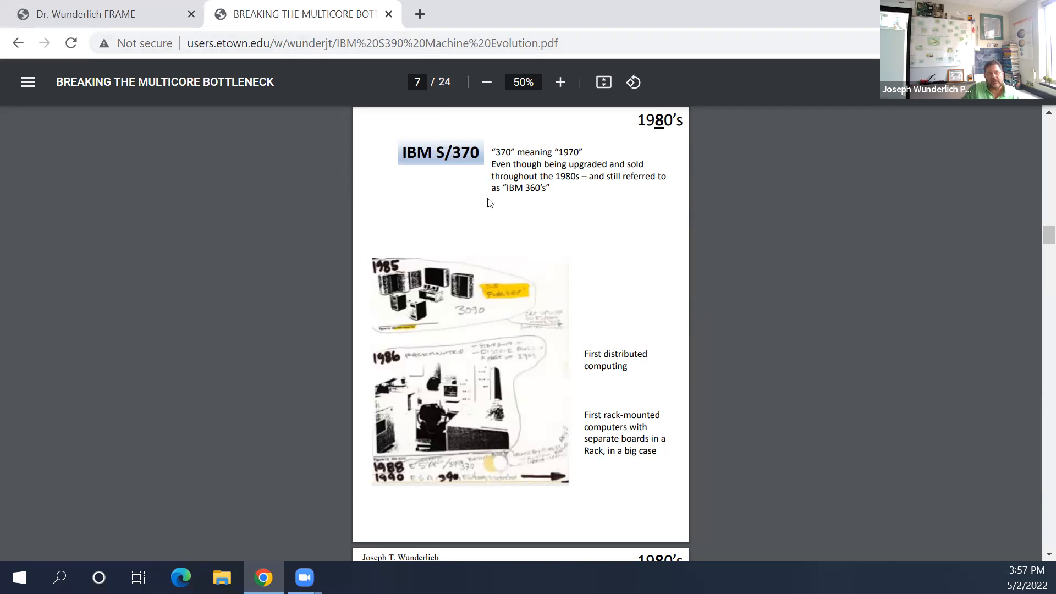
mouse_move(581, 231)
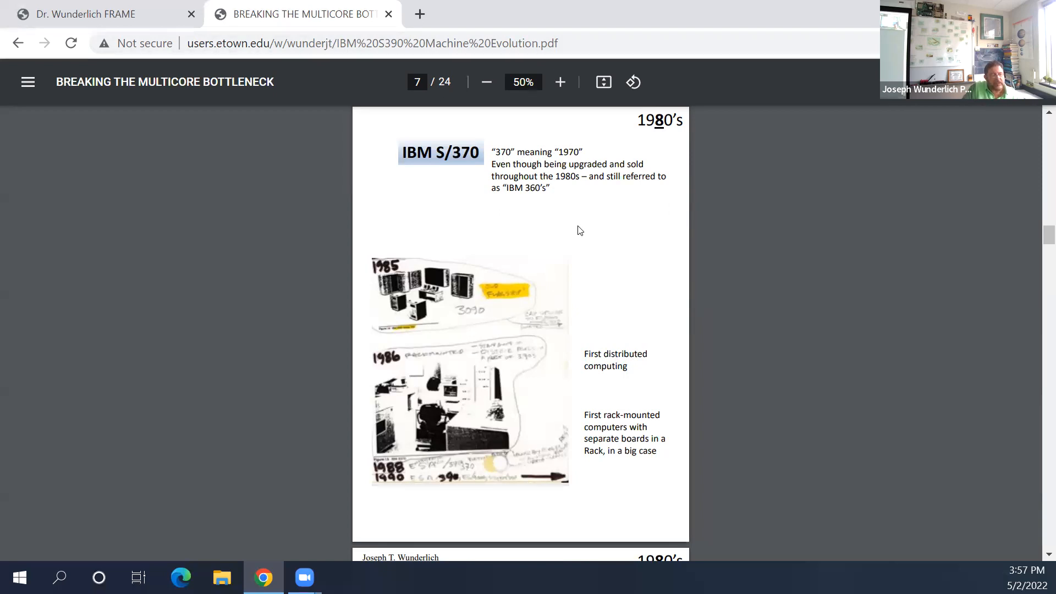
mouse_move(647, 422)
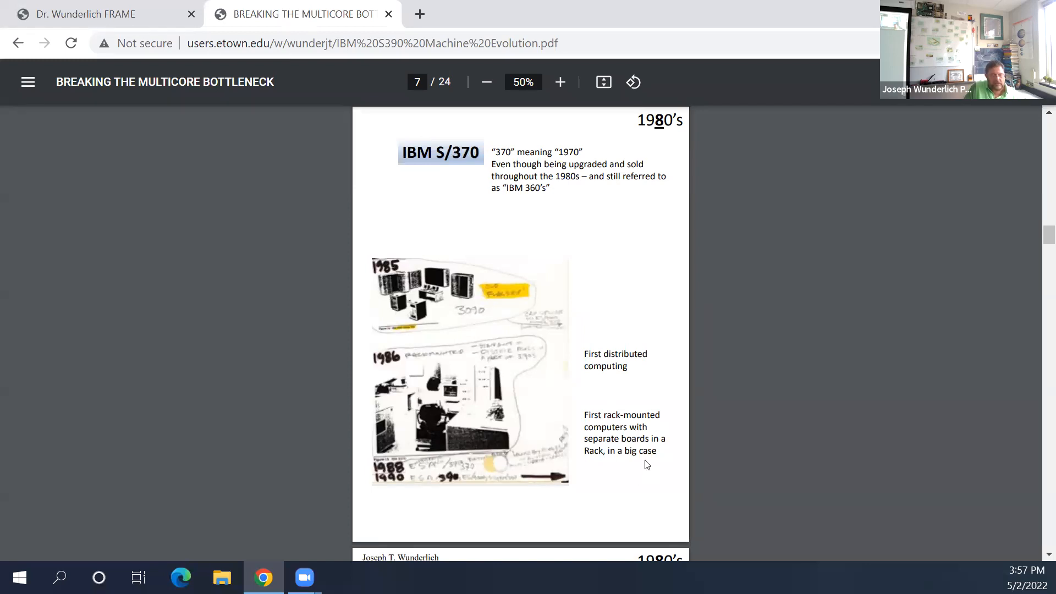
Step: Scroll past the 1980s IBM S/370 slide to page 8 on IBM360 computer centers
scroll(down, 3)
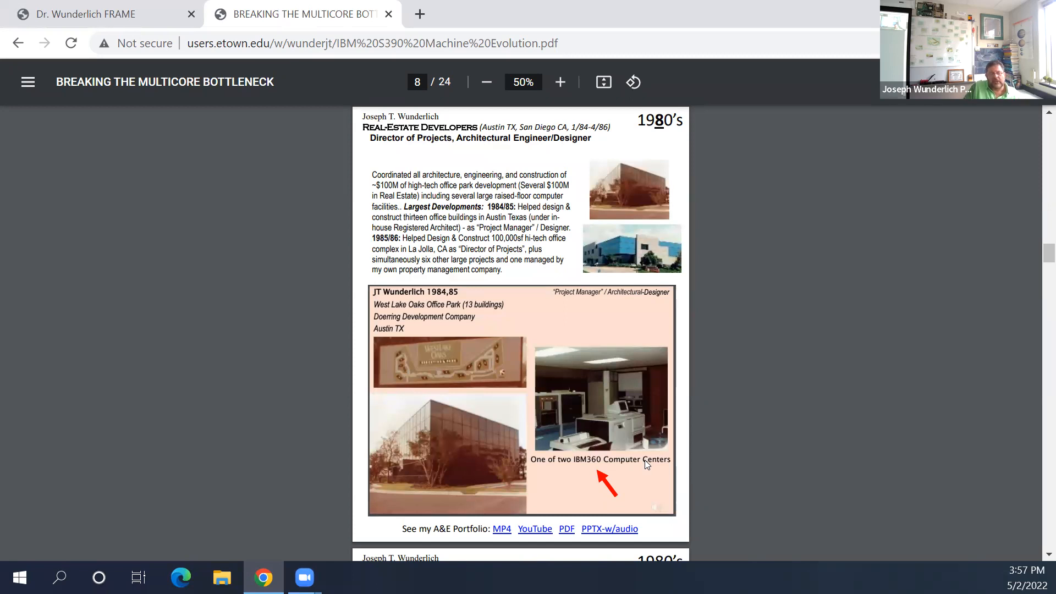
mouse_move(628, 478)
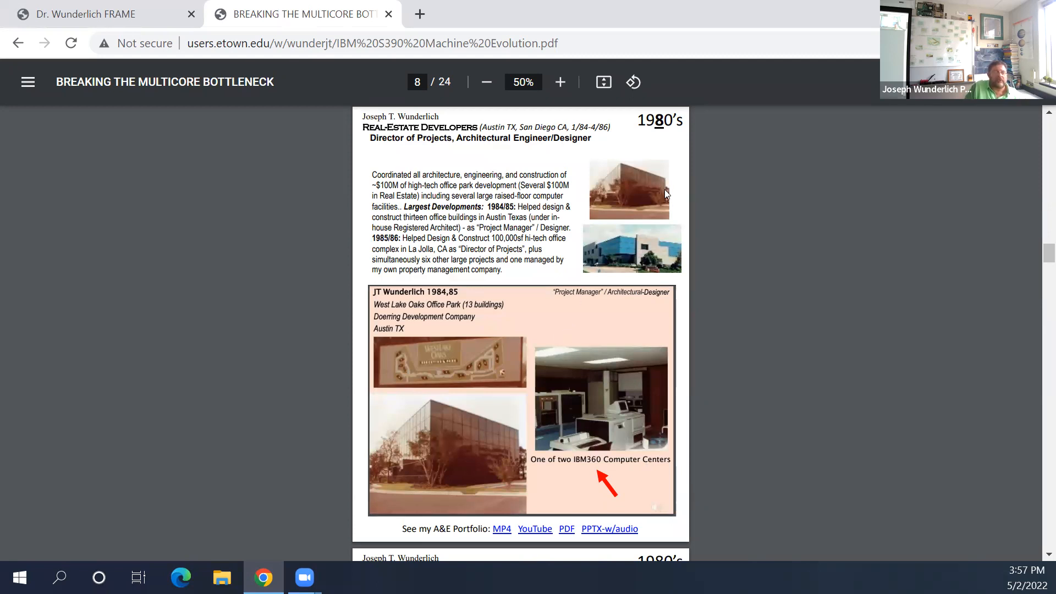
mouse_move(724, 242)
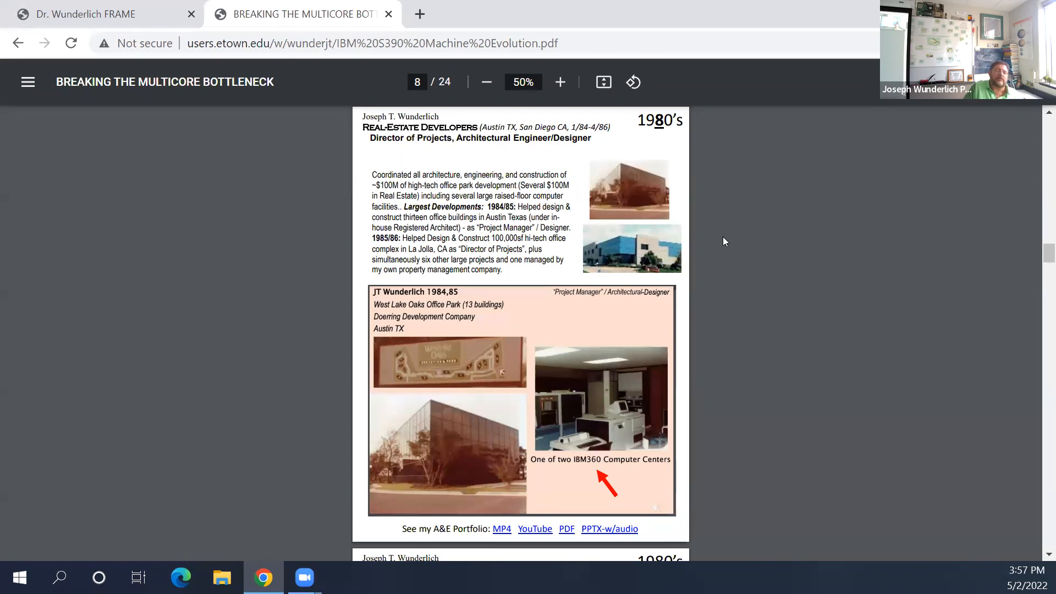
Step: Scroll to page 9, the 1985–86 La Jolla Xscribe office complex project
scroll(down, 3)
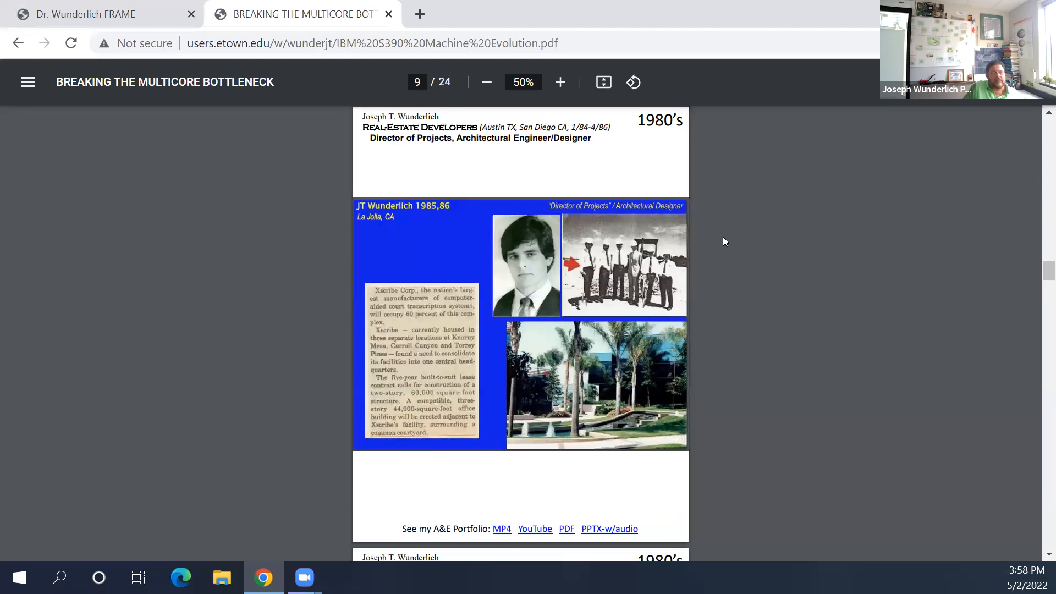
mouse_move(699, 284)
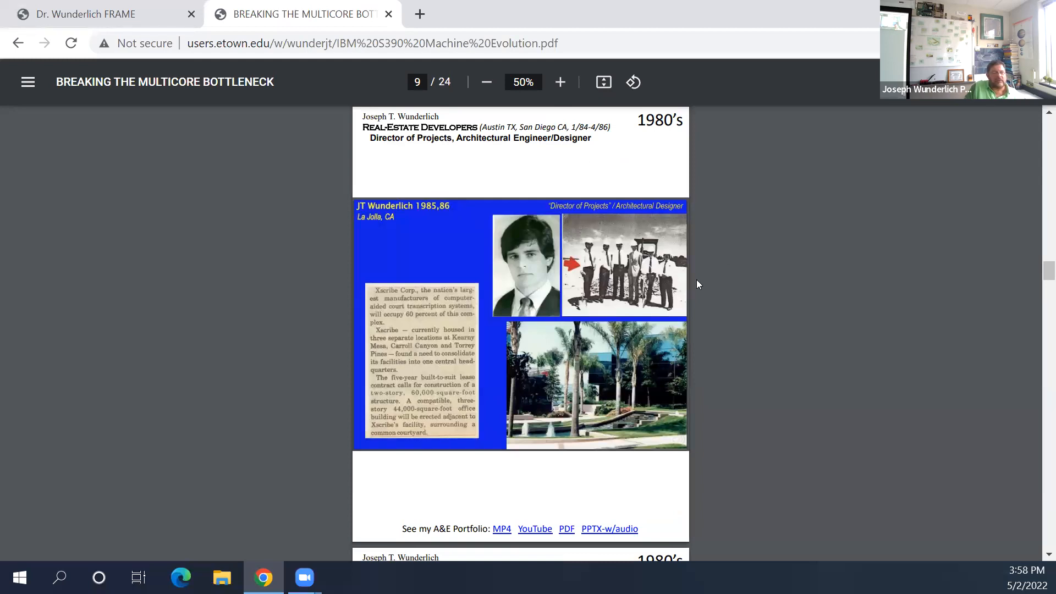
mouse_move(695, 365)
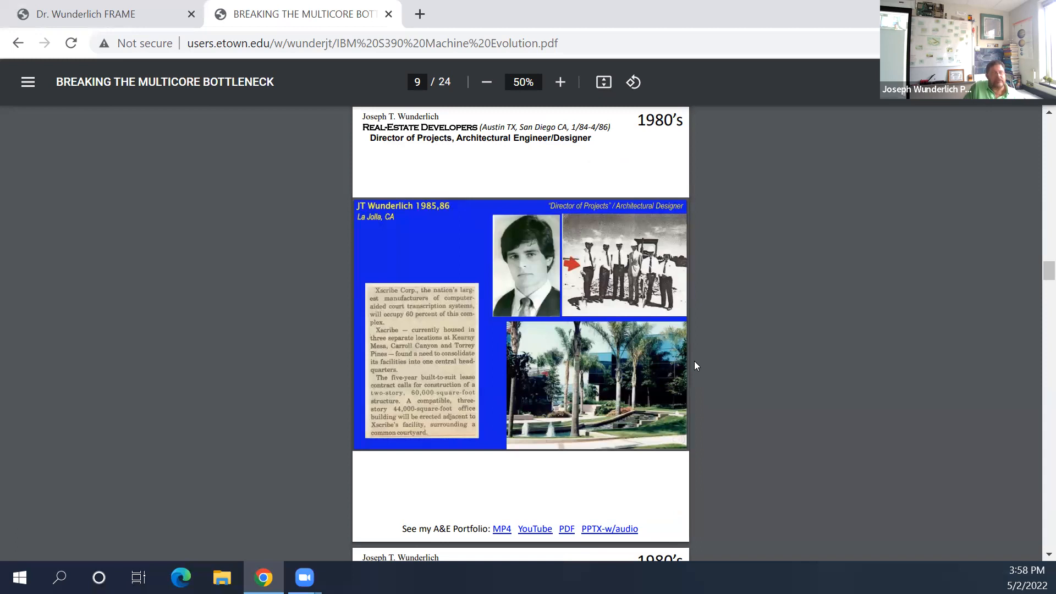
mouse_move(616, 253)
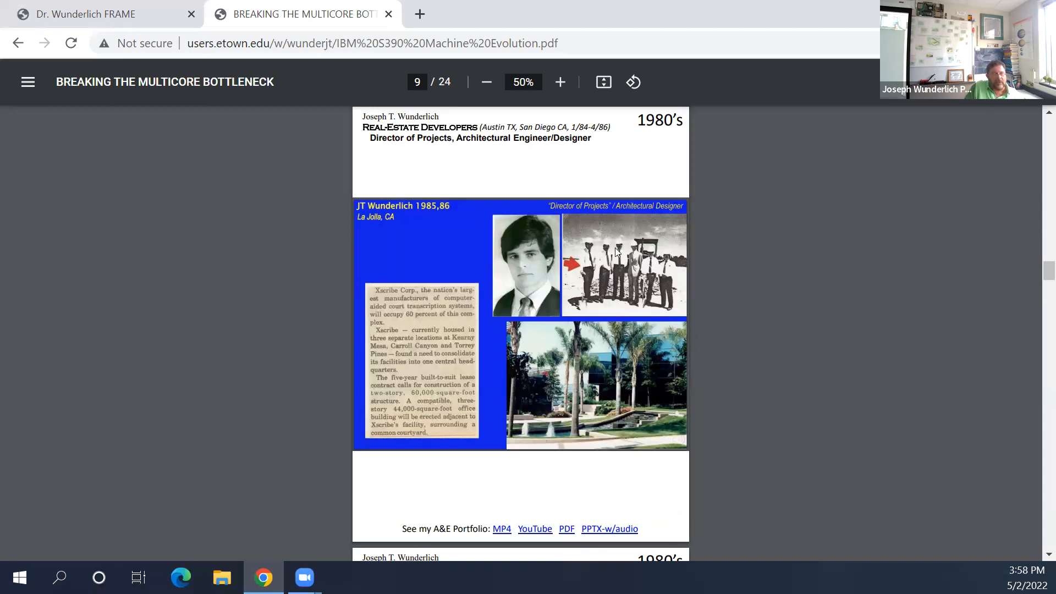
mouse_move(622, 224)
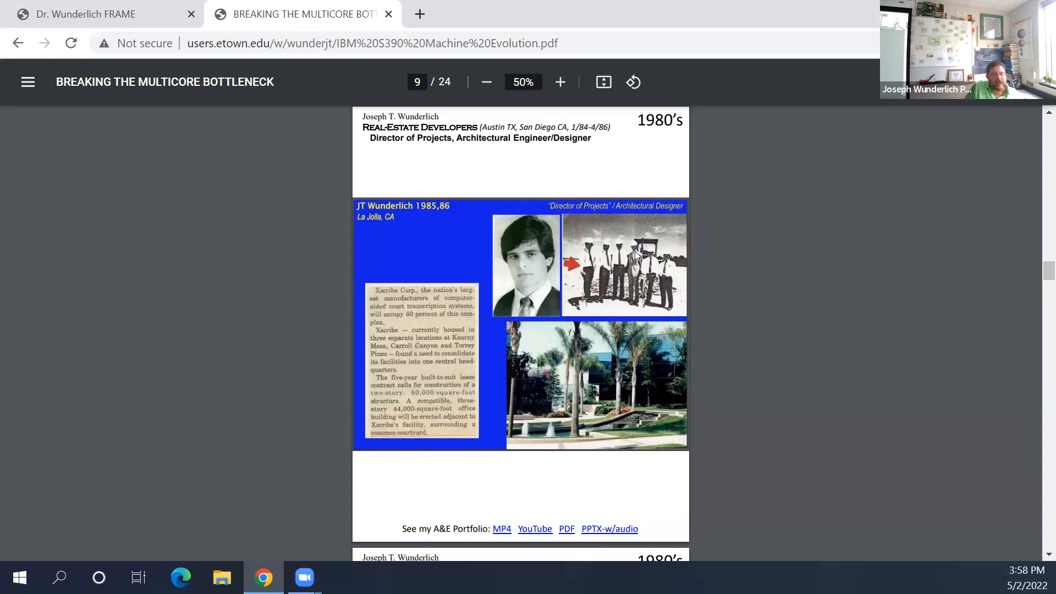
mouse_move(637, 256)
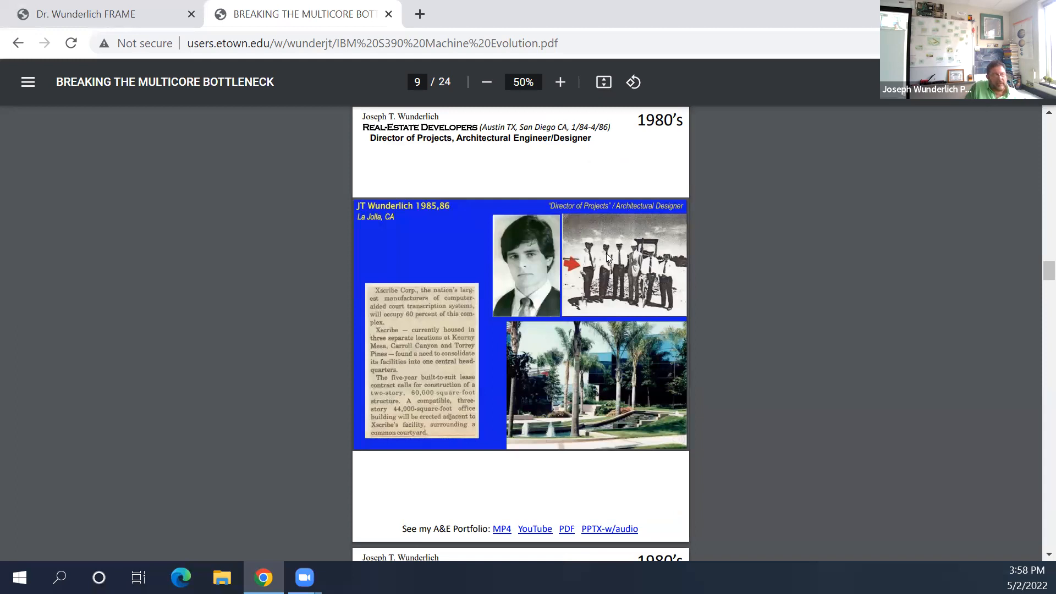
mouse_move(676, 241)
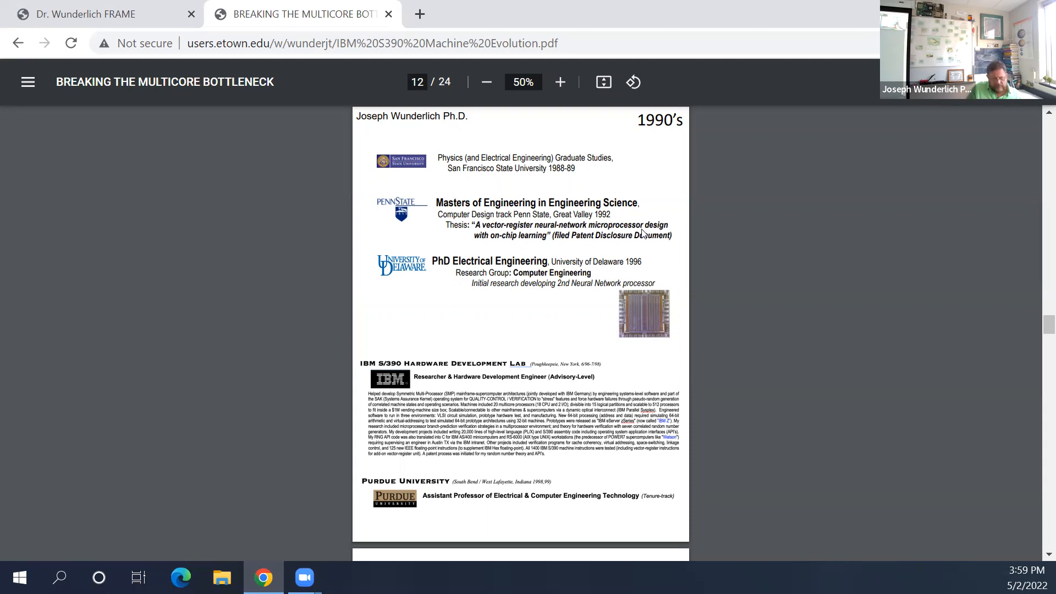
Step: Scroll to page 13, the 1996–98 Poughkeepsie S/390 hardware development lab write-up
scroll(down, 3)
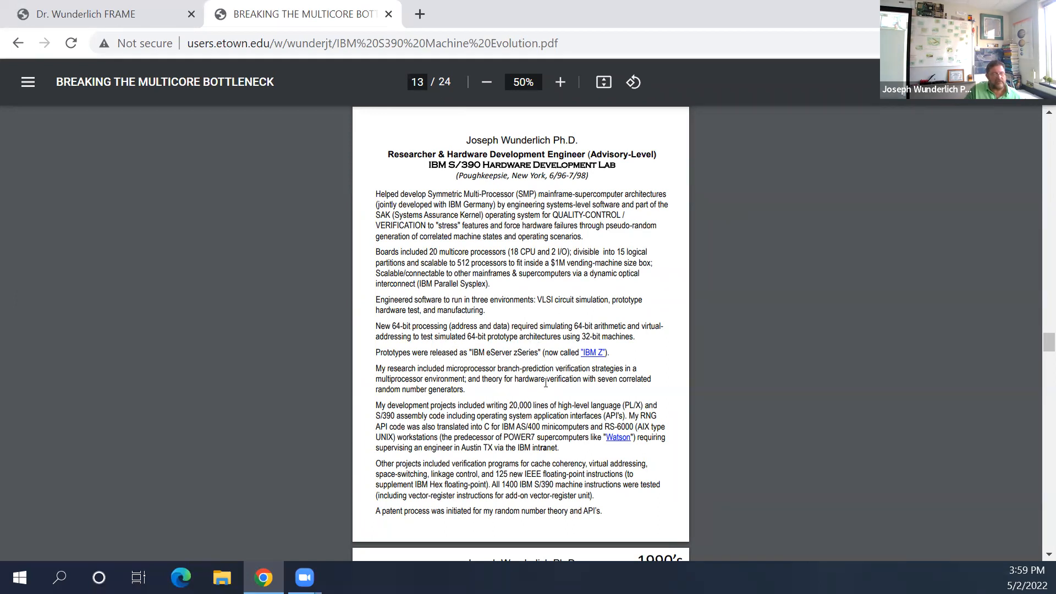
mouse_move(536, 392)
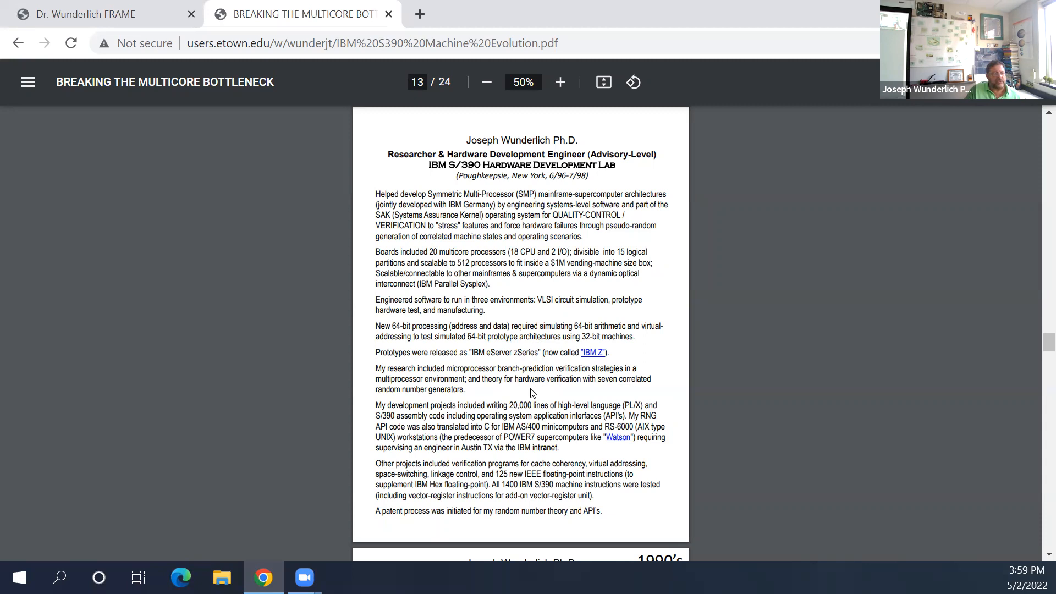
mouse_move(553, 466)
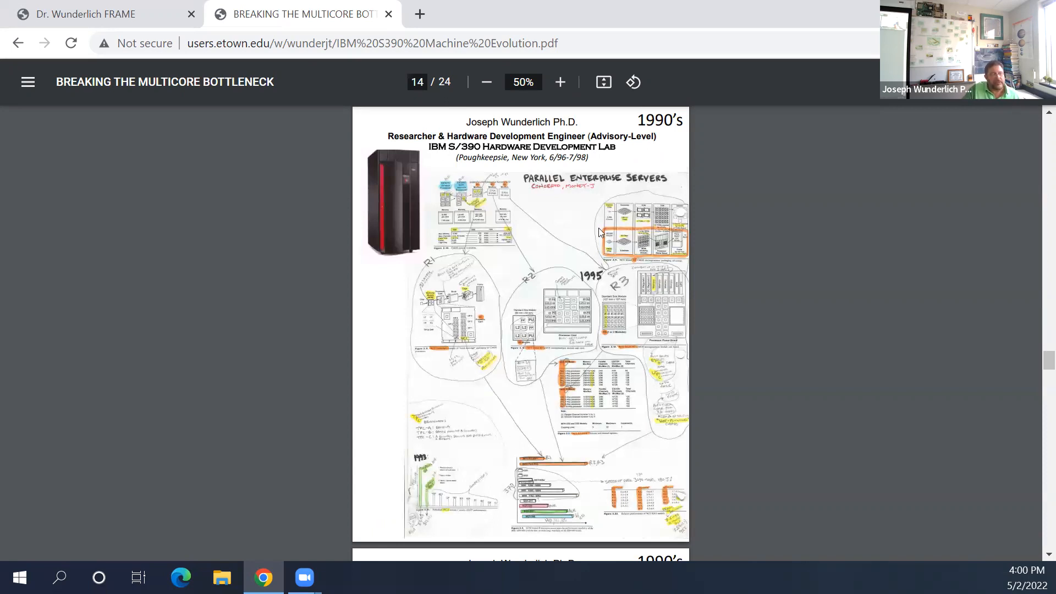
mouse_move(379, 228)
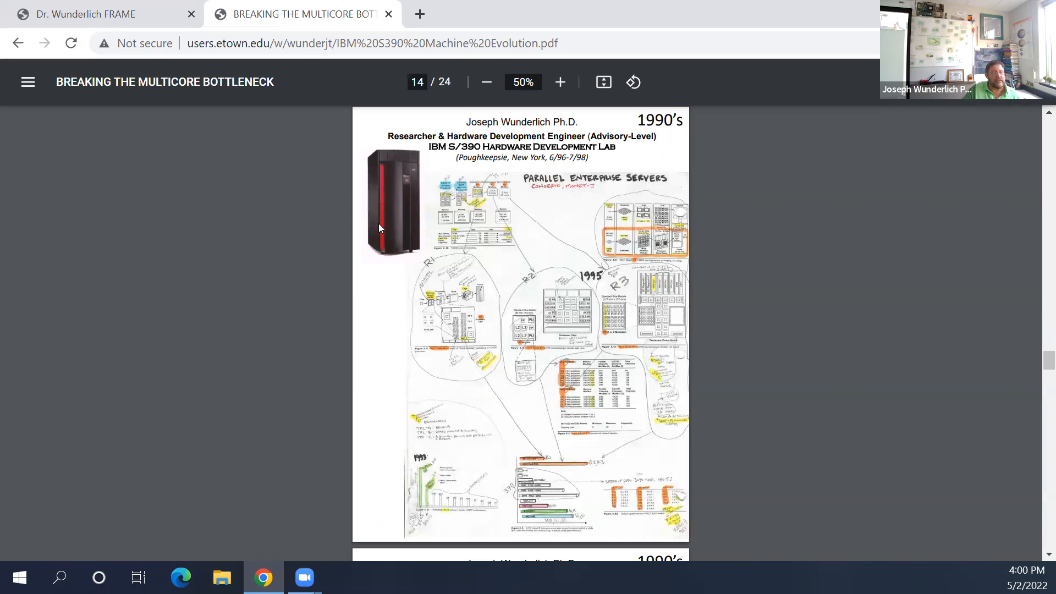
mouse_move(422, 210)
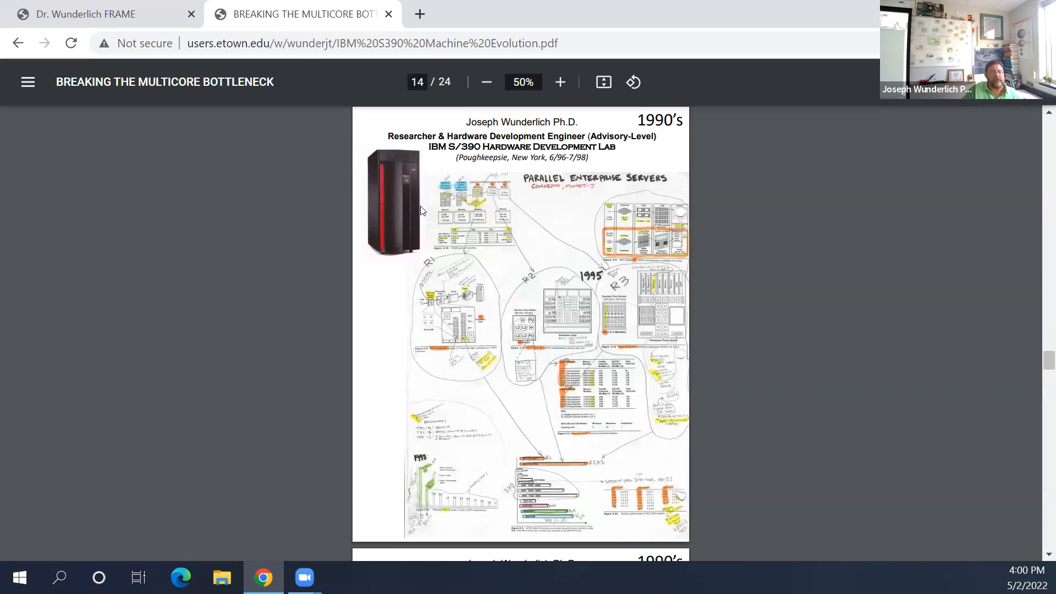
mouse_move(619, 187)
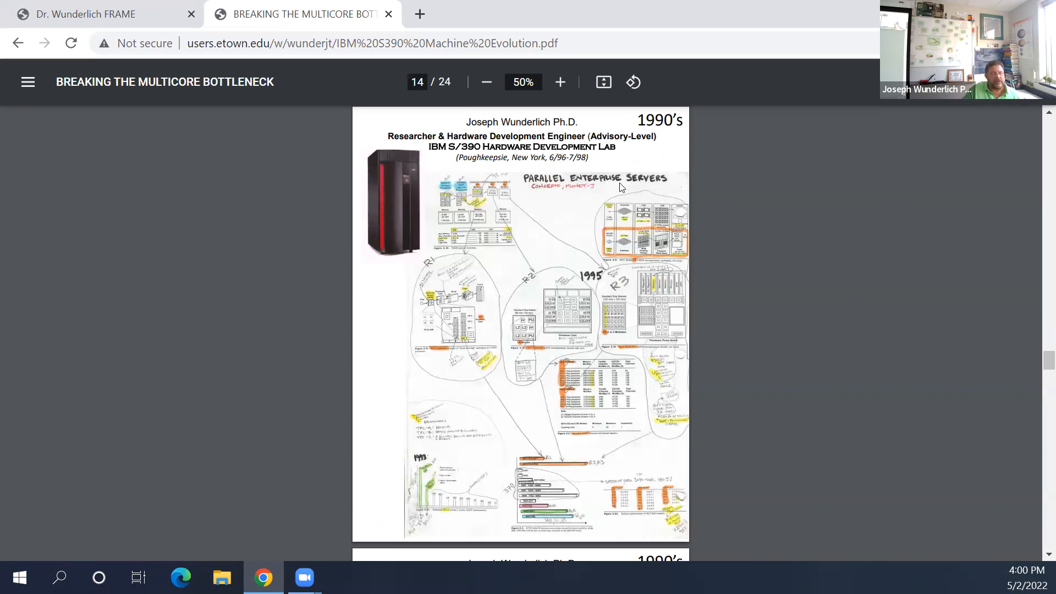
mouse_move(602, 234)
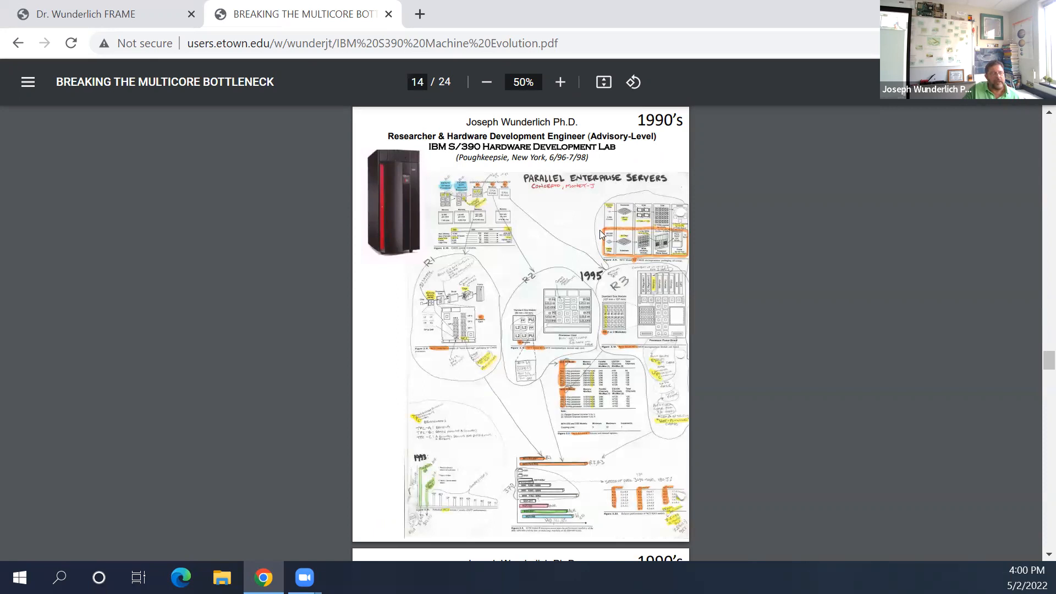
mouse_move(572, 294)
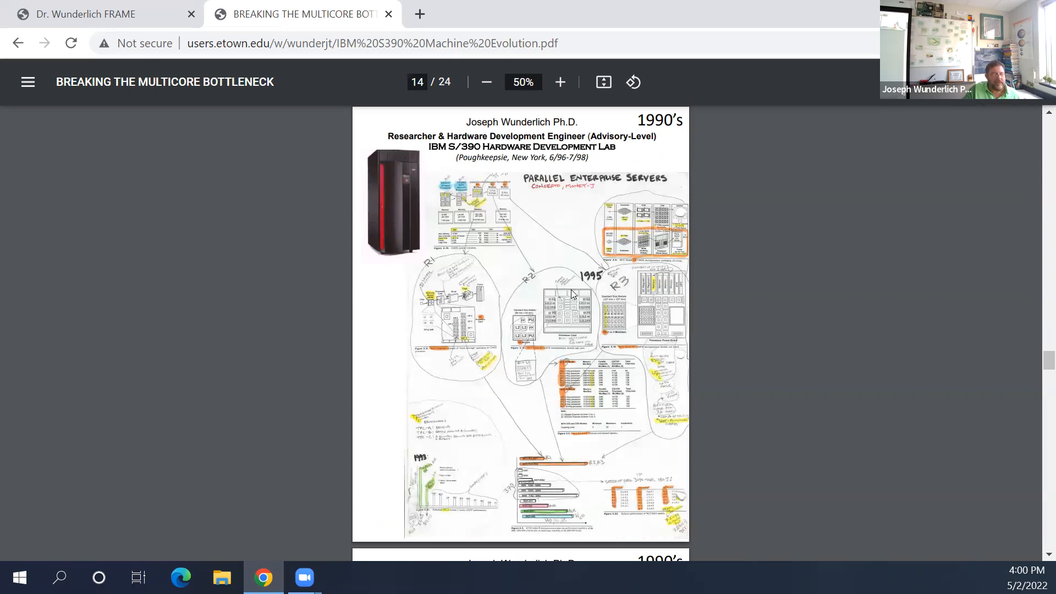
mouse_move(532, 486)
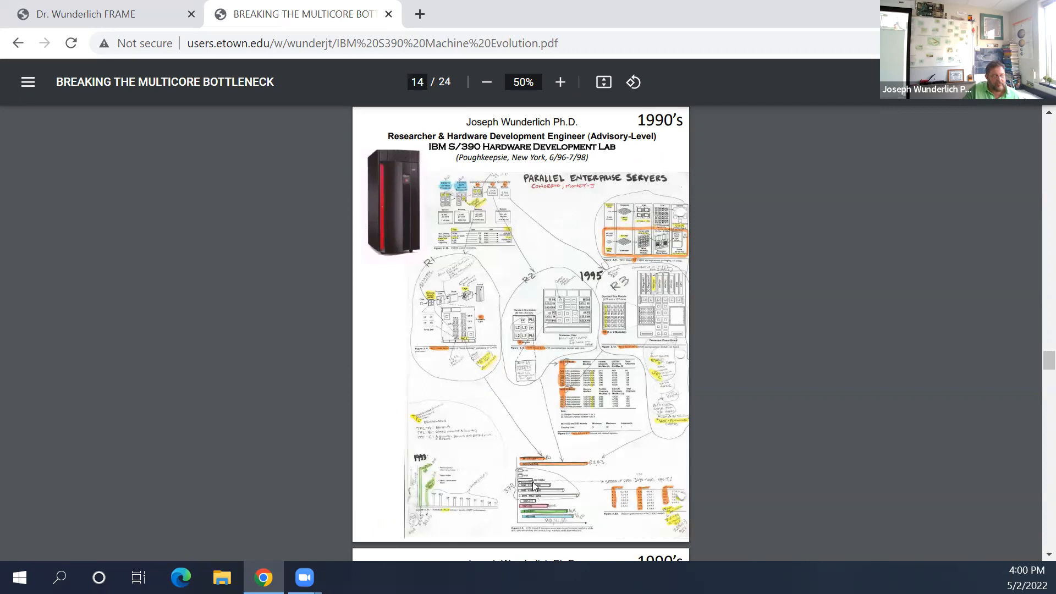
mouse_move(498, 346)
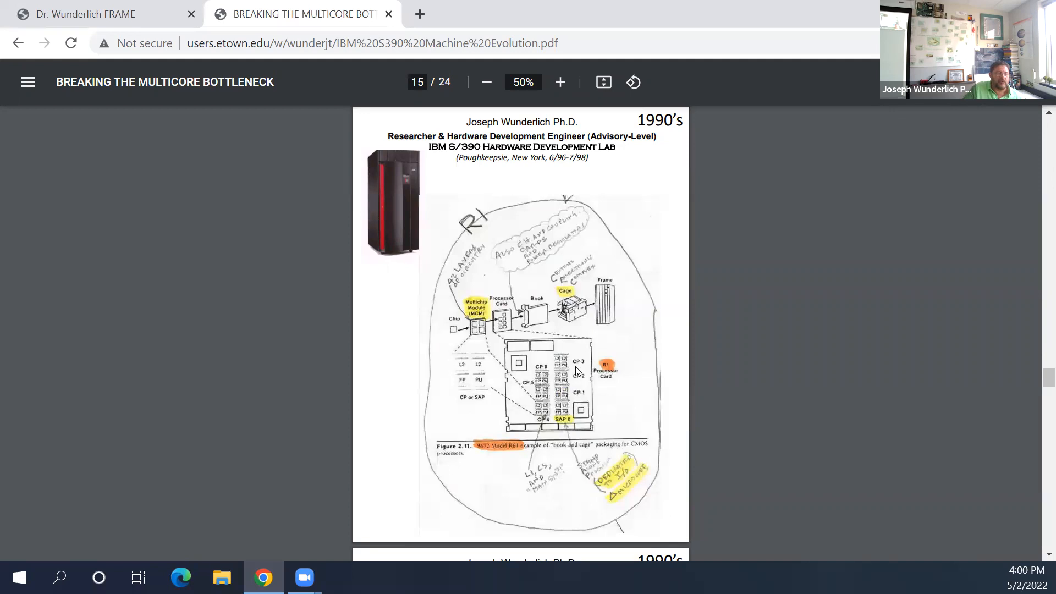
mouse_move(468, 340)
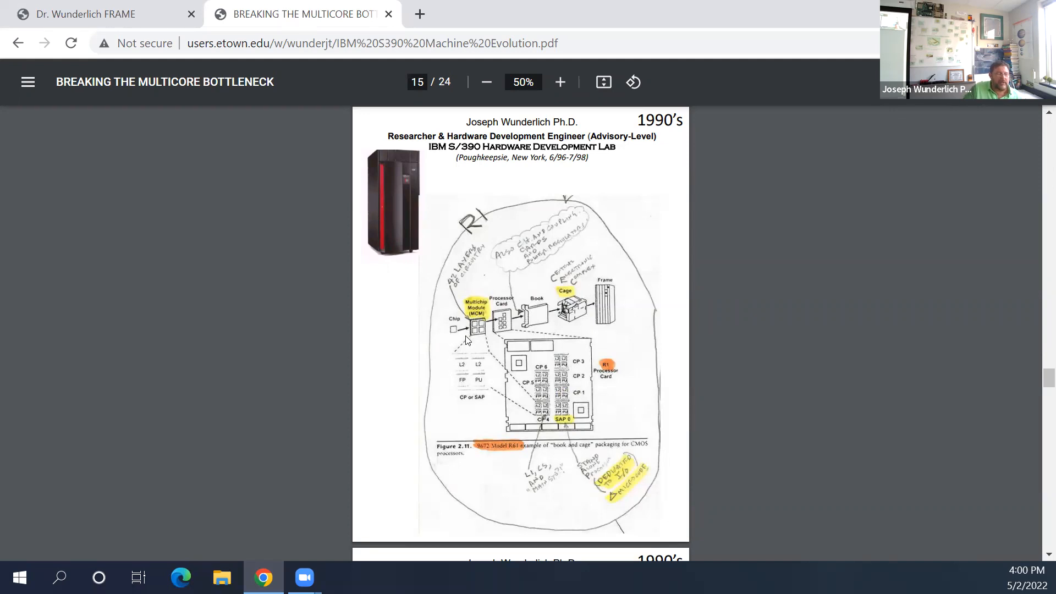
mouse_move(476, 333)
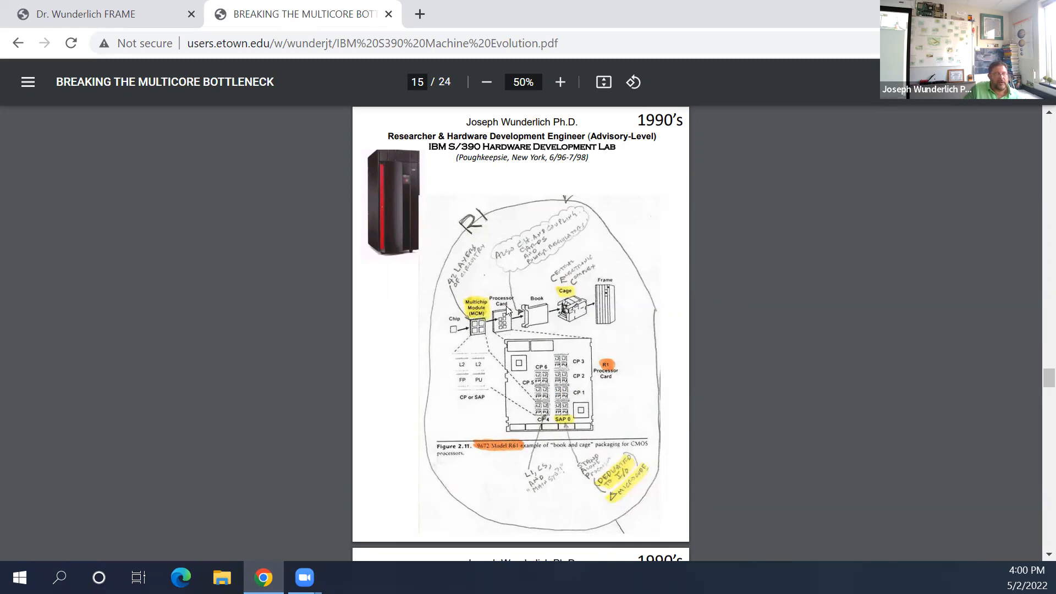
mouse_move(481, 334)
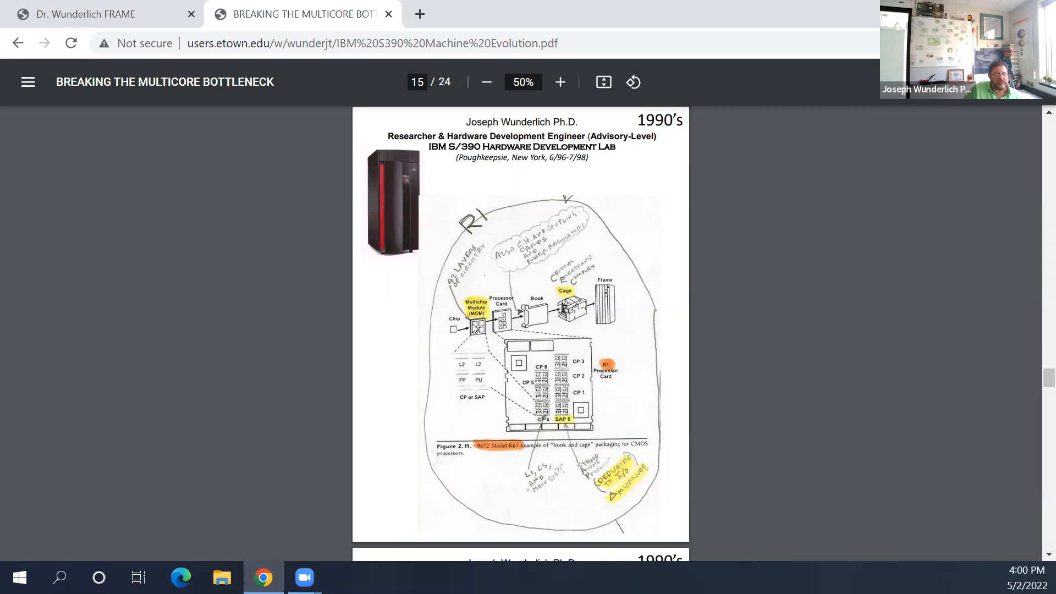
mouse_move(472, 340)
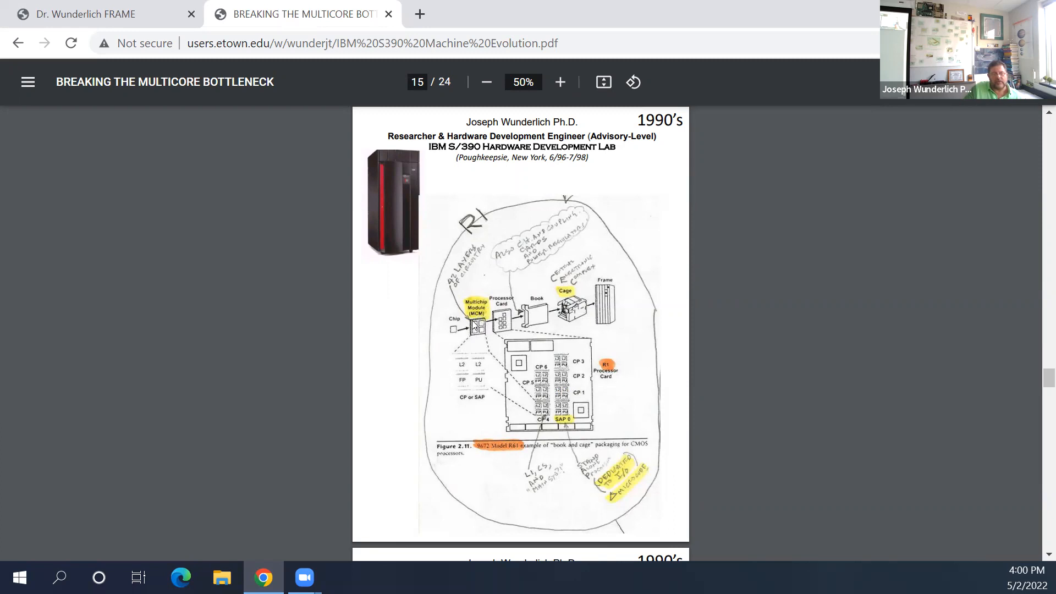
mouse_move(477, 327)
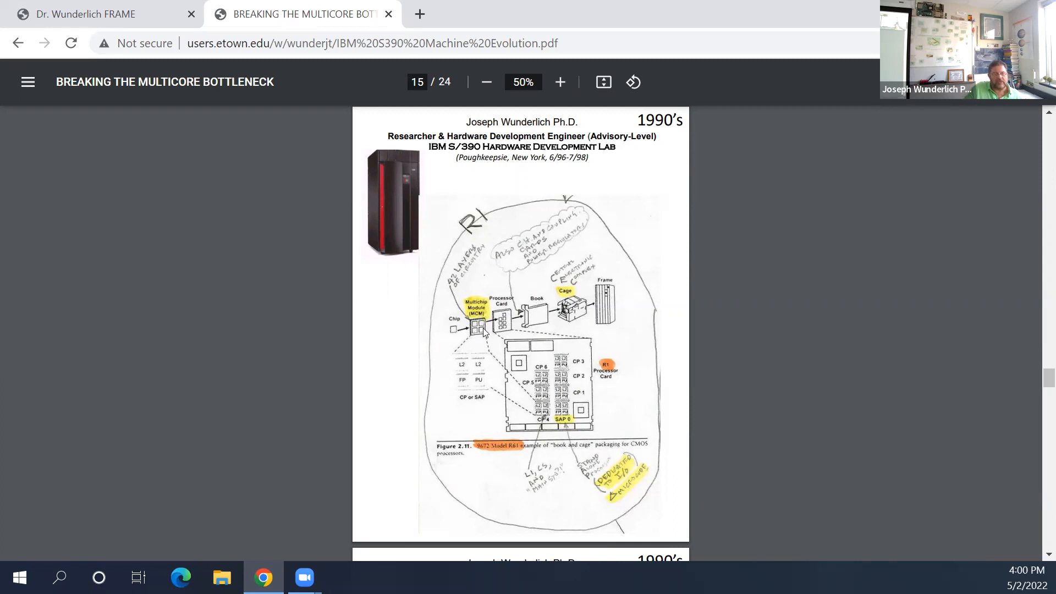
mouse_move(468, 337)
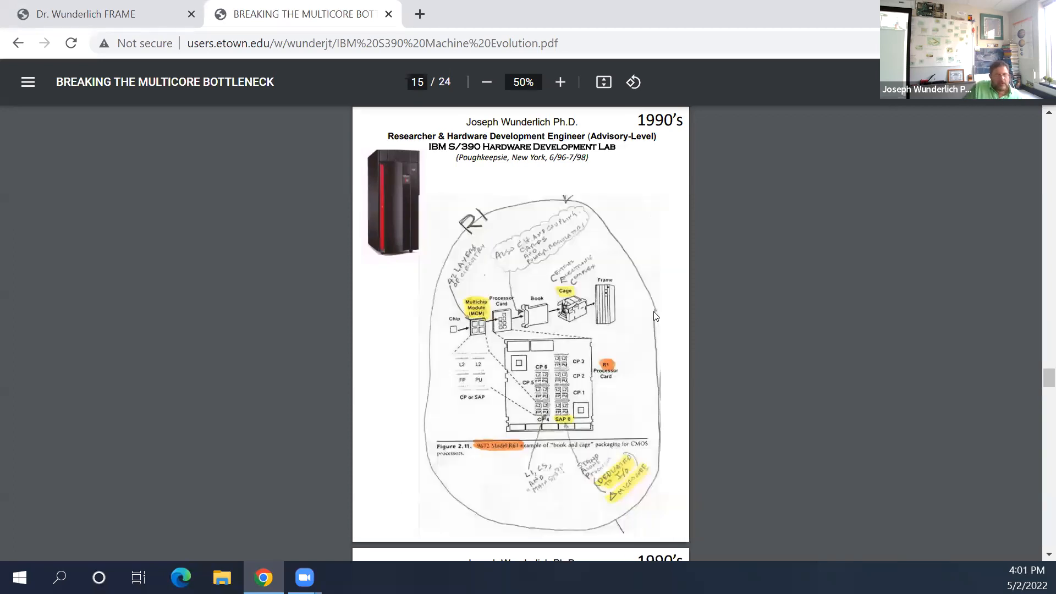
mouse_move(488, 322)
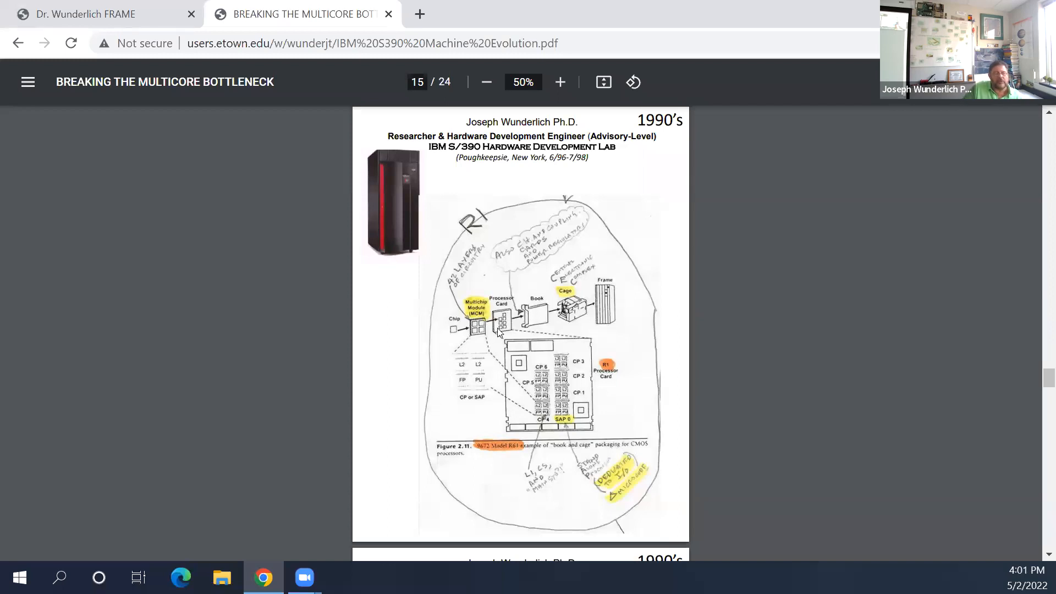
mouse_move(640, 304)
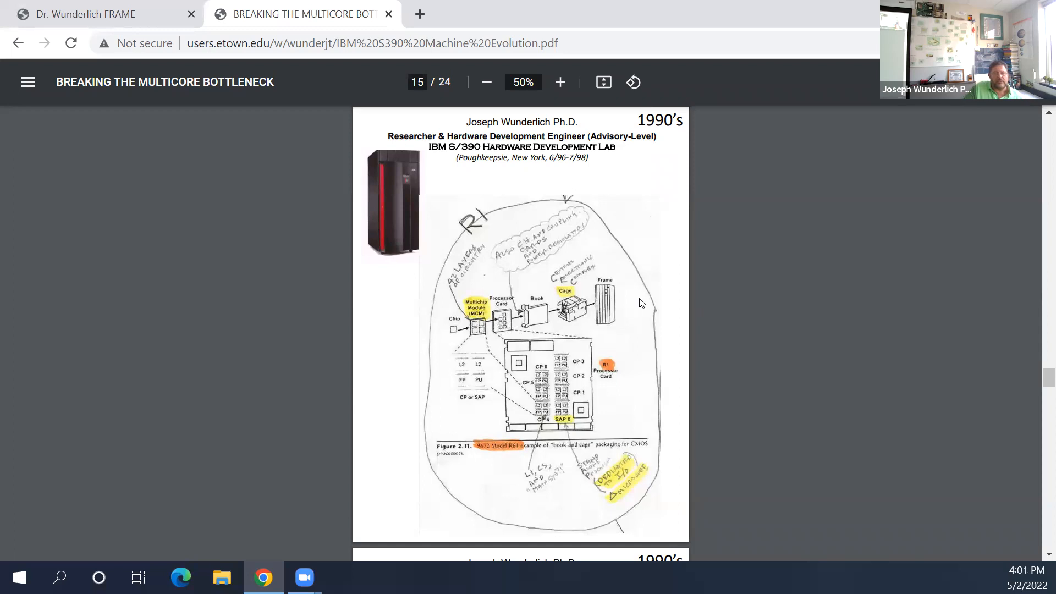
mouse_move(666, 300)
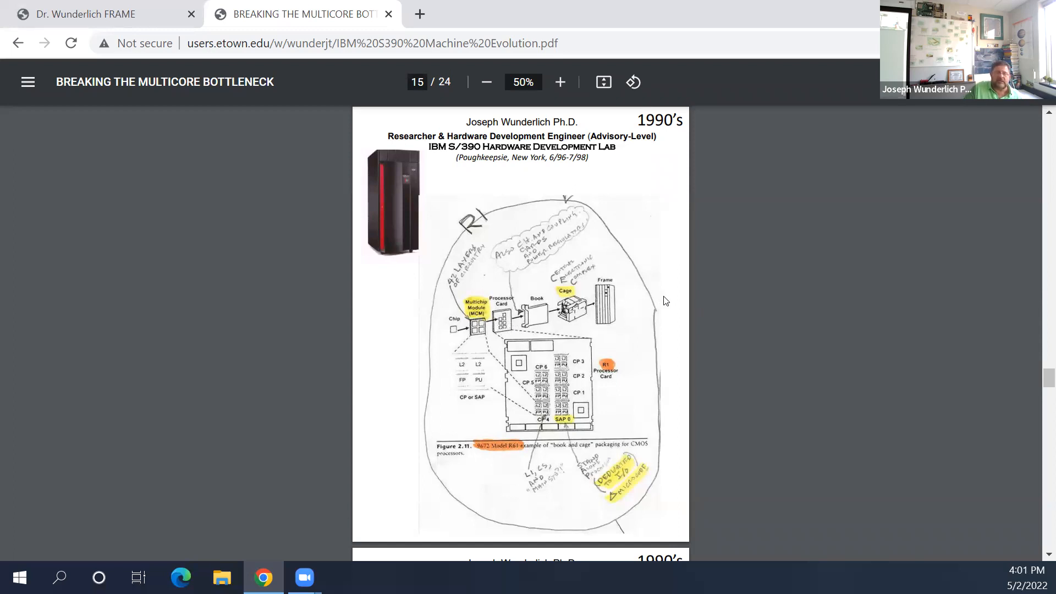
mouse_move(656, 303)
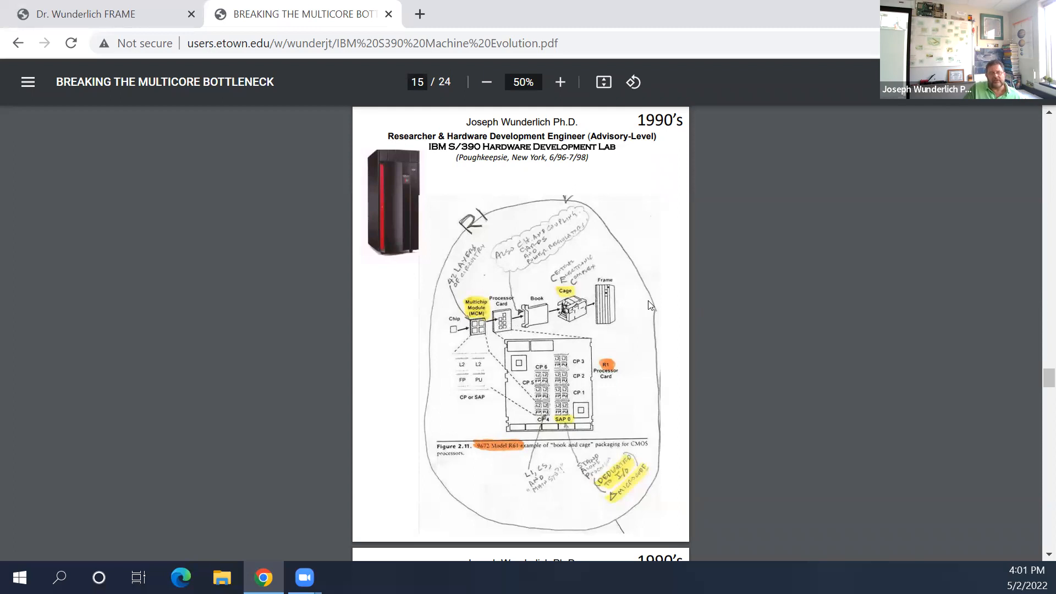
mouse_move(616, 310)
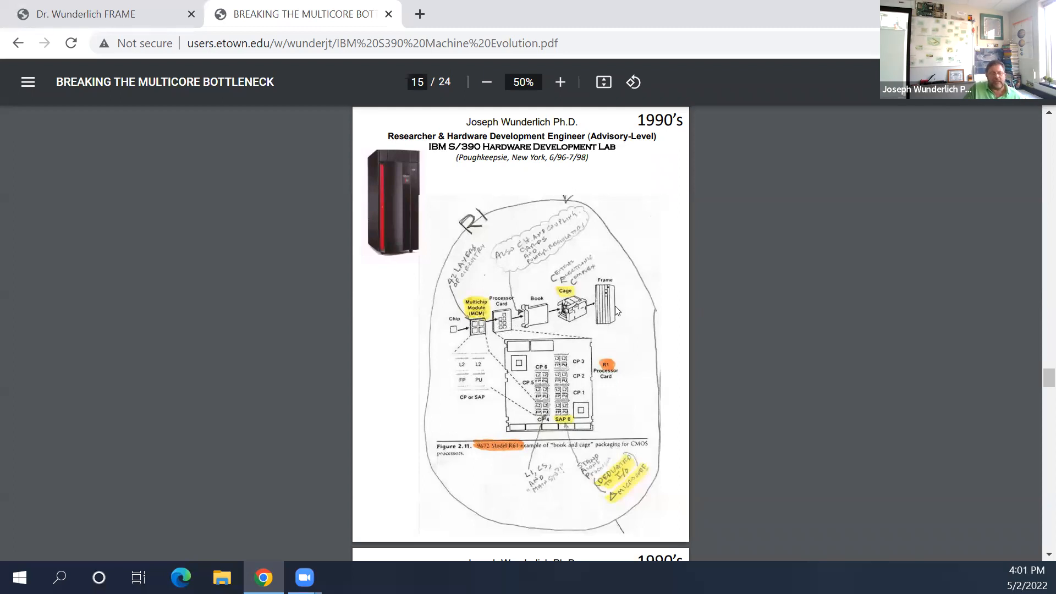
mouse_move(631, 302)
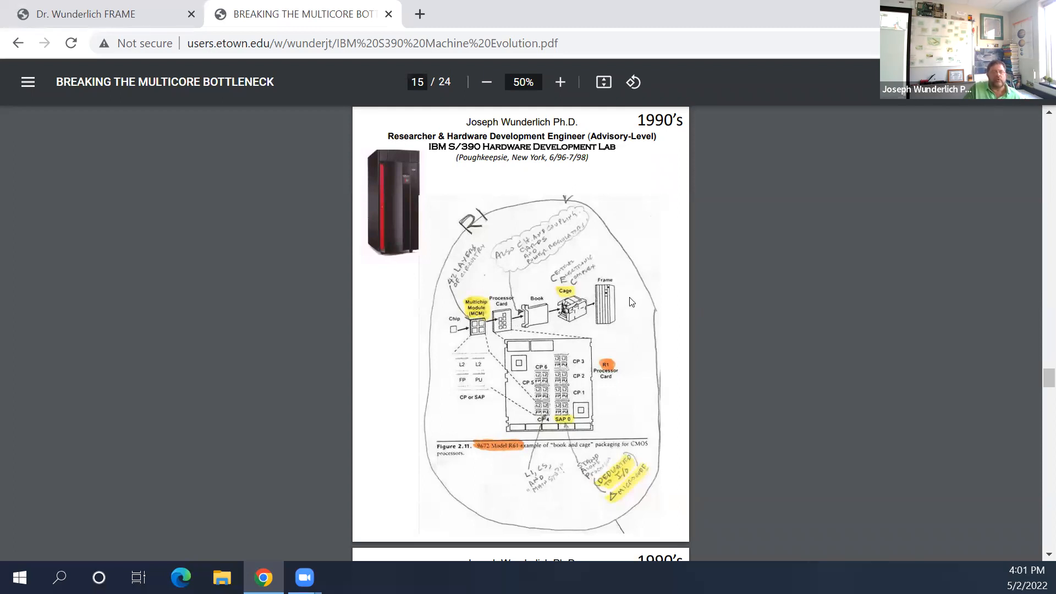
mouse_move(678, 323)
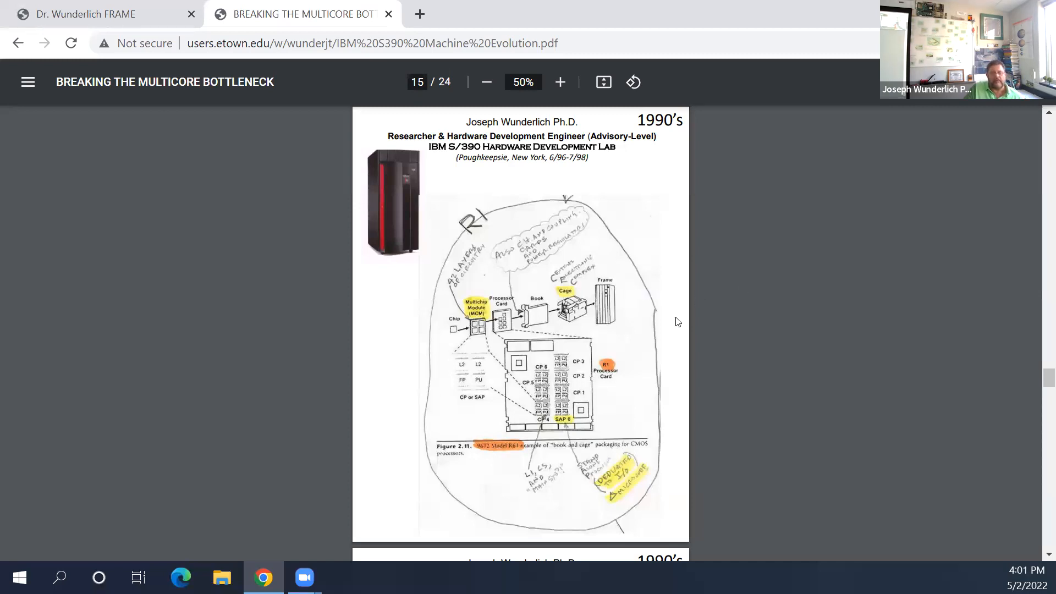
mouse_move(575, 362)
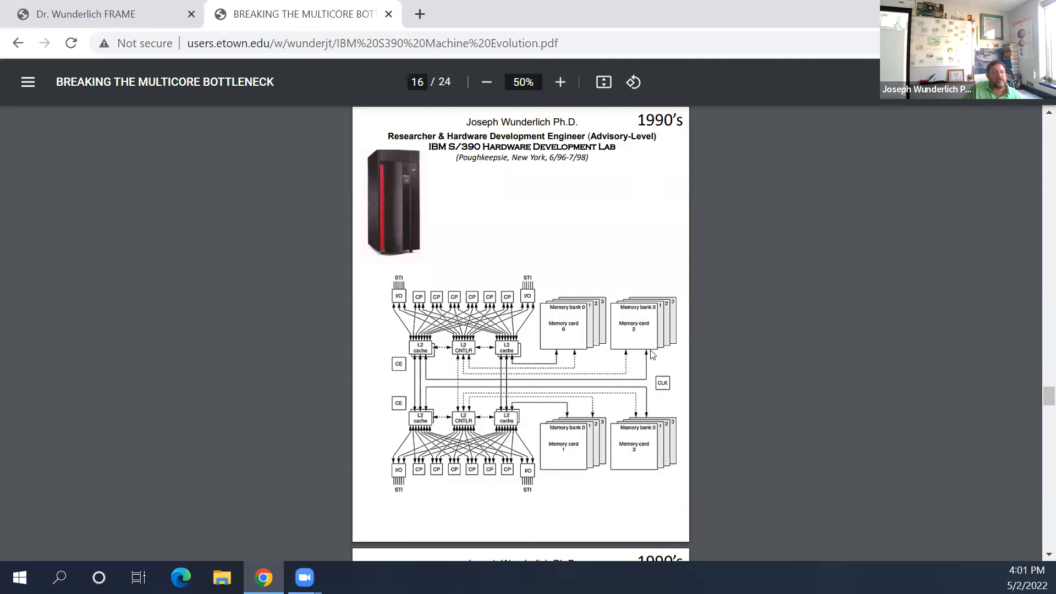
mouse_move(613, 328)
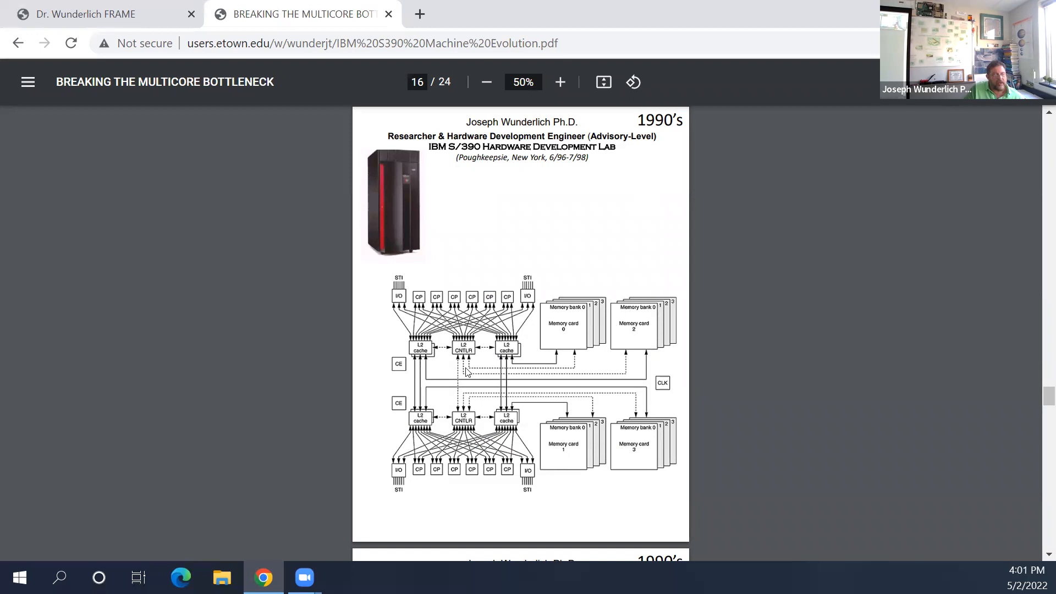
mouse_move(544, 317)
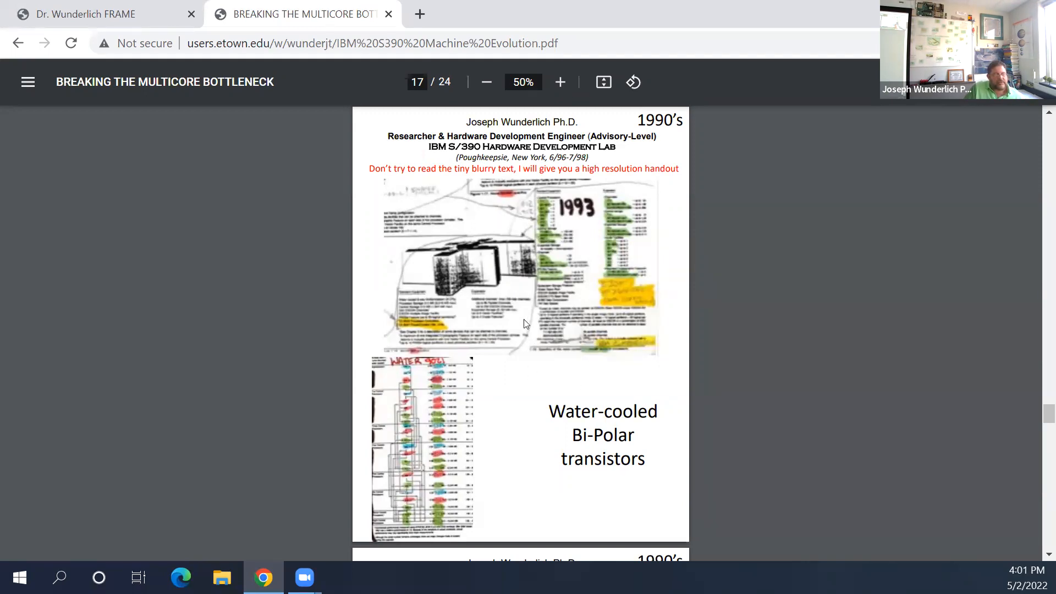
mouse_move(526, 398)
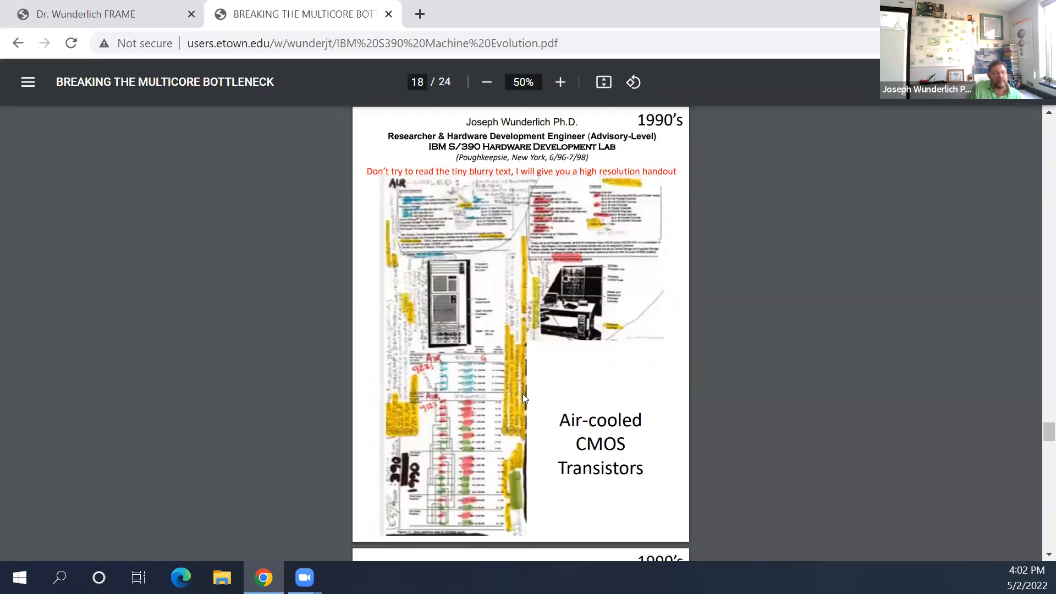
Step: Scroll within page 19, contrasting air-cooled and water-cooled S/390 performance
scroll(down, 3)
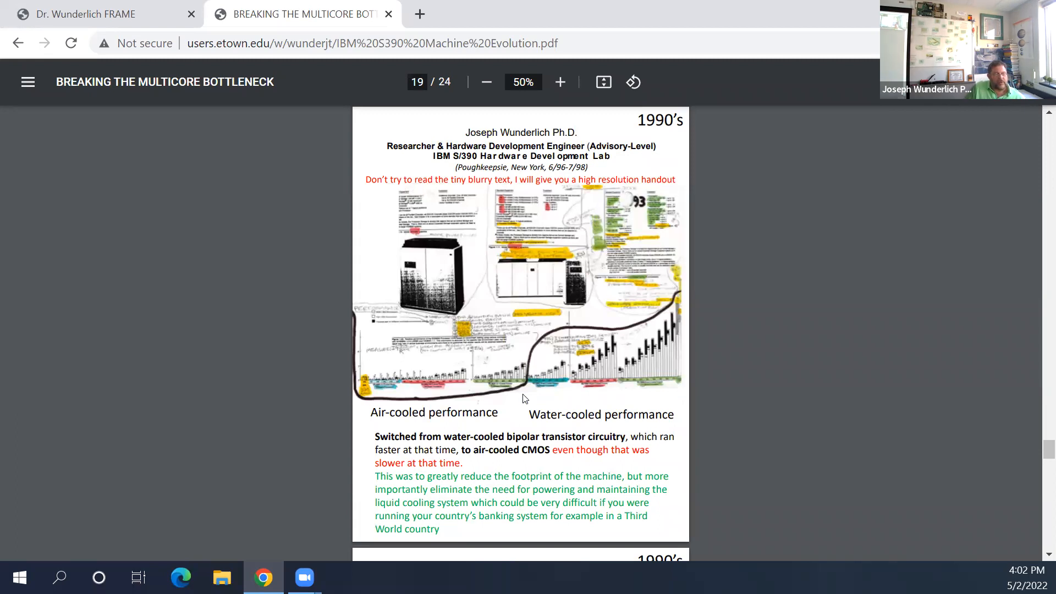
mouse_move(493, 472)
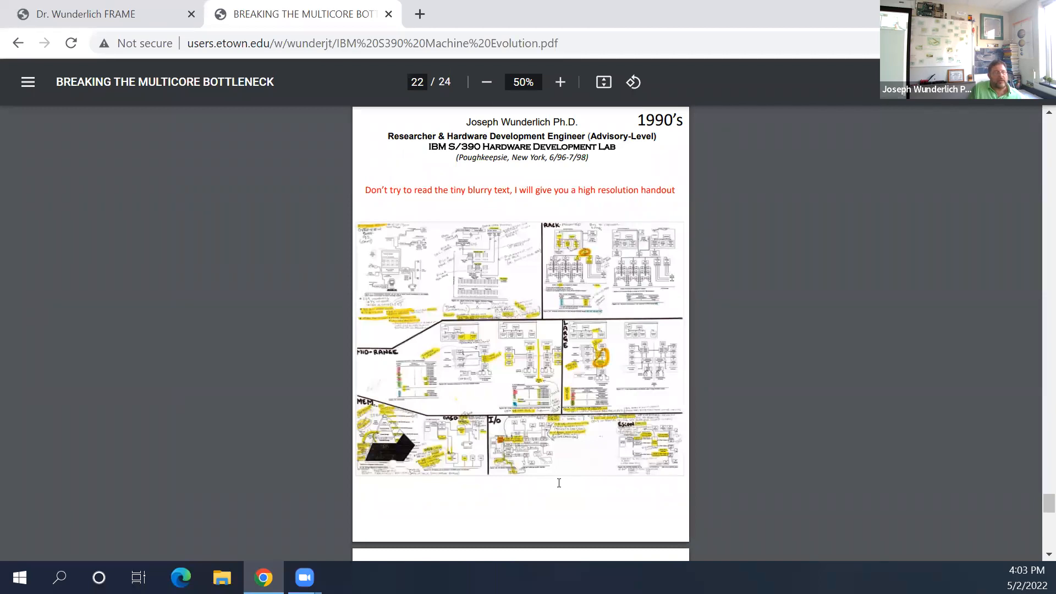
Step: Scroll to page 23, the Dynamic Interconnect Architectures and Parallel Sysplex slide
scroll(down, 3)
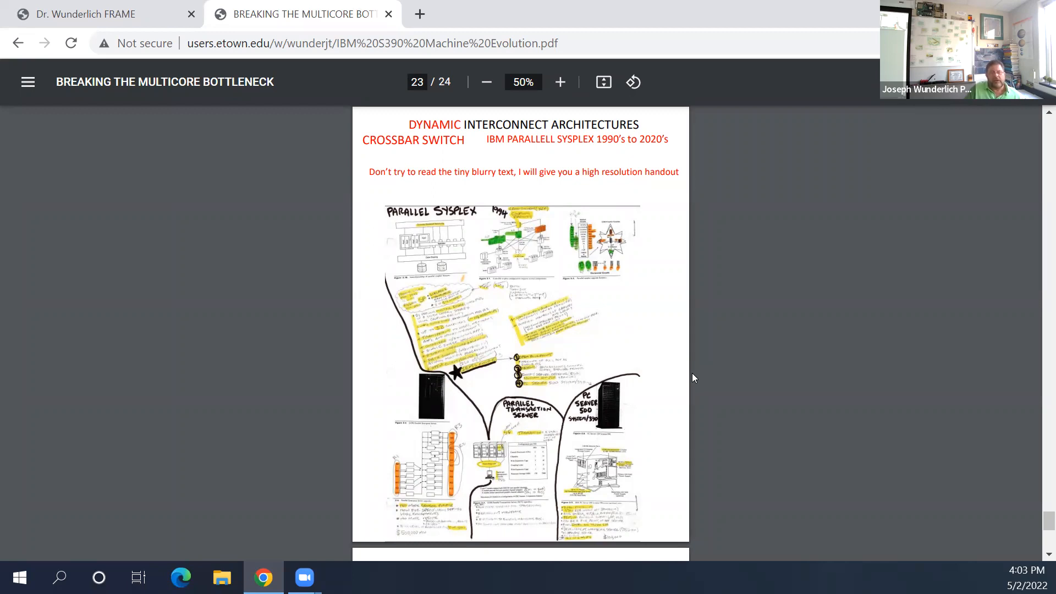
mouse_move(583, 313)
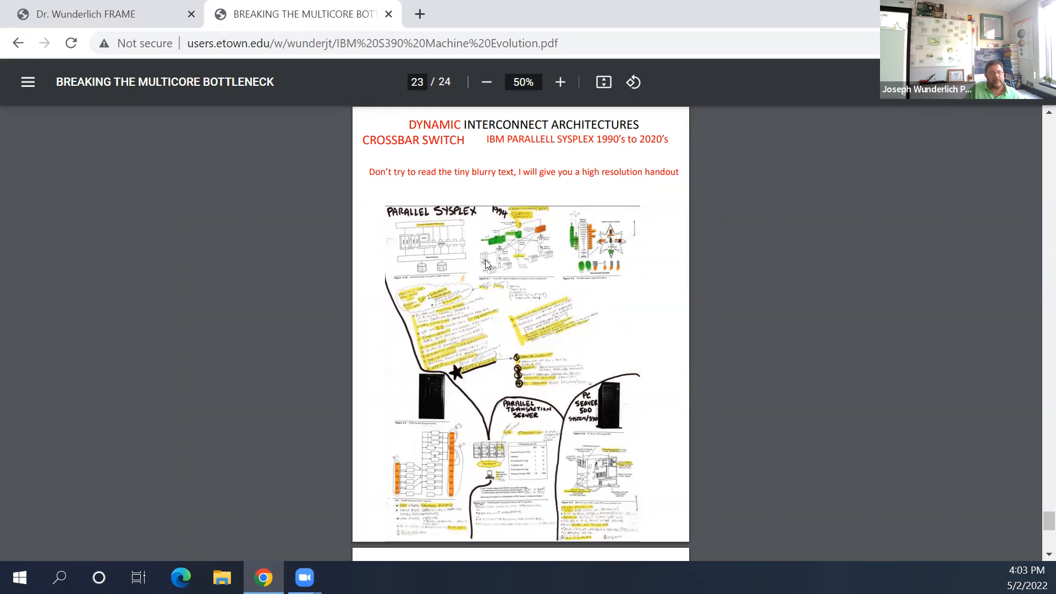
mouse_move(536, 242)
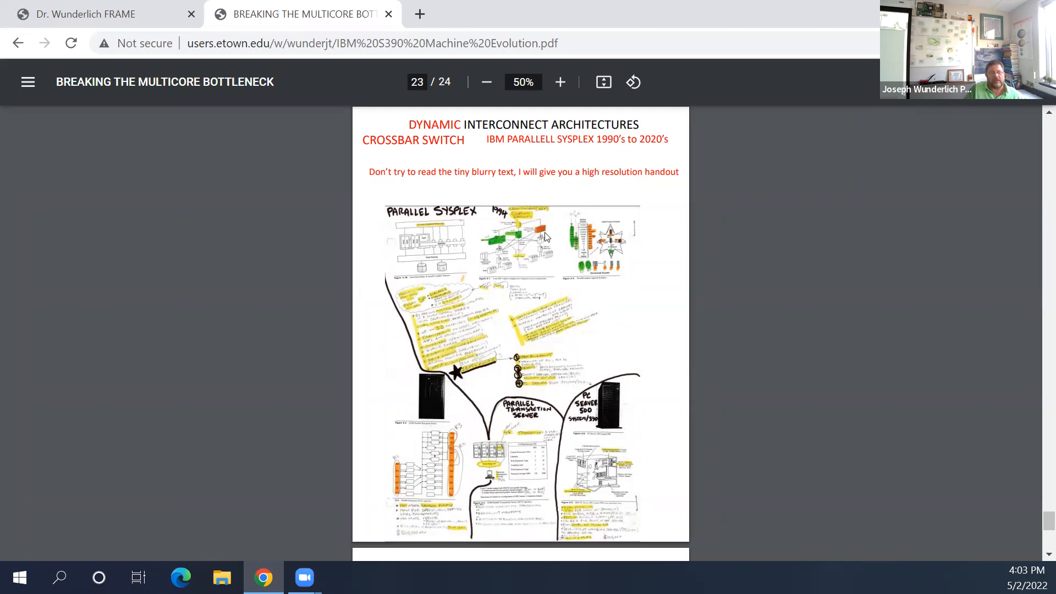
mouse_move(521, 237)
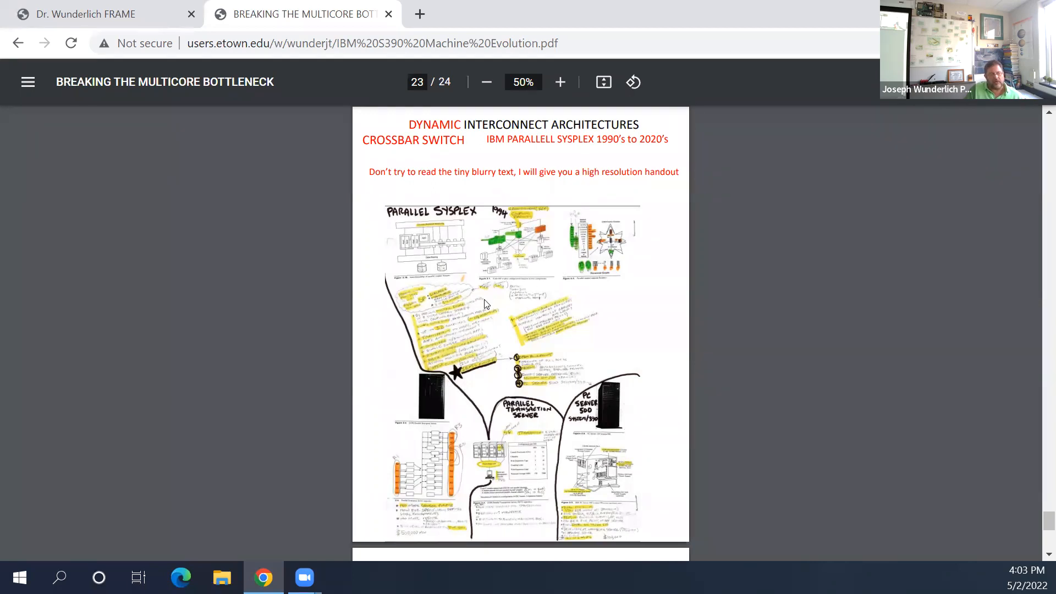
mouse_move(545, 279)
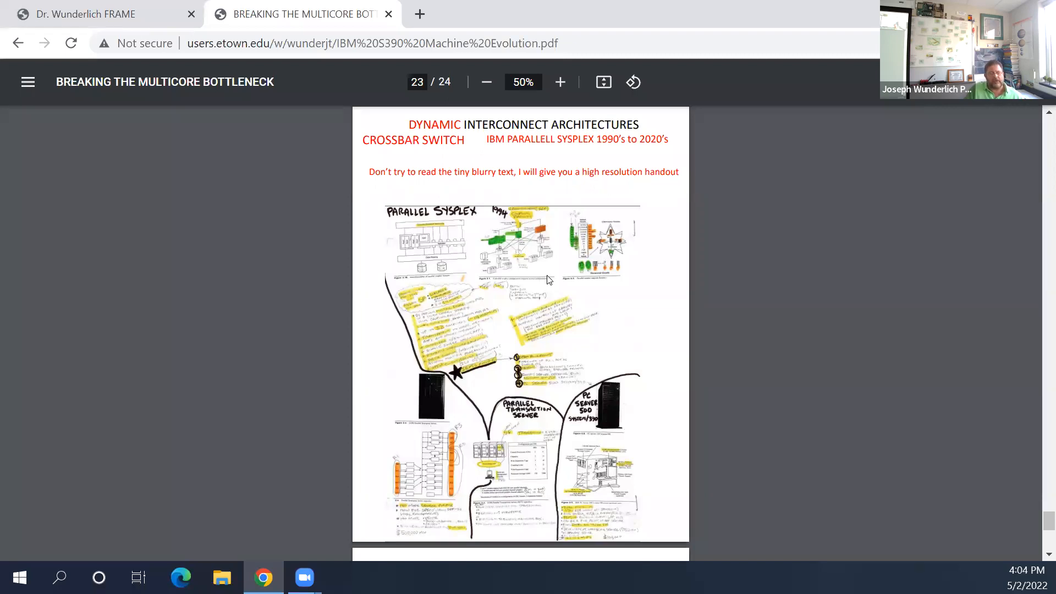
mouse_move(623, 303)
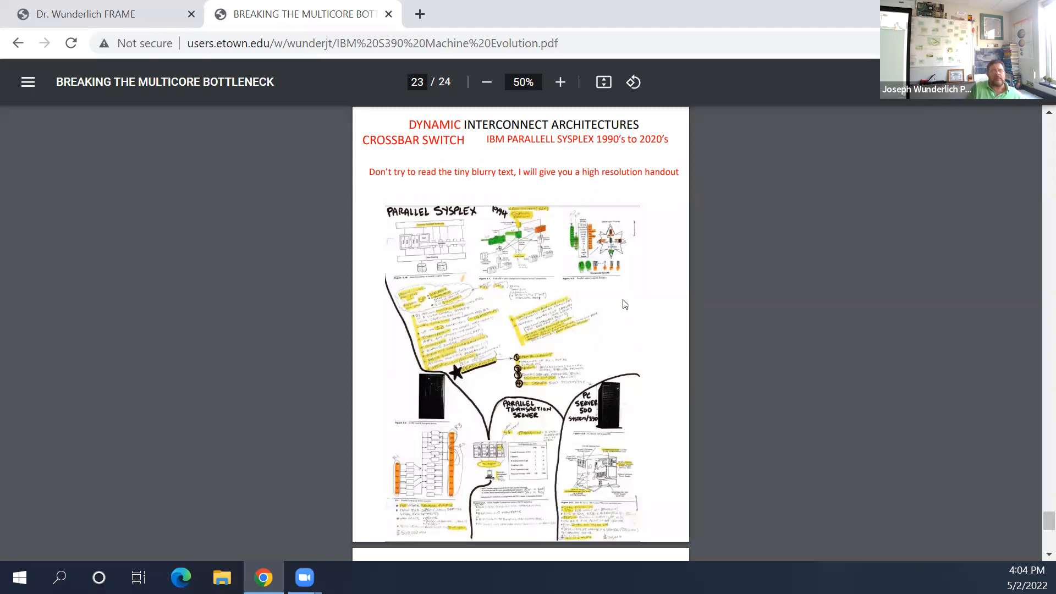
Step: Reach the final page 24 of the S/390 slides and return to the CS433 syllabus PDF
scroll(down, 3)
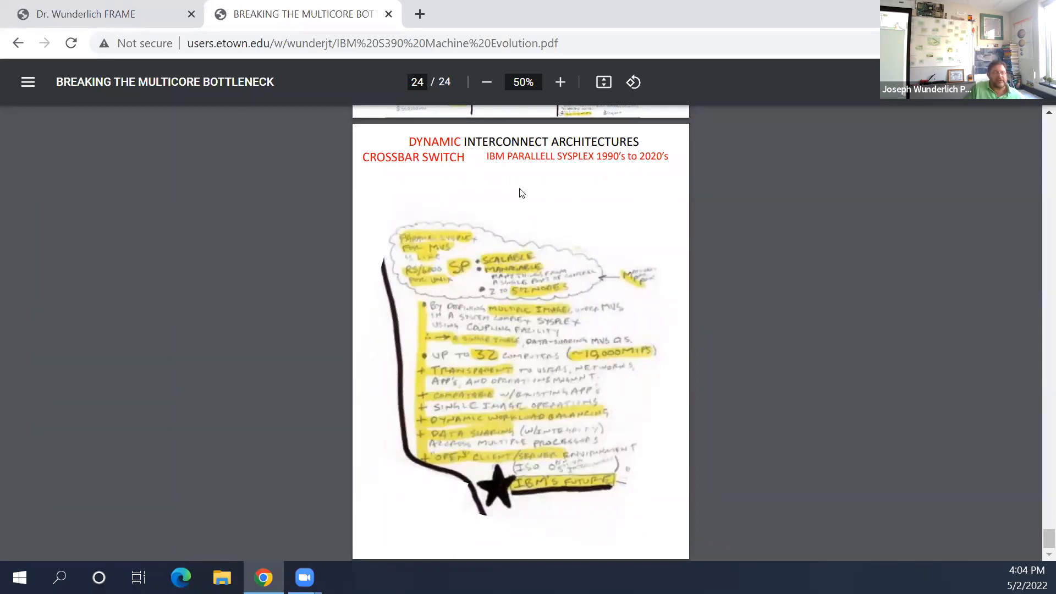
mouse_move(737, 215)
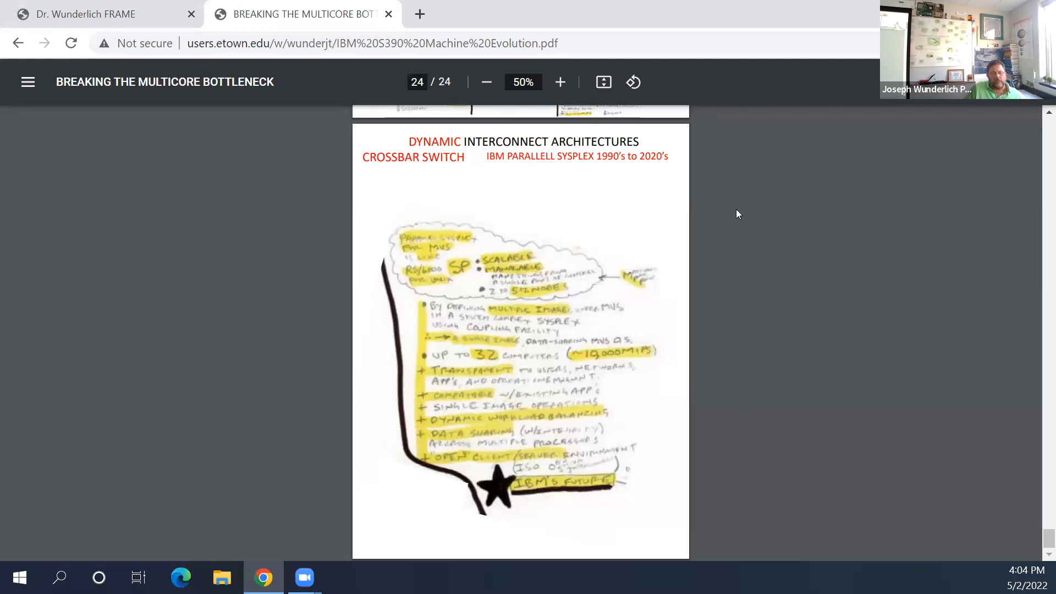
mouse_move(416, 231)
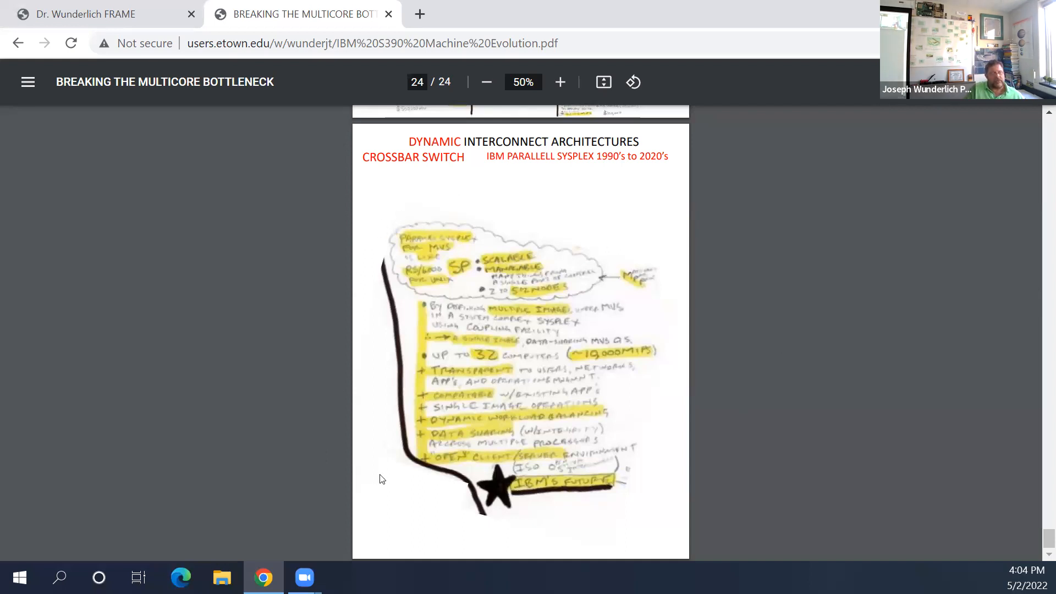
mouse_move(722, 418)
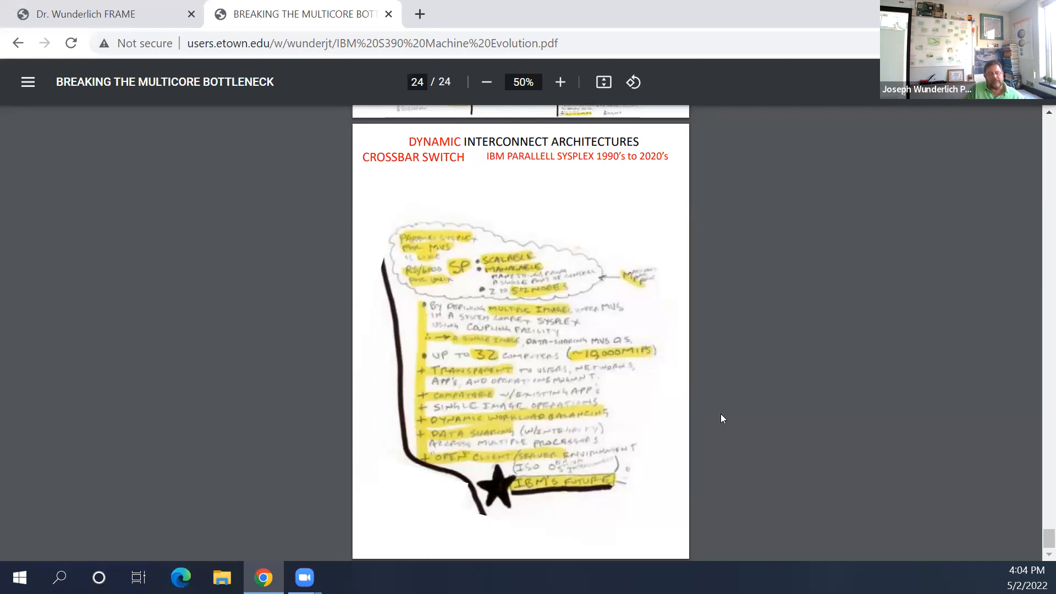
mouse_move(357, 271)
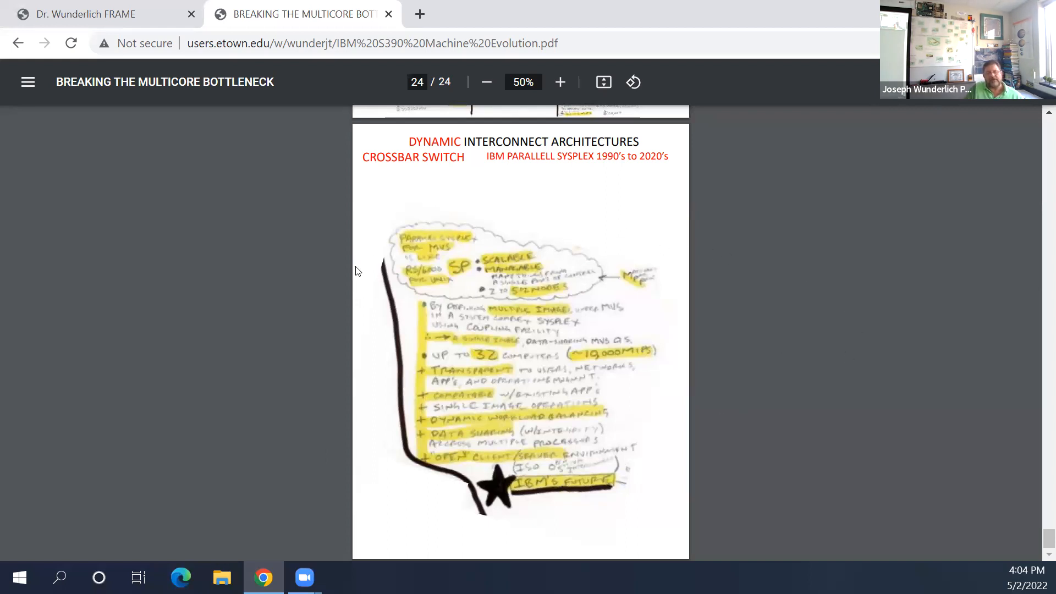
mouse_move(501, 217)
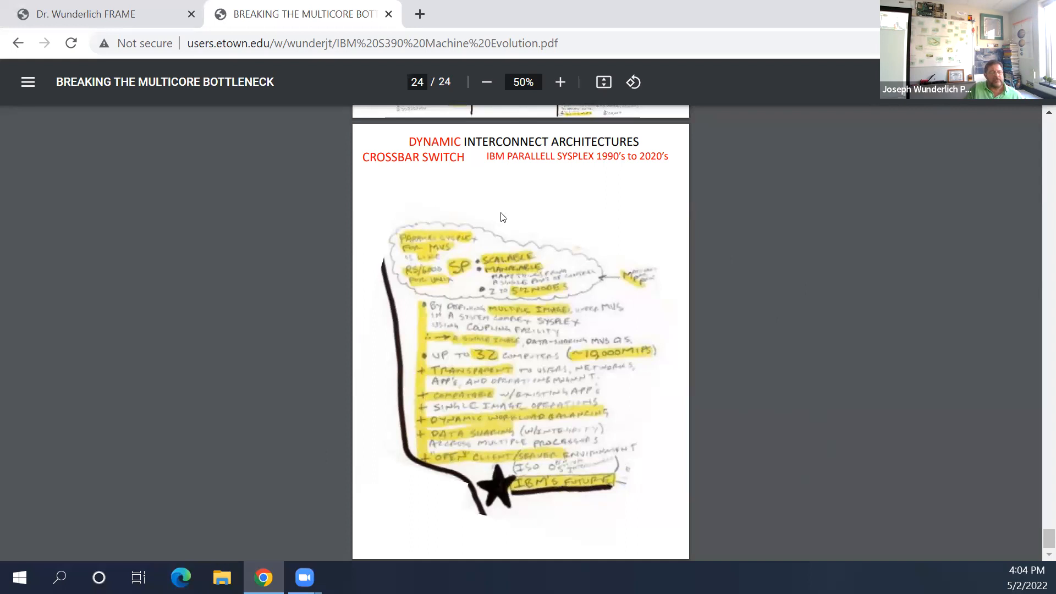
mouse_move(385, 313)
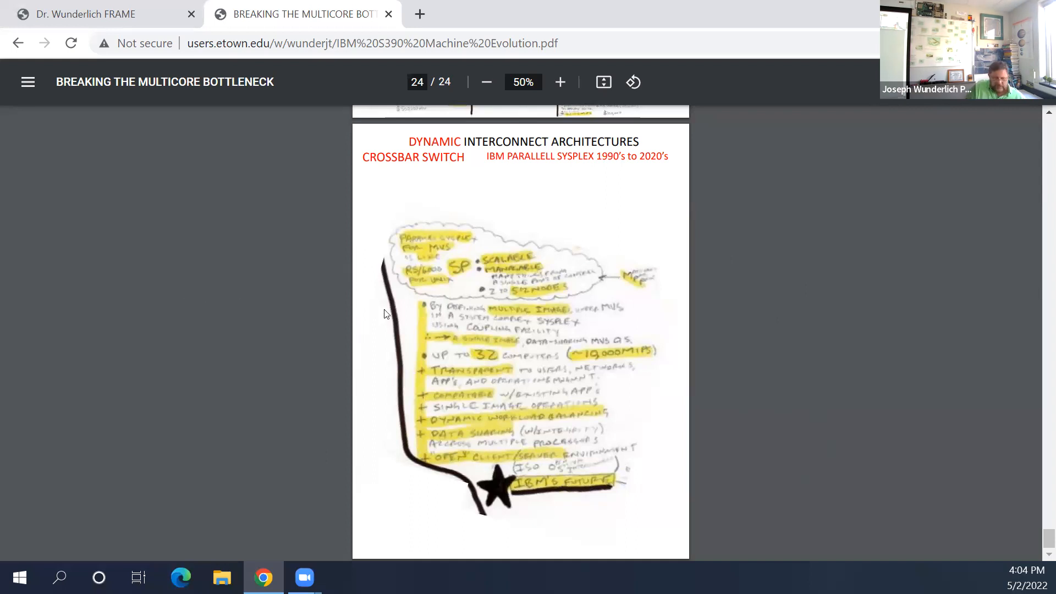
mouse_move(5, 143)
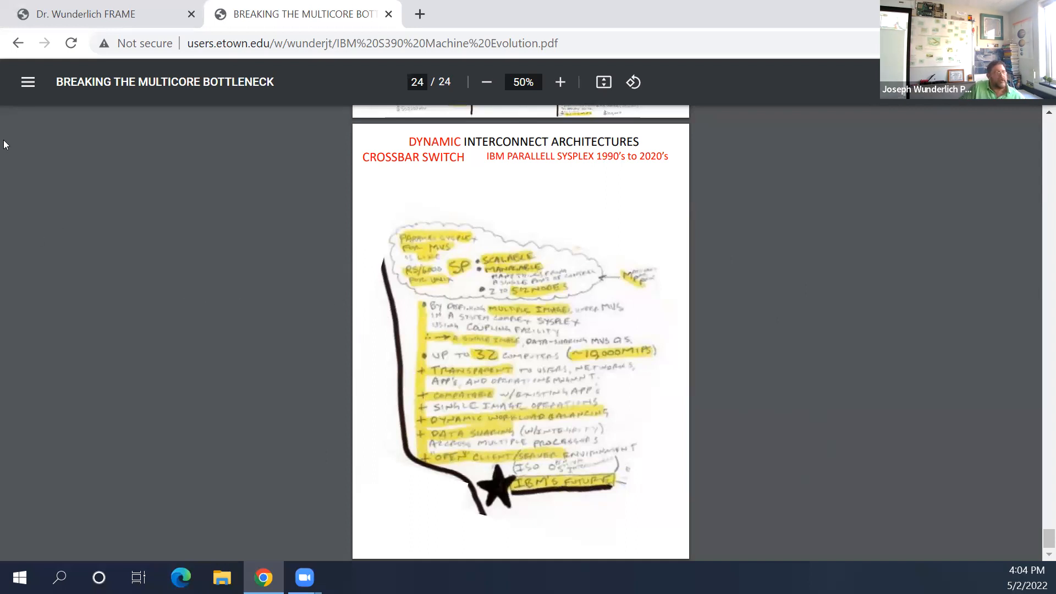
click(18, 43)
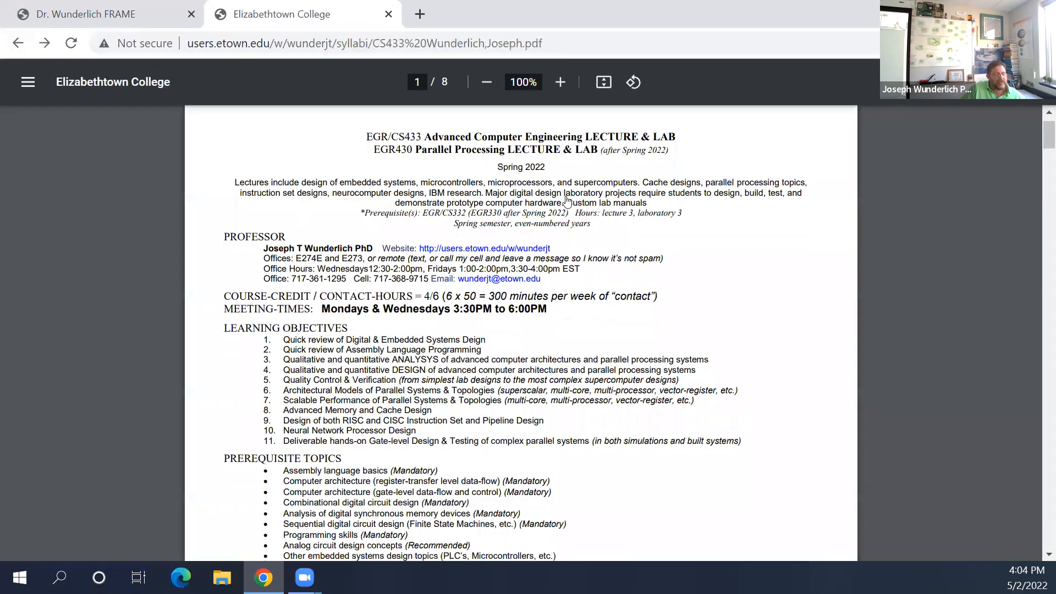
Step: From syllabus page 2, follow the Processor Design link to the IBM S390 Processor Design PDF
scroll(down, 3)
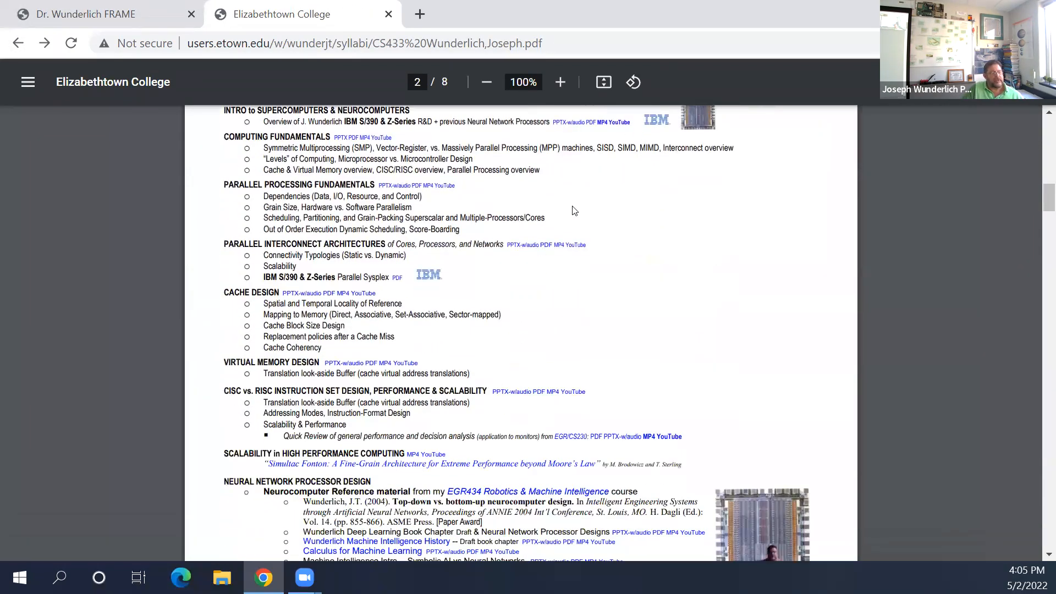
scroll(down, 3)
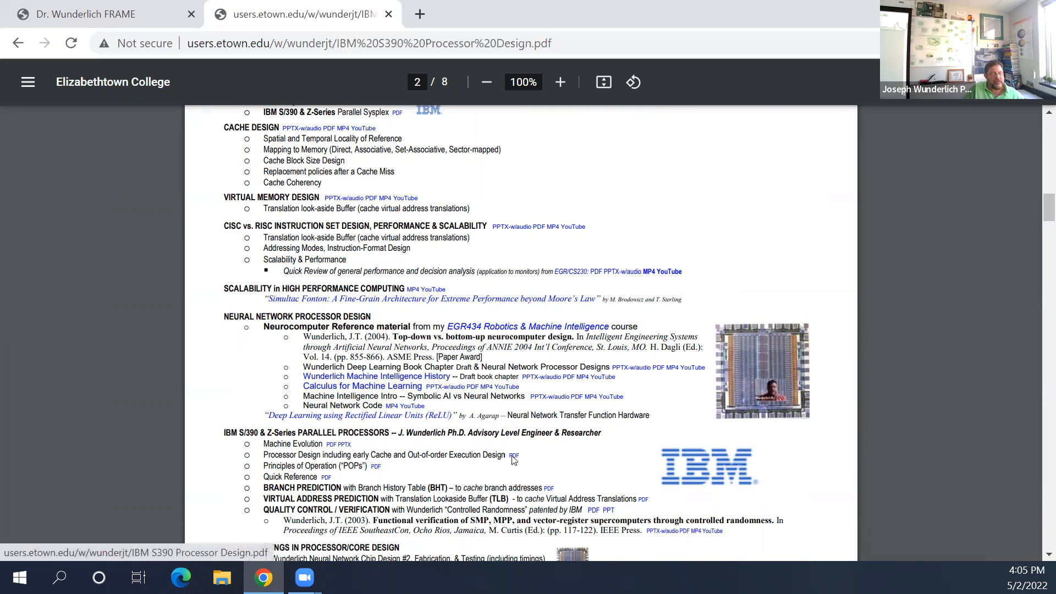
click(514, 455)
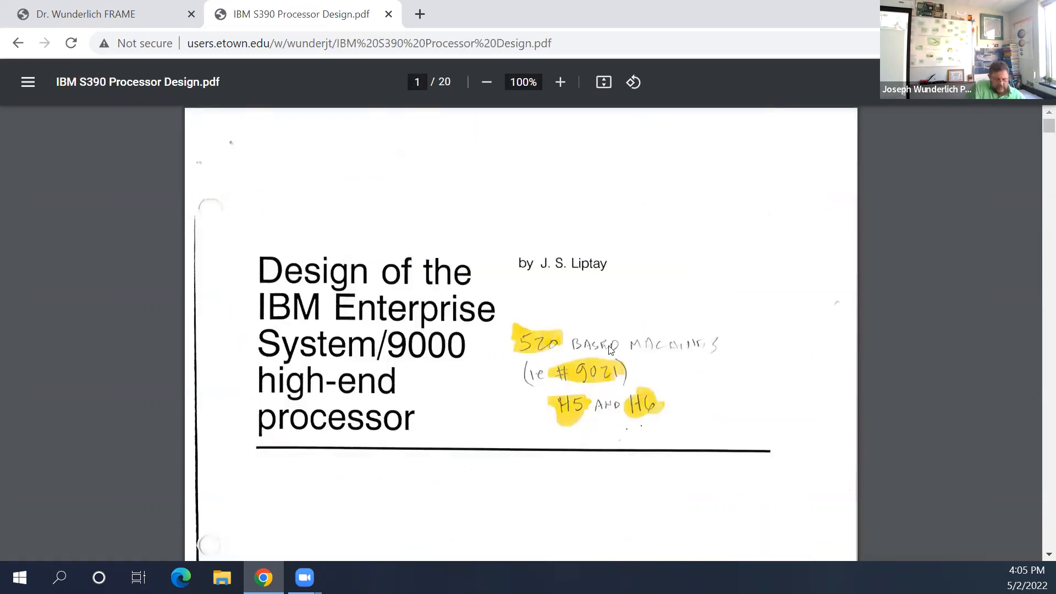
Step: Adjust zoom on the ES/9000 paper's title page and move down to page 2's processor layout figure
click(560, 82)
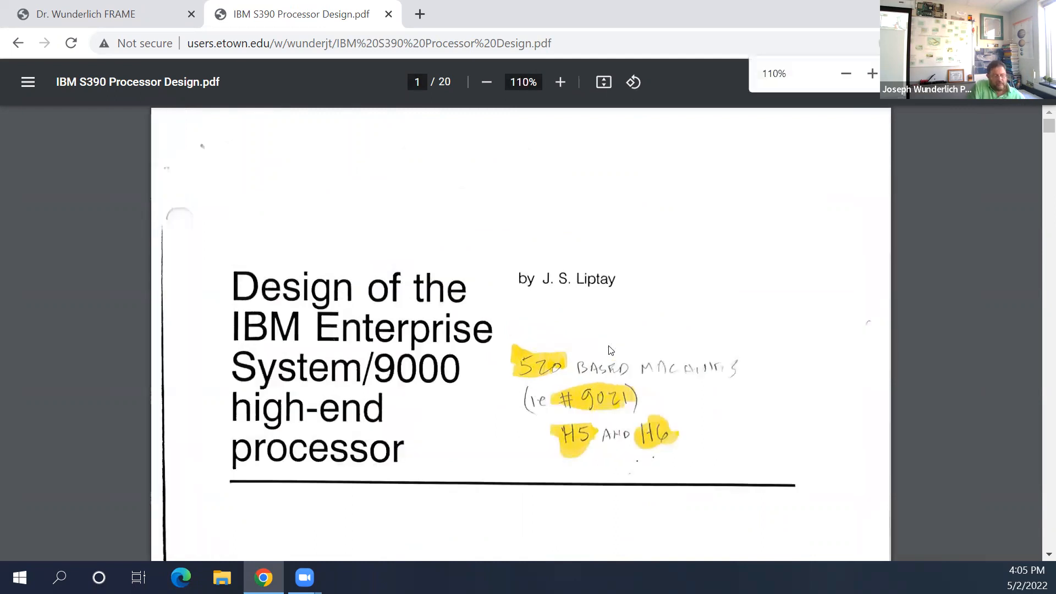
click(486, 81)
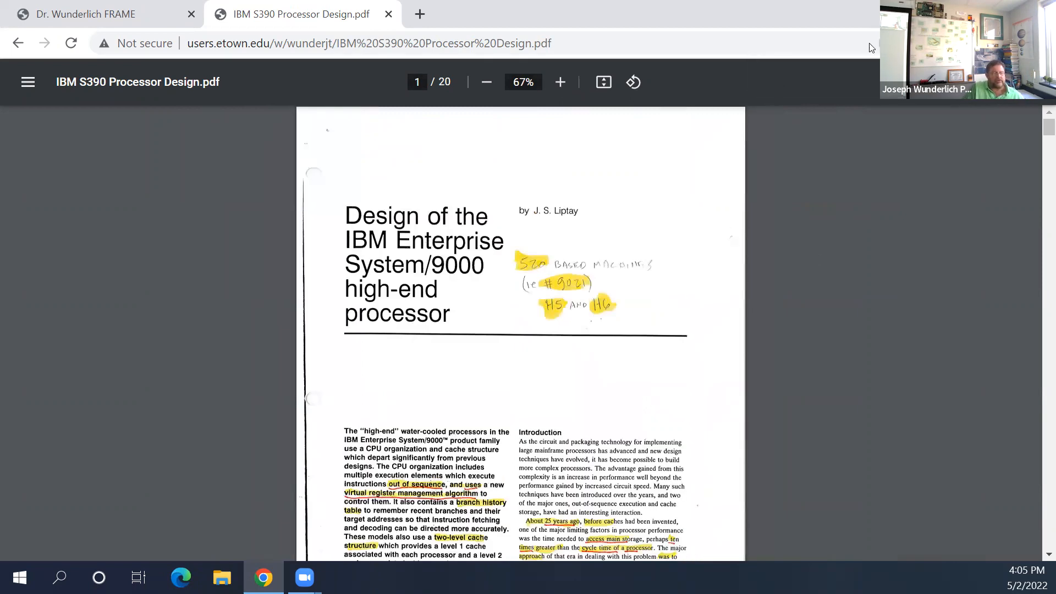
scroll(down, 3)
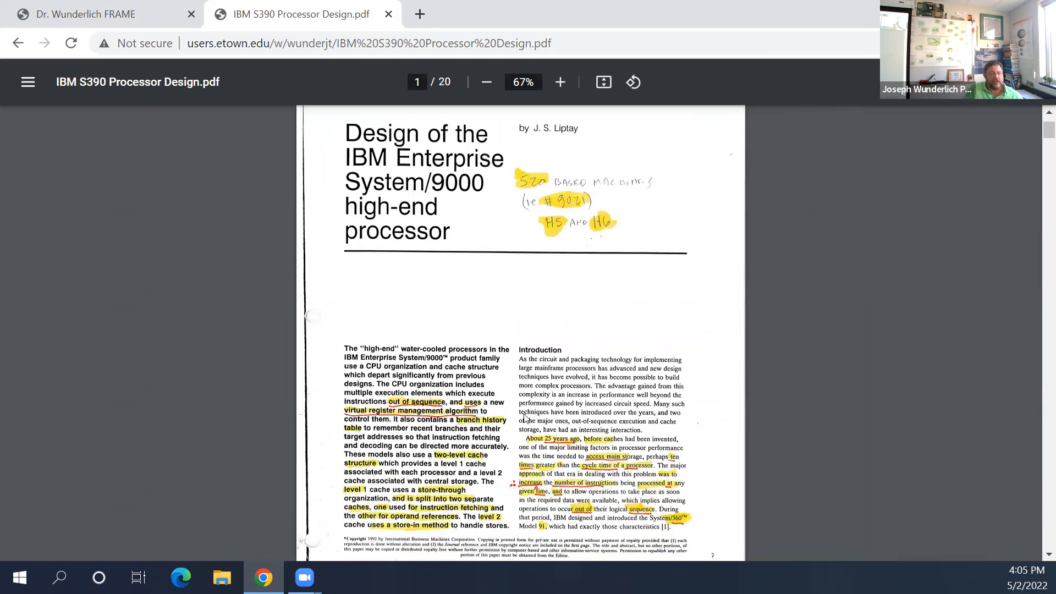
mouse_move(497, 250)
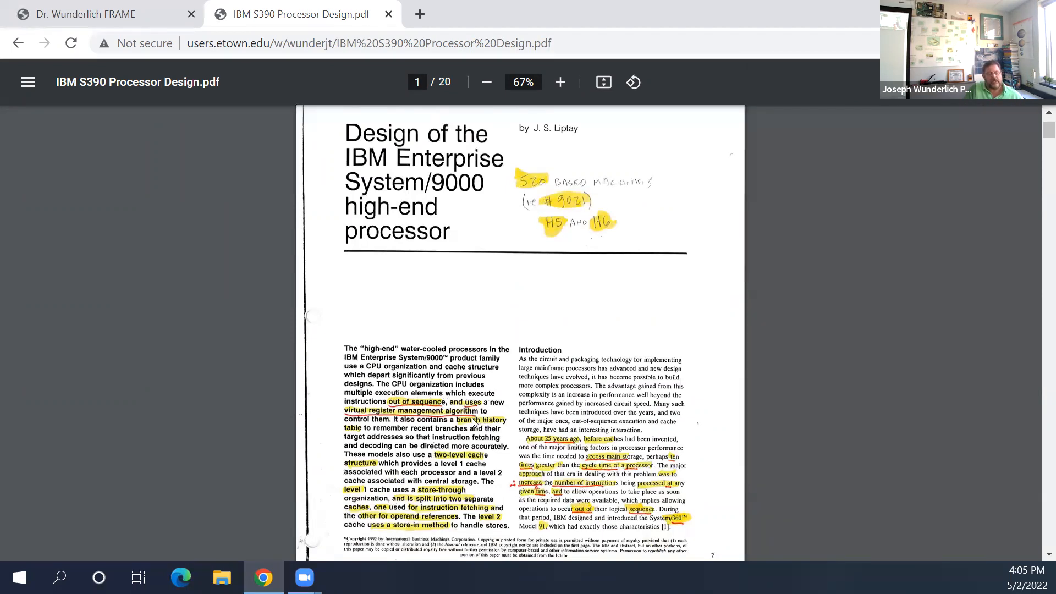
mouse_move(456, 444)
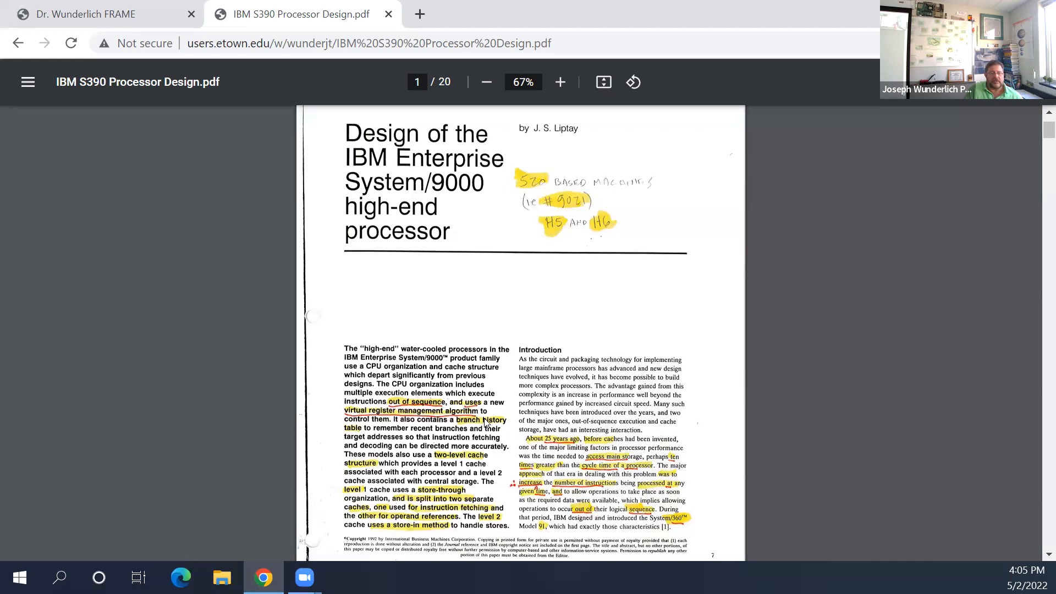
mouse_move(498, 501)
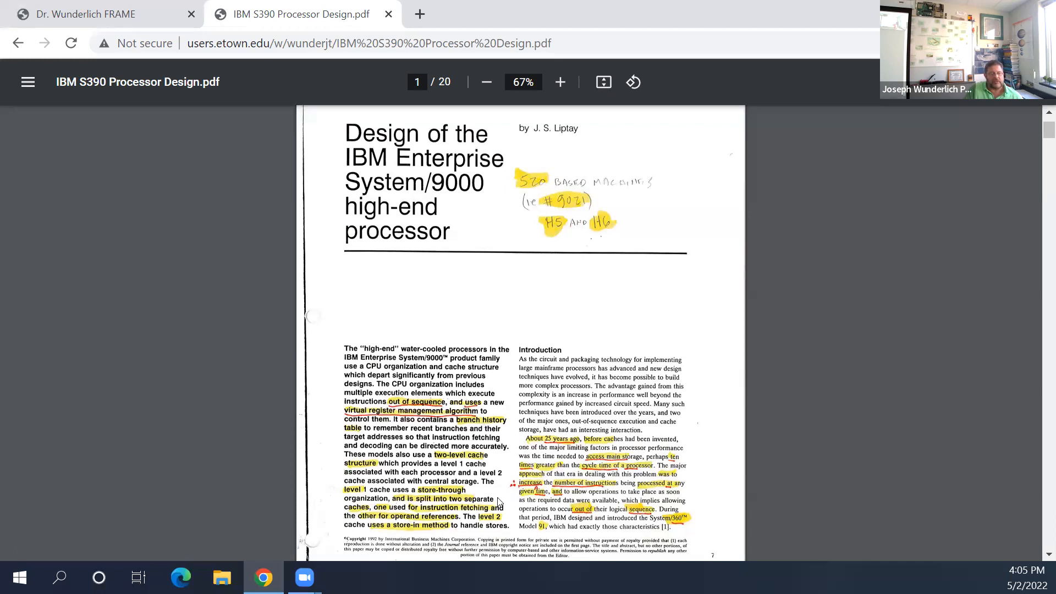
mouse_move(507, 420)
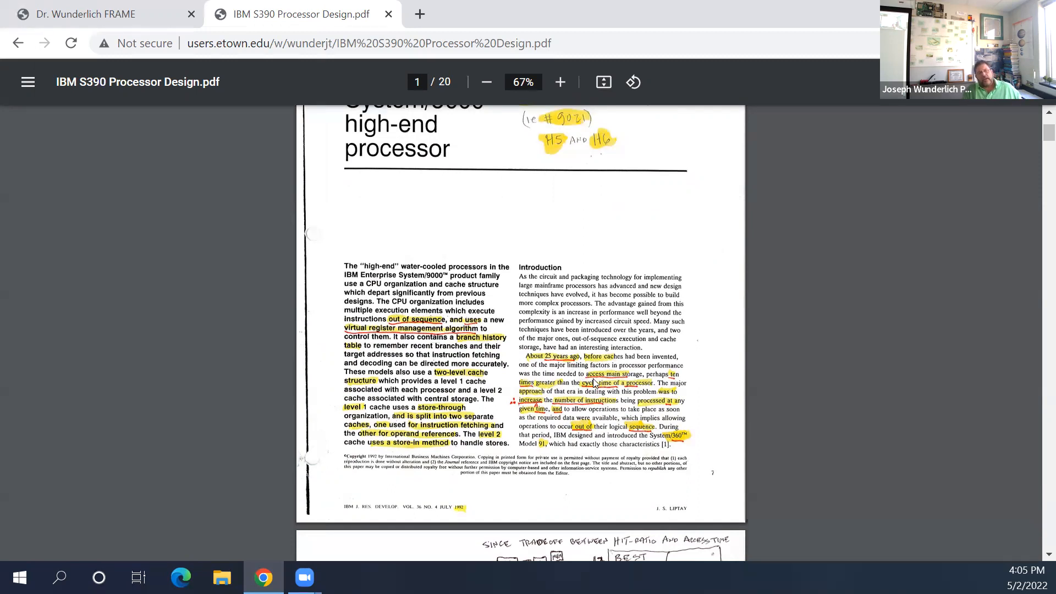
mouse_move(461, 328)
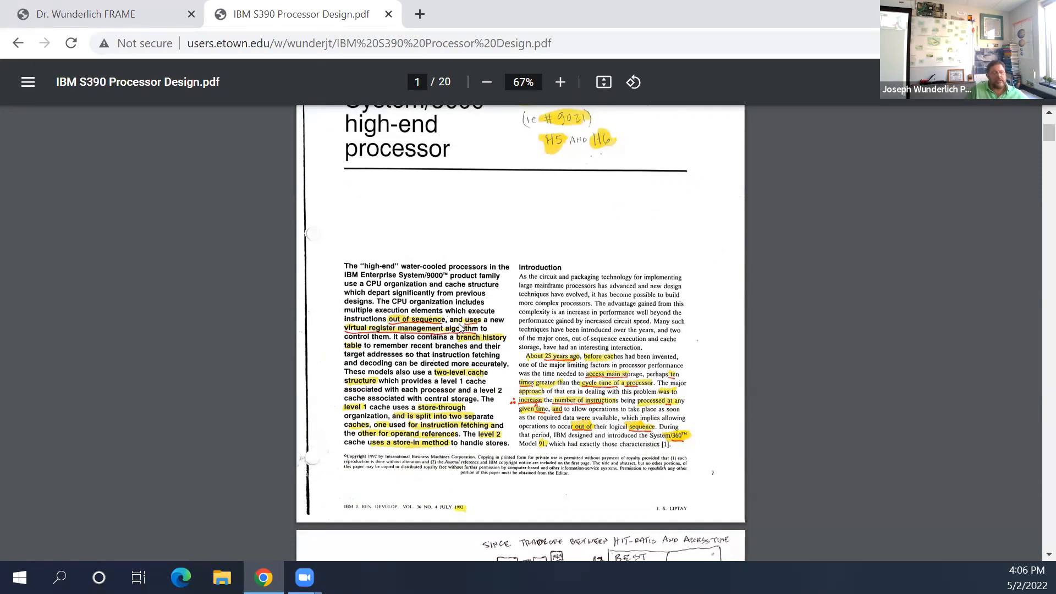
mouse_move(597, 409)
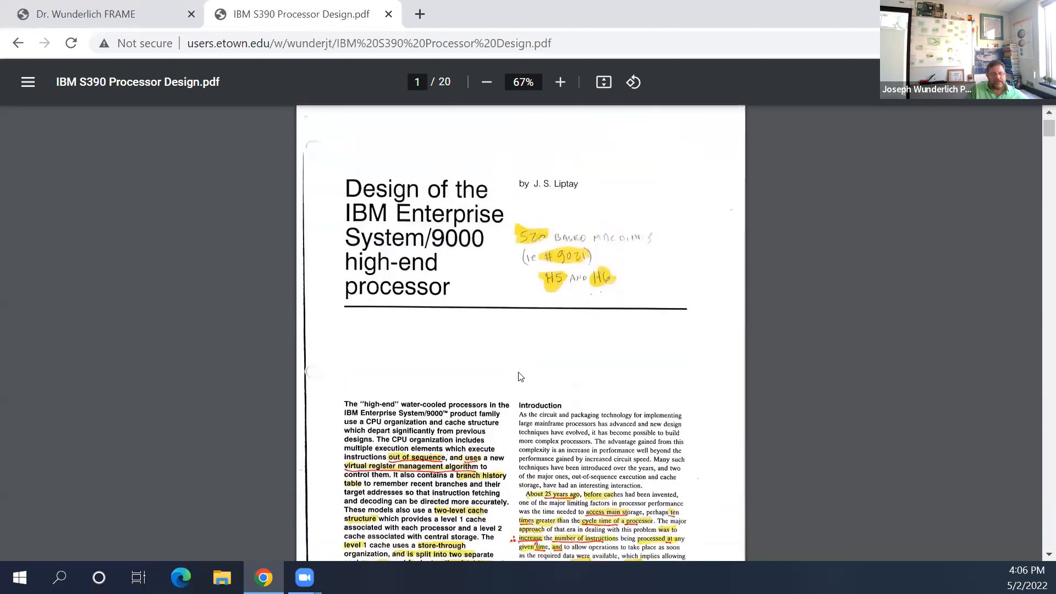
scroll(down, 3)
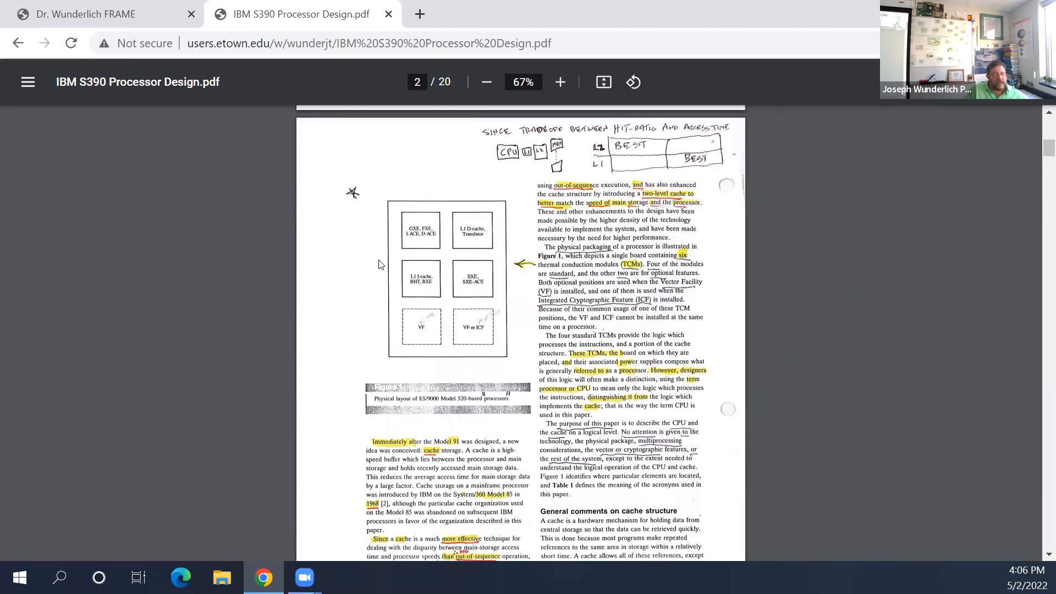
Step: Scroll to page 2's 'General comments on cache structure' section
scroll(down, 3)
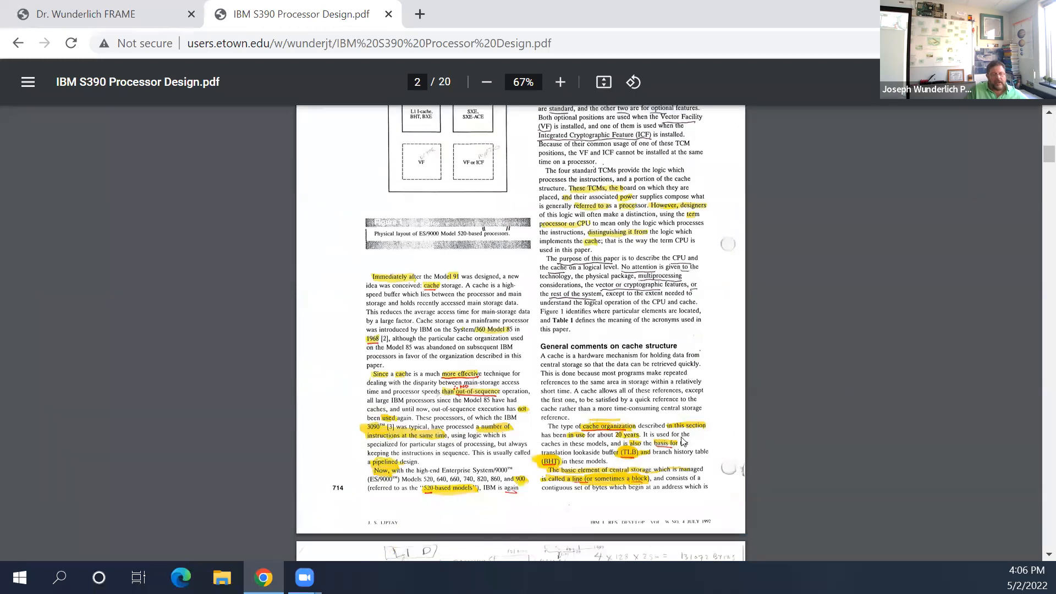
mouse_move(546, 472)
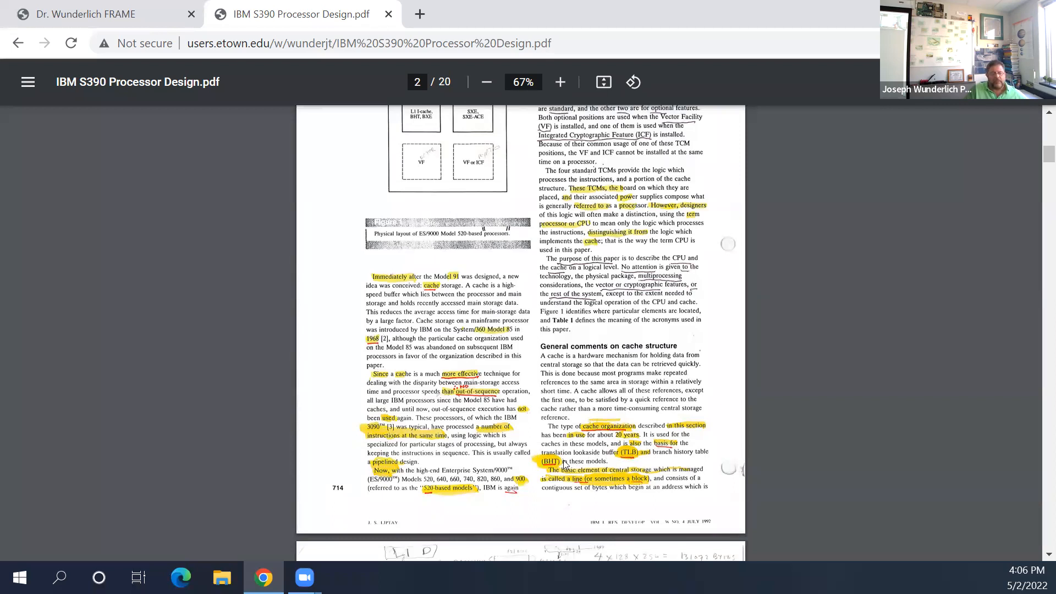
mouse_move(563, 464)
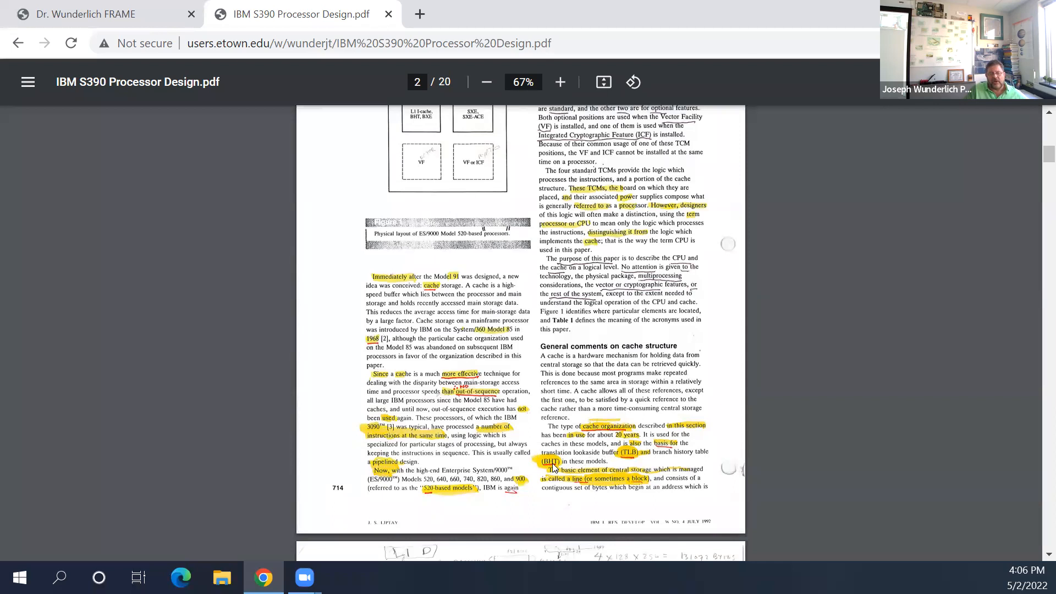
mouse_move(554, 469)
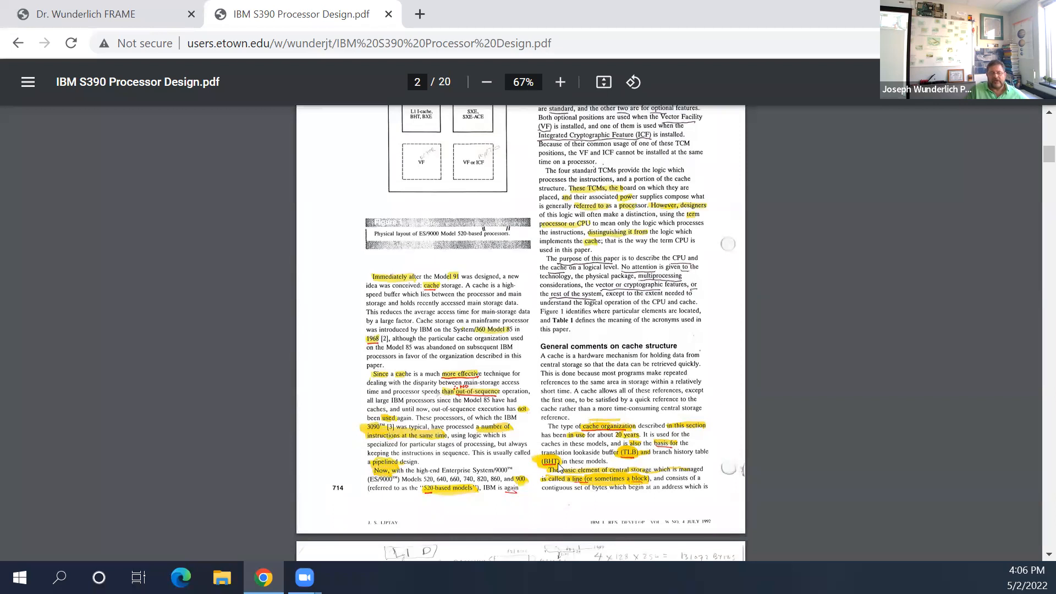
mouse_move(656, 454)
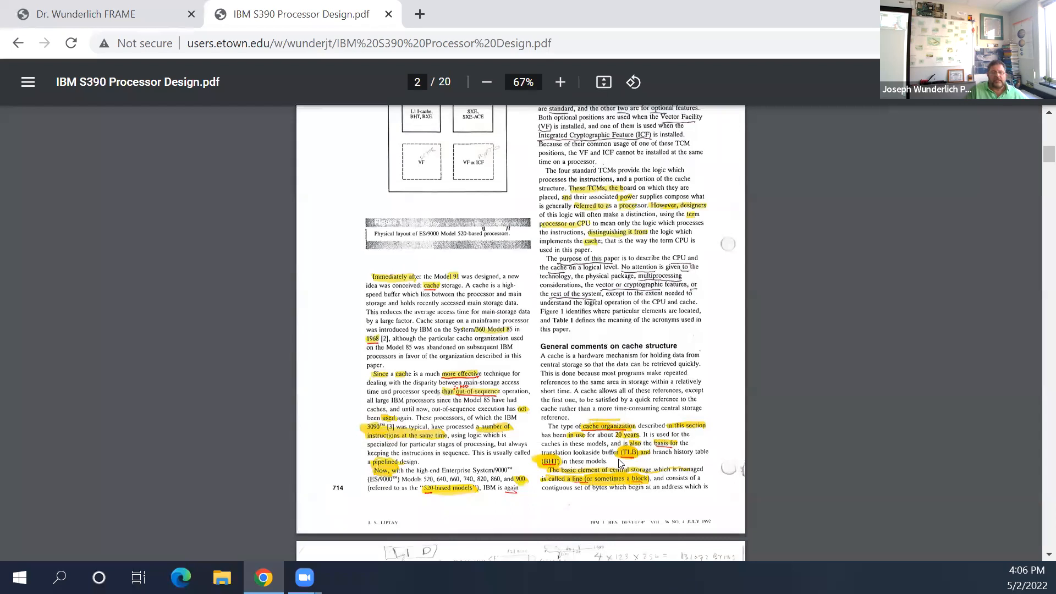
mouse_move(617, 463)
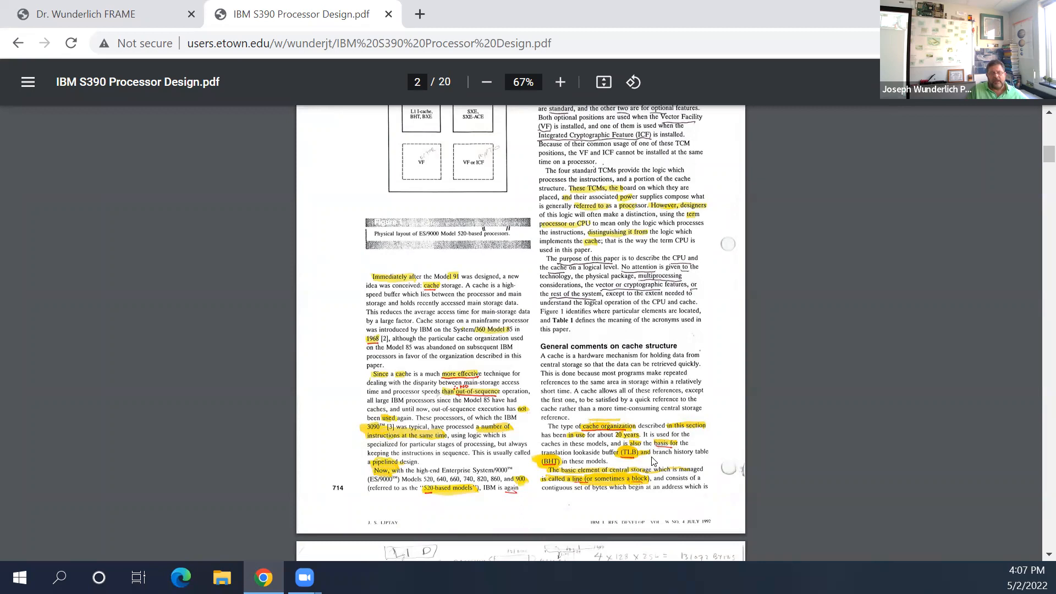
mouse_move(649, 461)
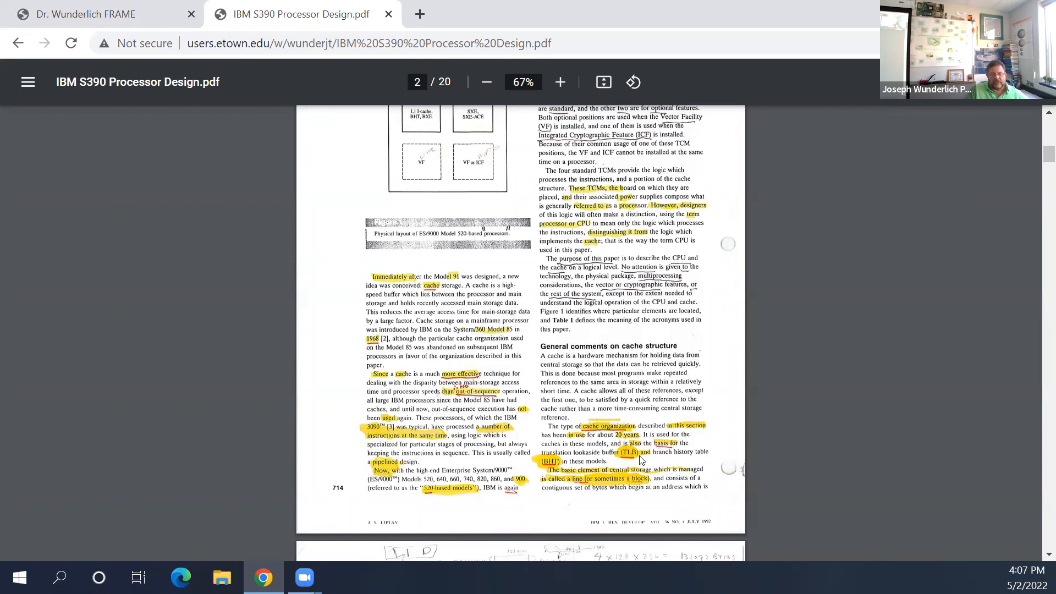
mouse_move(645, 463)
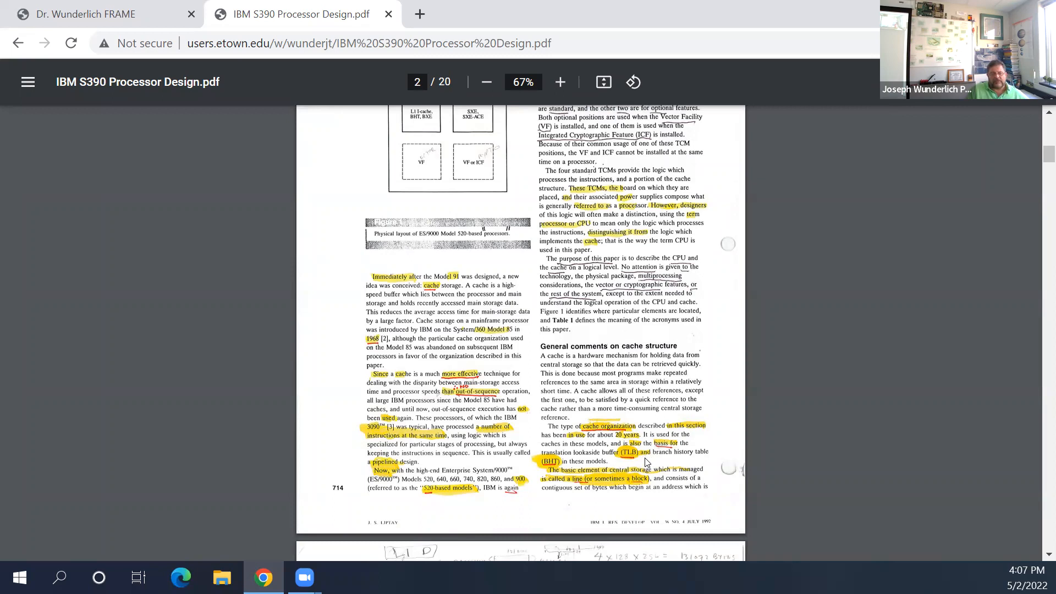
mouse_move(653, 462)
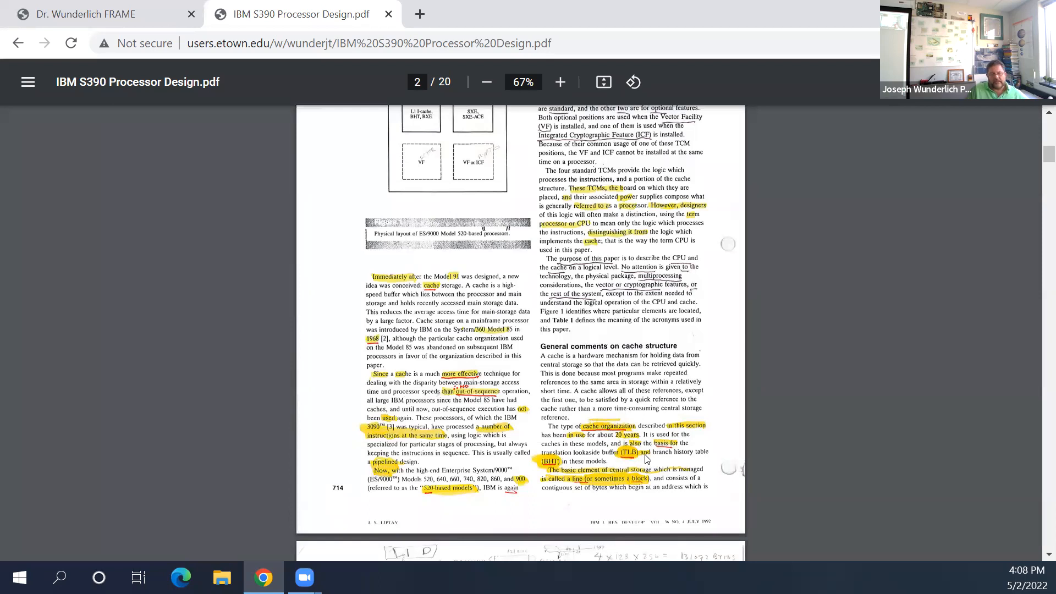
mouse_move(631, 463)
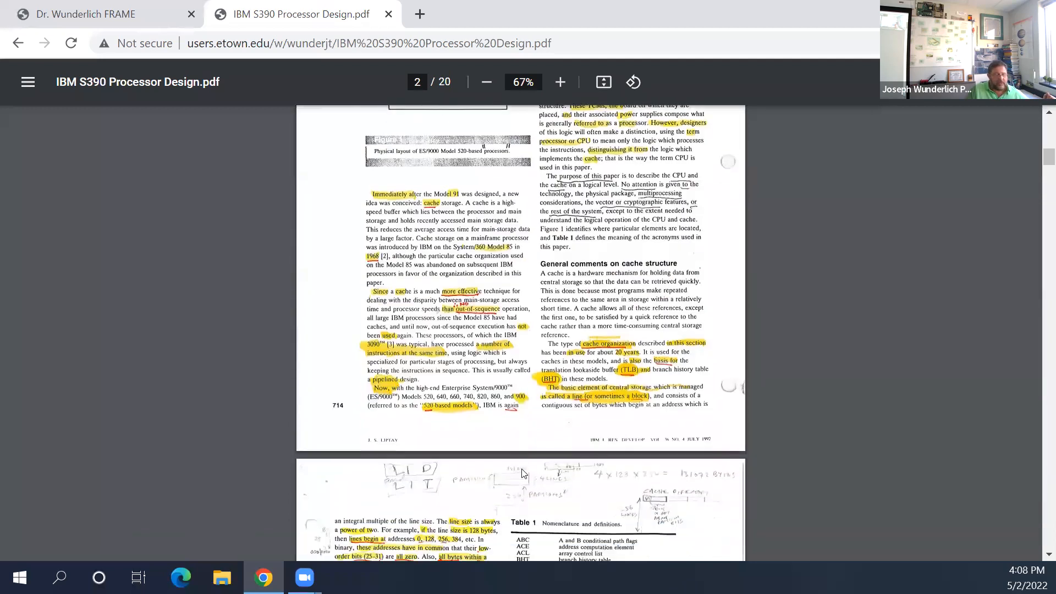
Step: Scroll through pages 3-4 to the Figure 2 cache diagram and the store-through versus store-in text
scroll(down, 3)
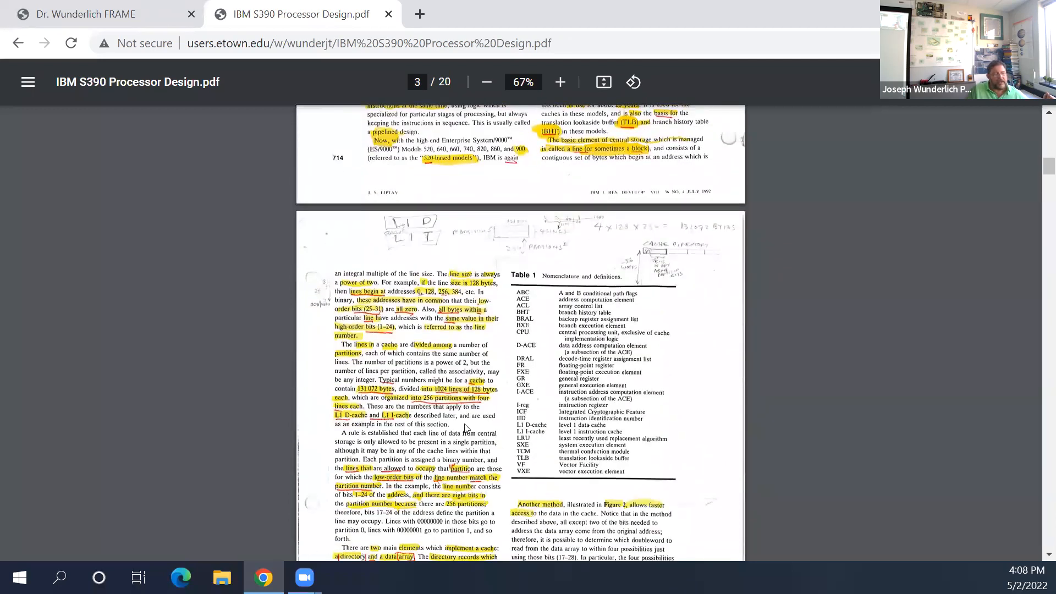
scroll(down, 3)
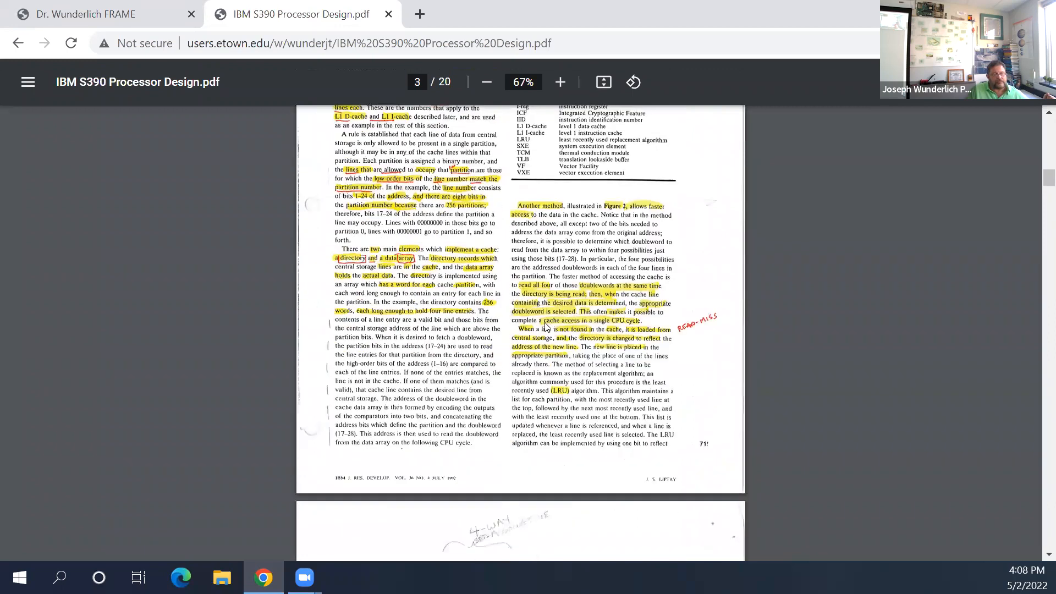
scroll(down, 3)
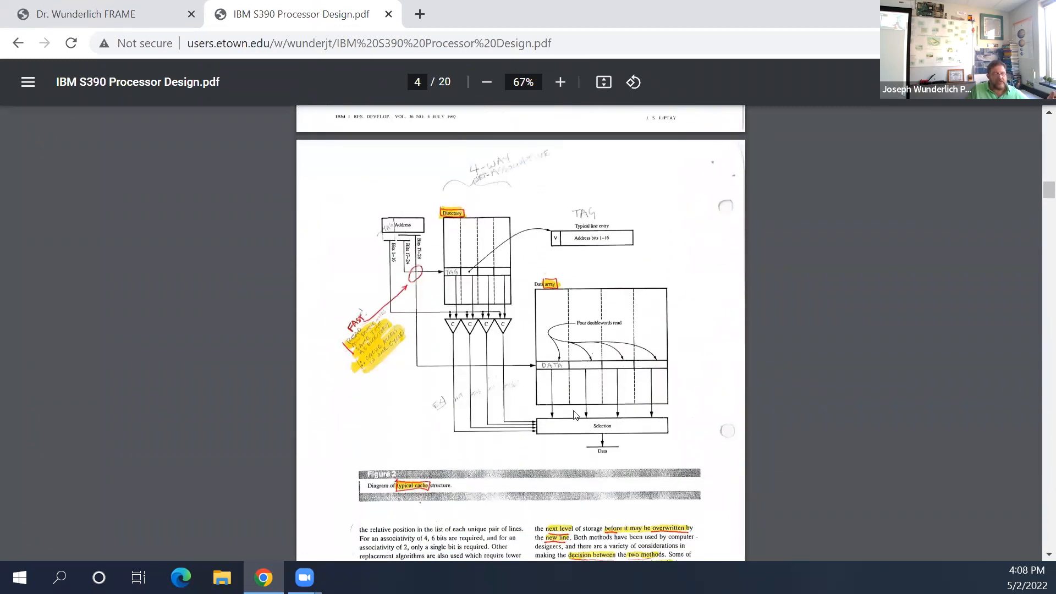
mouse_move(482, 275)
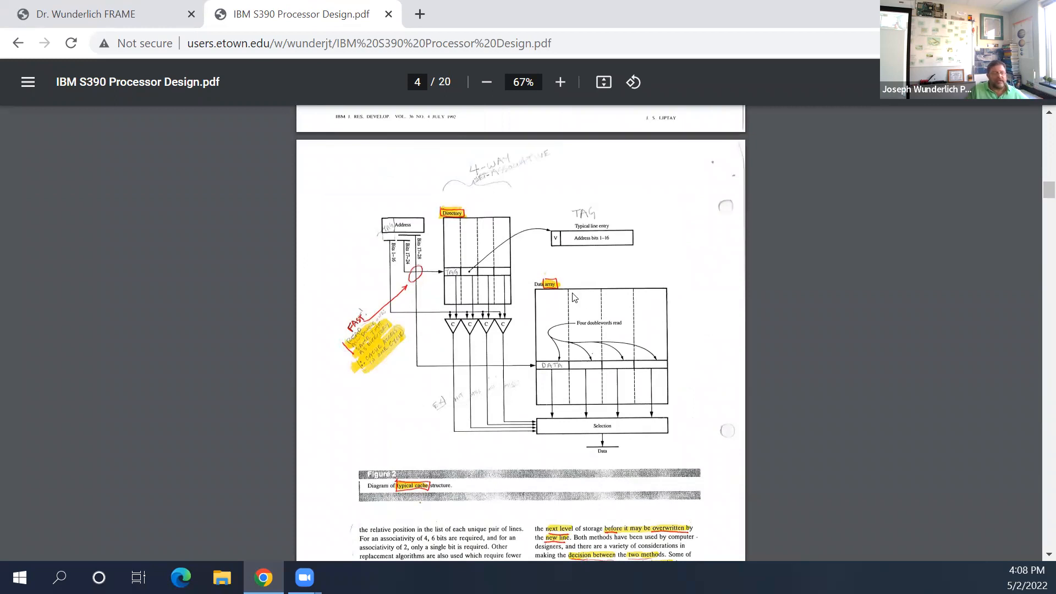
mouse_move(472, 226)
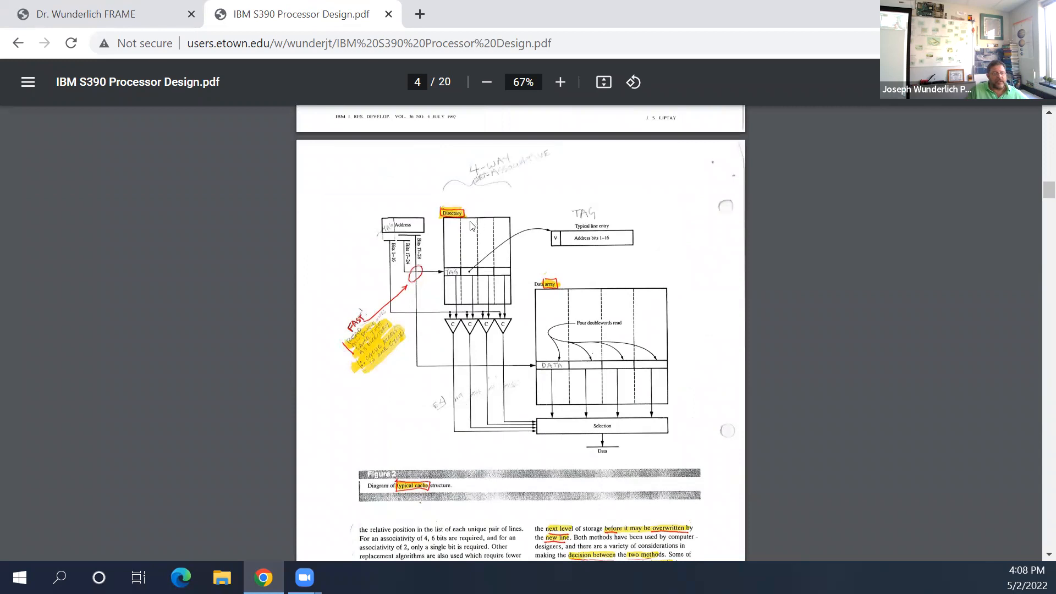
mouse_move(624, 355)
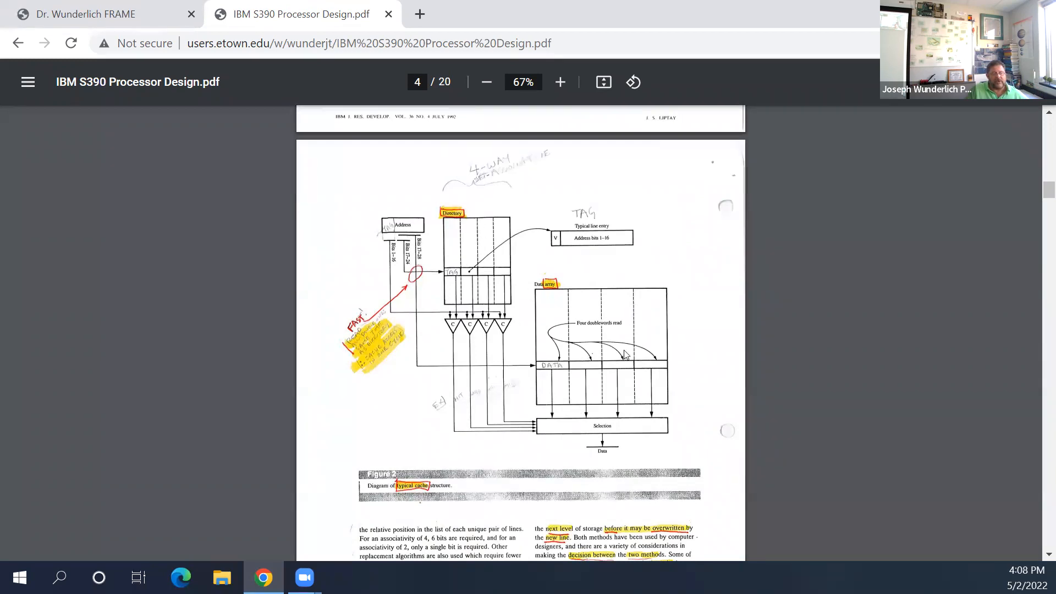
mouse_move(455, 230)
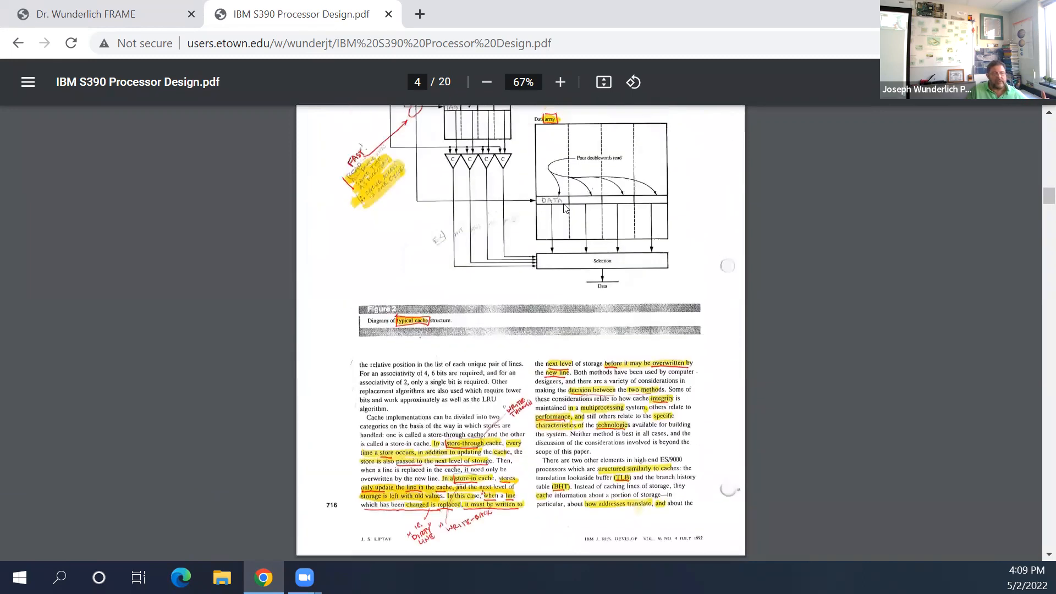
mouse_move(539, 271)
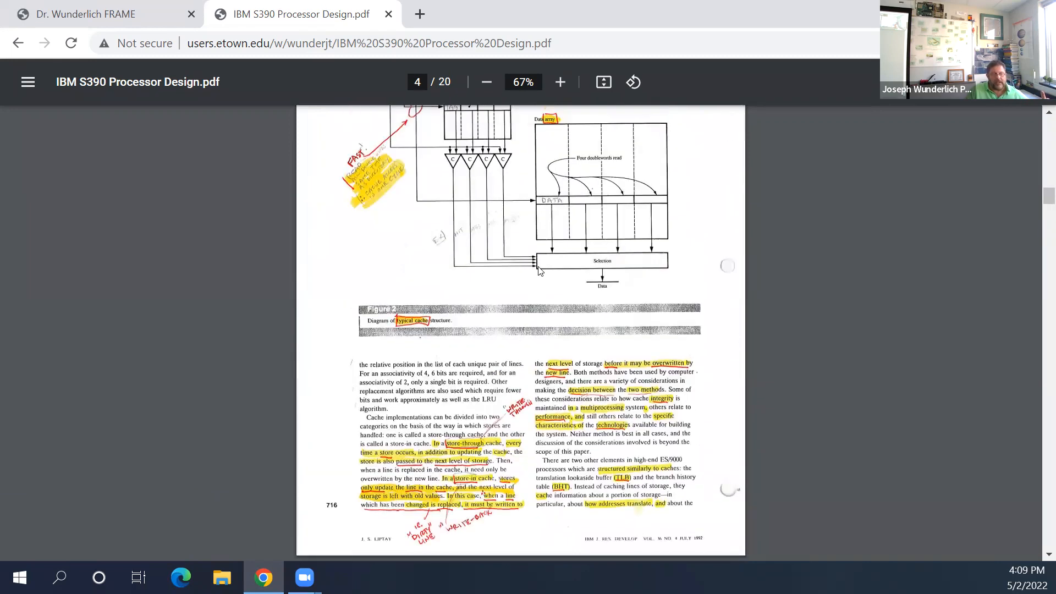
scroll(down, 3)
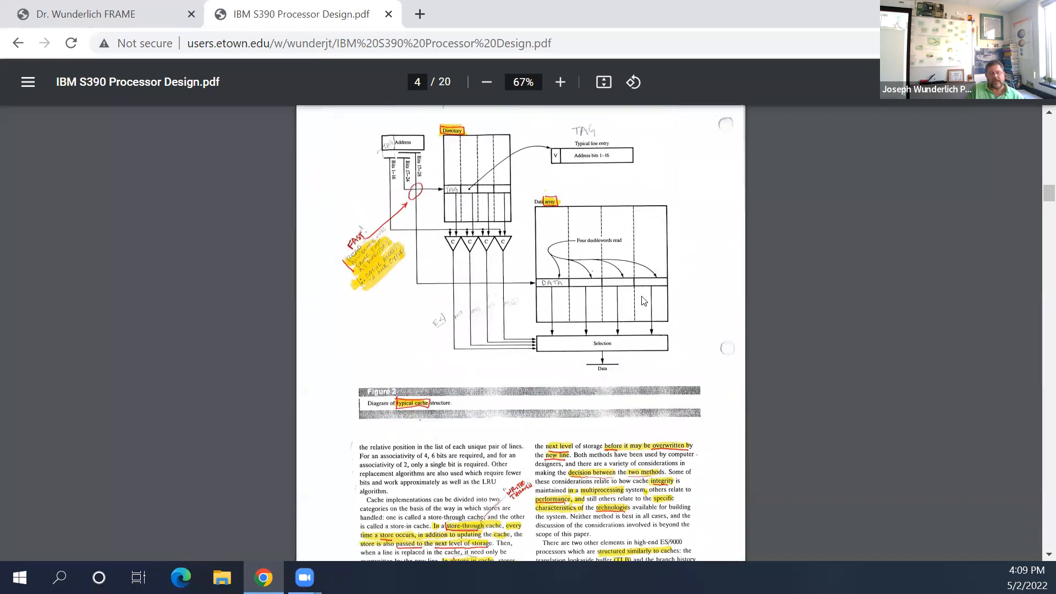
mouse_move(599, 284)
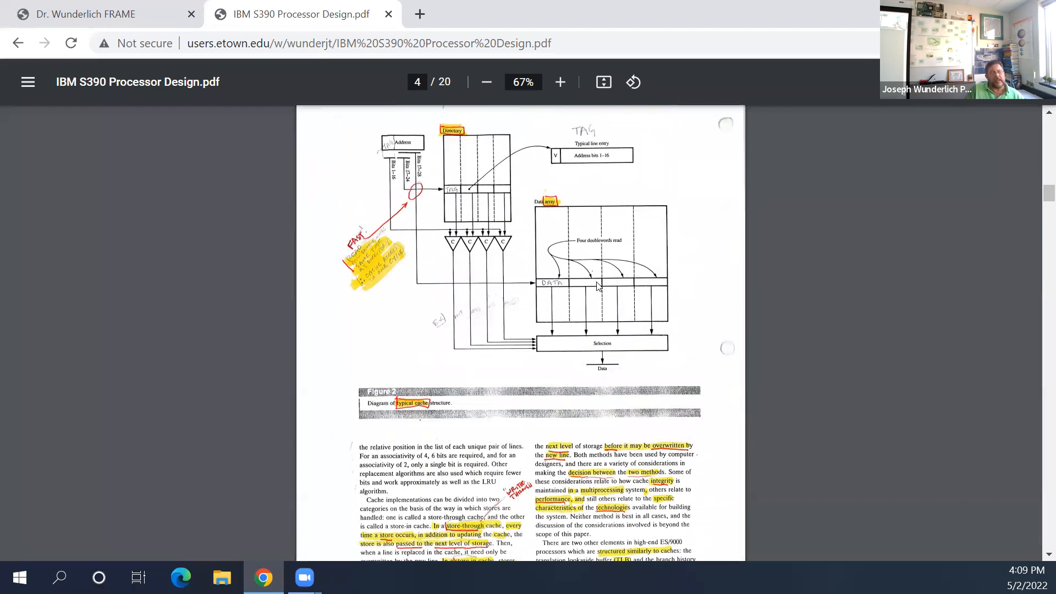
mouse_move(487, 404)
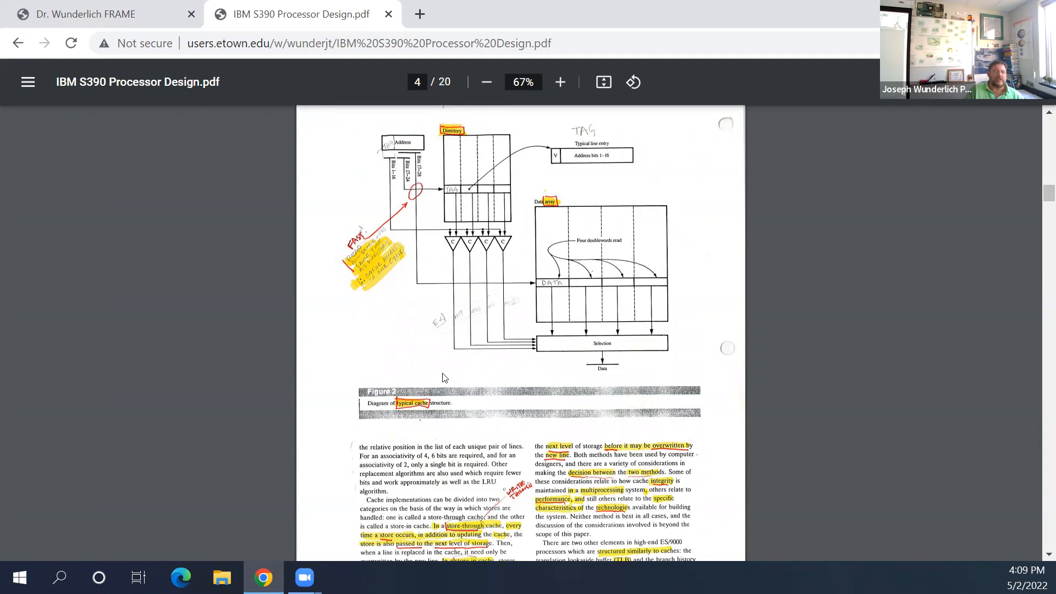
scroll(down, 3)
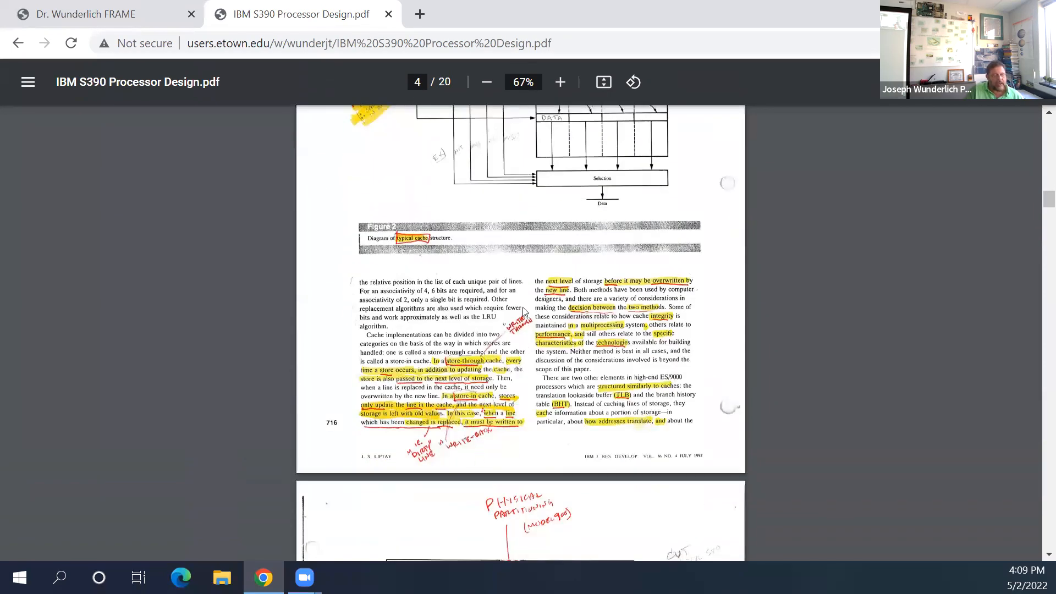
Step: Scroll from page 5 to page 7's L1 split cache structure diagram and TLB text
scroll(down, 3)
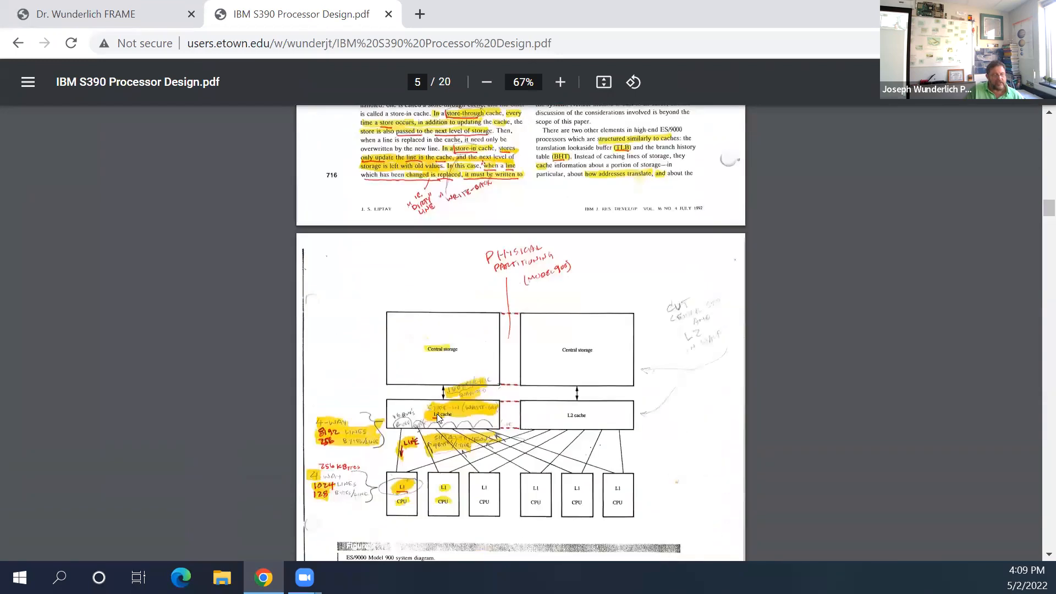
scroll(down, 3)
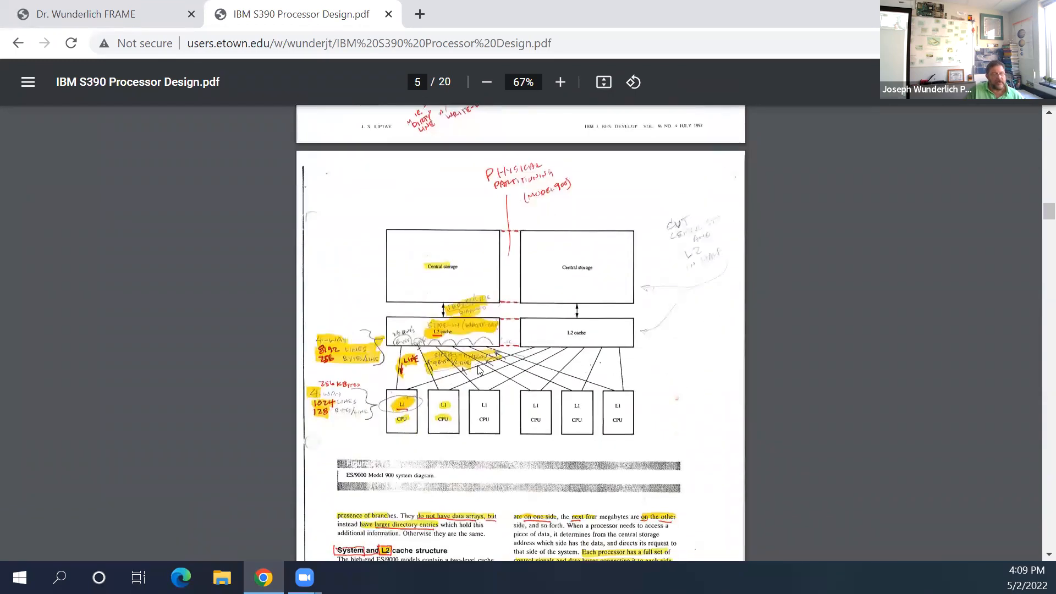
mouse_move(523, 409)
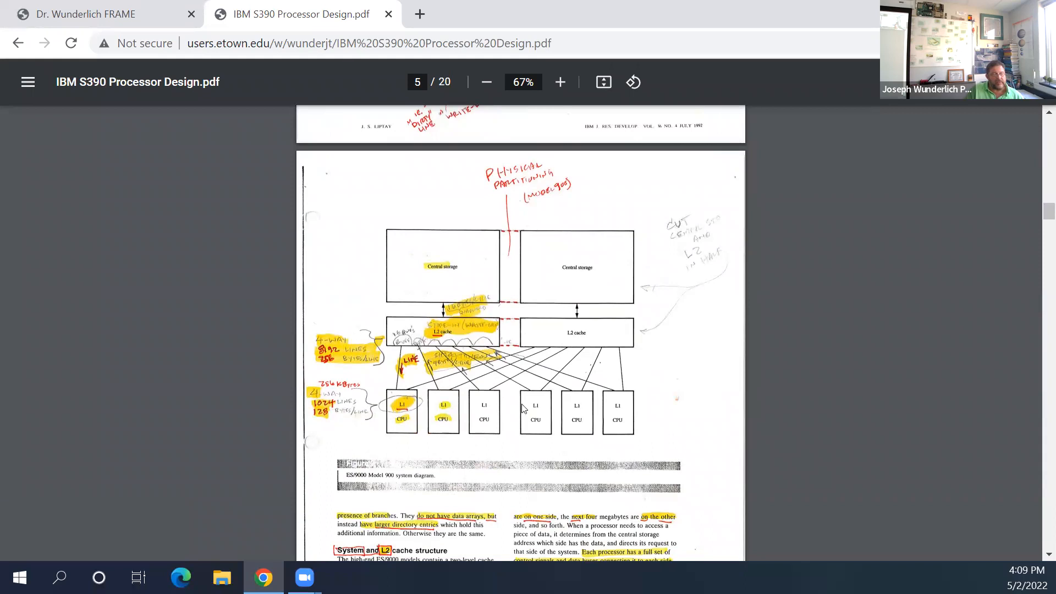
mouse_move(613, 424)
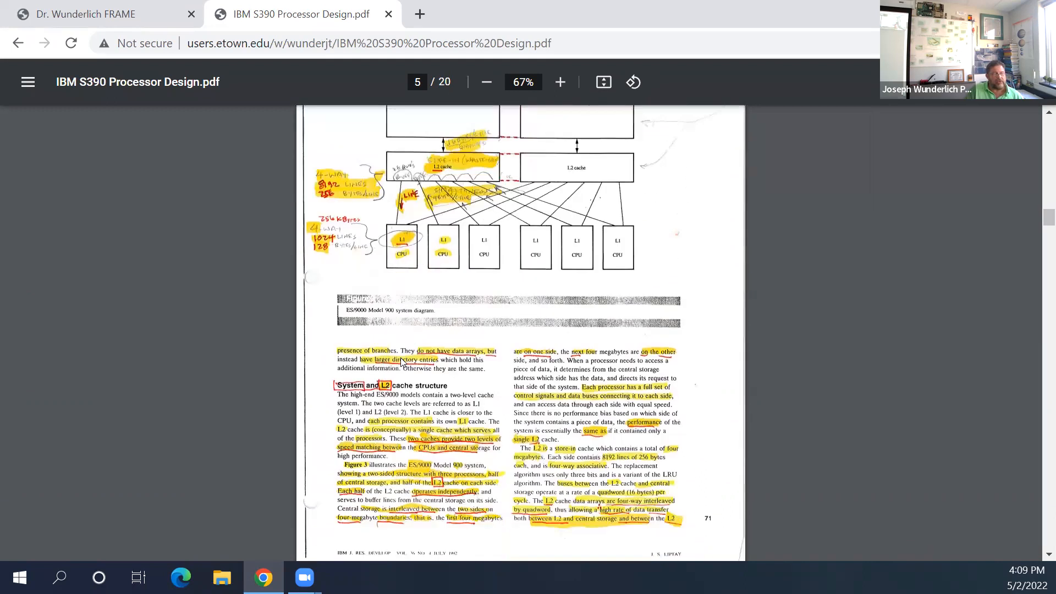
scroll(down, 3)
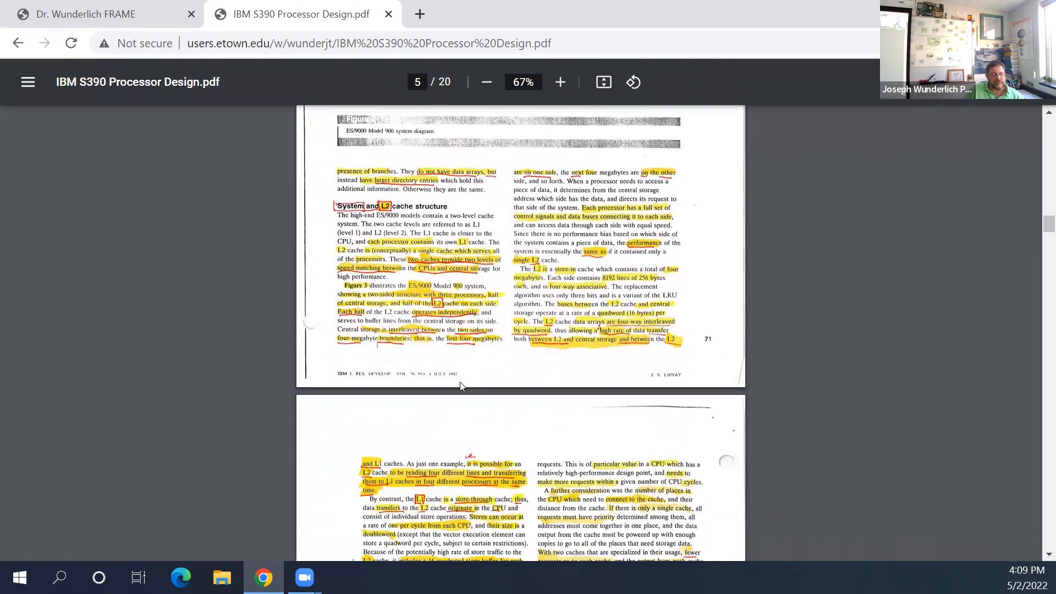
scroll(down, 3)
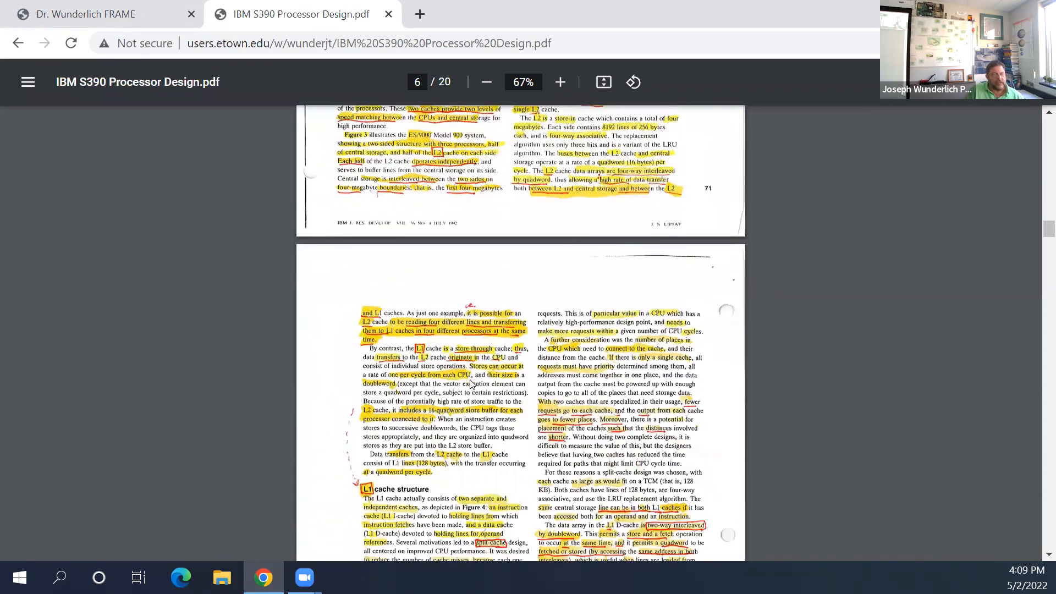
scroll(down, 3)
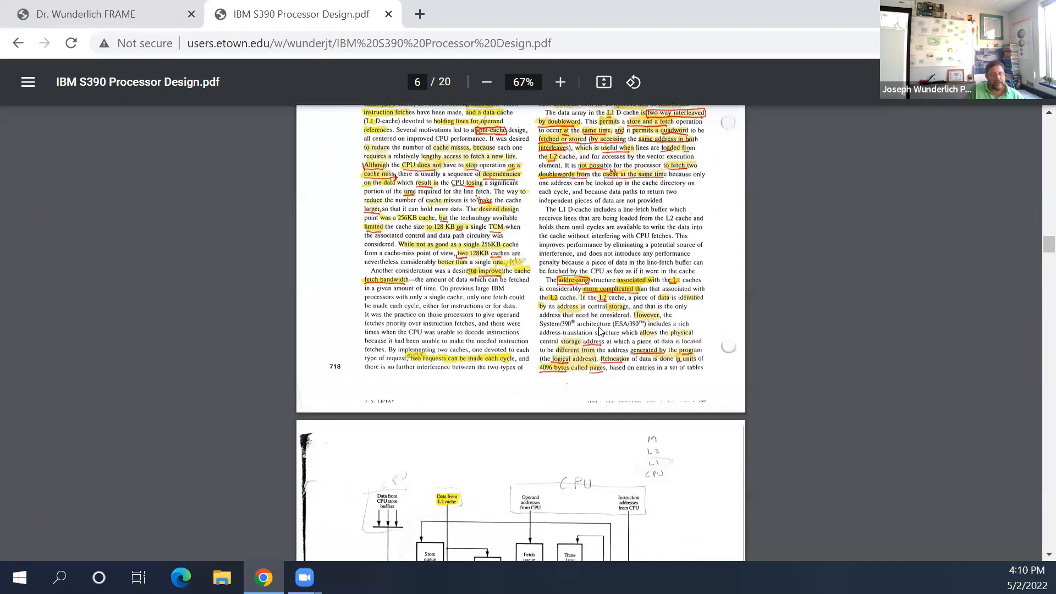
scroll(down, 3)
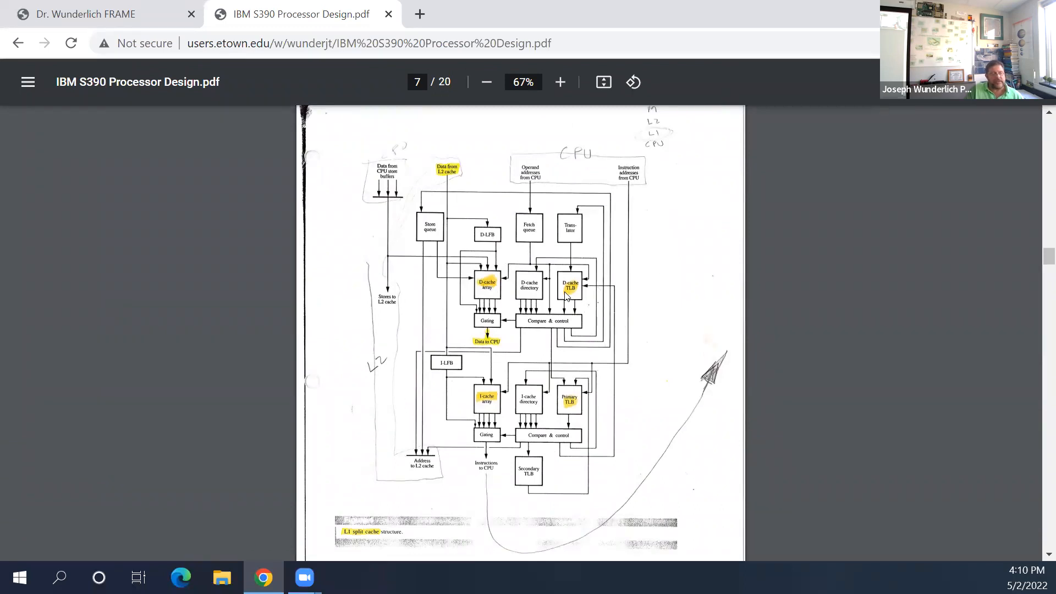
mouse_move(539, 273)
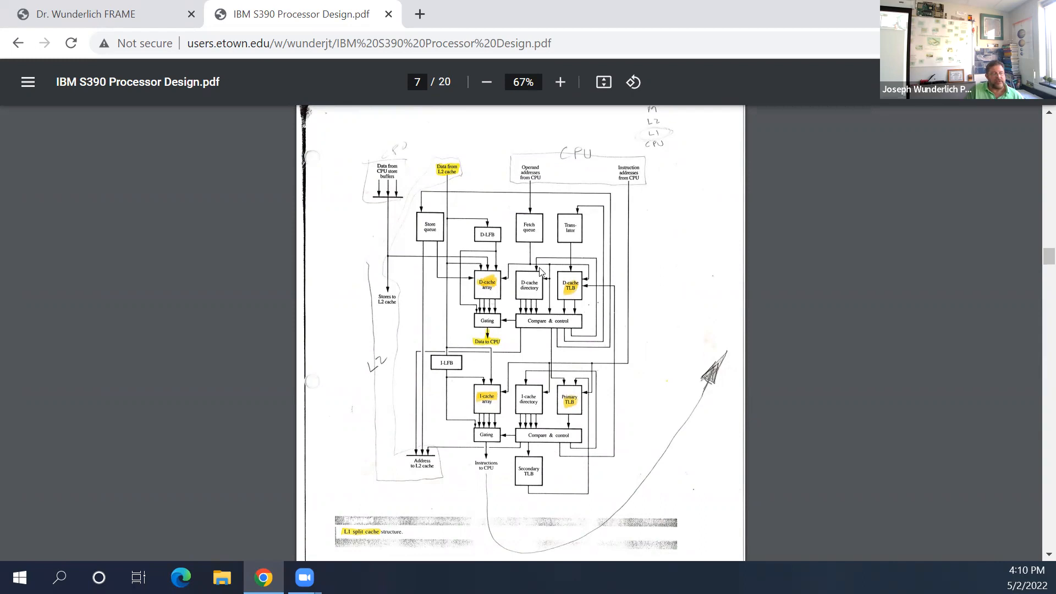
mouse_move(523, 301)
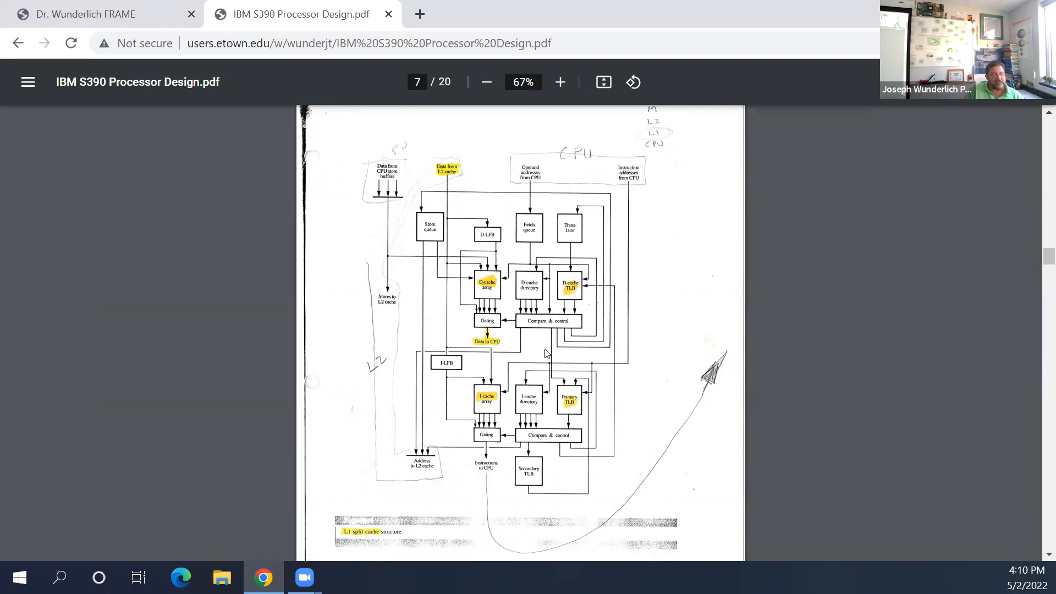
scroll(down, 3)
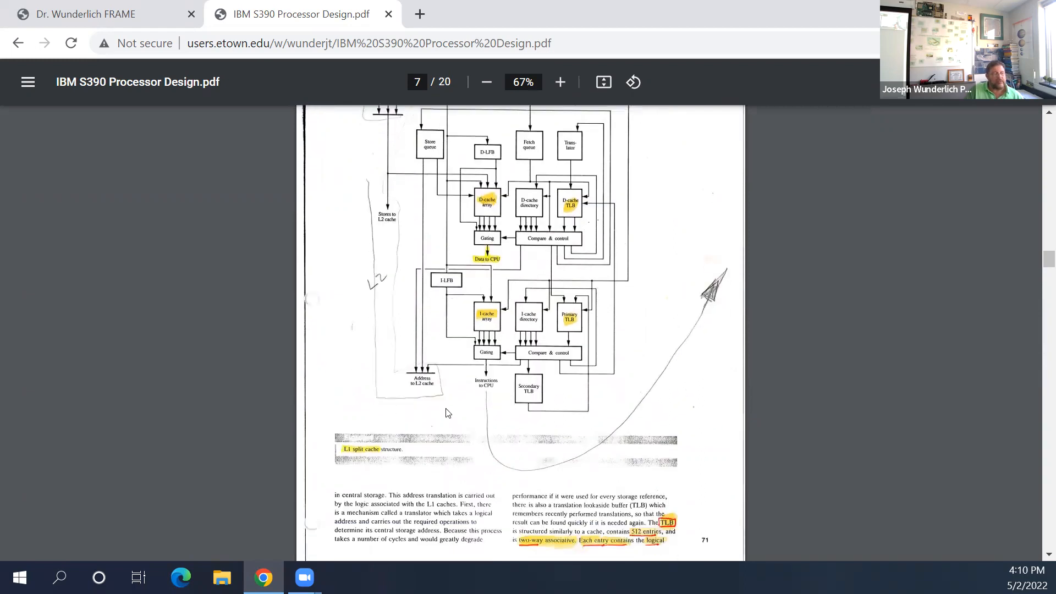
Step: Scroll to page 8's L1 cache discussion and the Instruction decoding and branch processing heading
scroll(down, 3)
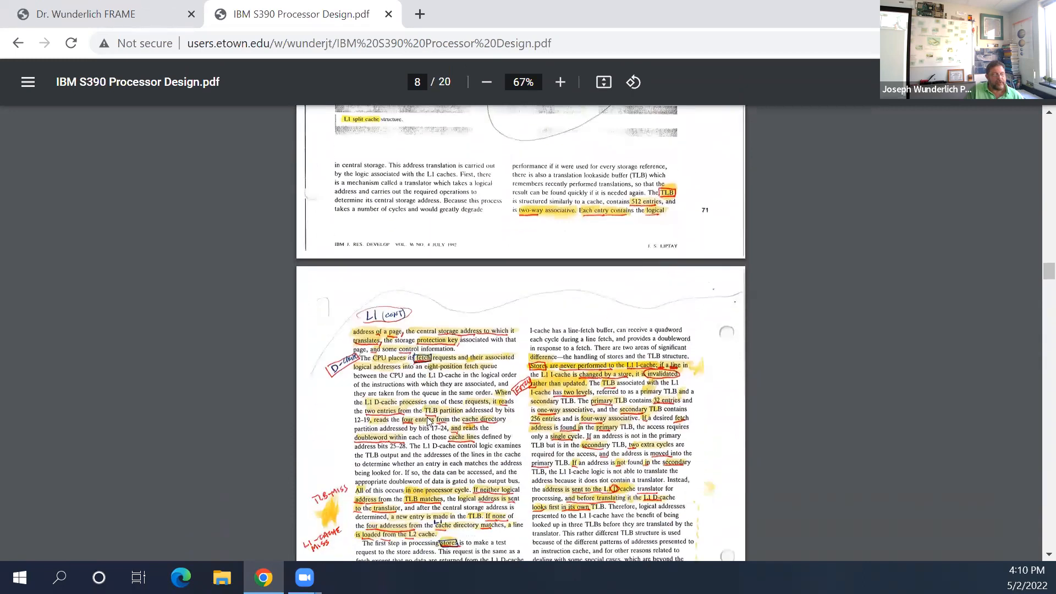
scroll(down, 3)
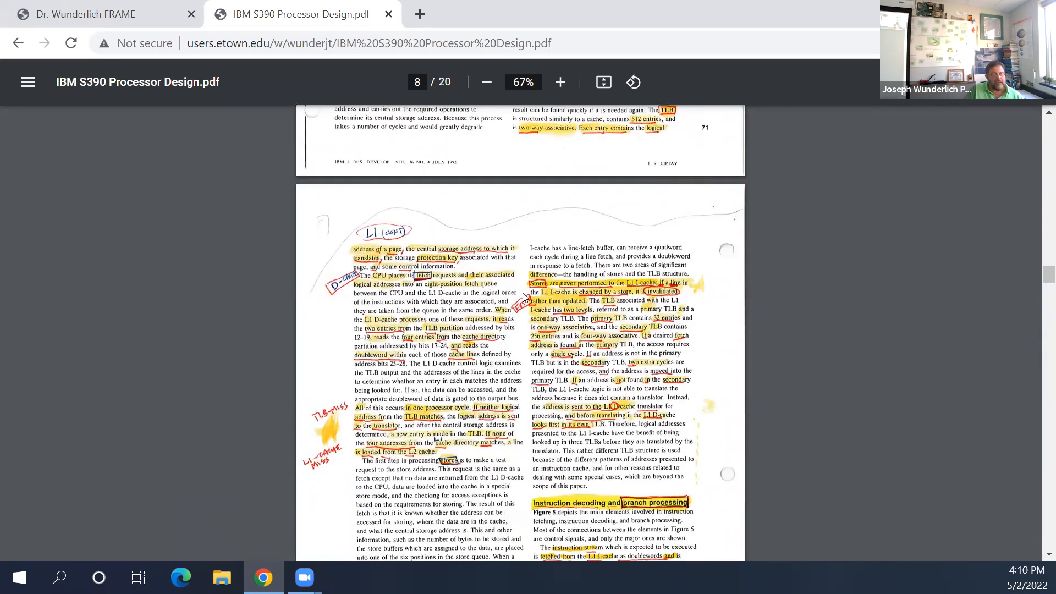
mouse_move(539, 348)
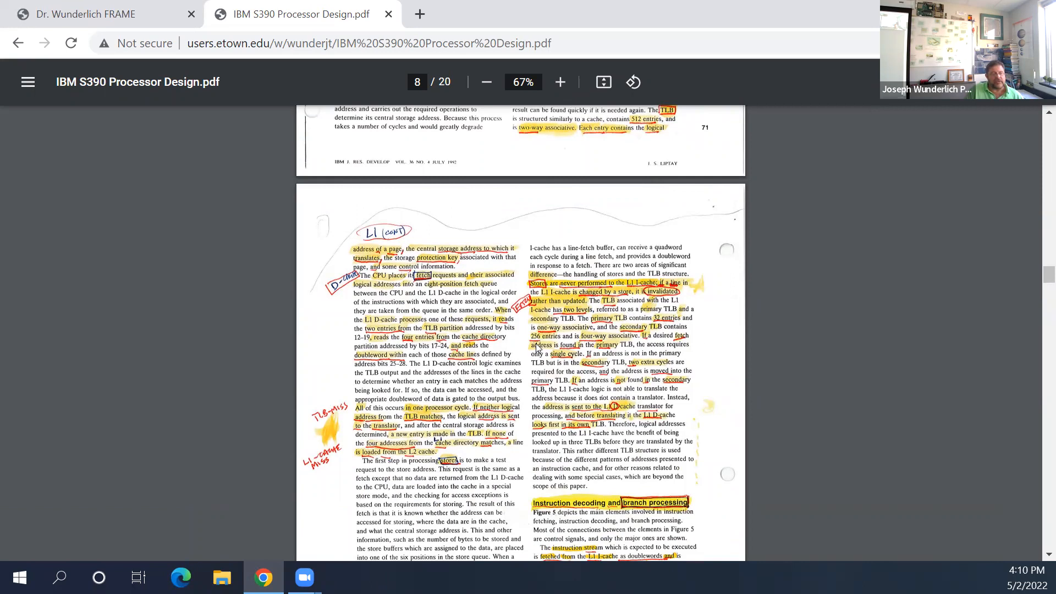
mouse_move(538, 347)
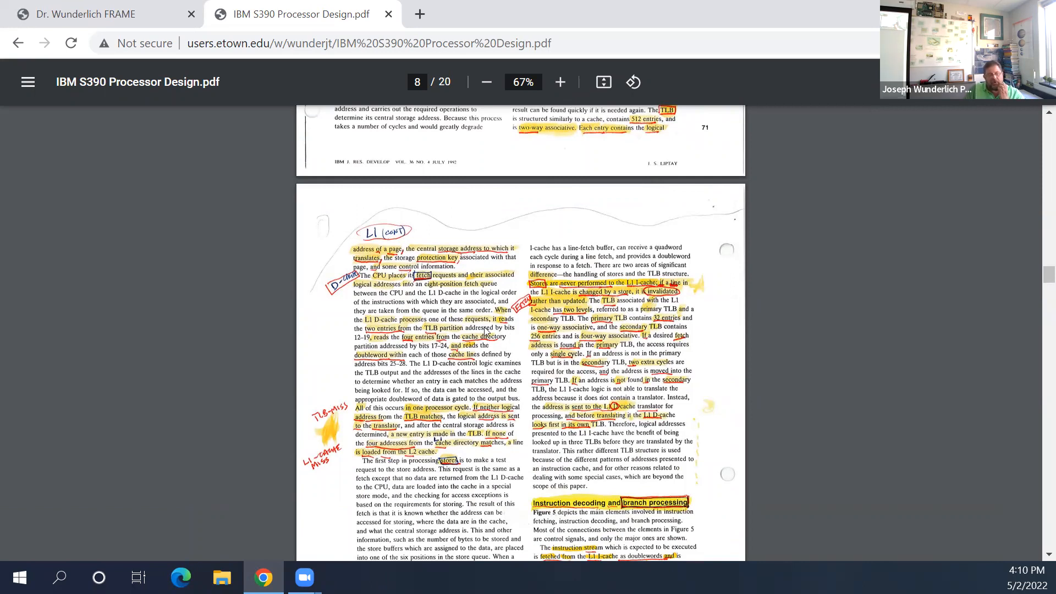
mouse_move(481, 332)
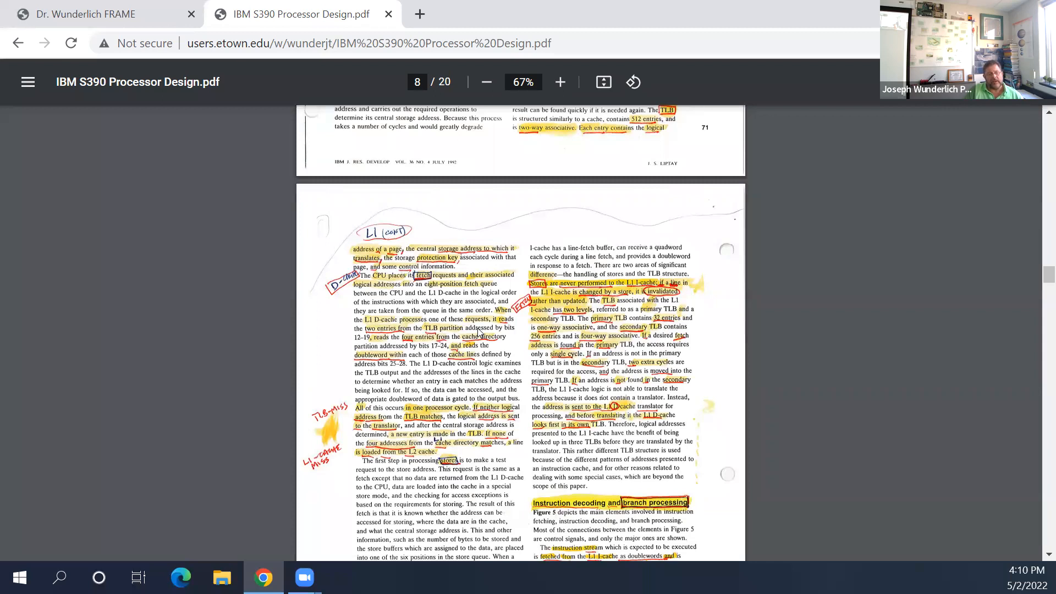
mouse_move(526, 364)
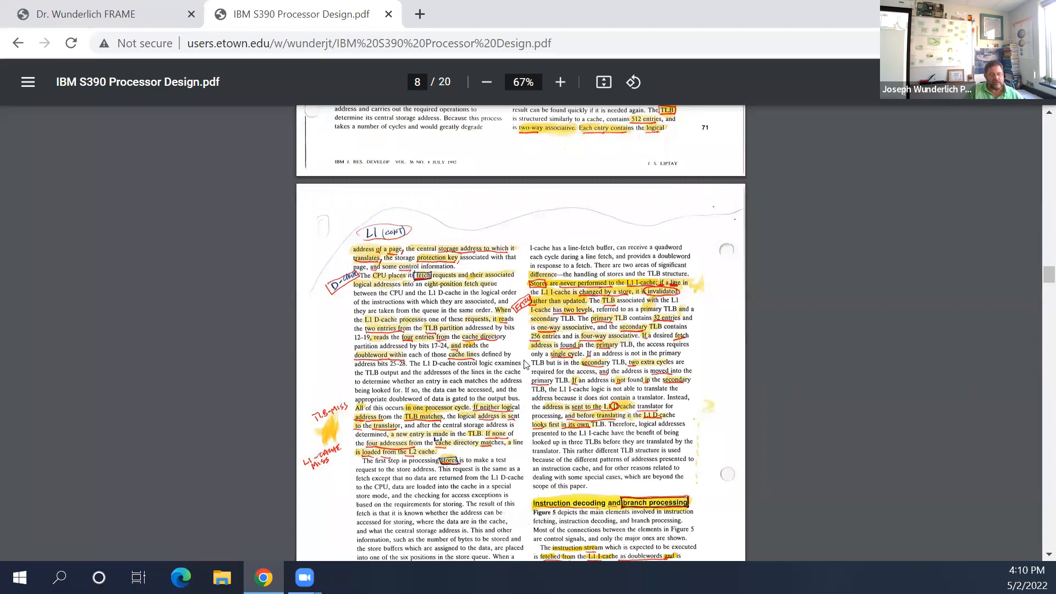
scroll(down, 3)
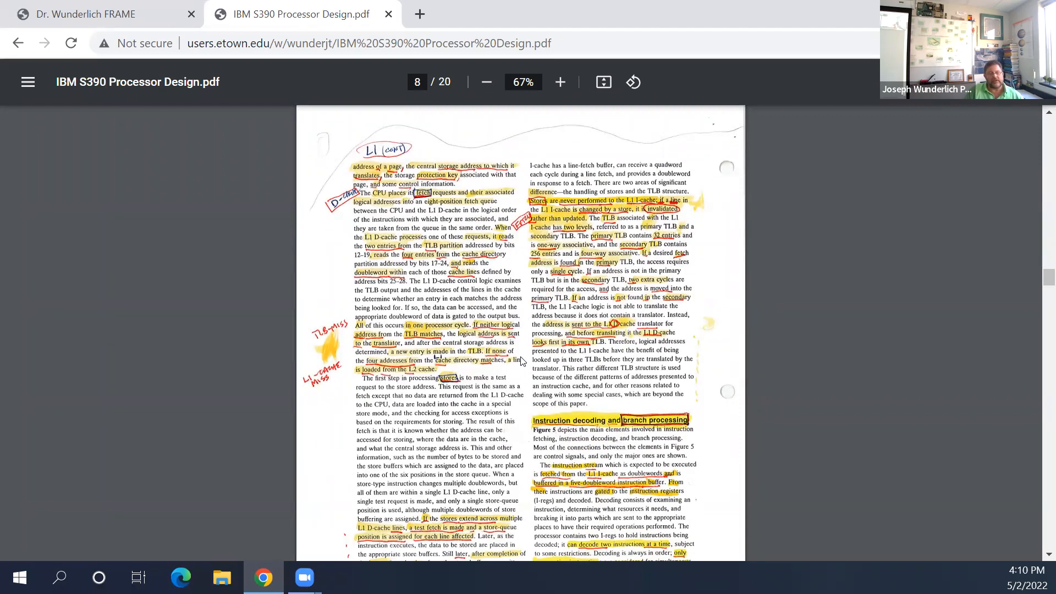
mouse_move(651, 304)
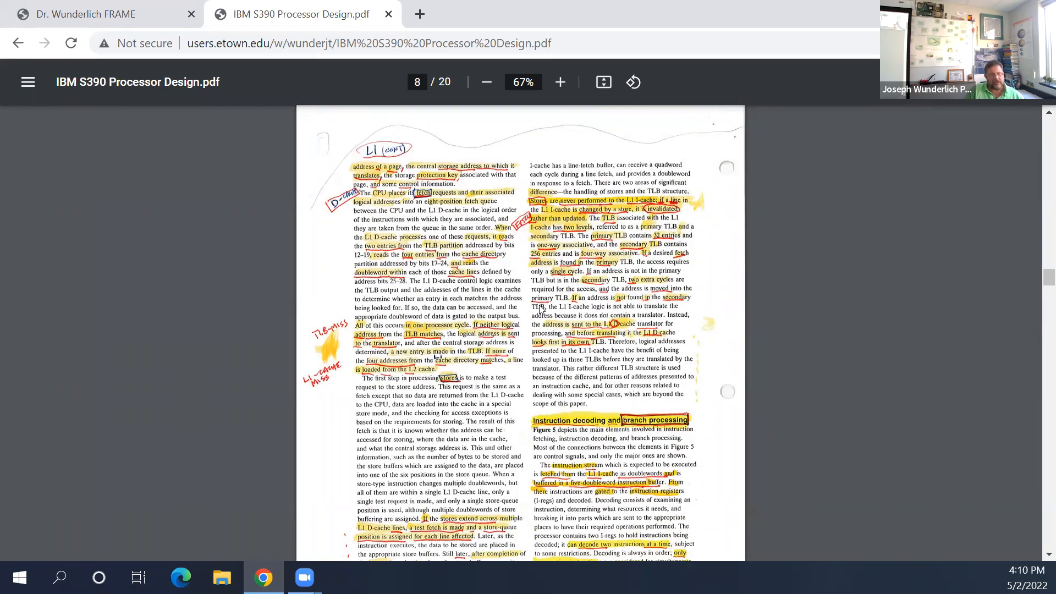
mouse_move(529, 323)
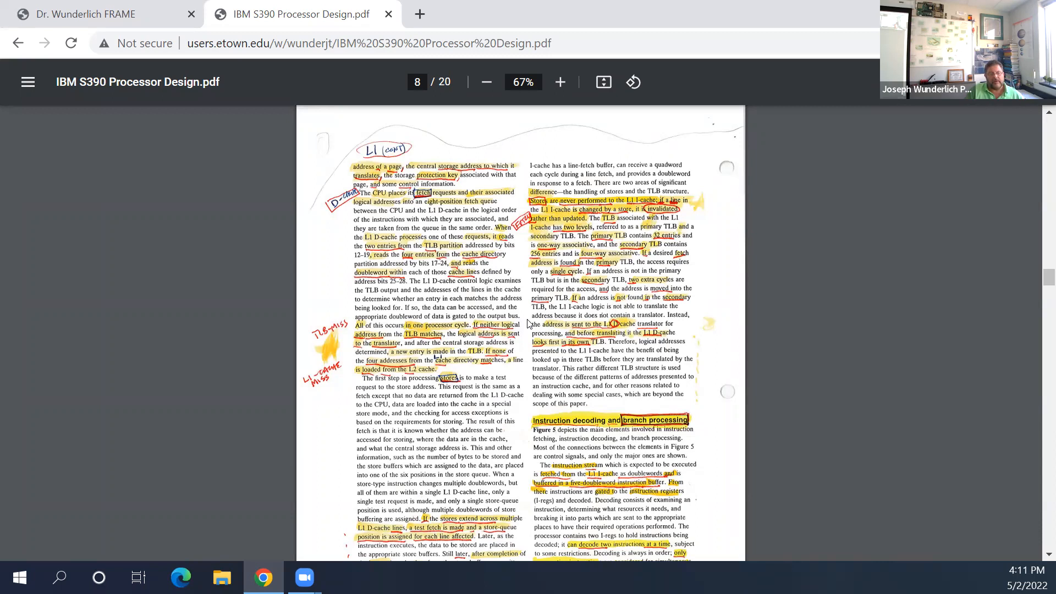
mouse_move(550, 320)
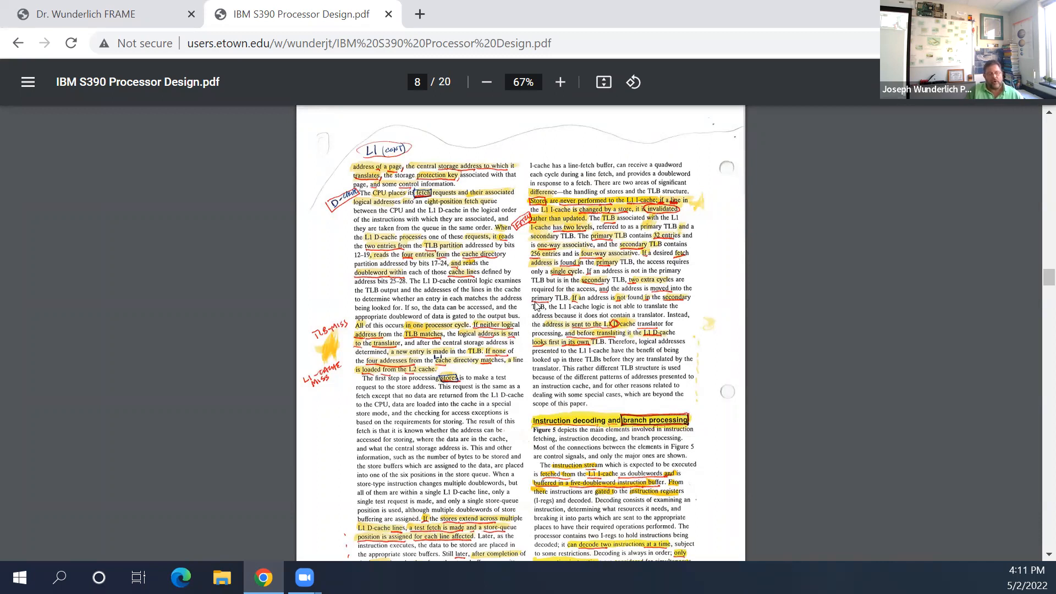
mouse_move(616, 316)
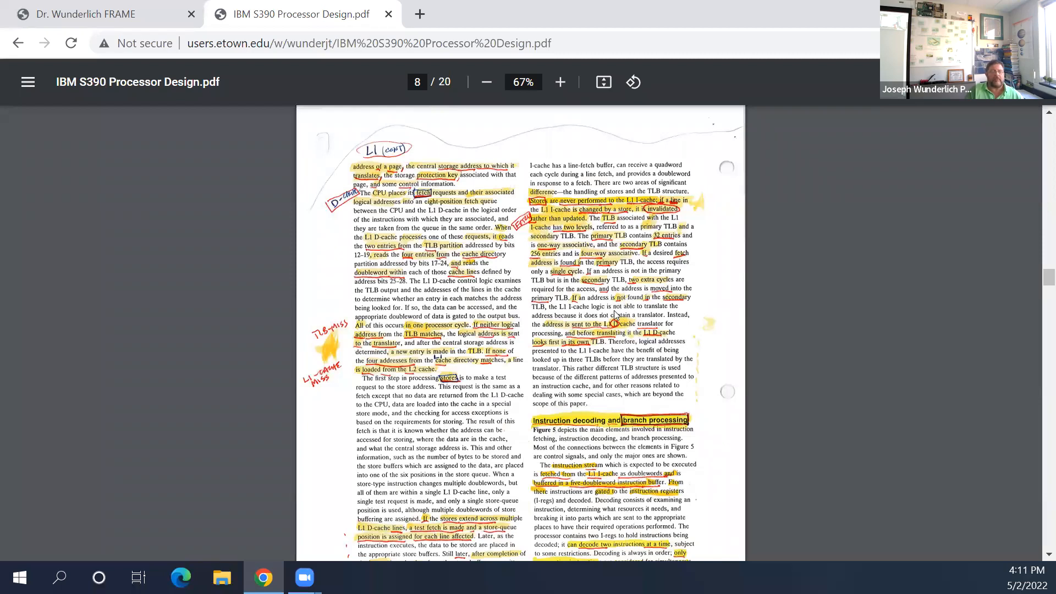
Step: Scroll past page 9's Figure 5 through page 10's Execution elements section toward page 11
scroll(down, 3)
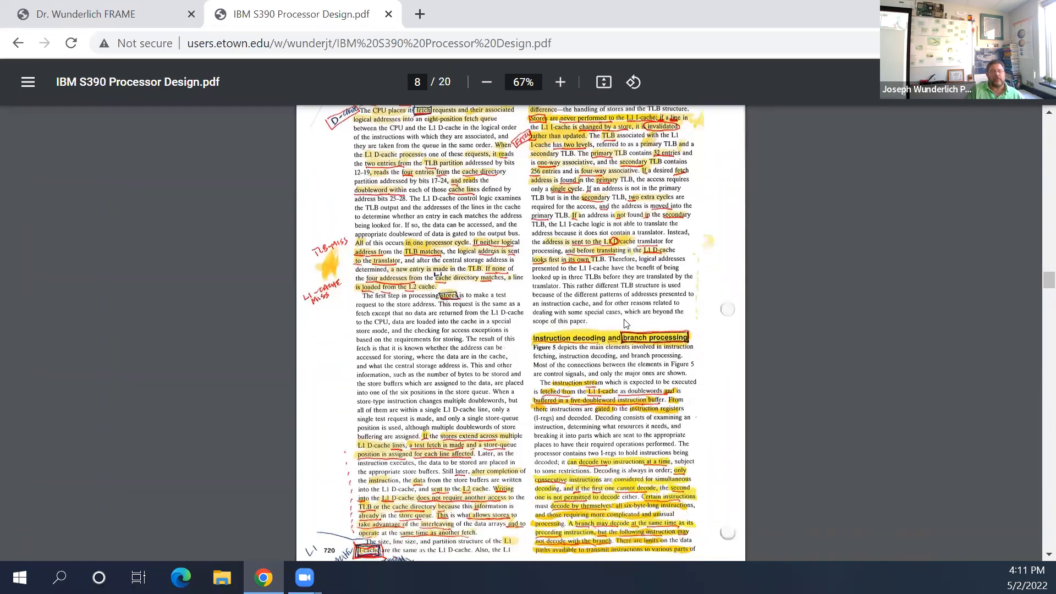
scroll(down, 3)
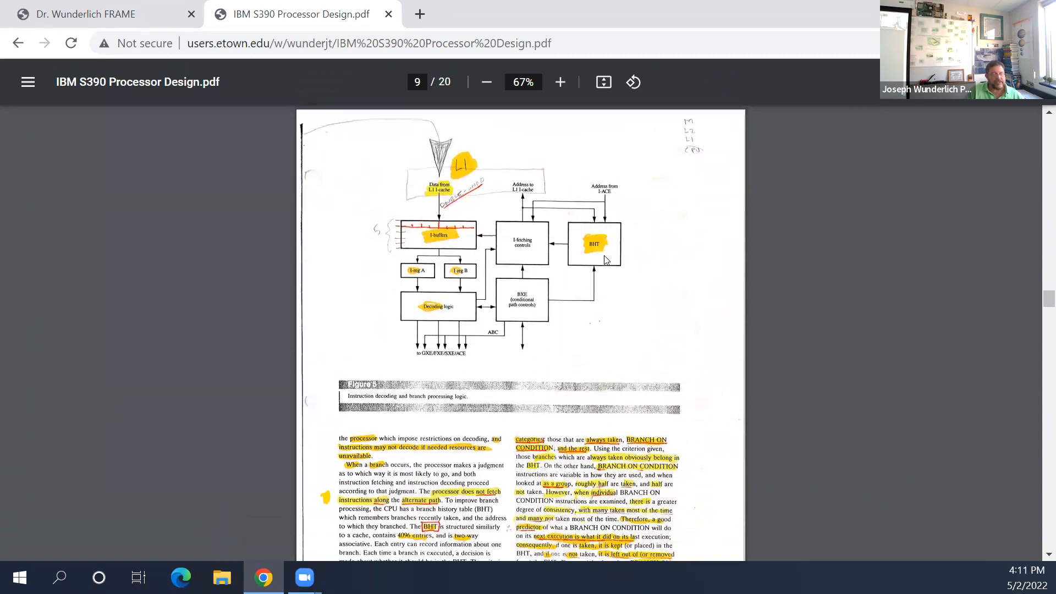
scroll(down, 3)
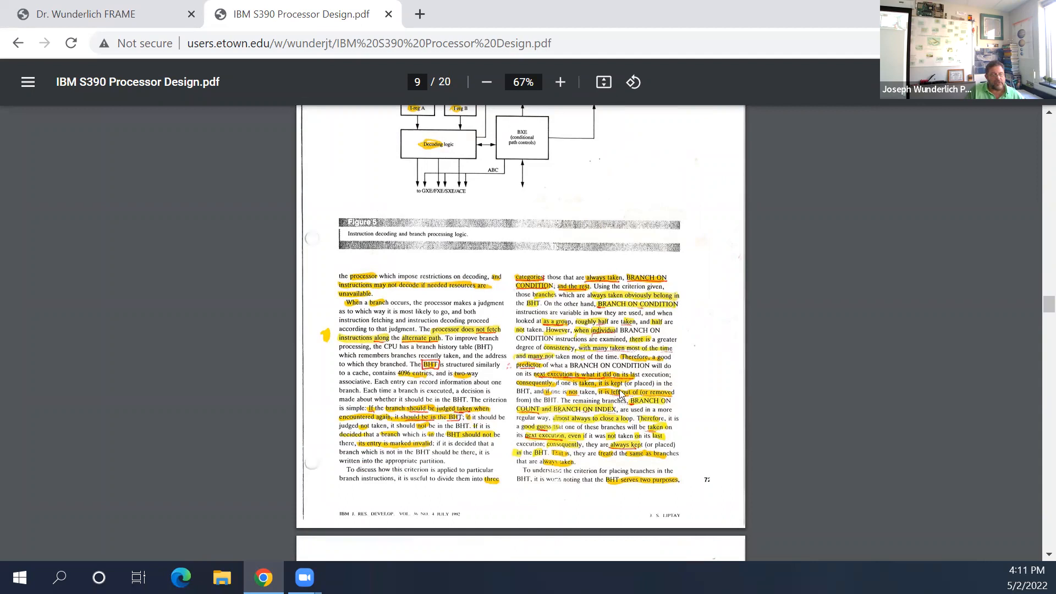
mouse_move(619, 394)
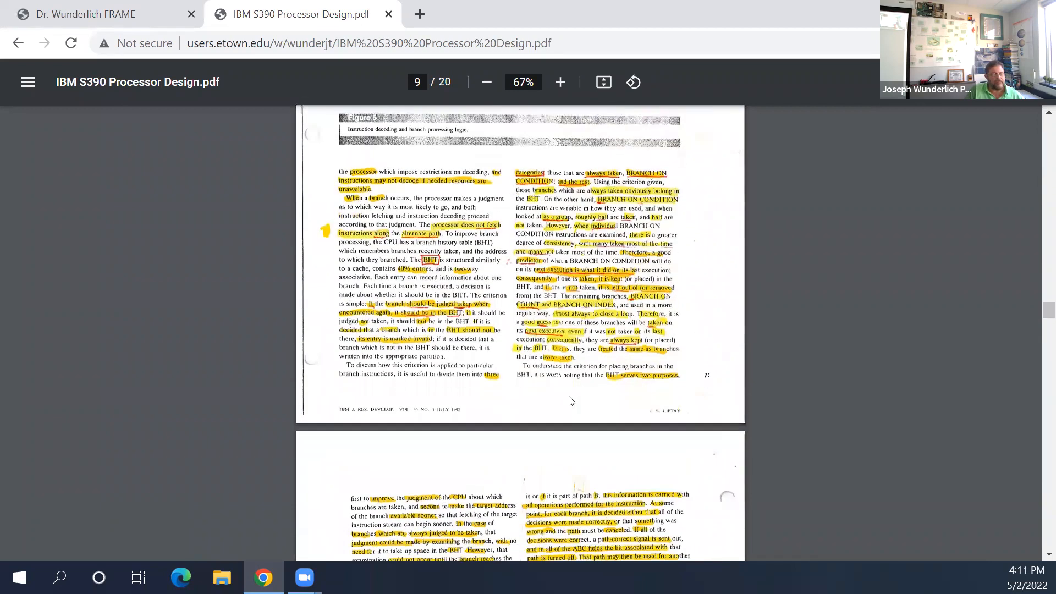
scroll(down, 3)
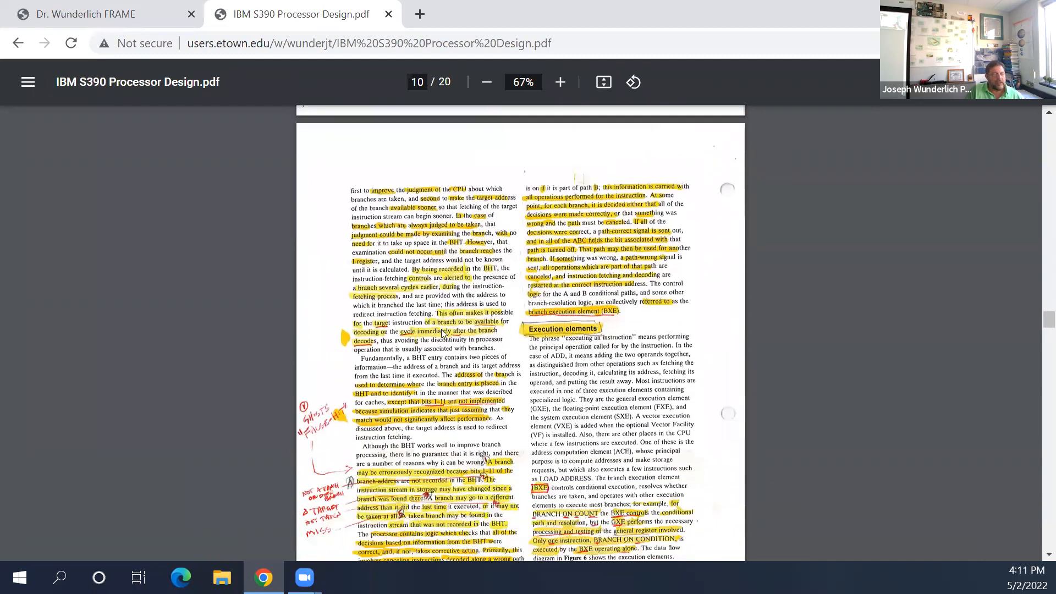
scroll(down, 3)
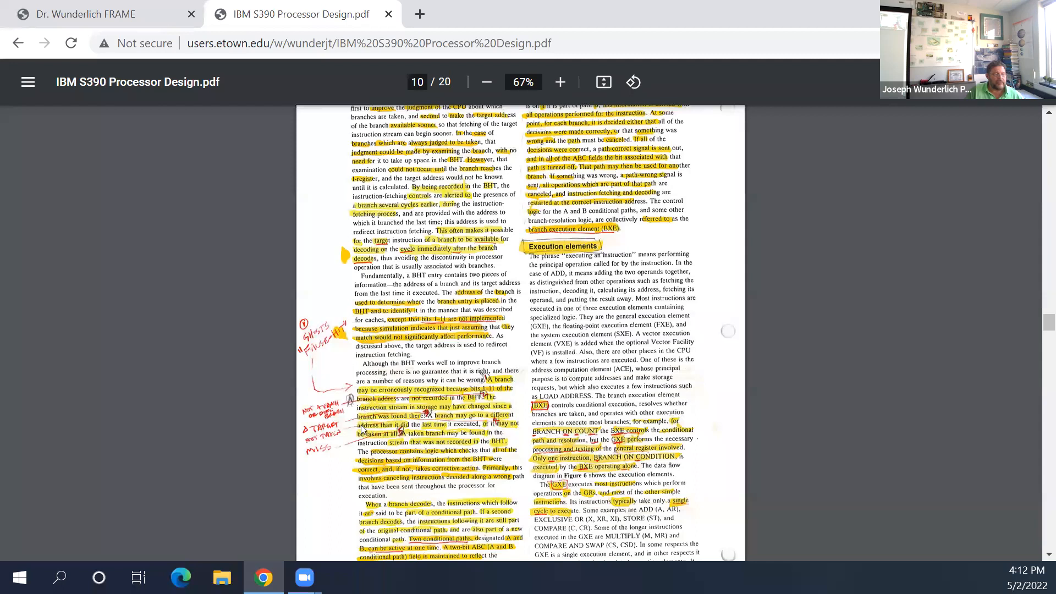
scroll(down, 3)
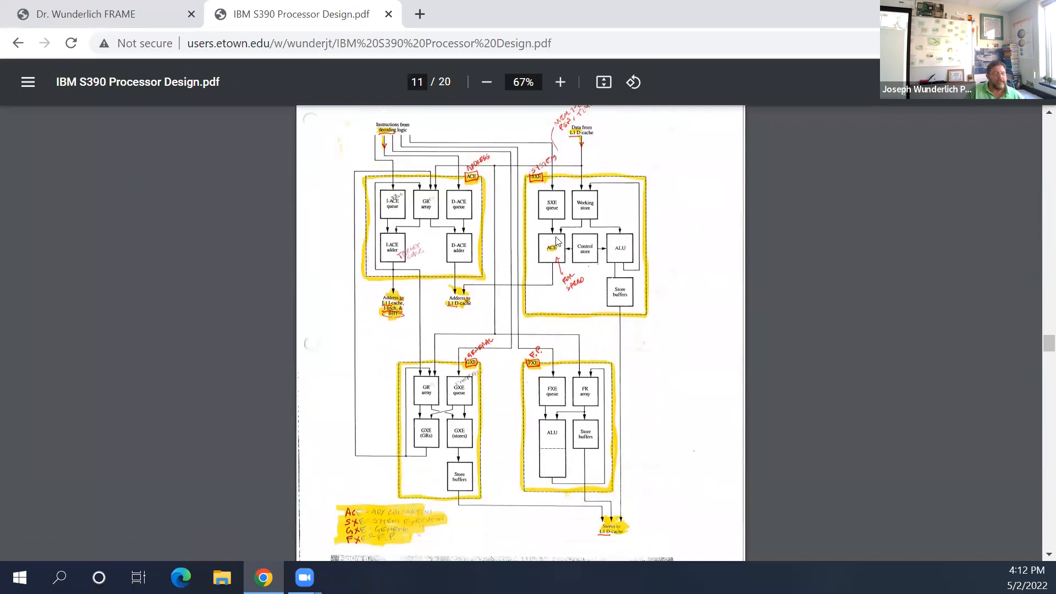
mouse_move(535, 509)
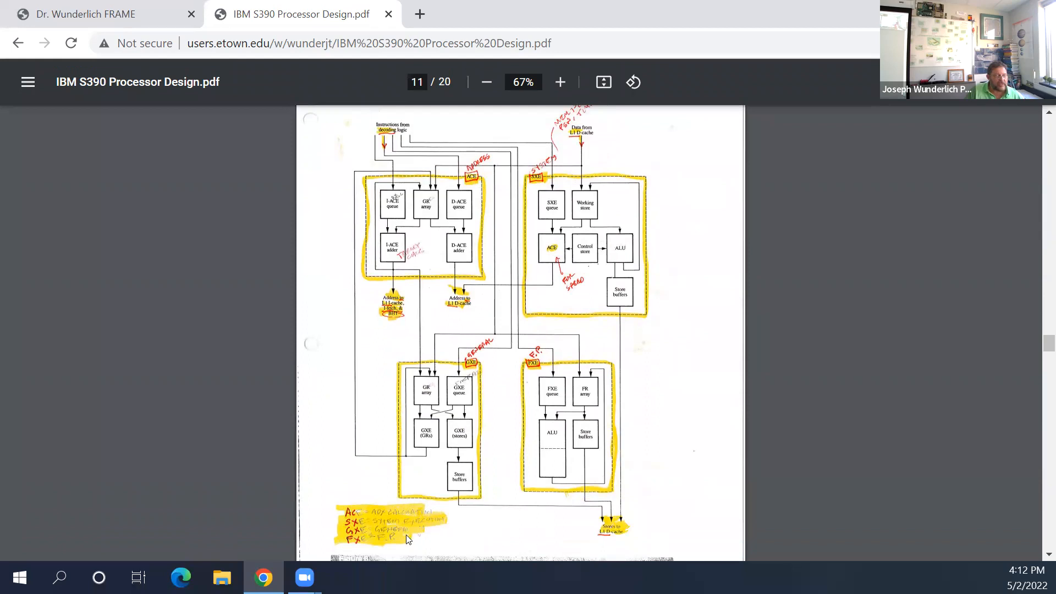
mouse_move(364, 544)
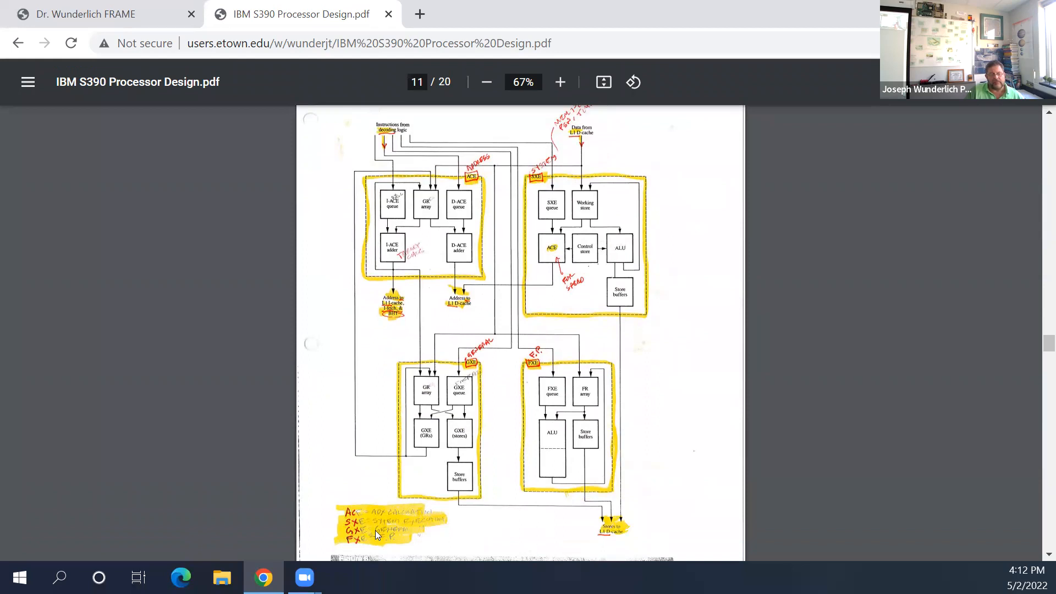
mouse_move(416, 531)
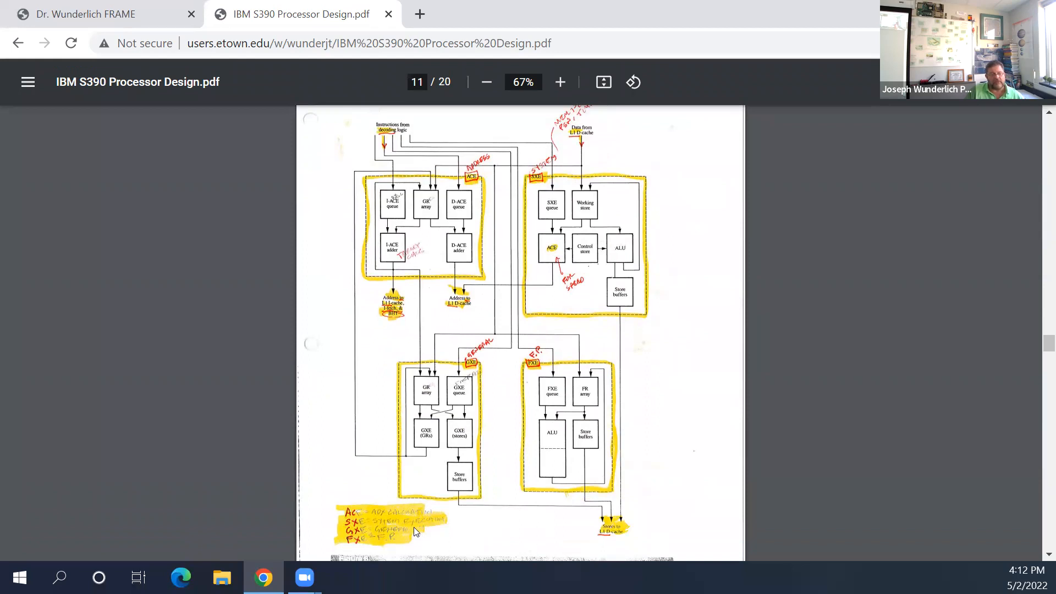
mouse_move(425, 527)
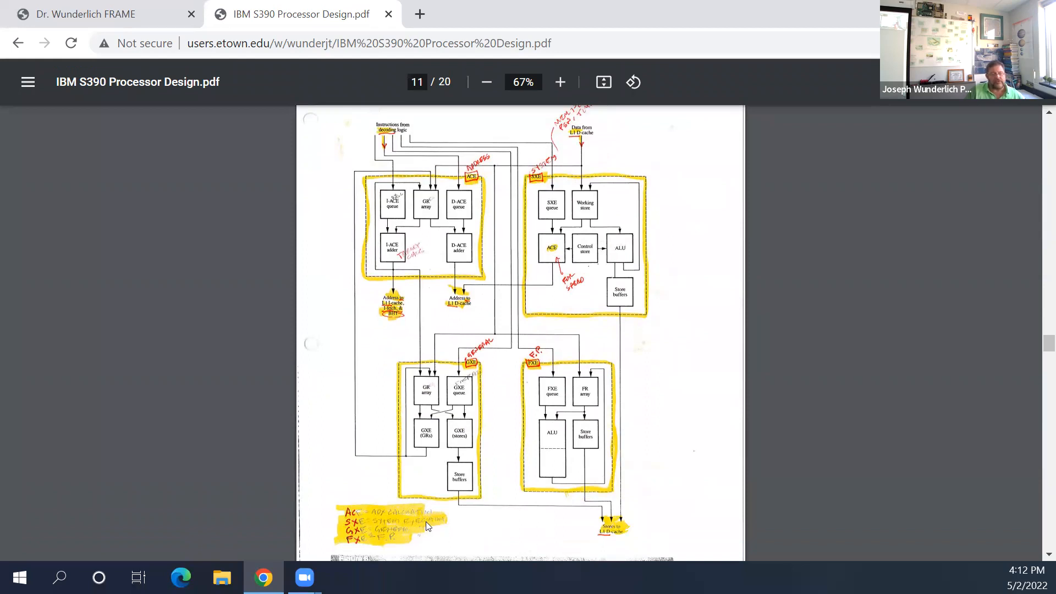
mouse_move(681, 354)
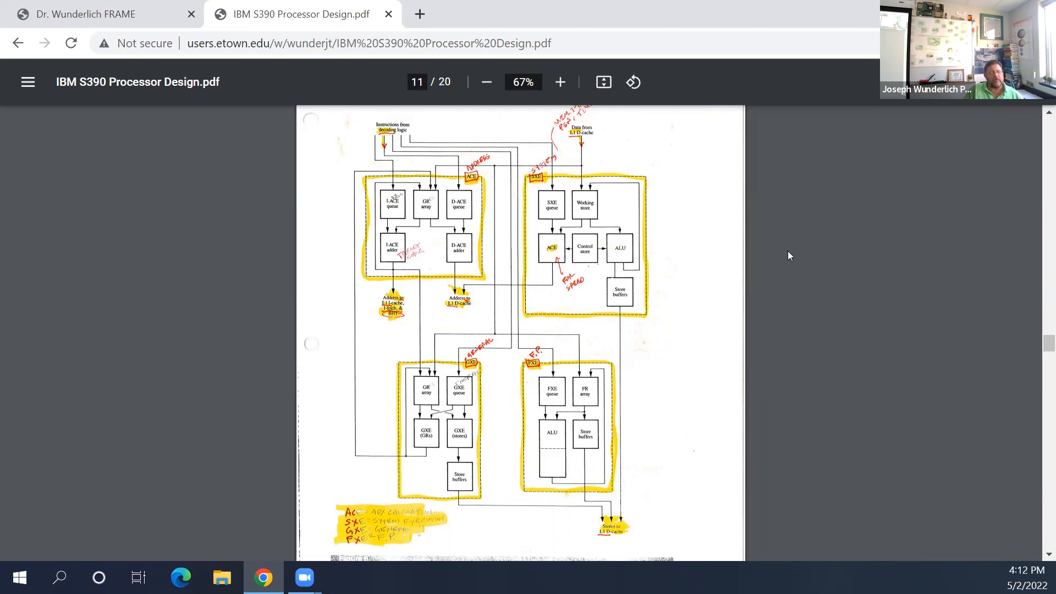
mouse_move(681, 308)
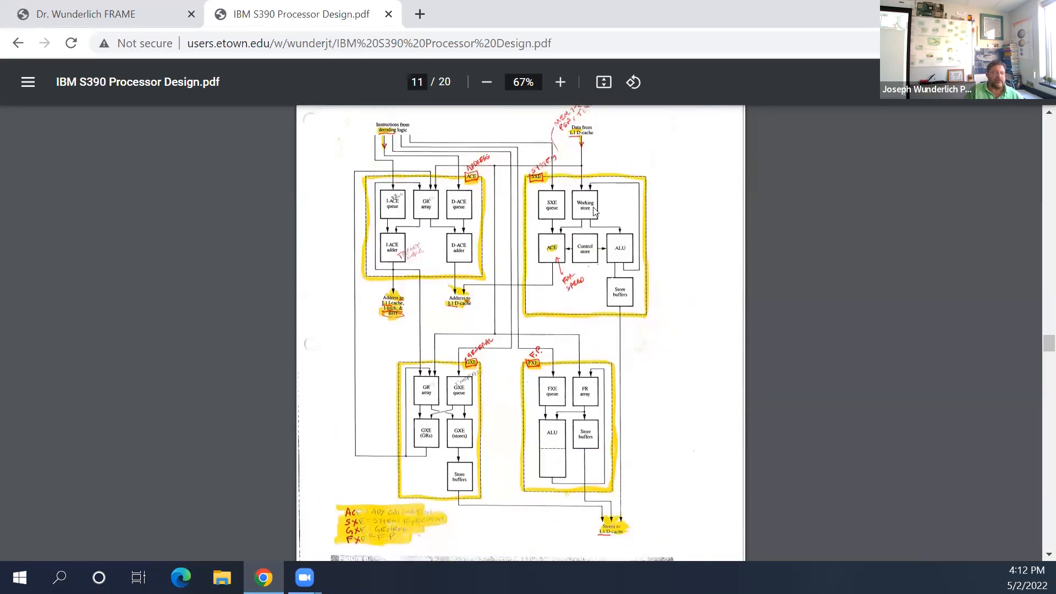
Step: Scroll past the page 11 execution elements diagram to page 12's GXE timing figure
scroll(down, 3)
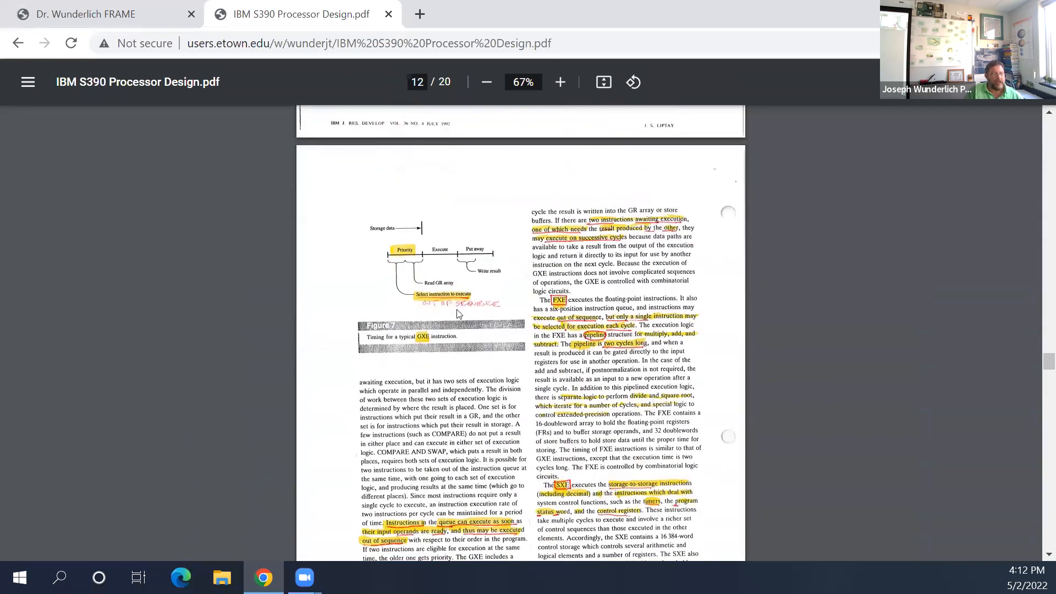
Step: Scroll from page 13 to page 19's Acknowledgments, References and author biography
scroll(down, 3)
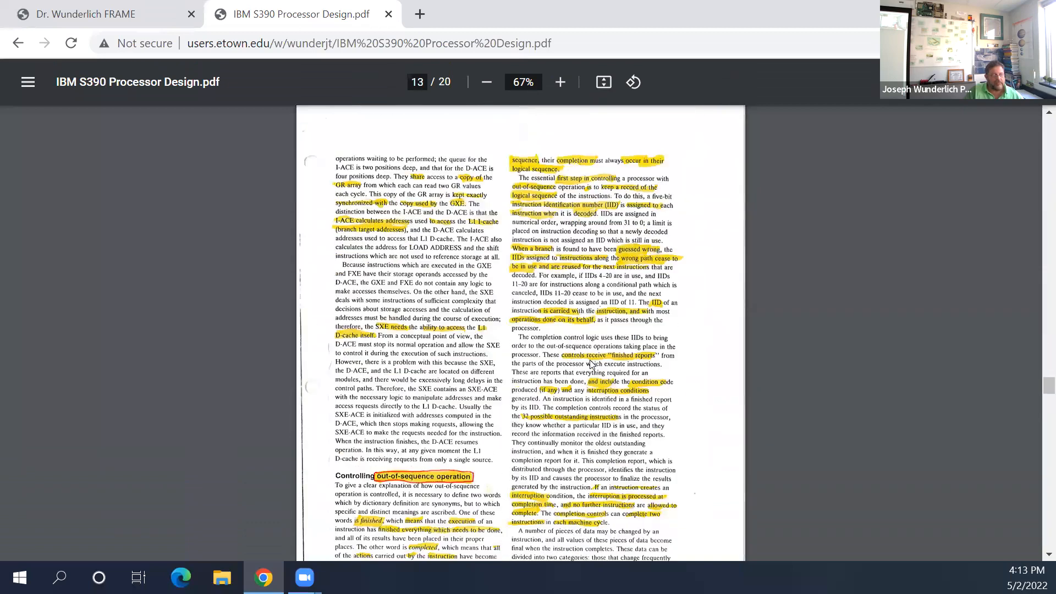
scroll(down, 3)
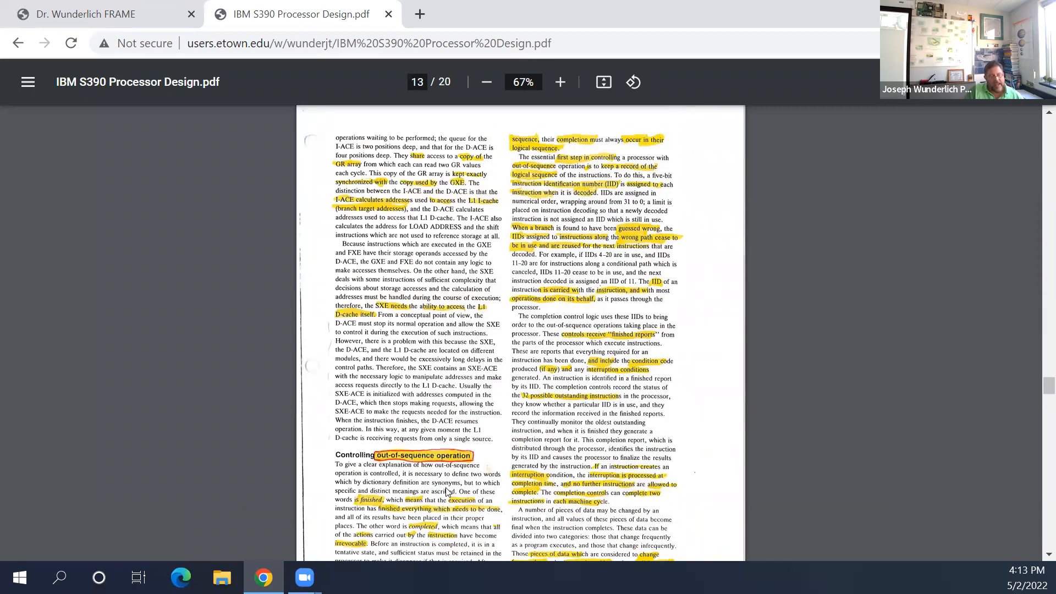
mouse_move(472, 483)
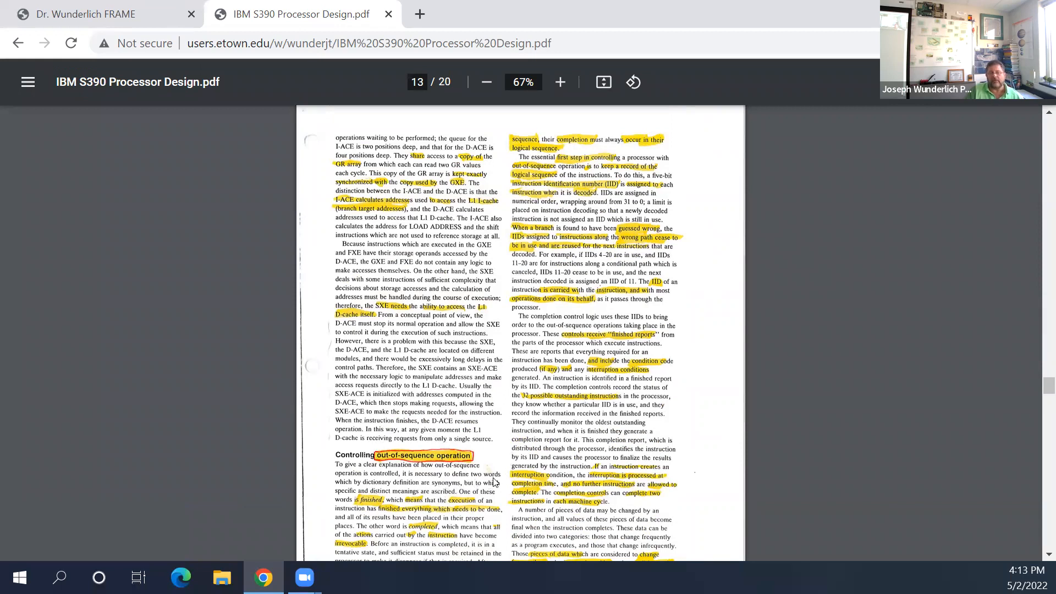
mouse_move(535, 428)
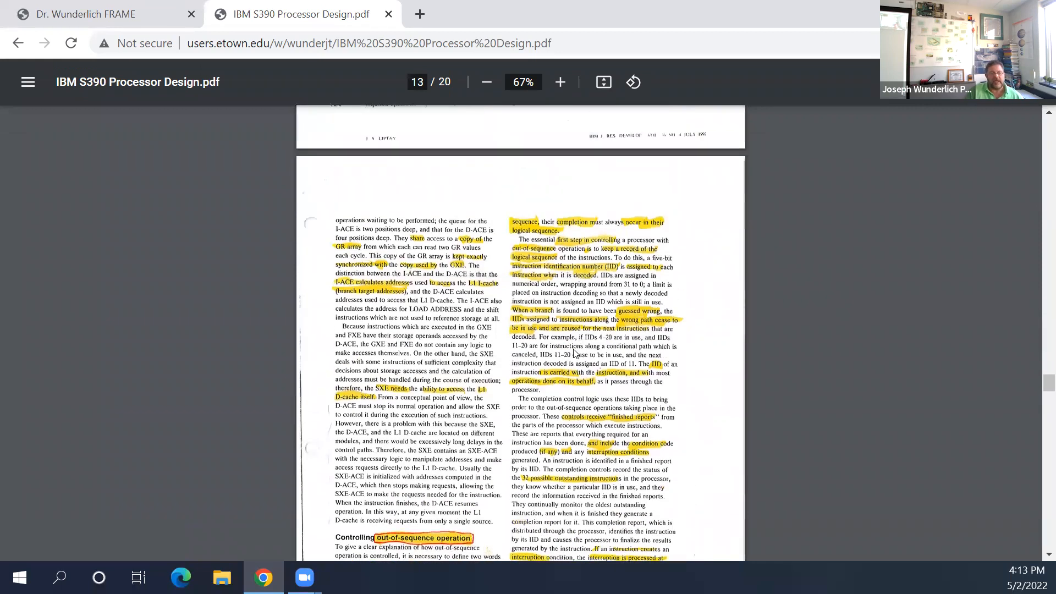
scroll(down, 3)
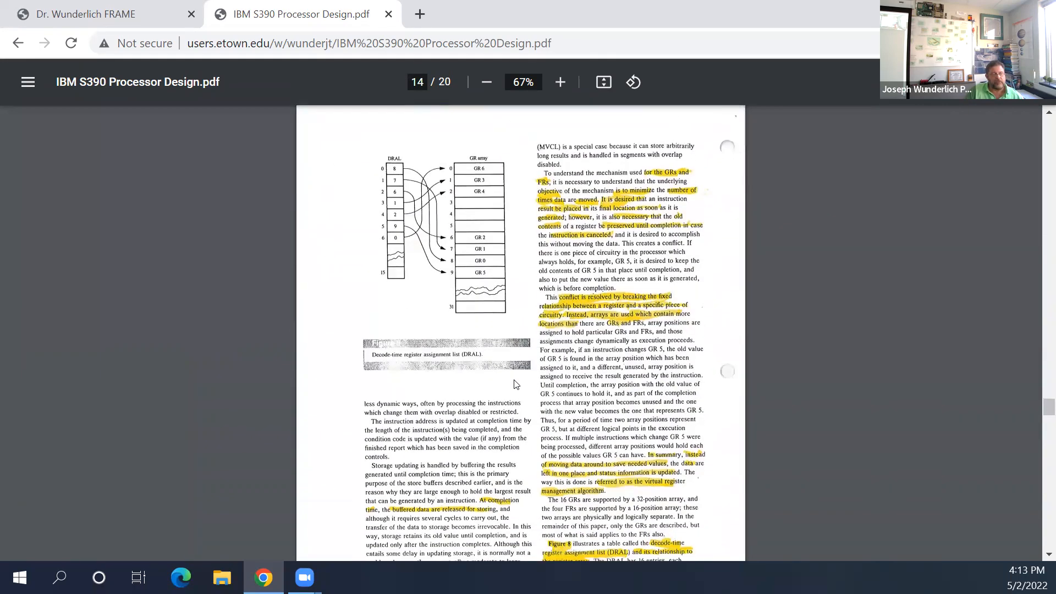
scroll(down, 3)
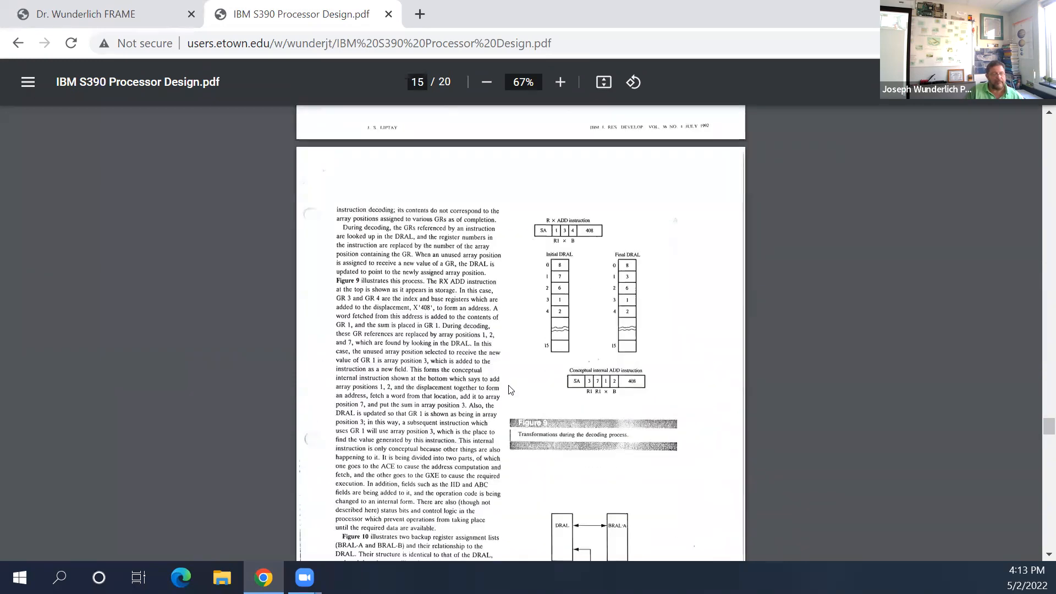
scroll(down, 3)
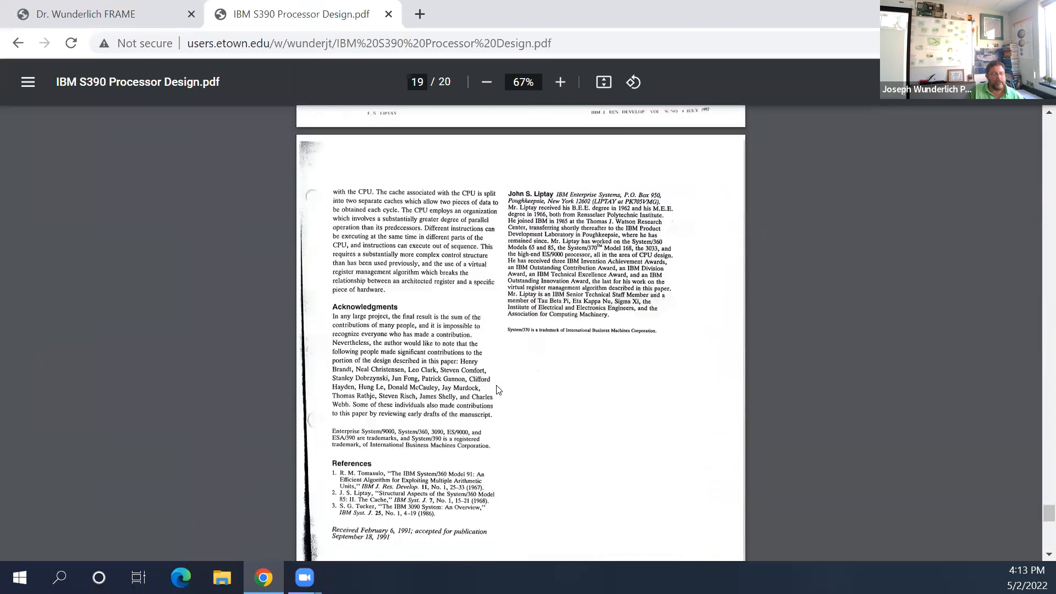
scroll(down, 3)
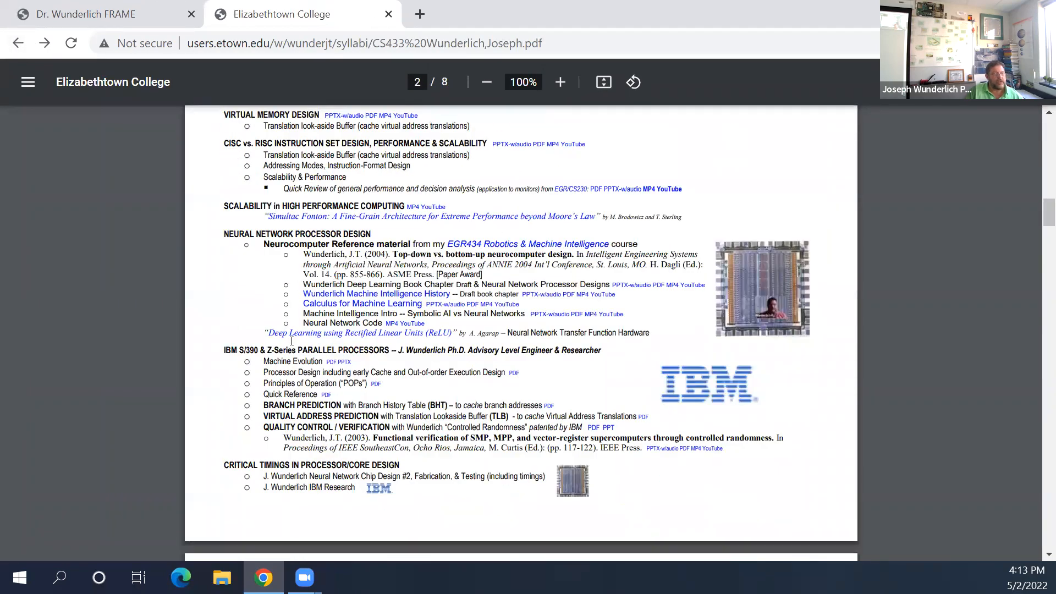
Step: Open the Principles of Operation (POPs) PDF from the syllabus's IBM S/390 section
scroll(down, 3)
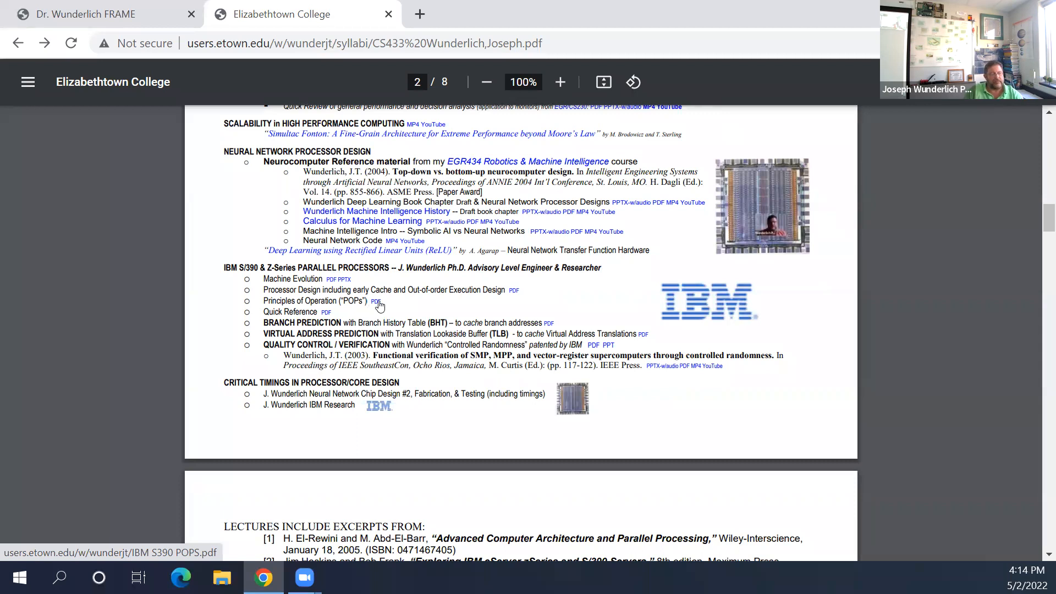
click(376, 301)
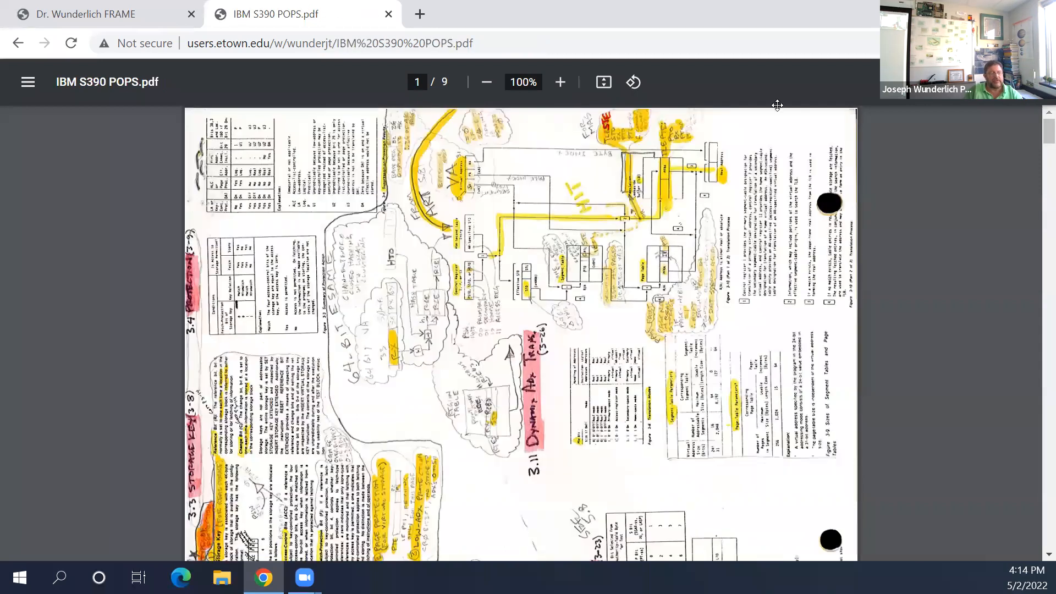
Step: Scroll through POPS pages 1–4 covering program execution
click(631, 82)
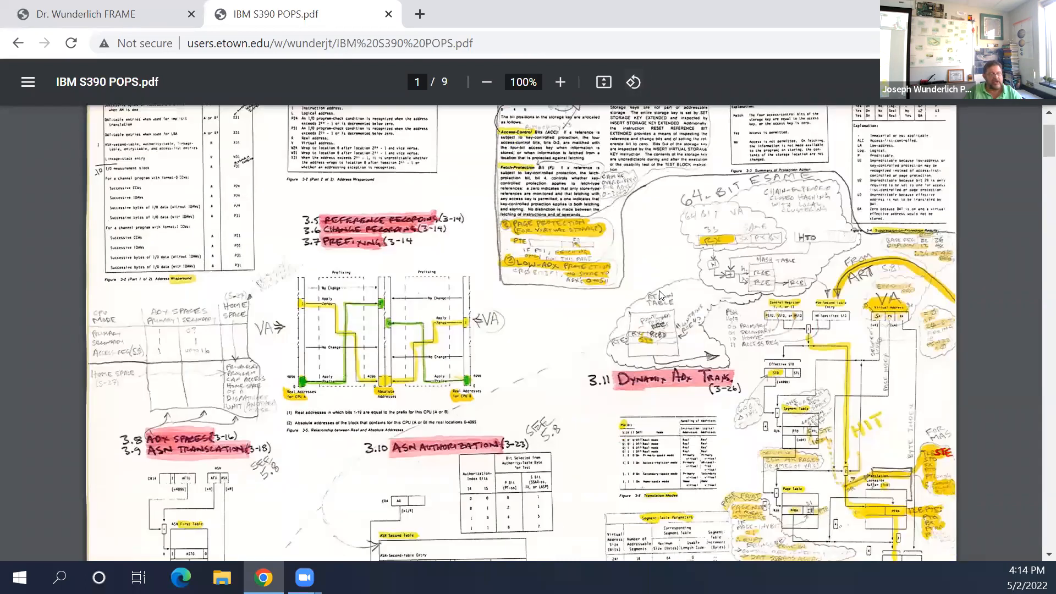
scroll(down, 3)
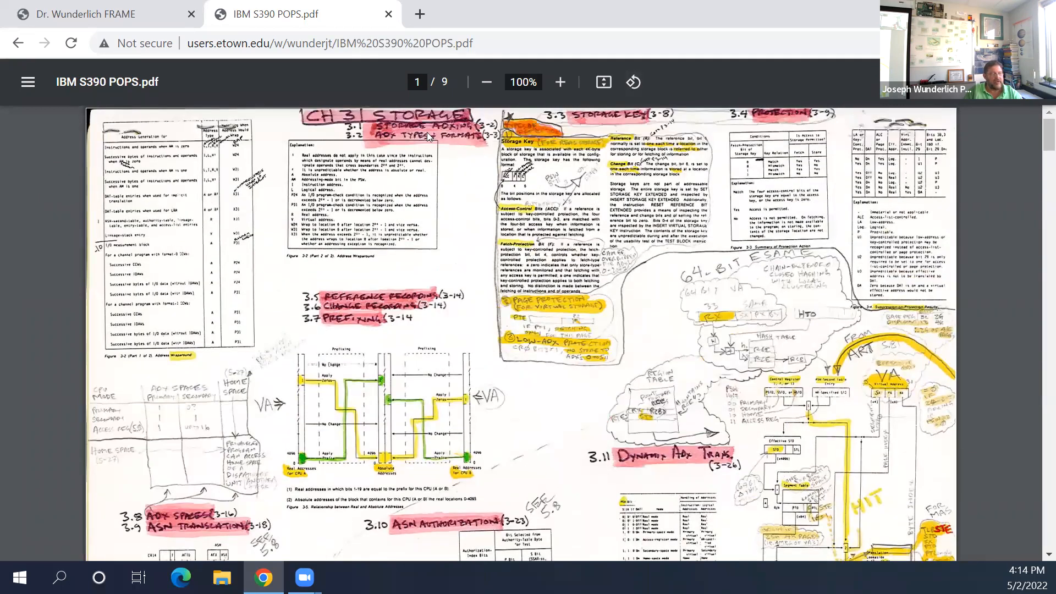
mouse_move(382, 279)
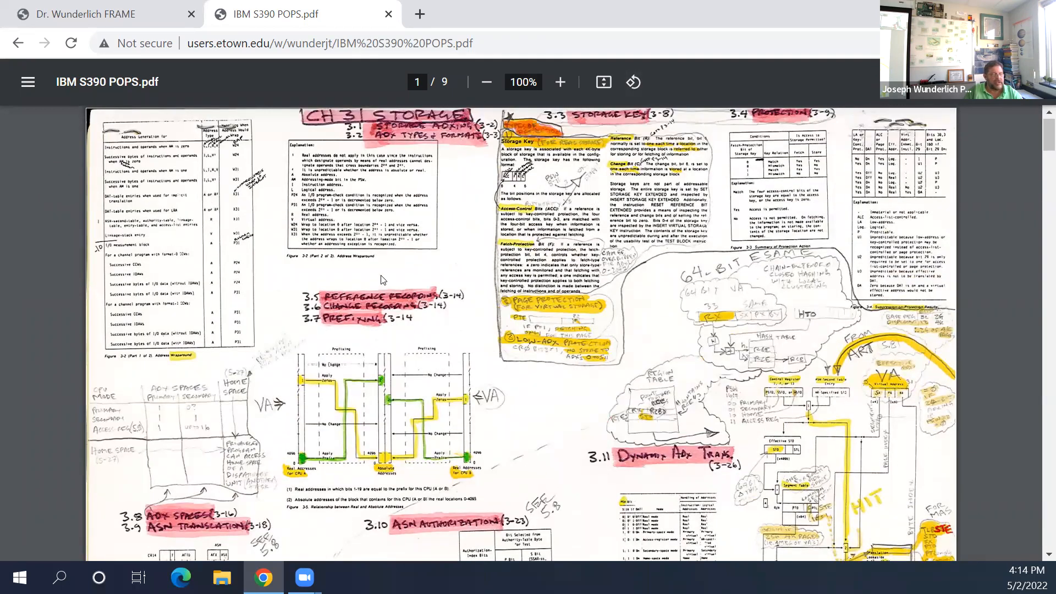
scroll(down, 3)
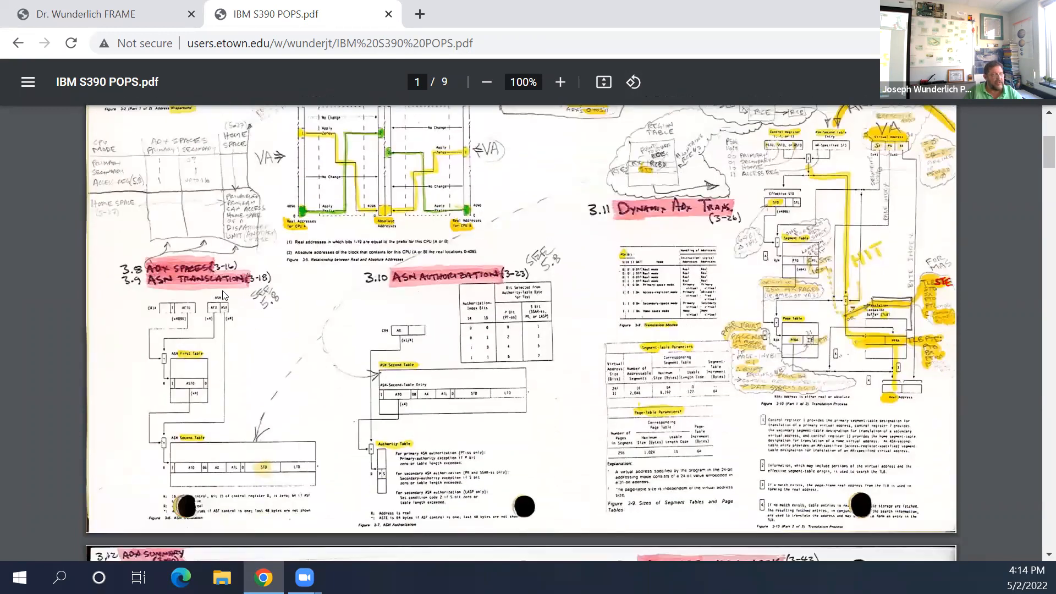
scroll(down, 3)
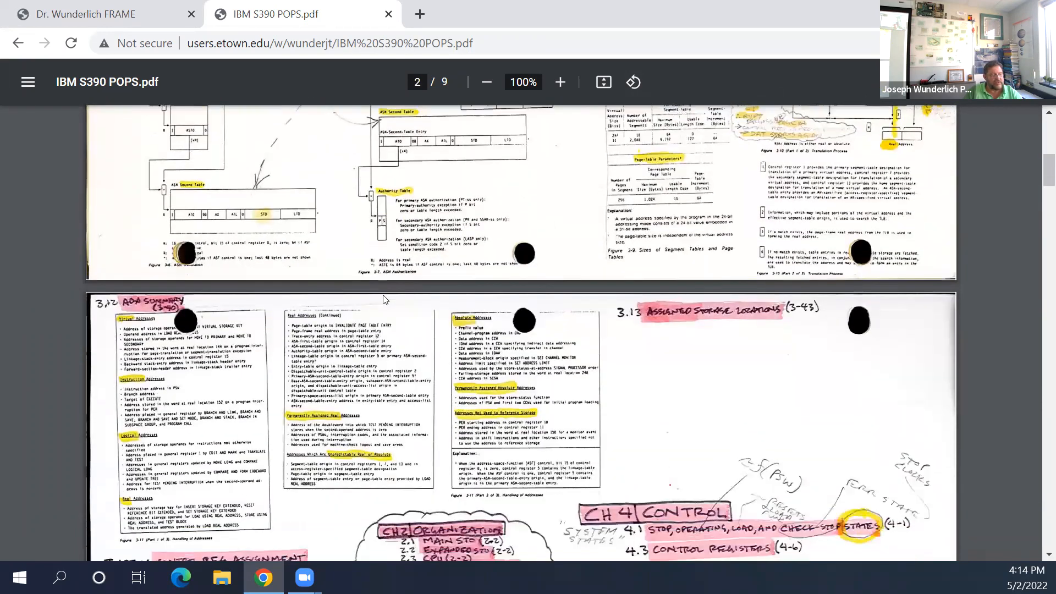
scroll(down, 3)
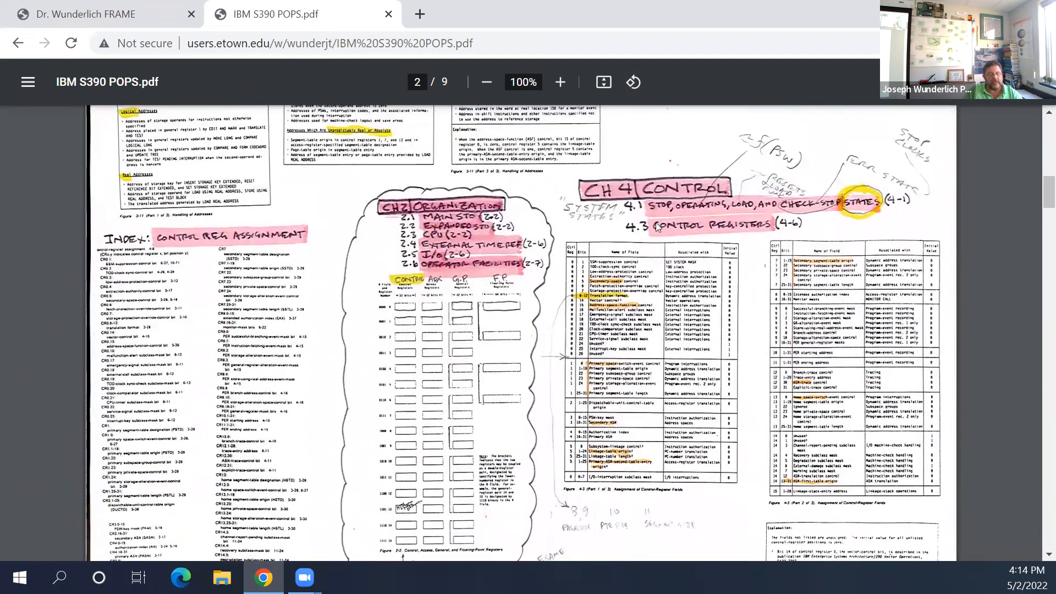
scroll(down, 3)
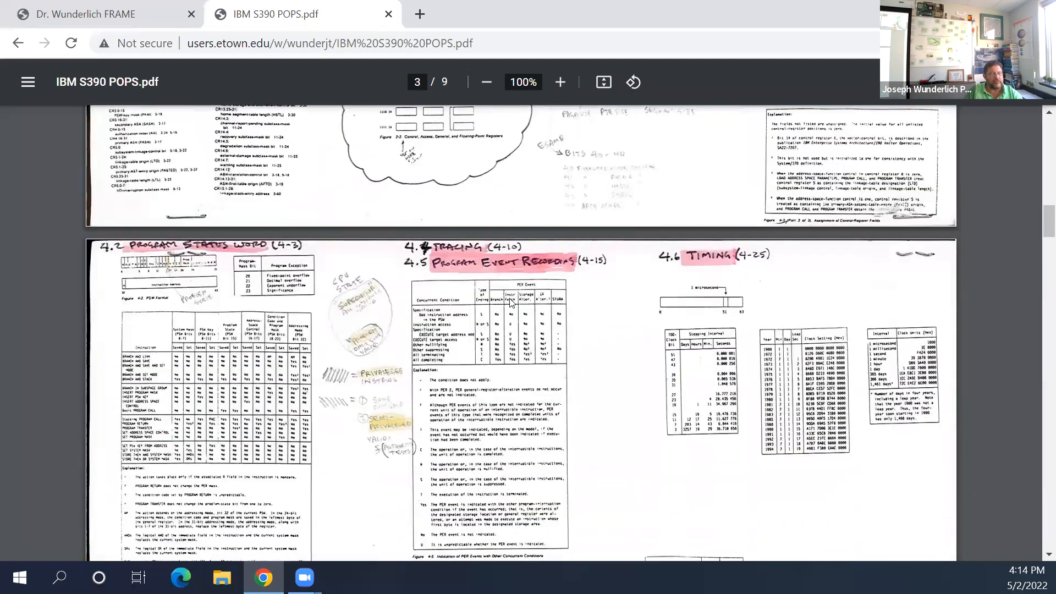
scroll(down, 3)
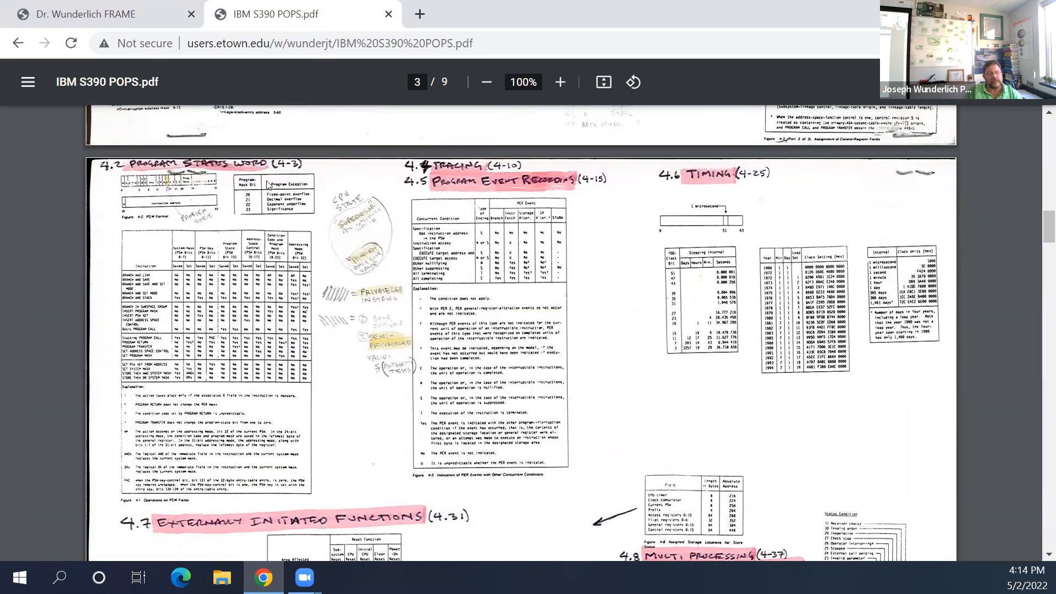
mouse_move(734, 234)
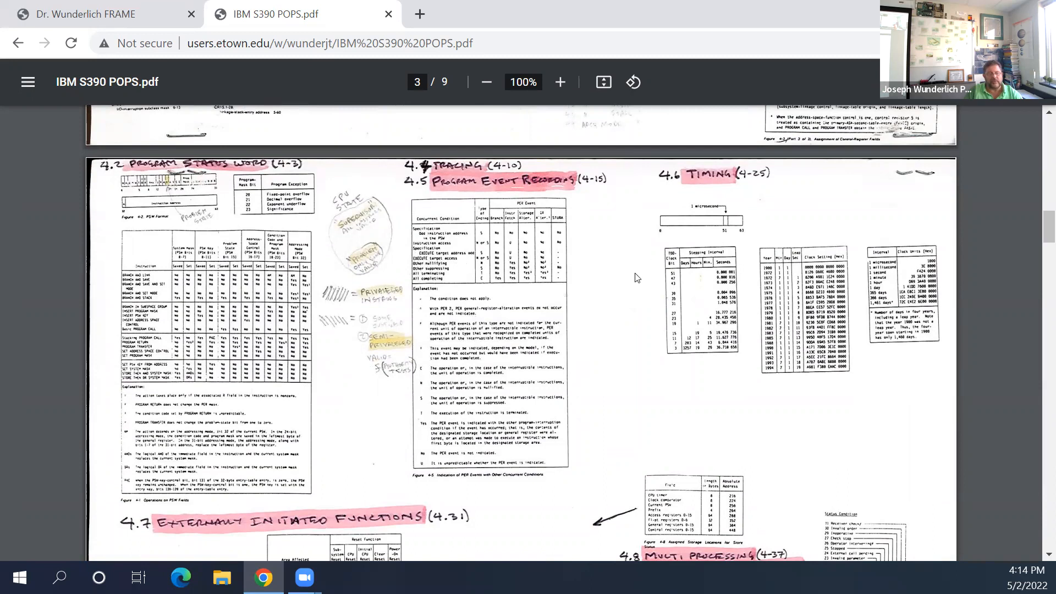
Step: Continue down to page 5, the annotated Chapter 10 control instructions
scroll(down, 3)
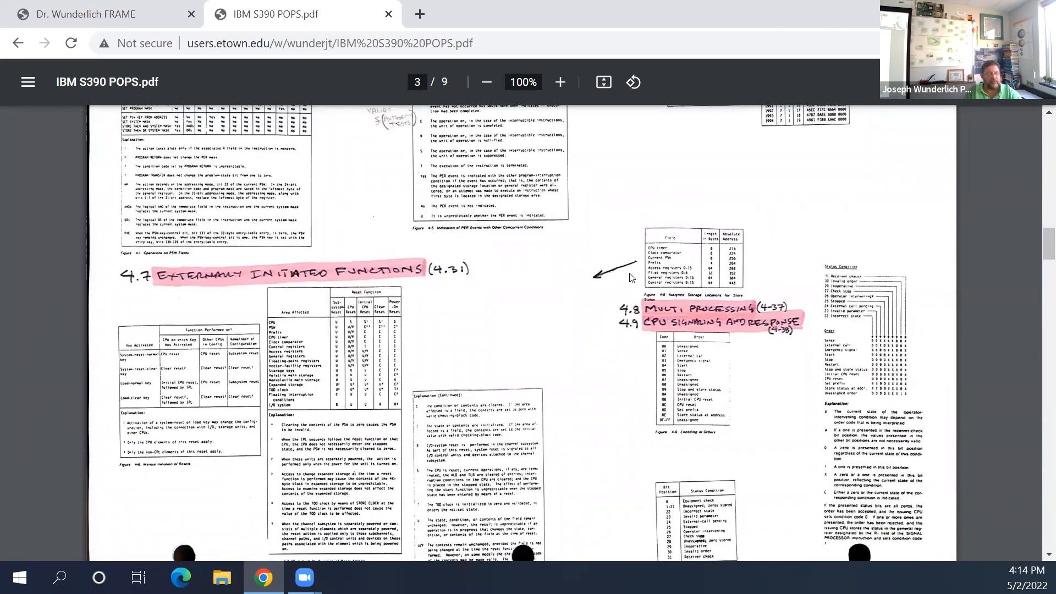
scroll(down, 3)
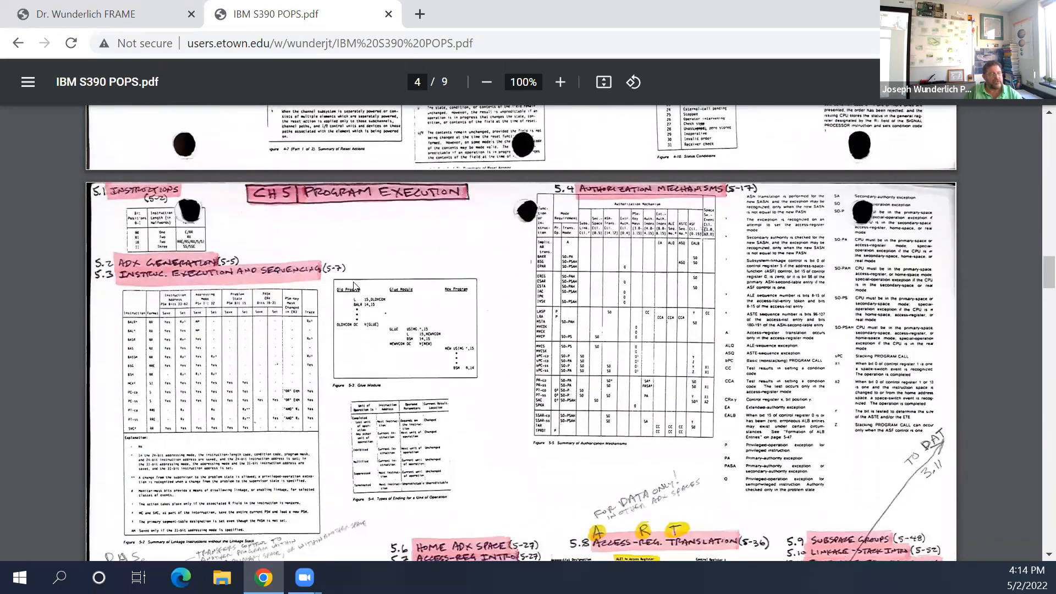
scroll(down, 3)
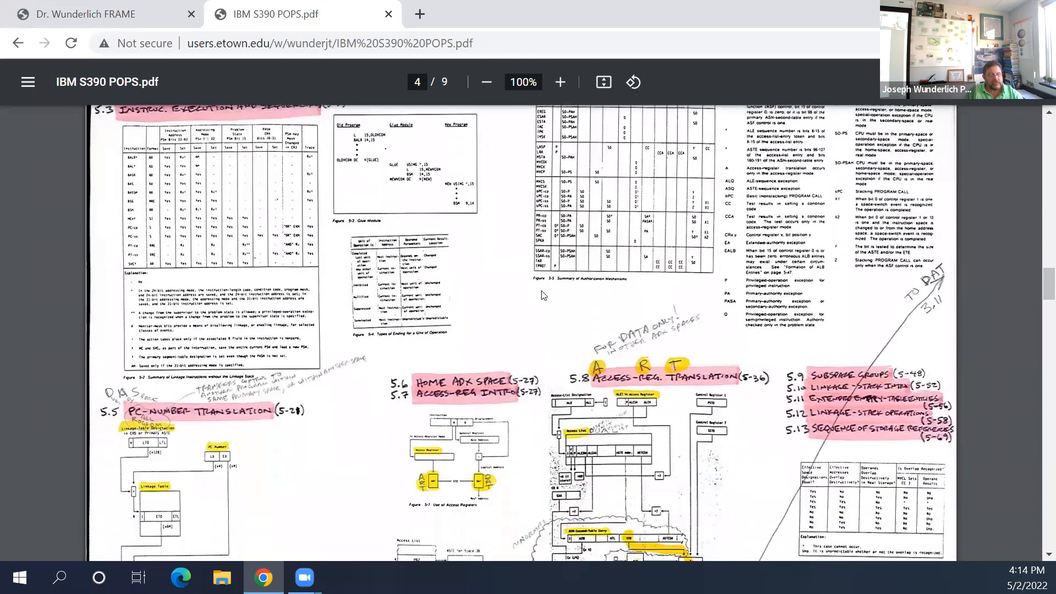
scroll(down, 3)
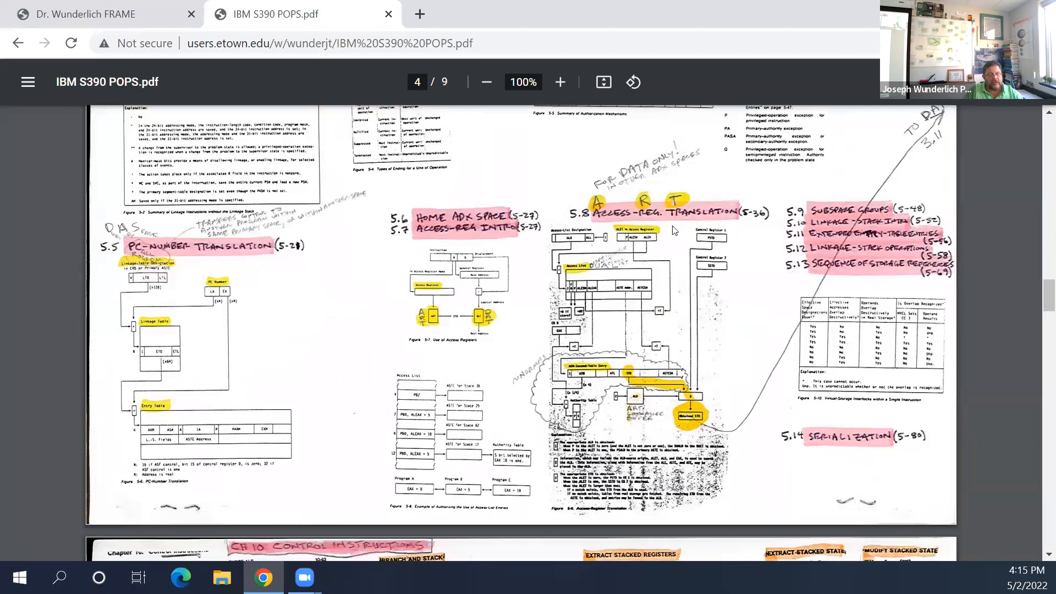
scroll(down, 3)
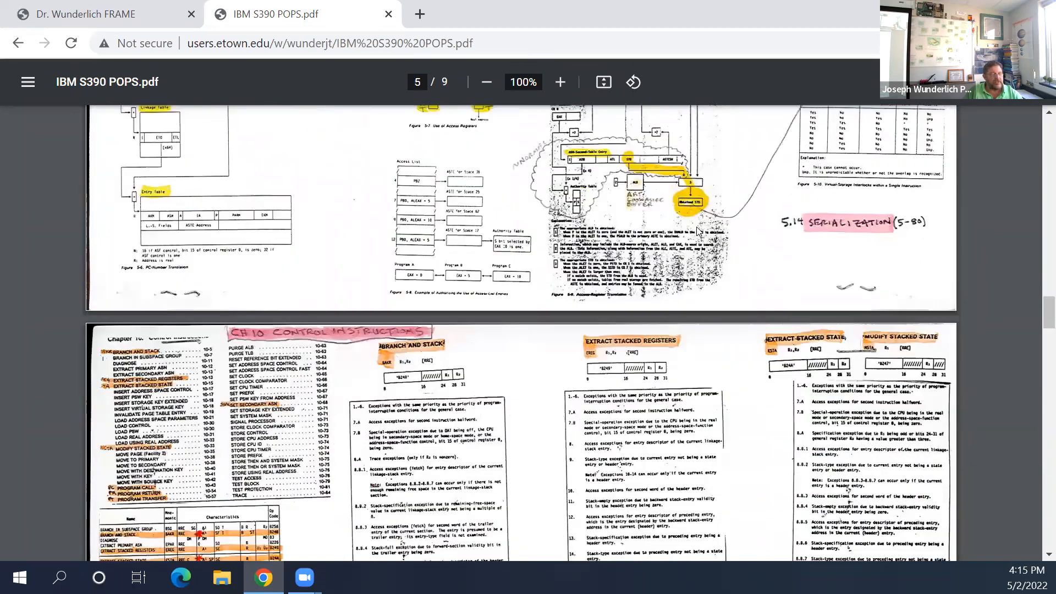
Step: Scroll to page 6's annotated PROGRAM CALL and PROGRAM TRANSFER execution diagrams with ASN translation
scroll(down, 3)
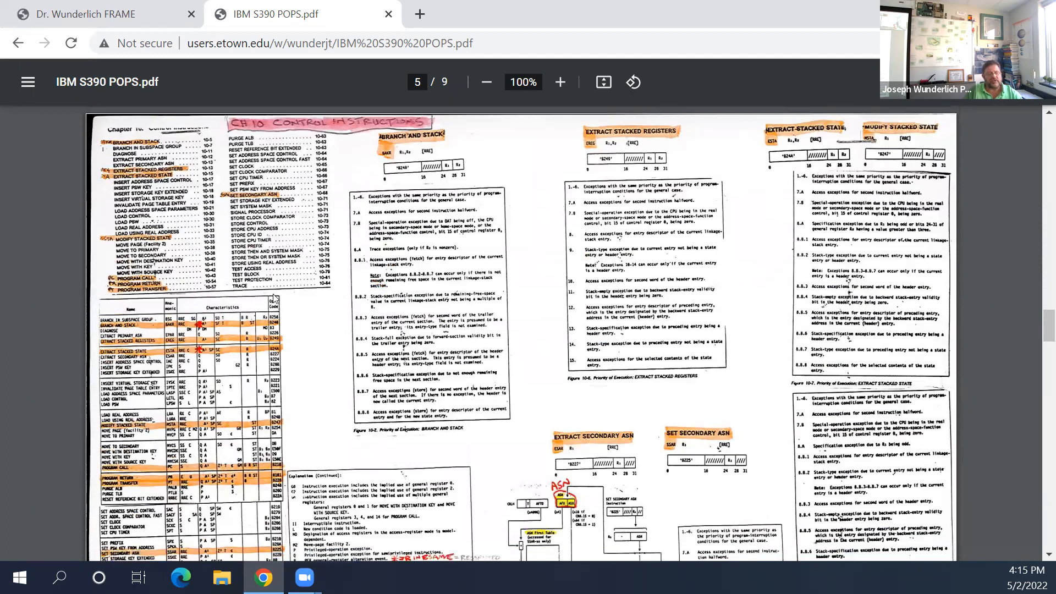
scroll(down, 3)
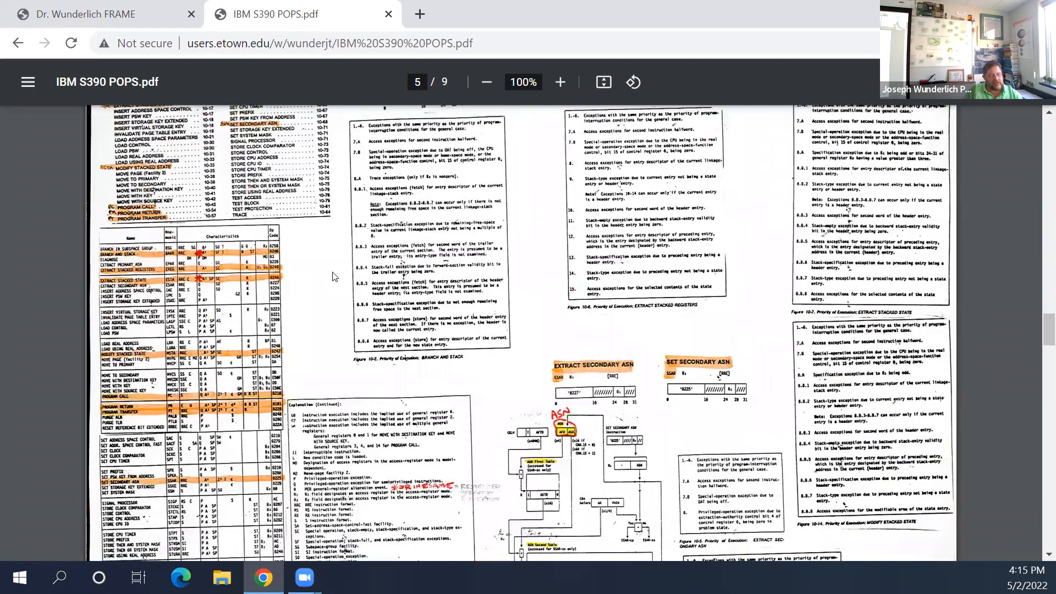
scroll(down, 3)
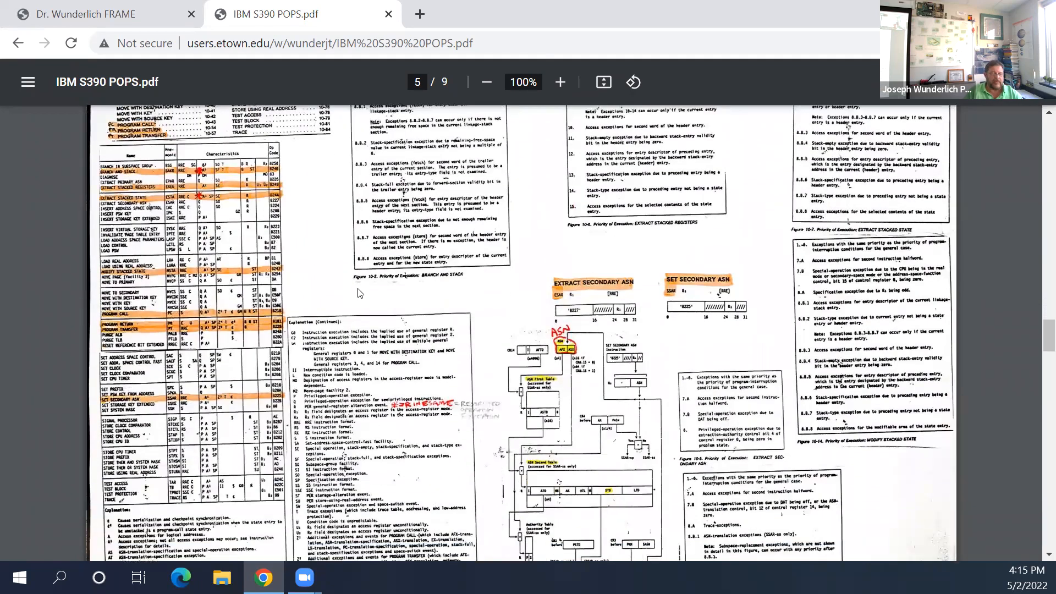
scroll(down, 3)
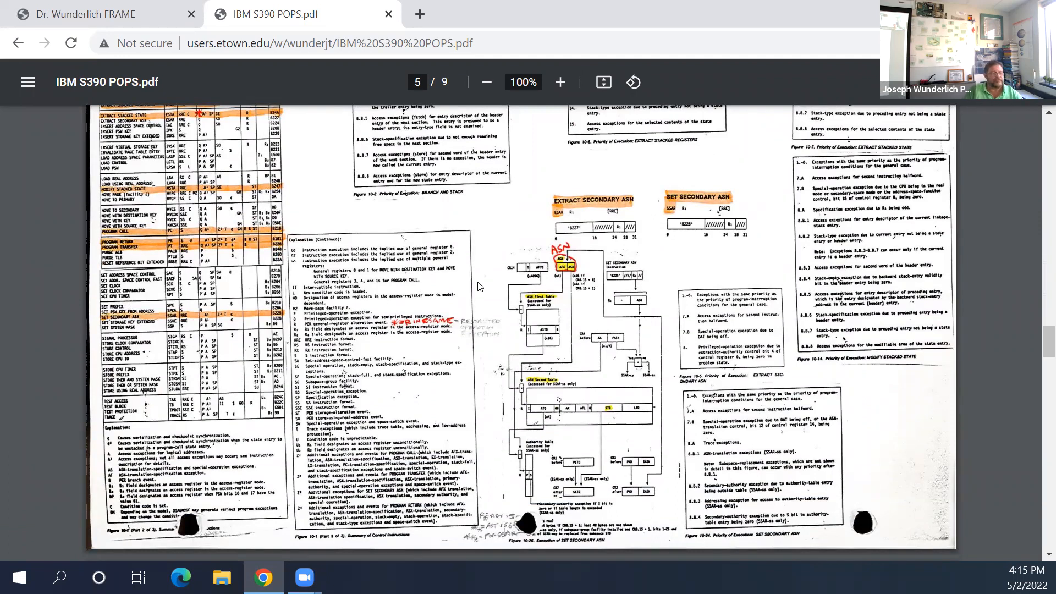
scroll(down, 3)
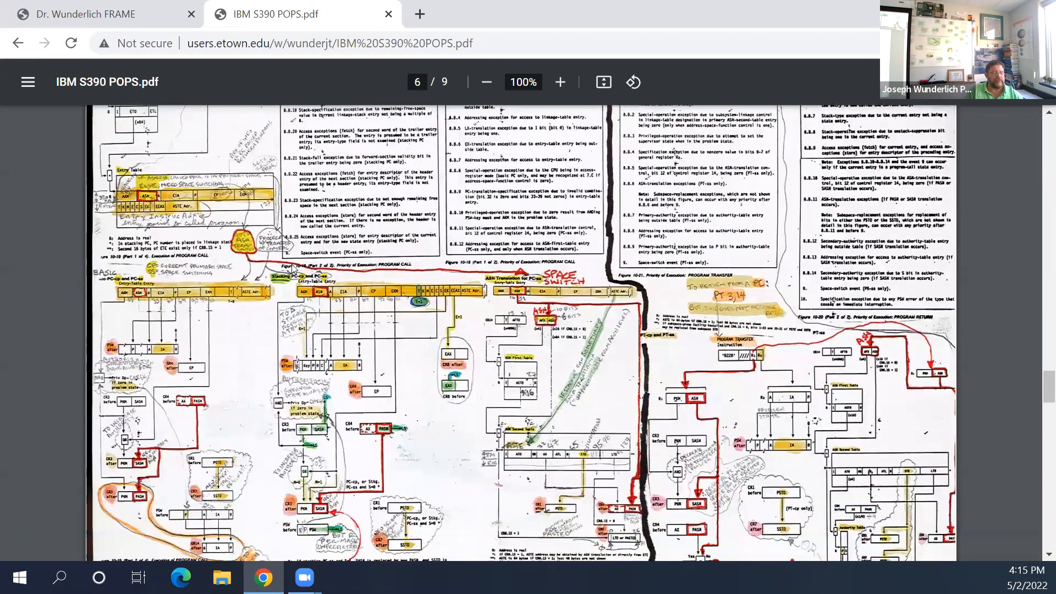
Step: Scroll from page 6 into page 7's annotated program call notes
scroll(down, 3)
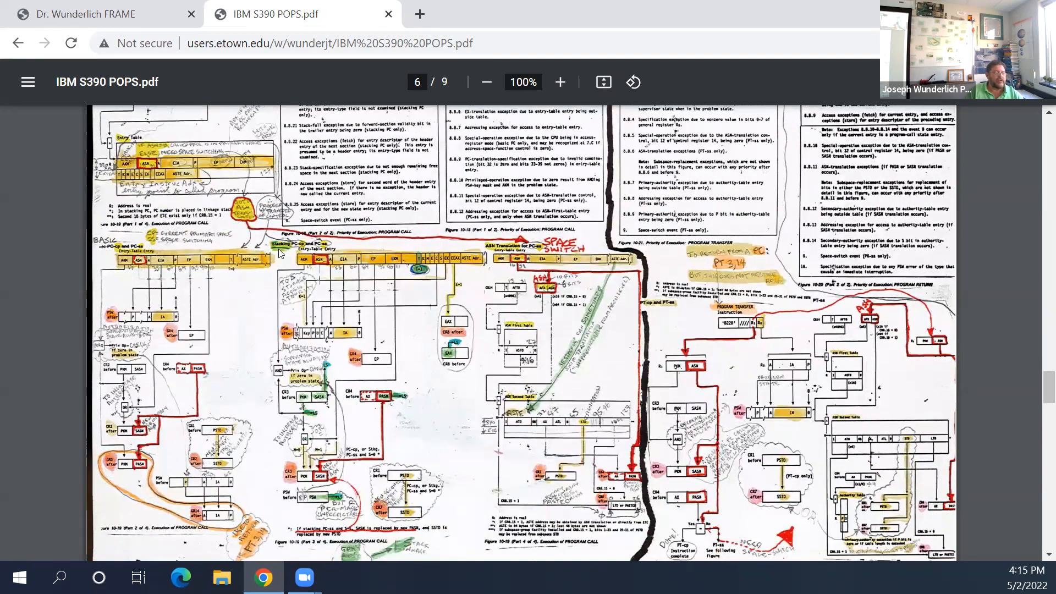
mouse_move(549, 270)
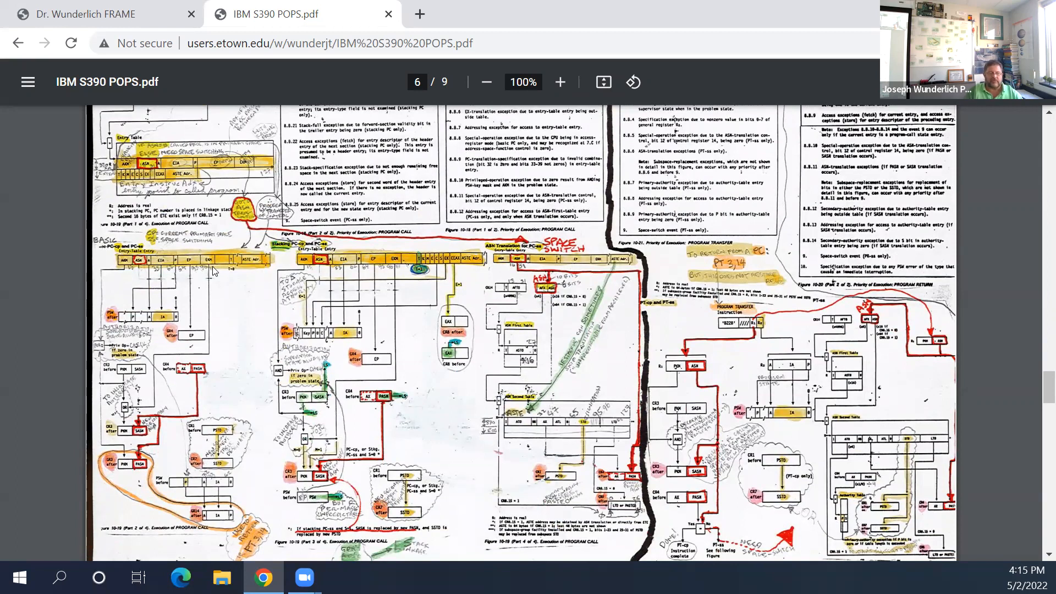
mouse_move(223, 274)
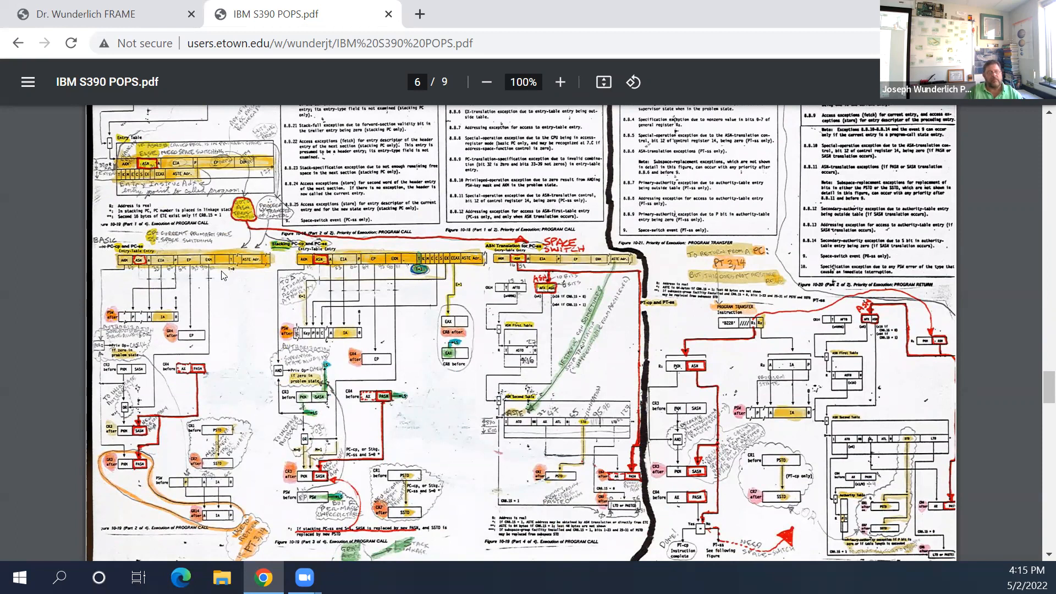
mouse_move(443, 262)
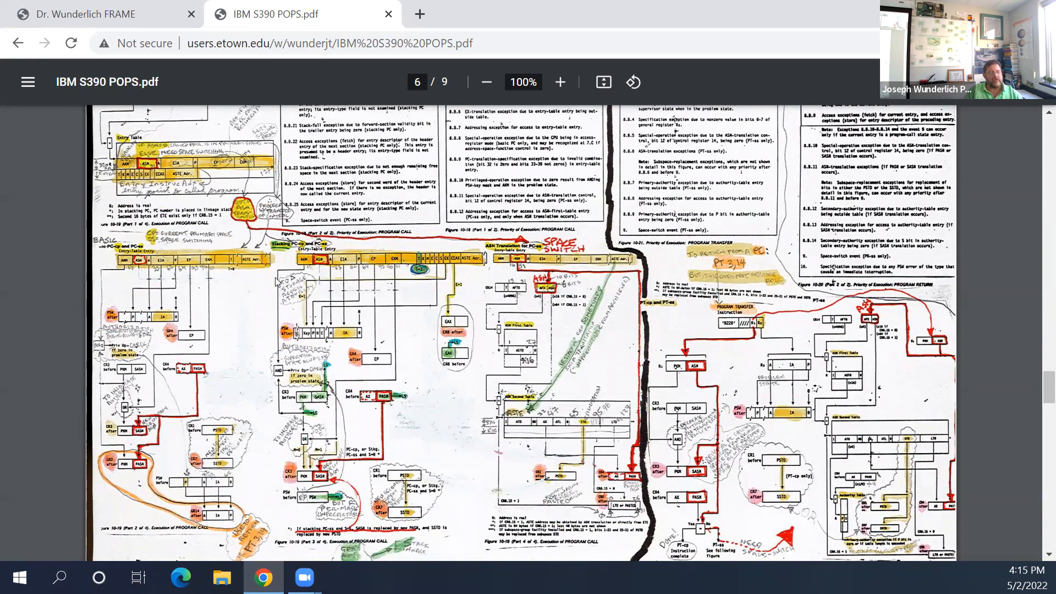
mouse_move(353, 257)
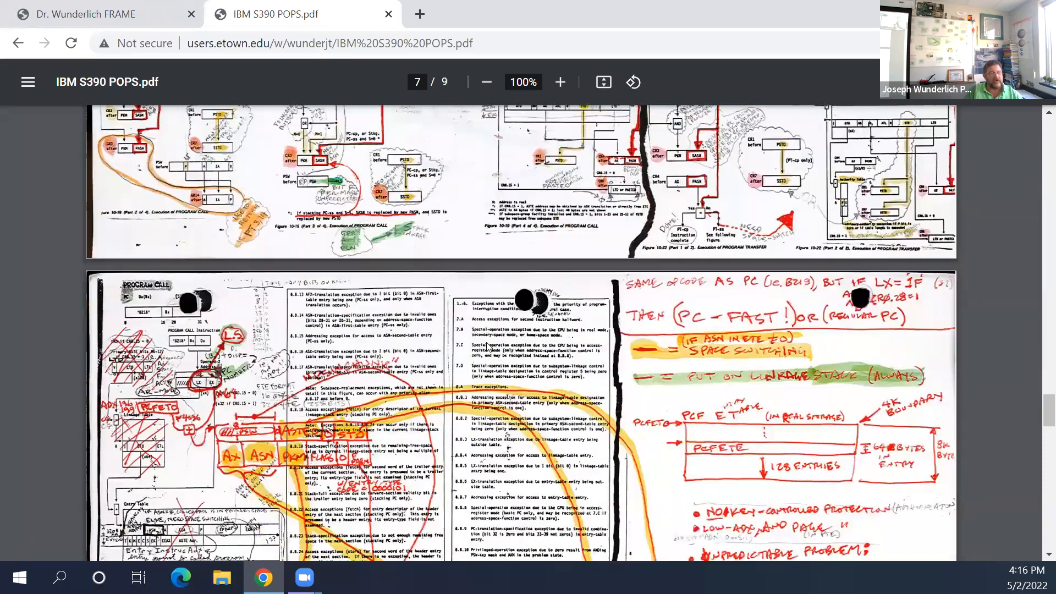
scroll(down, 3)
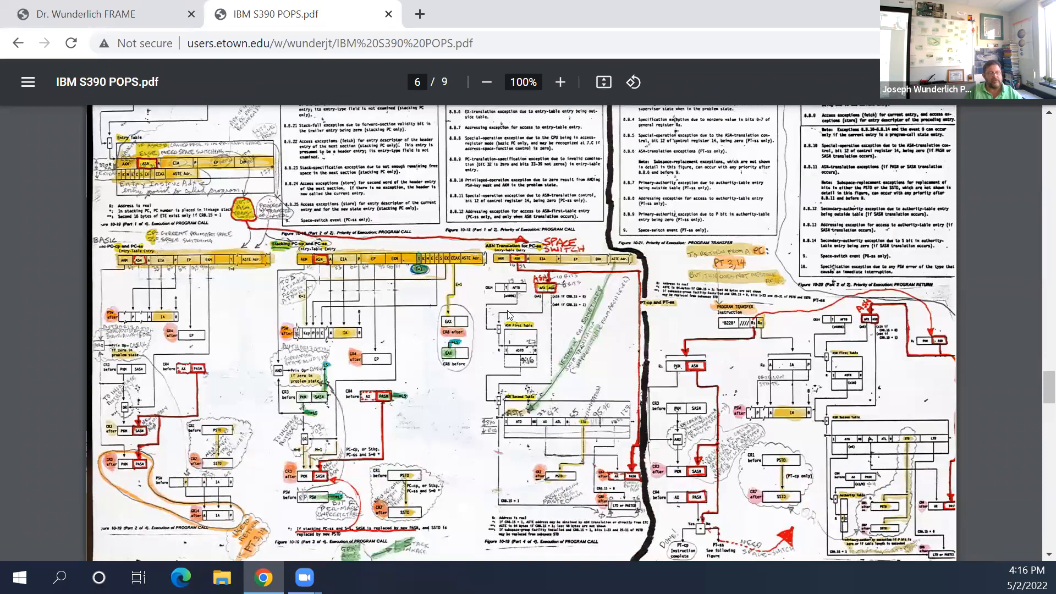
scroll(down, 3)
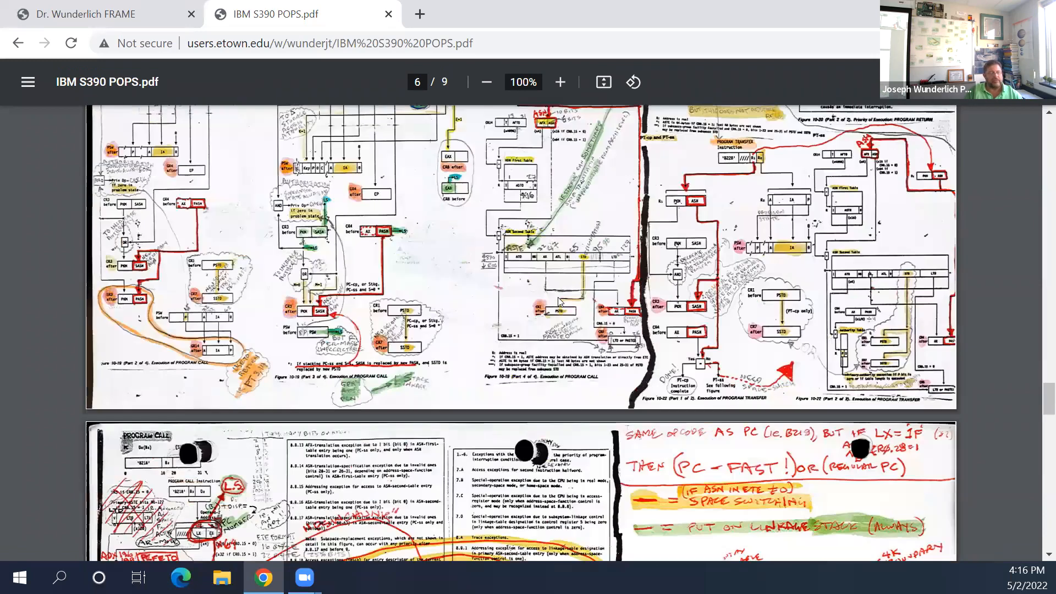
scroll(down, 3)
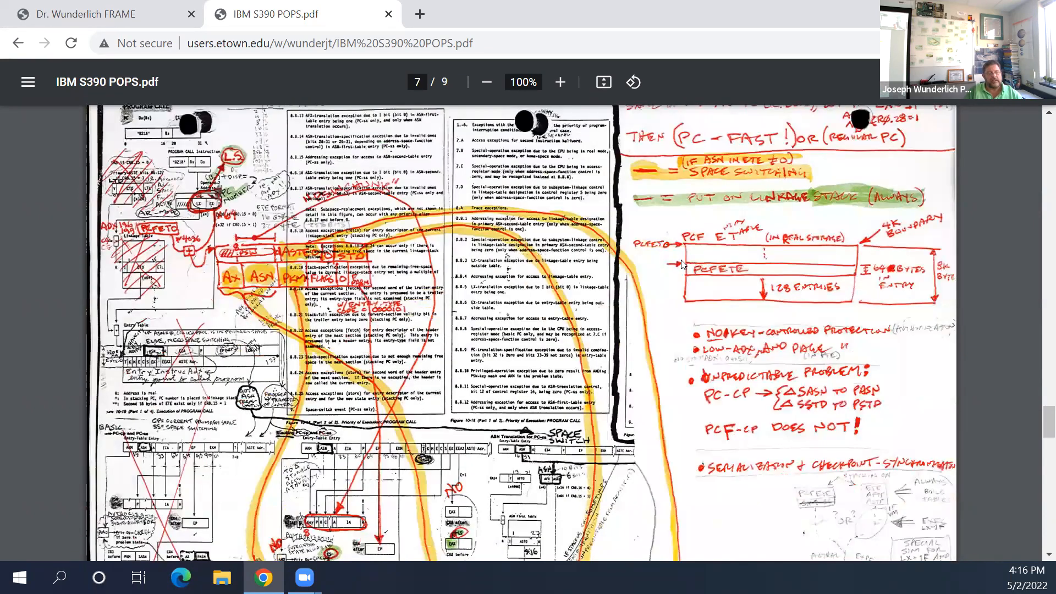
scroll(down, 3)
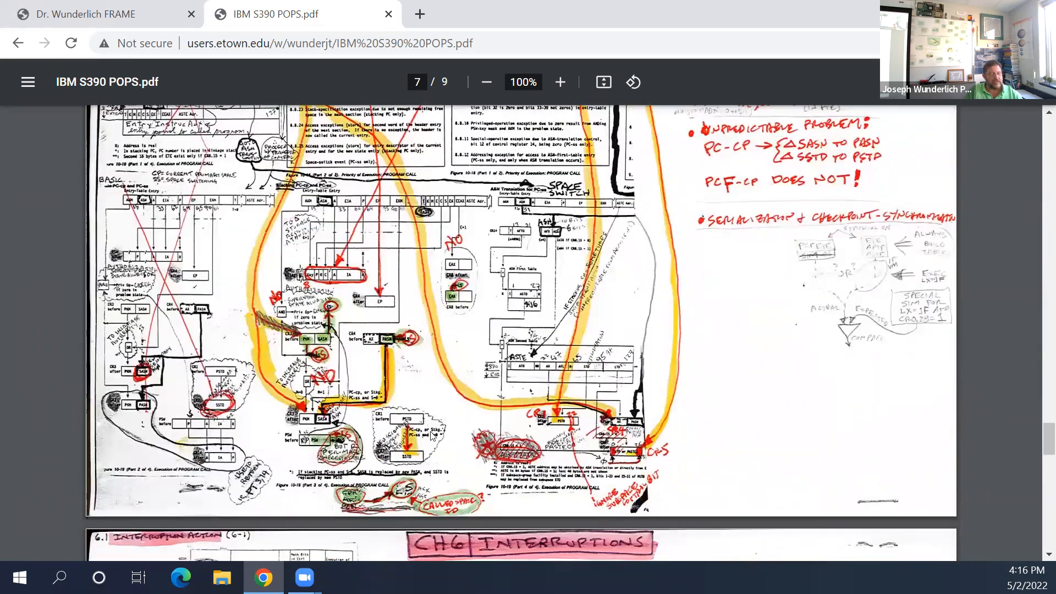
scroll(down, 3)
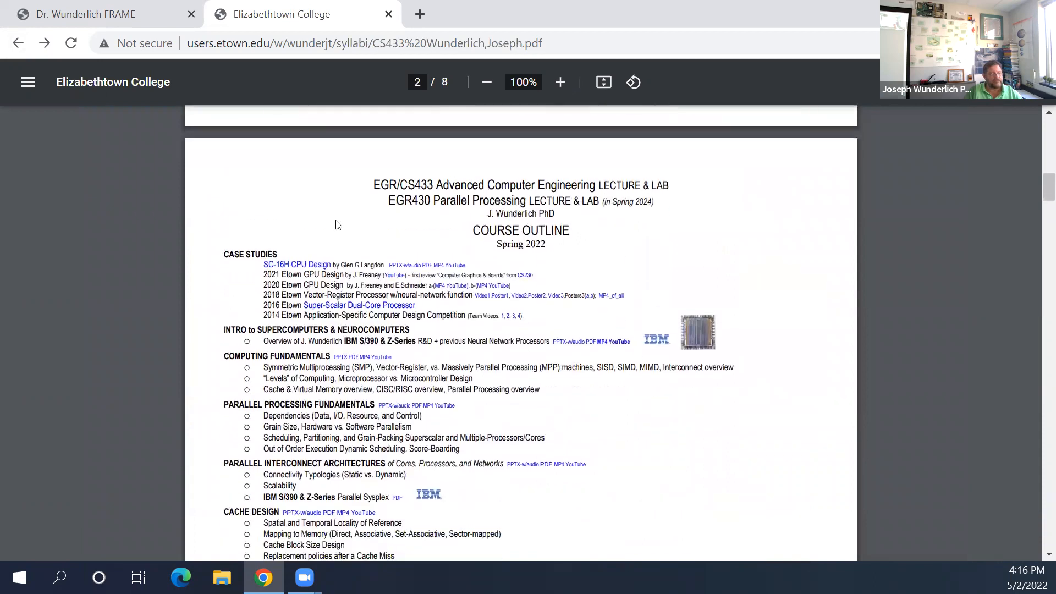
Step: Open the IBM S390 Quick Reference PDF from the syllabus's IBM S/390 section
scroll(down, 3)
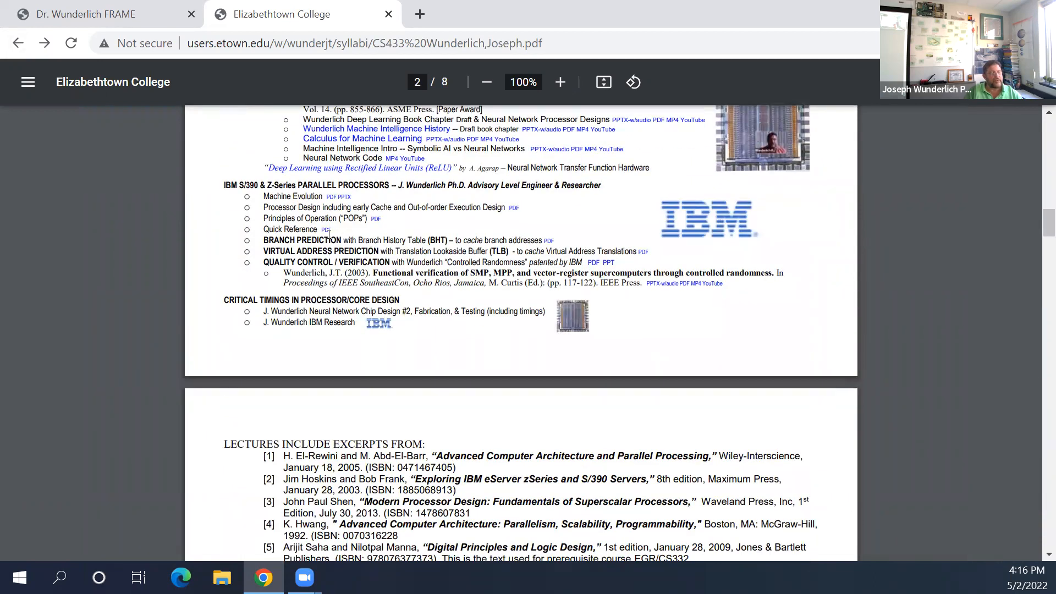
mouse_move(328, 229)
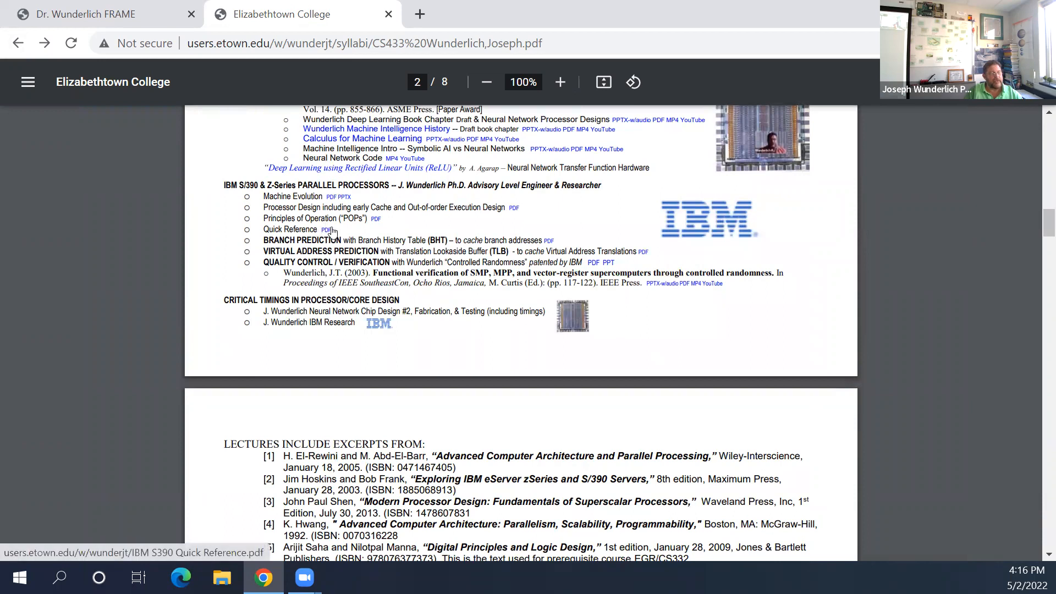
click(328, 228)
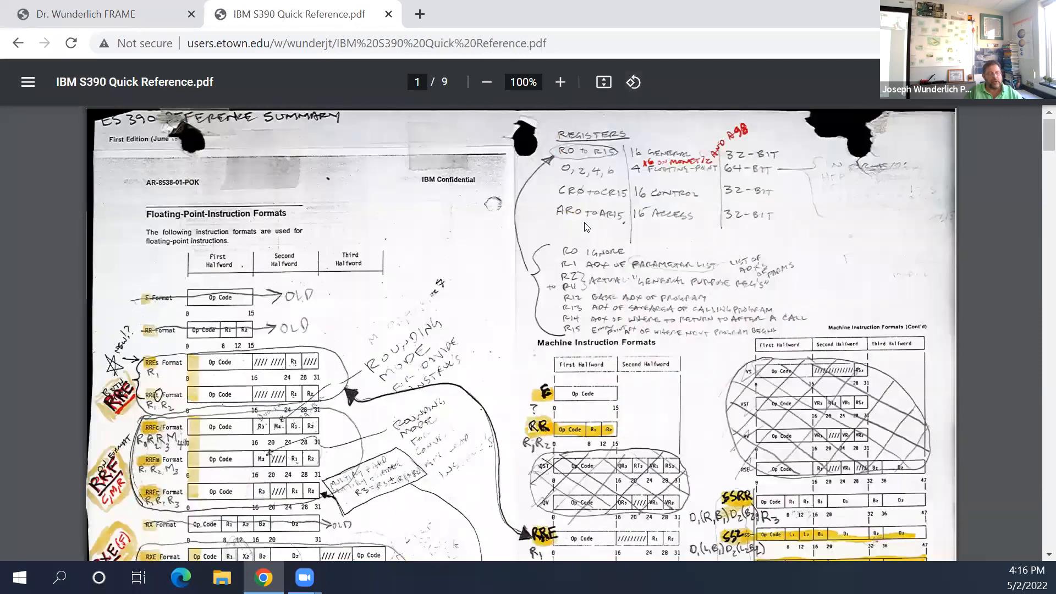
Step: Scroll through the Quick Reference instruction tables on pages 1–3 to page 4's condition codes
scroll(down, 3)
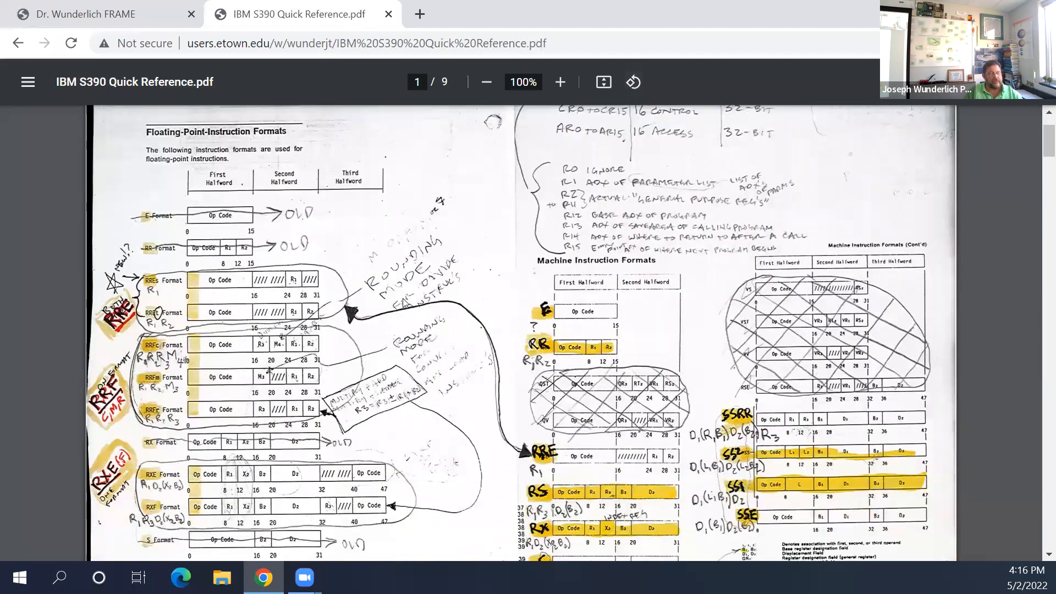
scroll(down, 3)
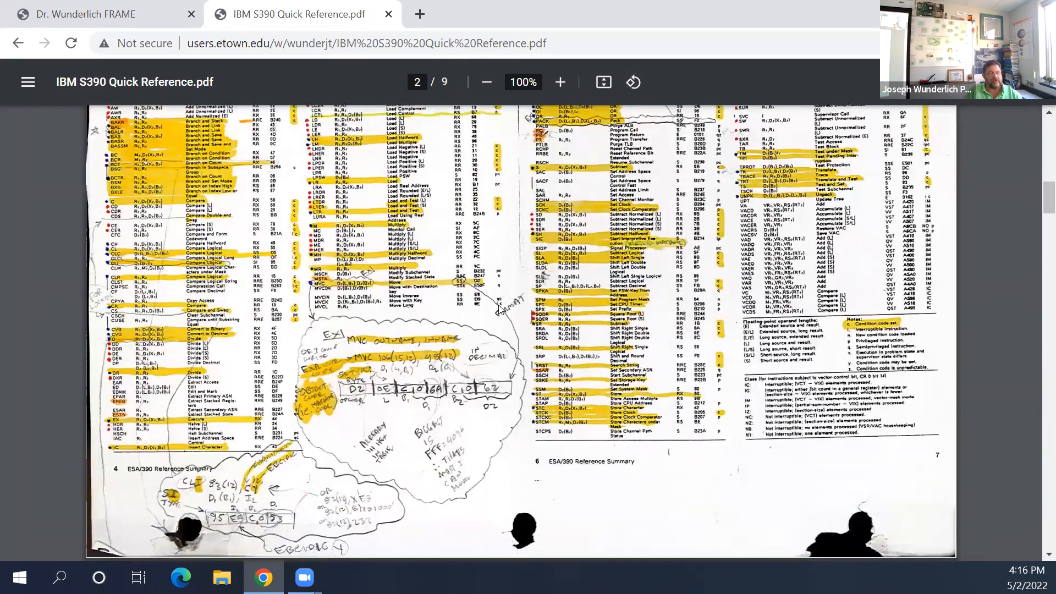
scroll(down, 3)
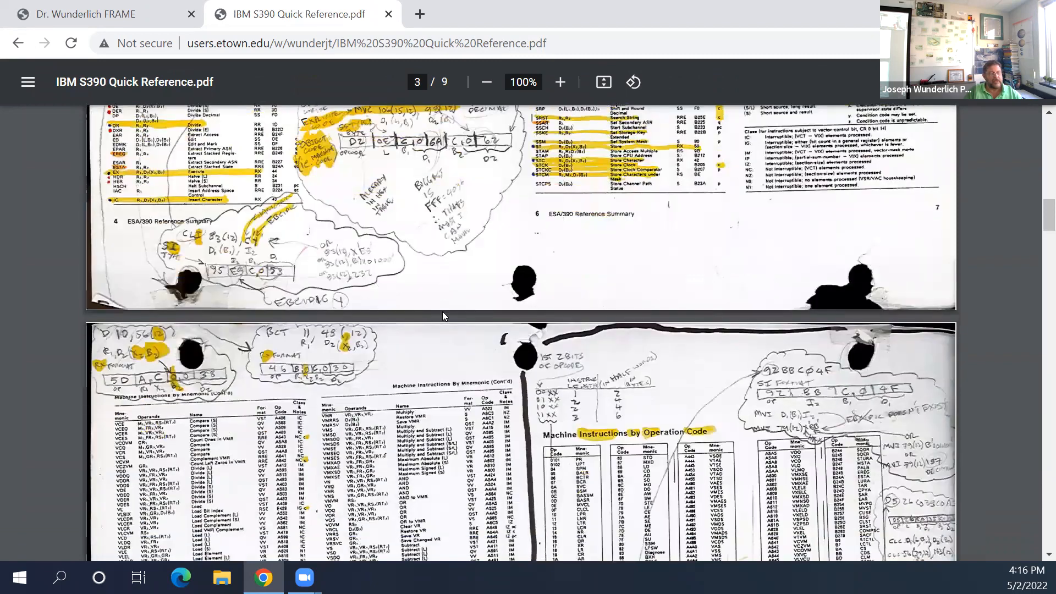
scroll(down, 3)
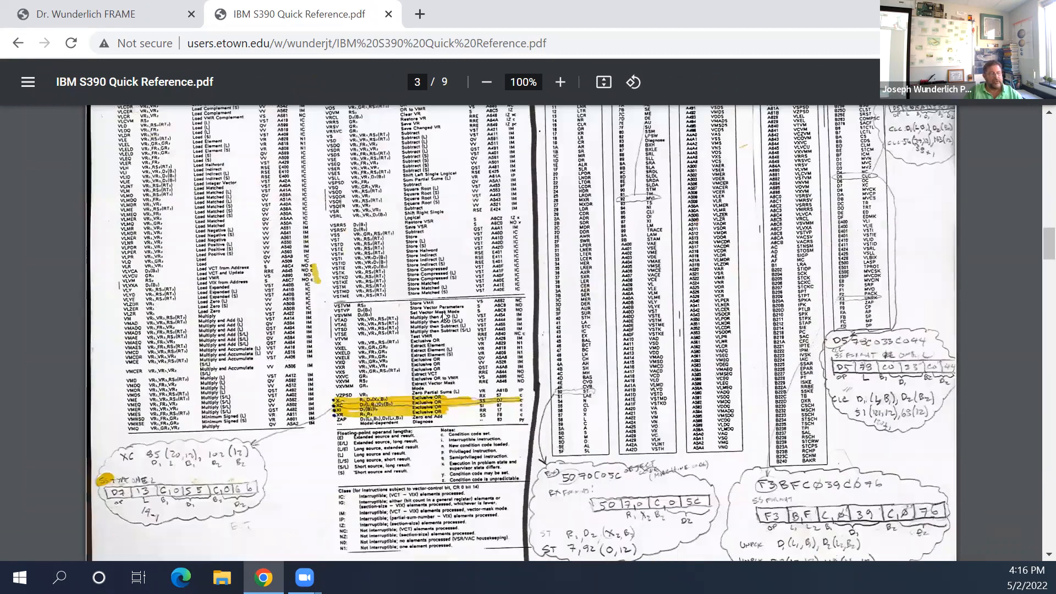
scroll(down, 3)
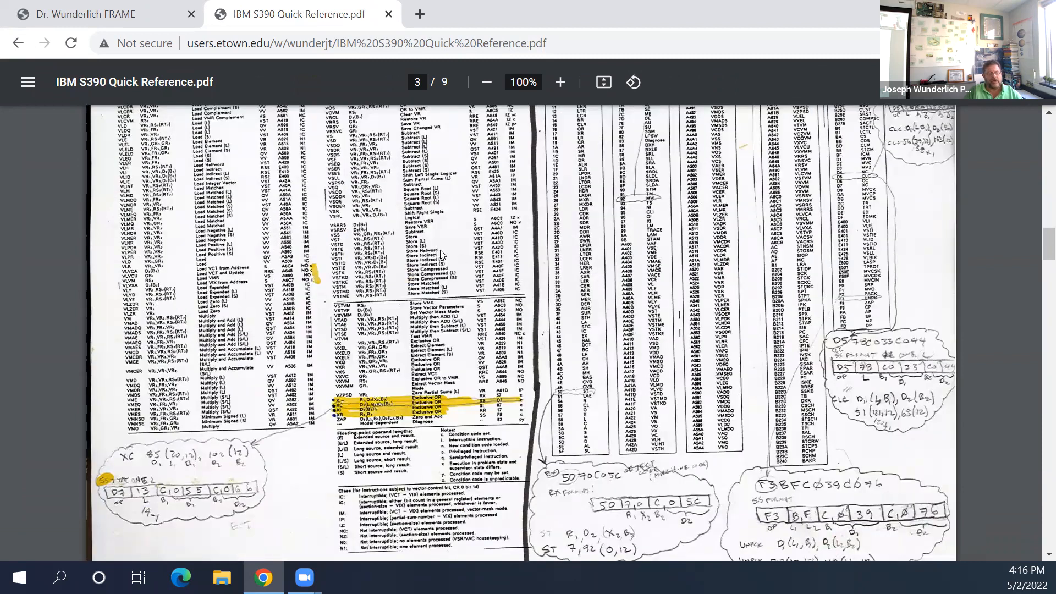
mouse_move(449, 252)
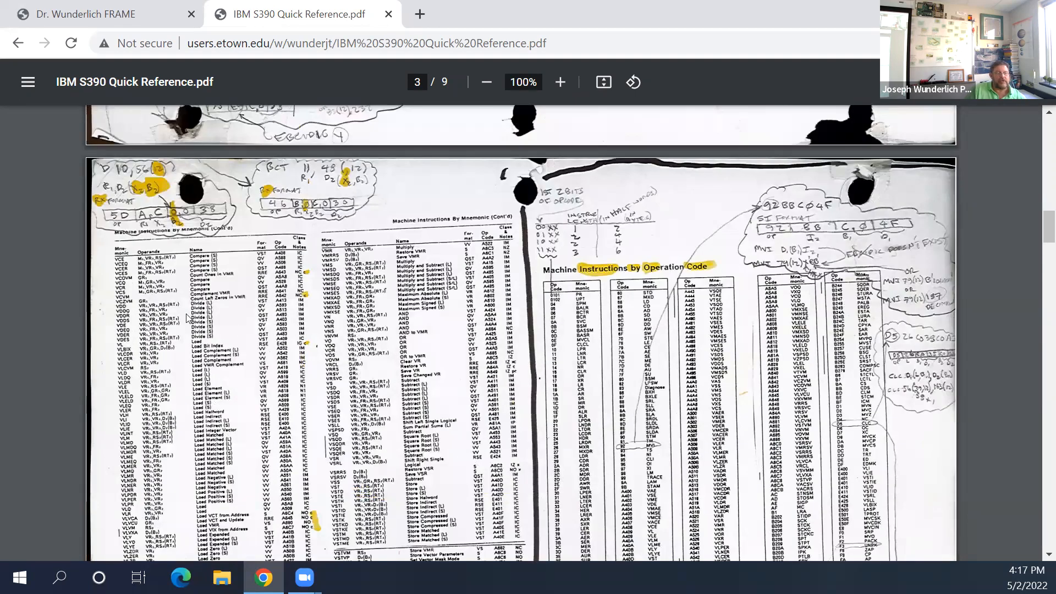
scroll(down, 3)
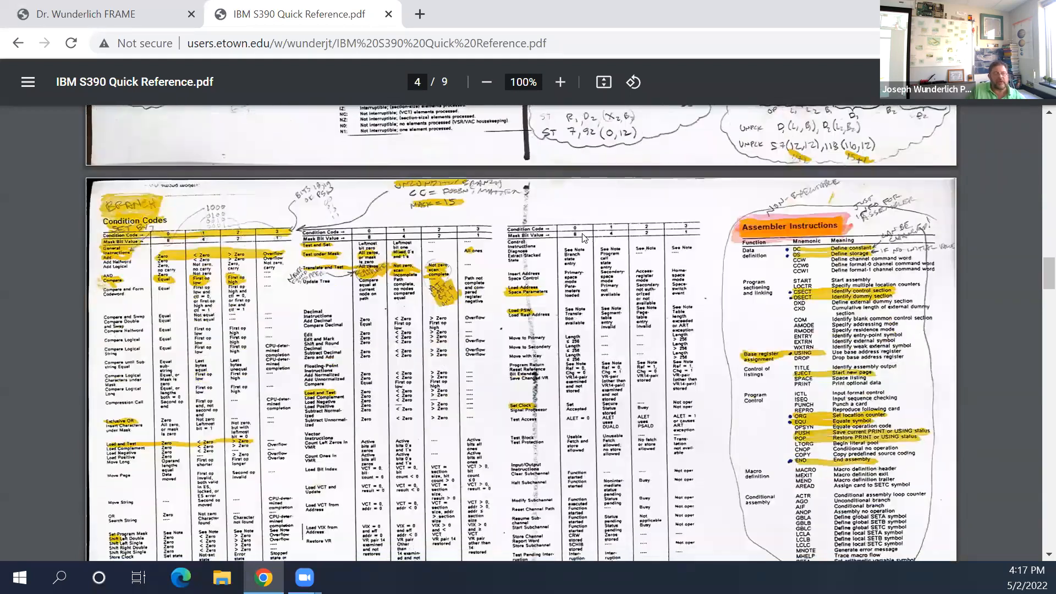
Step: Scroll through Quick Reference pages 4–9, ending on the hex-decimal conversion page
scroll(down, 3)
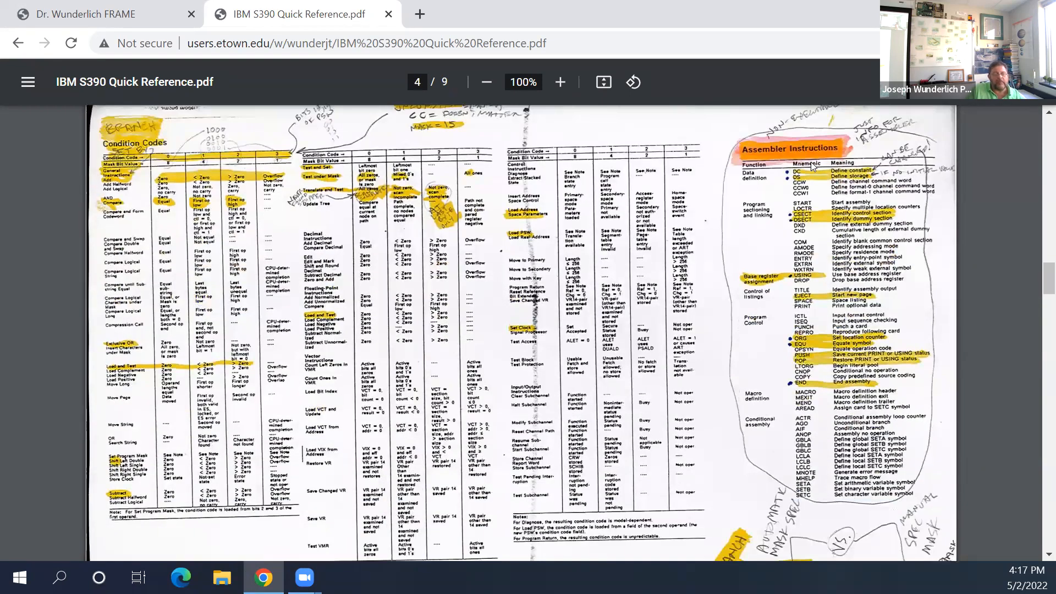
scroll(down, 3)
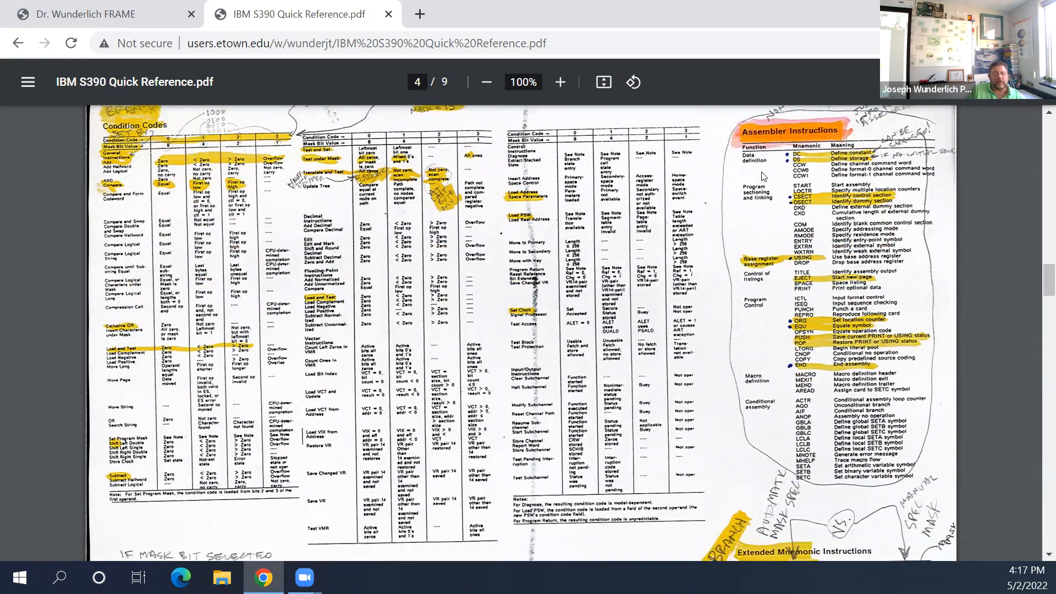
scroll(down, 3)
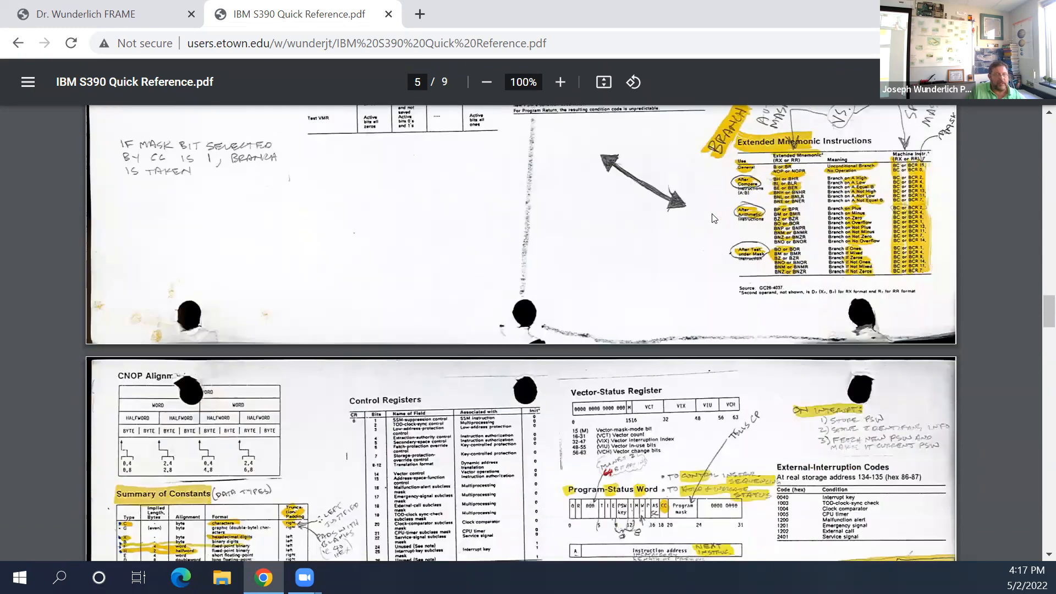
scroll(down, 3)
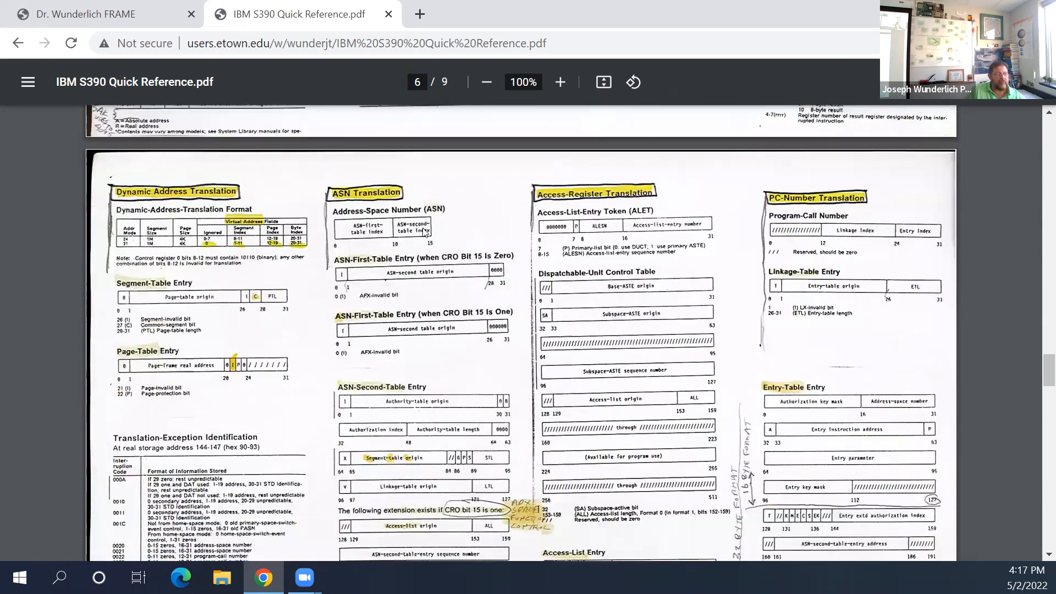
scroll(down, 3)
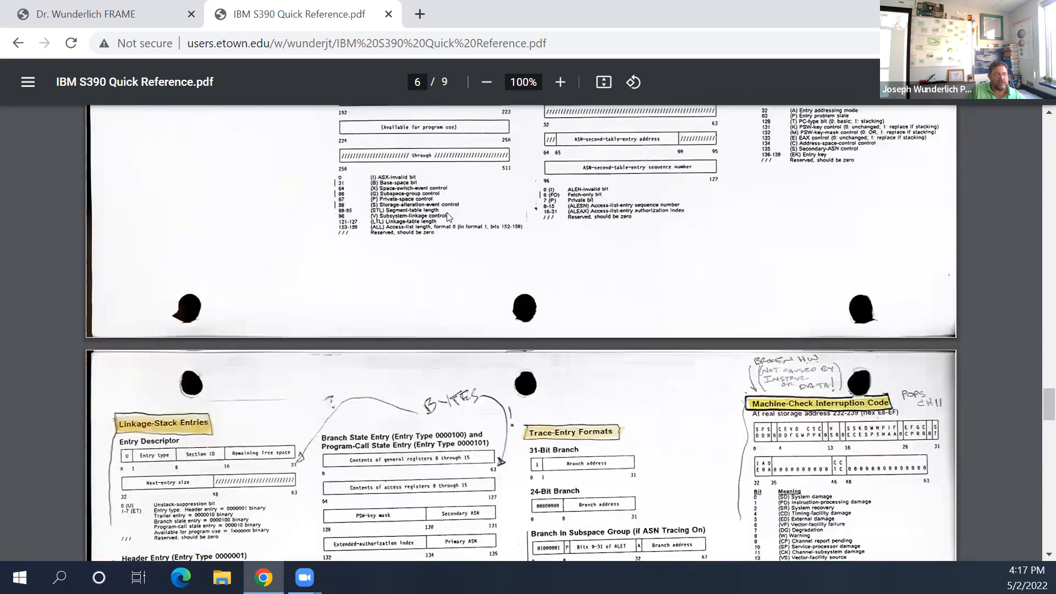
scroll(down, 3)
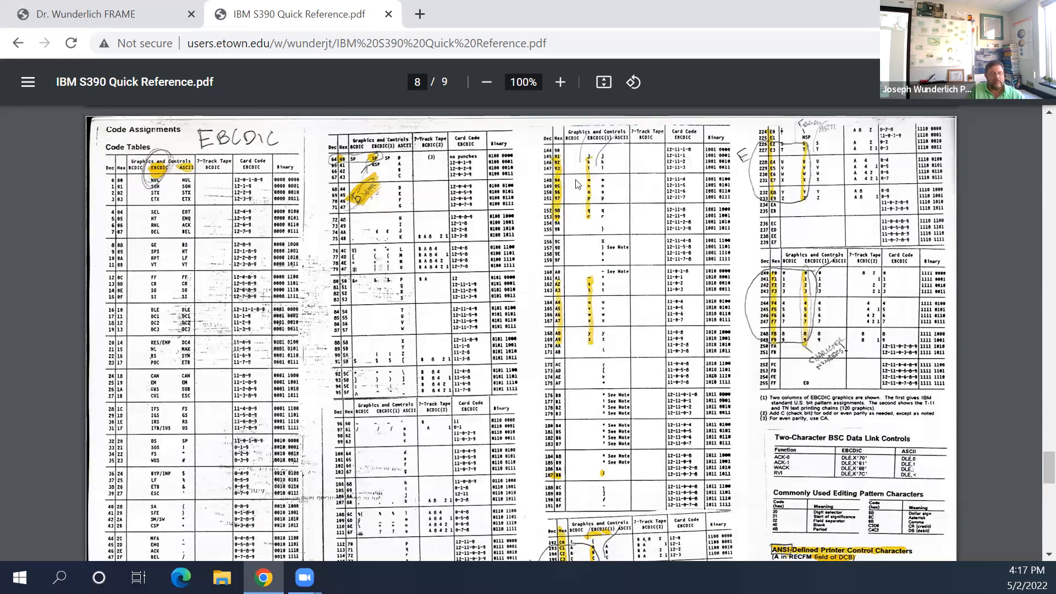
mouse_move(664, 159)
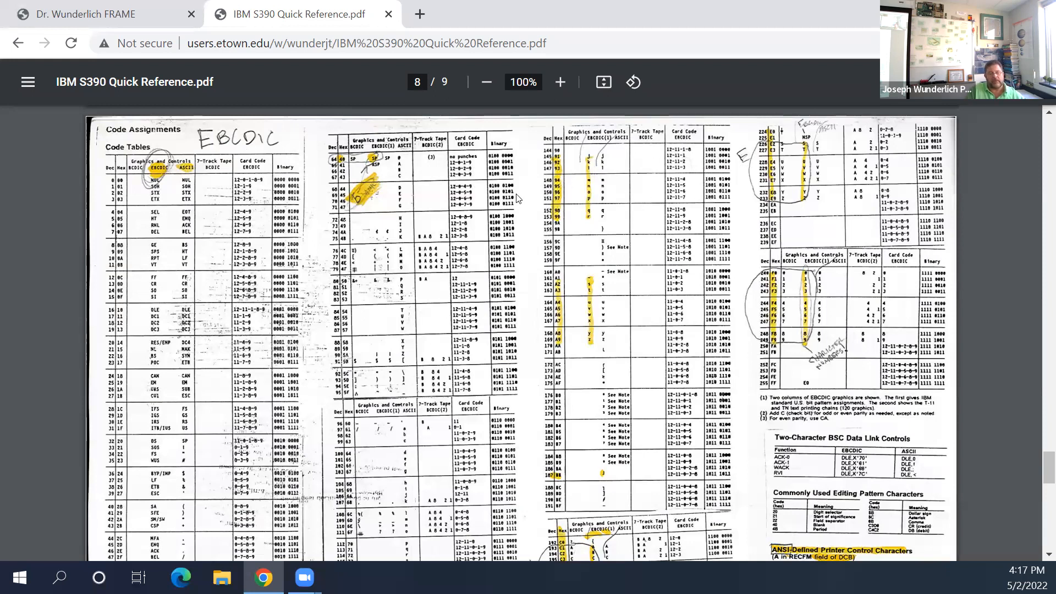
scroll(down, 3)
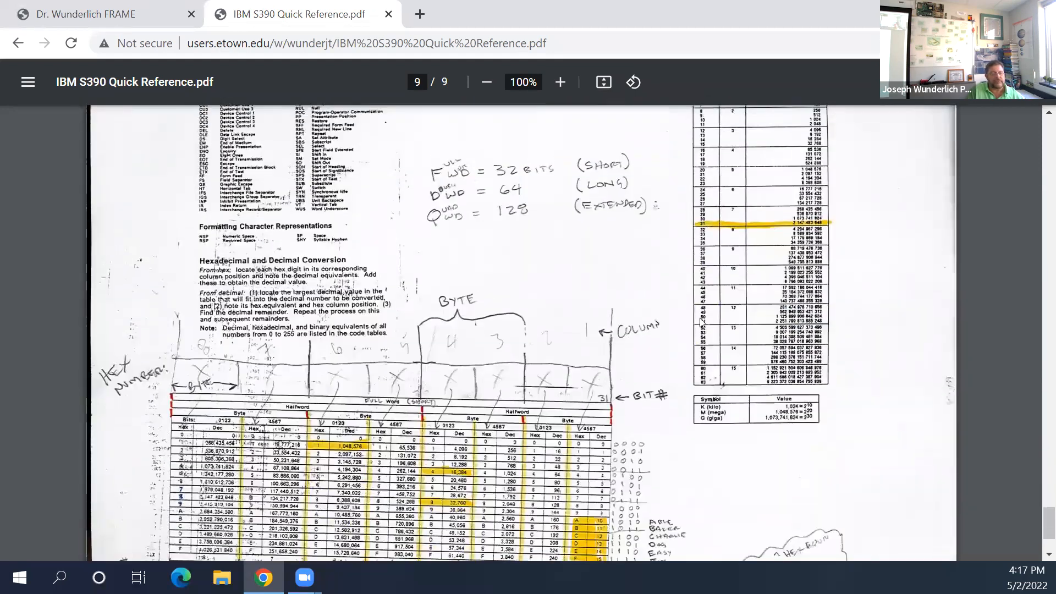
scroll(down, 3)
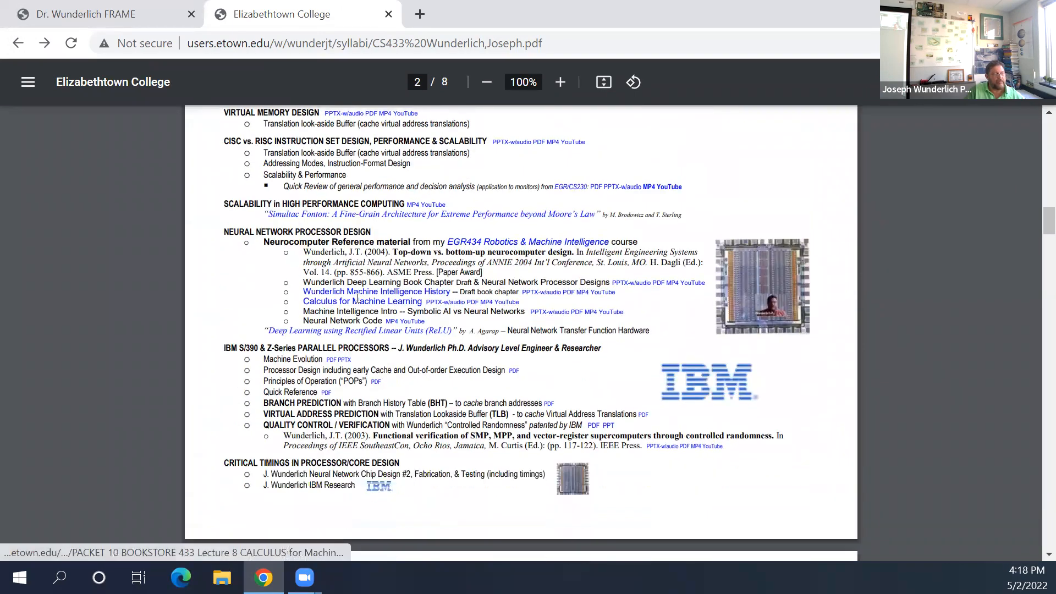
Step: Scroll the syllabus to the IBM S/390 list for the Branch History Table PDF
scroll(down, 3)
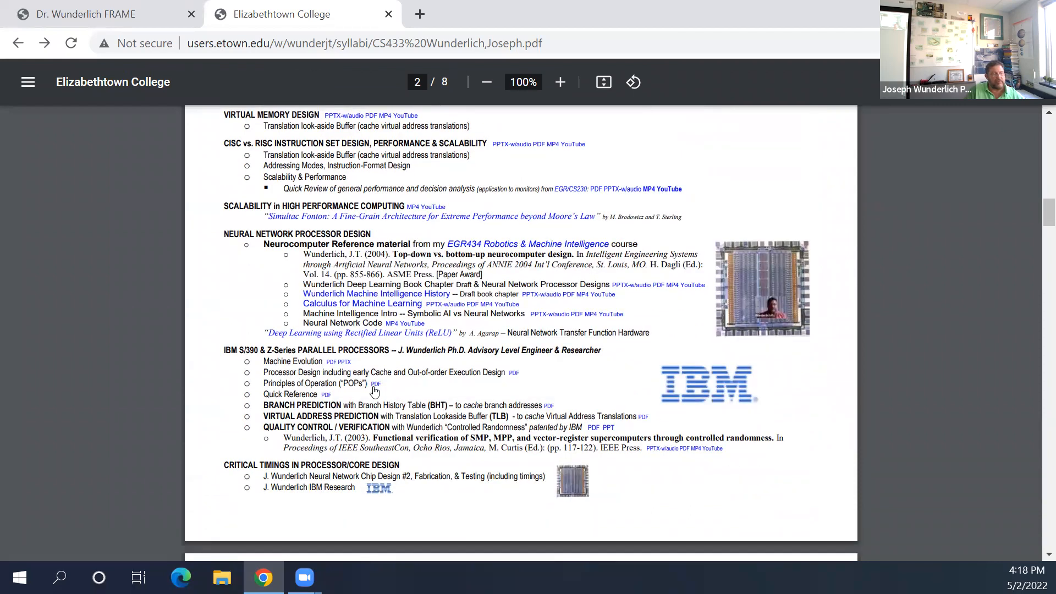
mouse_move(376, 384)
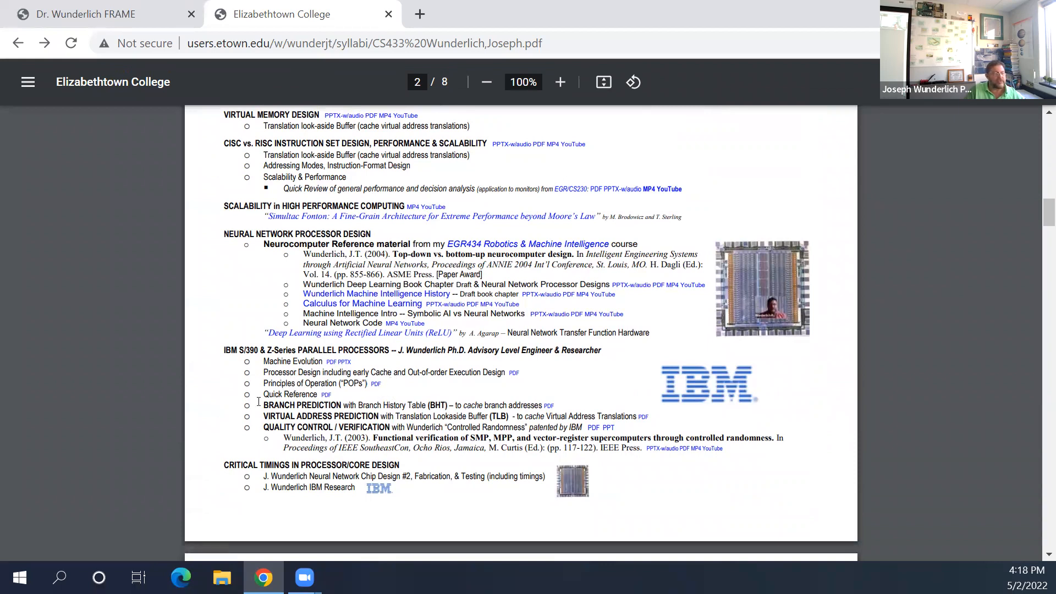
scroll(down, 3)
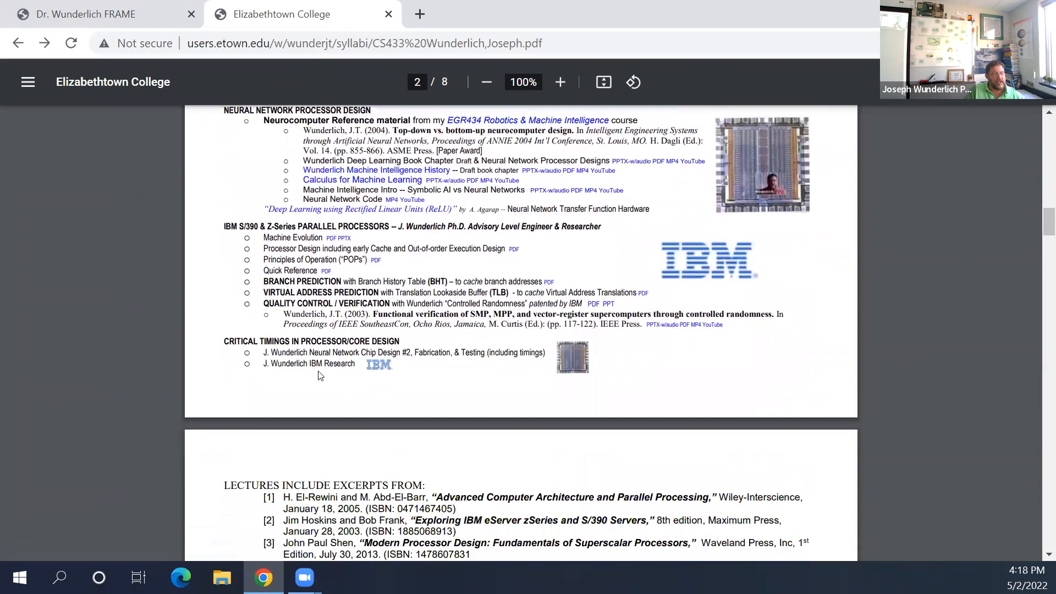
scroll(down, 3)
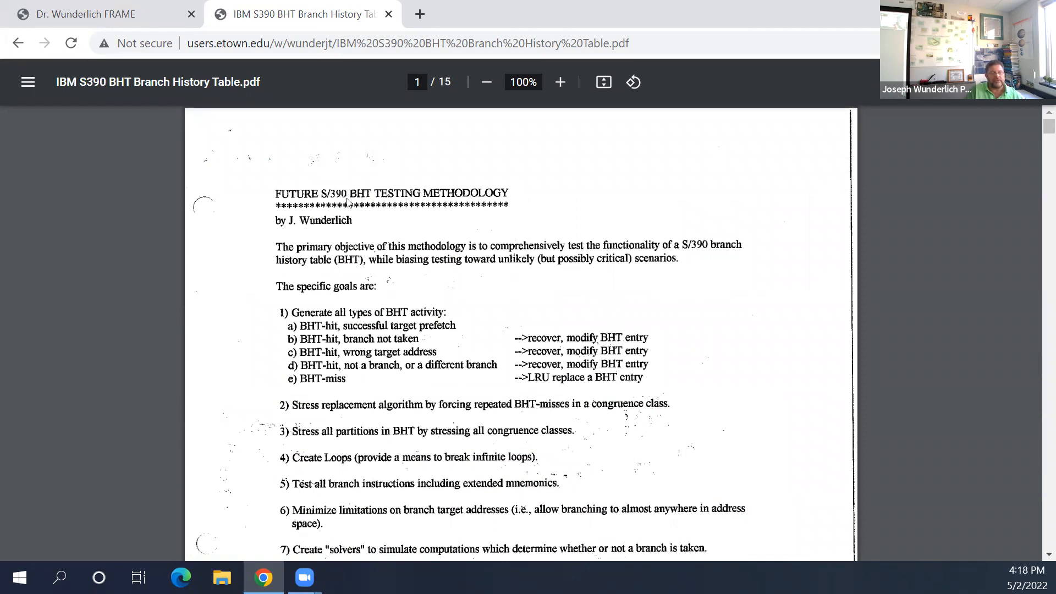
Step: Scroll past the BHT methodology flowchart and solver/branch bank tables to page 5's SAK Coverage summary
scroll(down, 3)
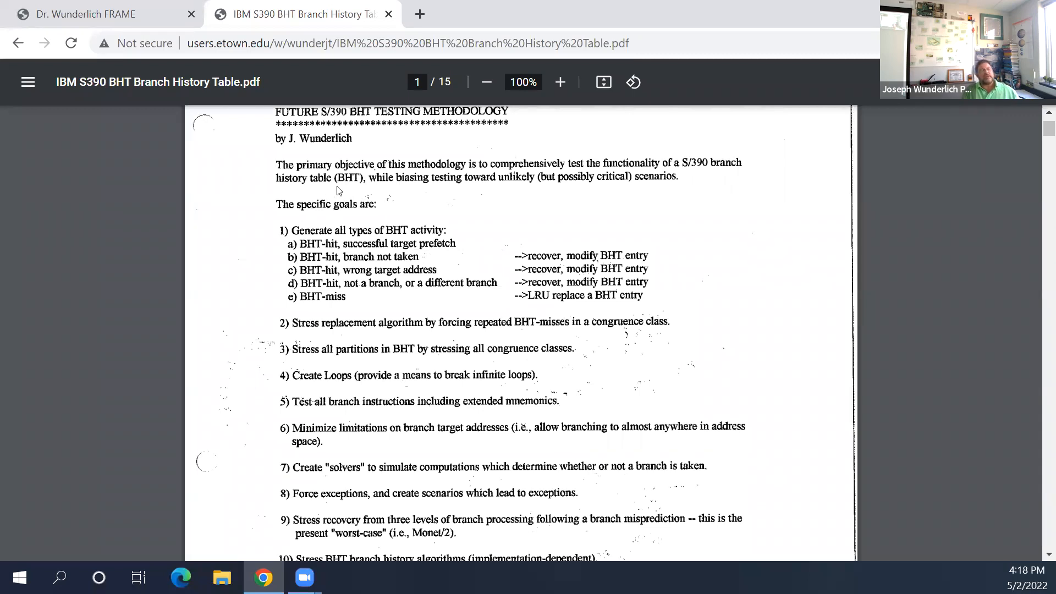
scroll(down, 3)
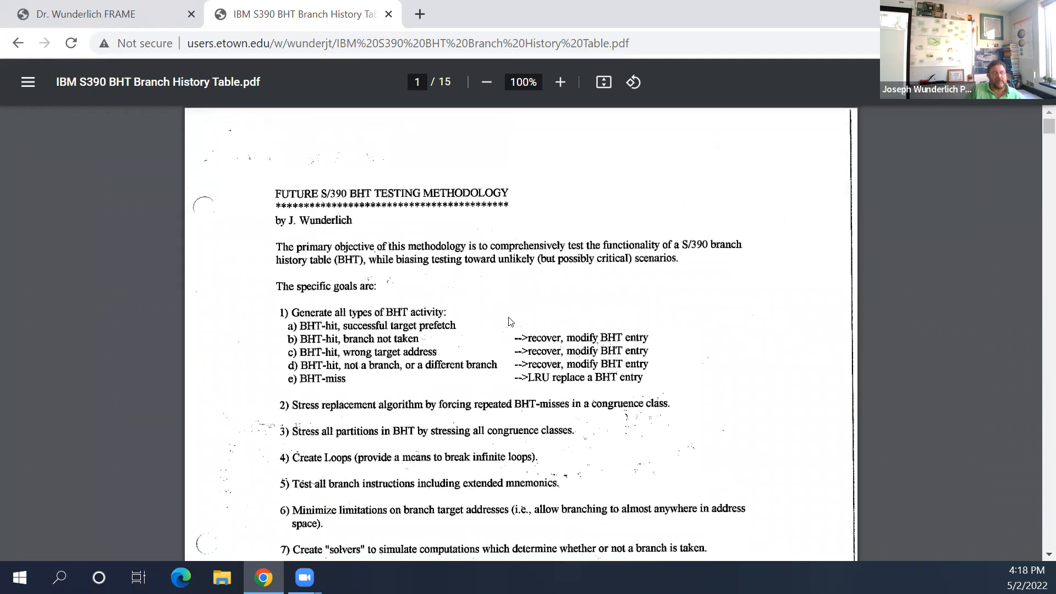
scroll(down, 3)
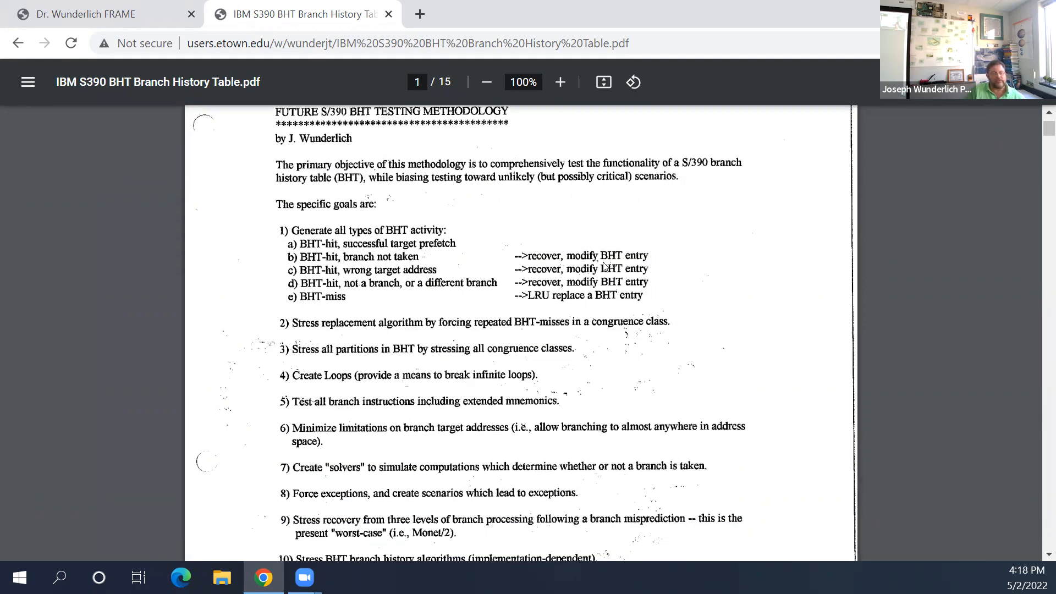
scroll(down, 3)
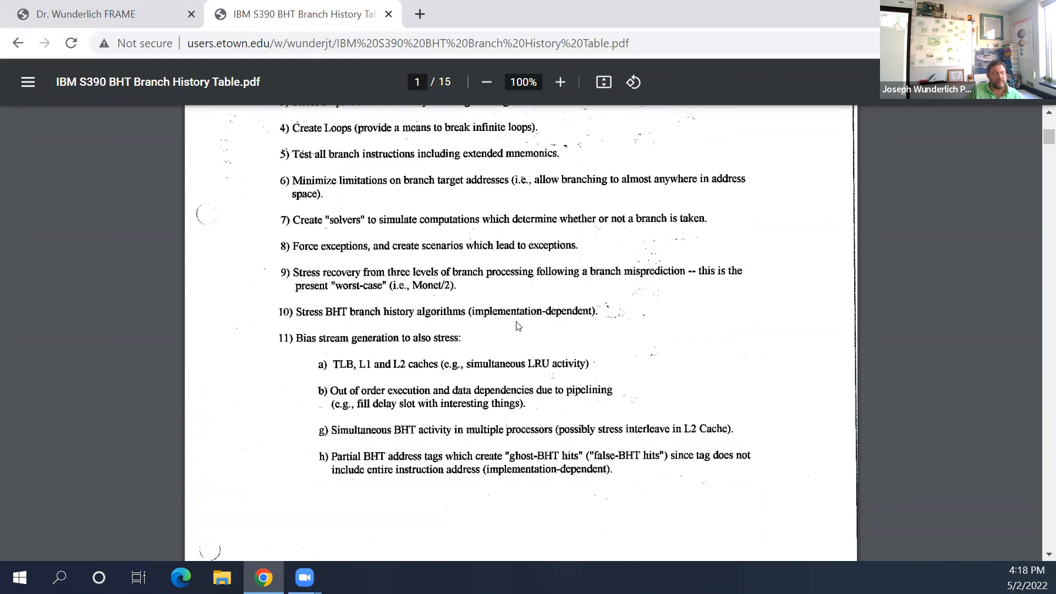
scroll(down, 3)
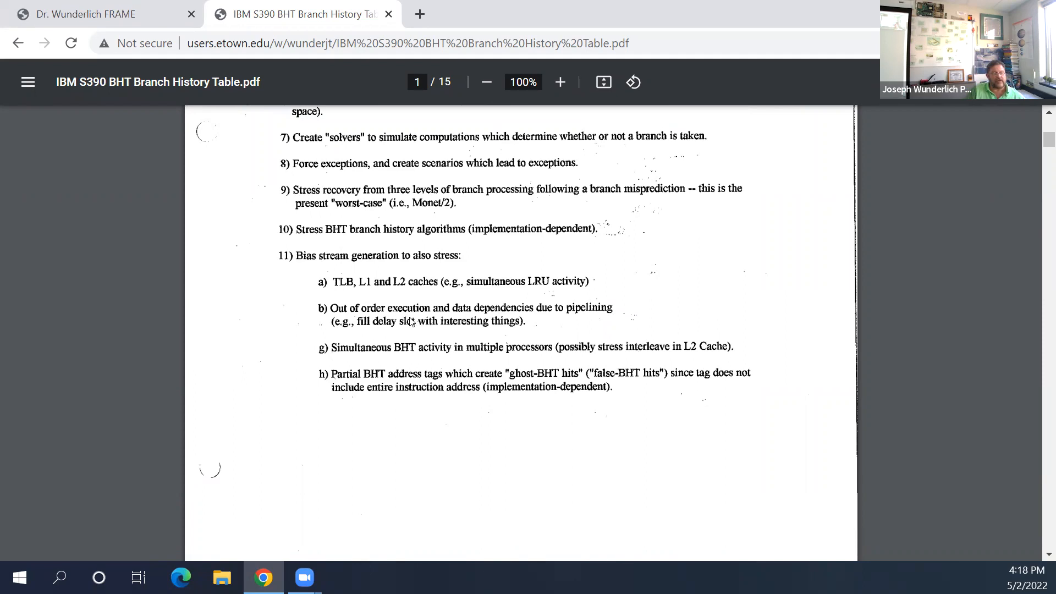
scroll(down, 3)
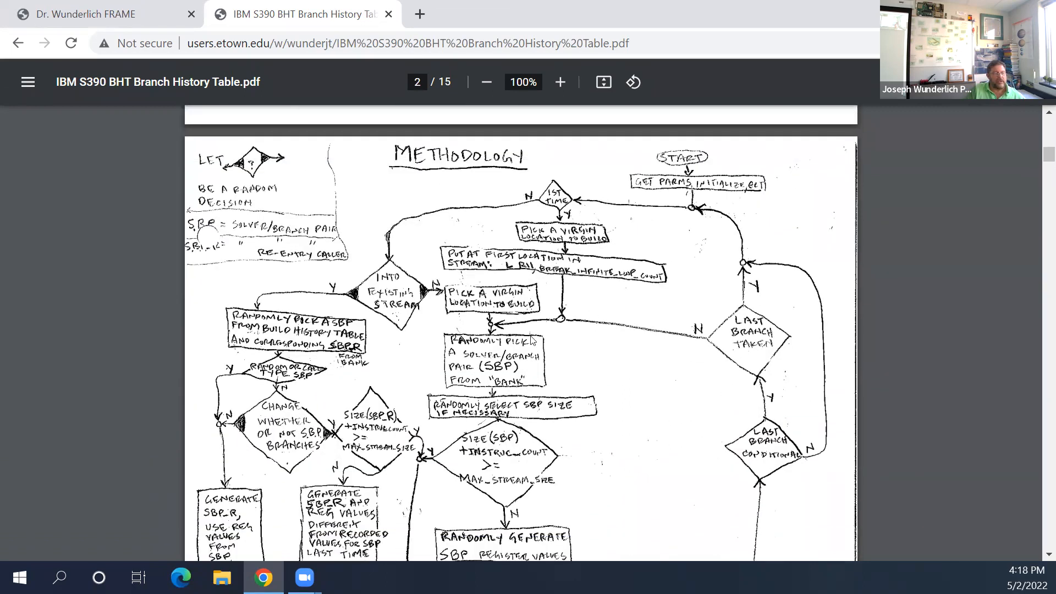
scroll(down, 3)
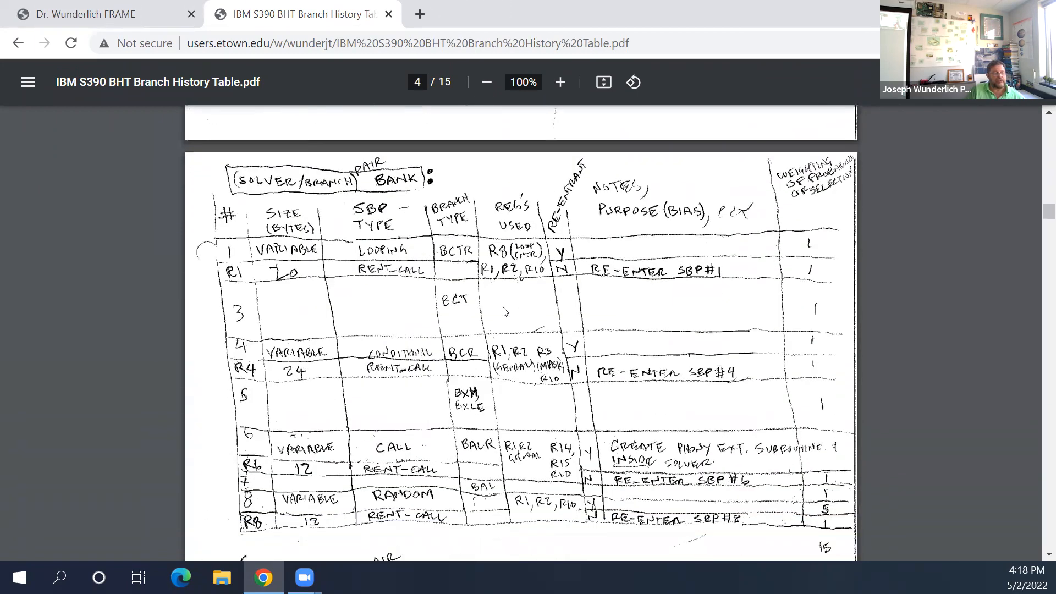
scroll(down, 3)
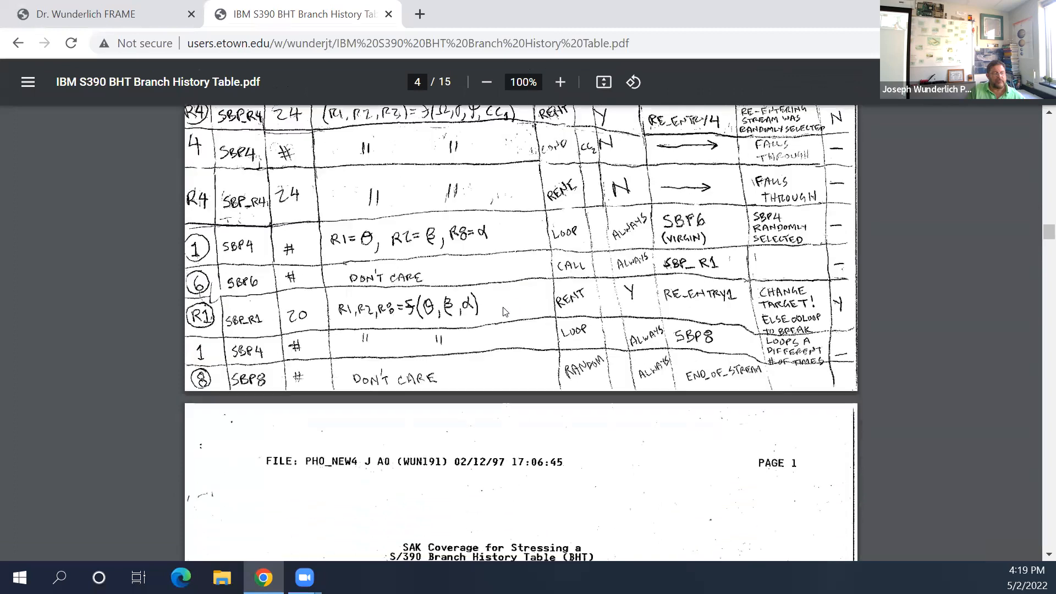
scroll(down, 3)
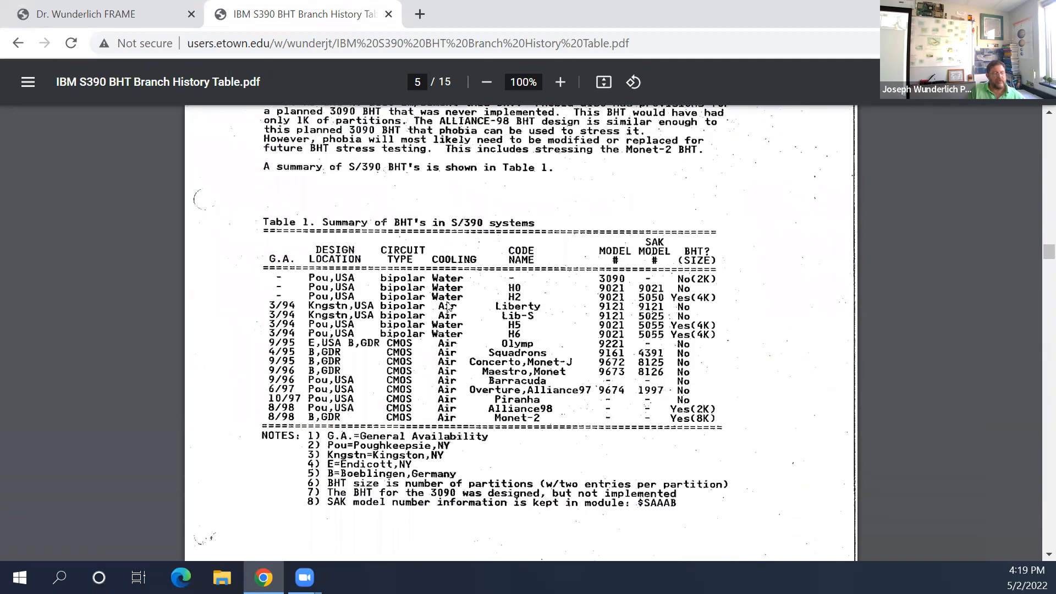
mouse_move(224, 223)
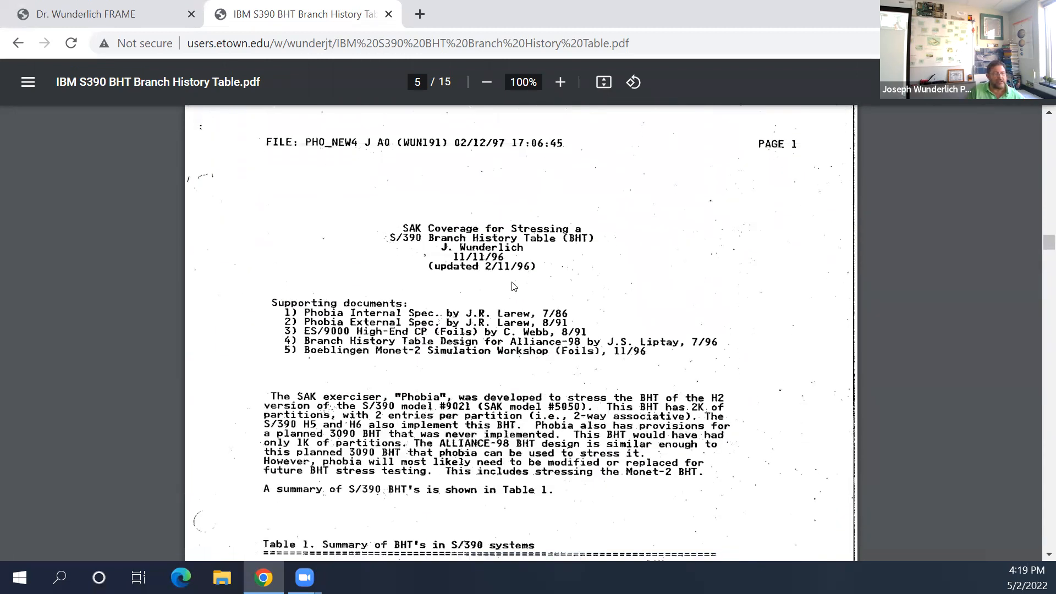
Step: Review Table 1 on page 5, then move to page 6's H2, H5 and H6 addressing diagram
scroll(down, 3)
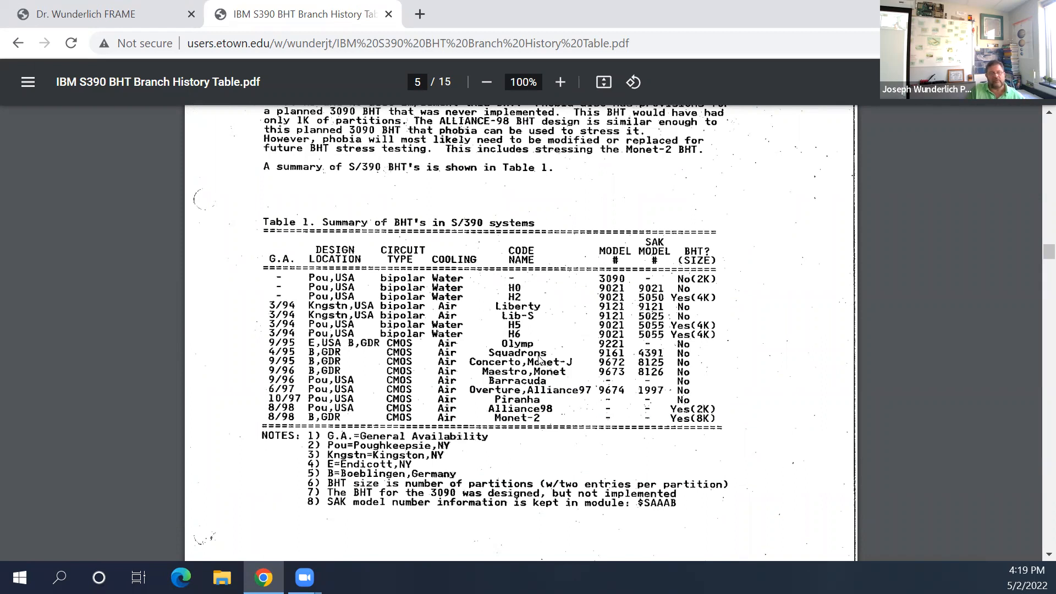
mouse_move(526, 310)
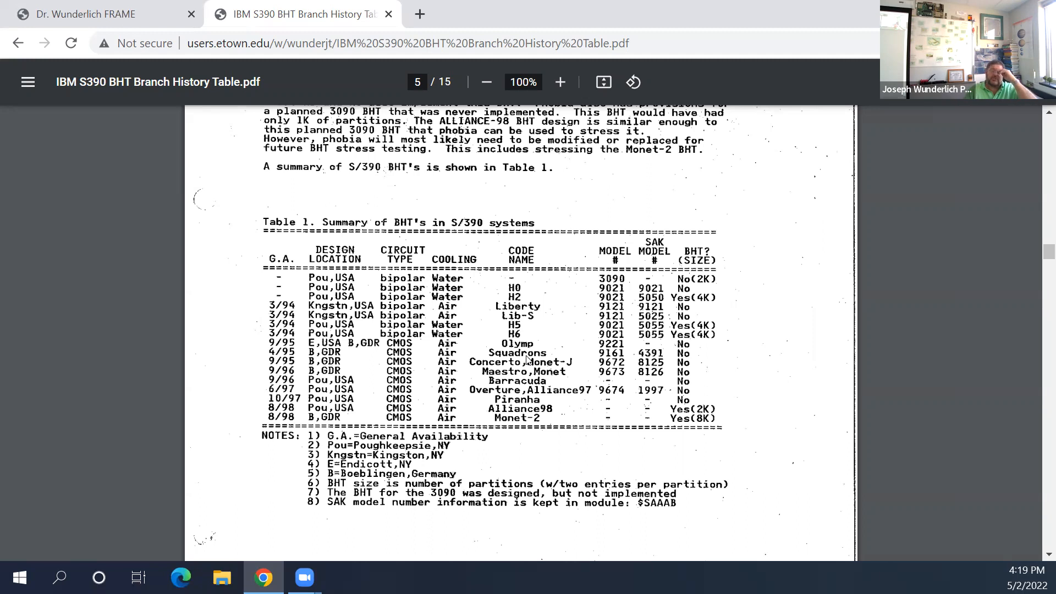
mouse_move(539, 276)
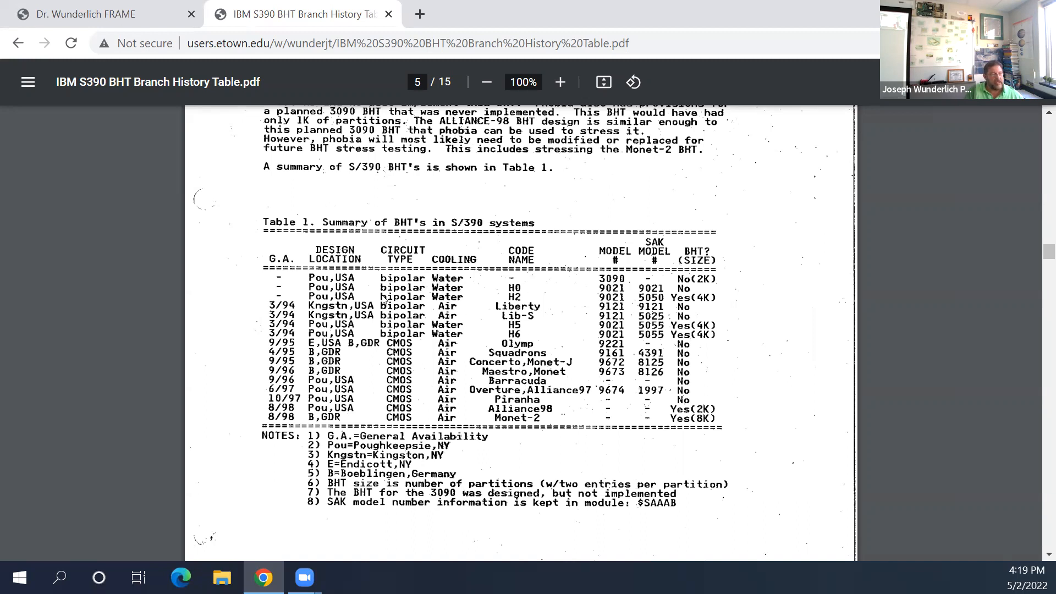
mouse_move(329, 359)
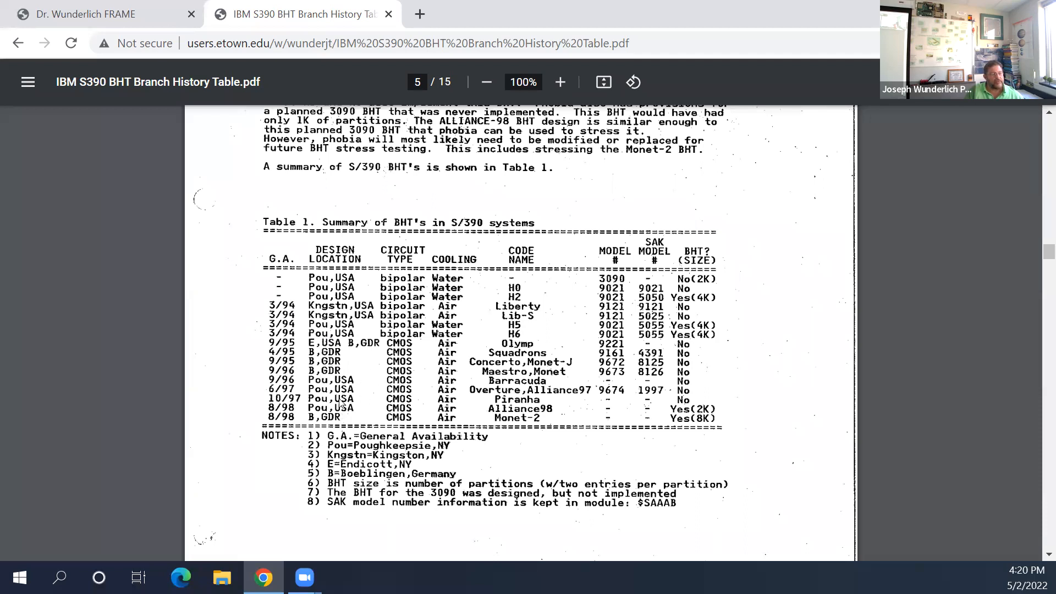
mouse_move(354, 359)
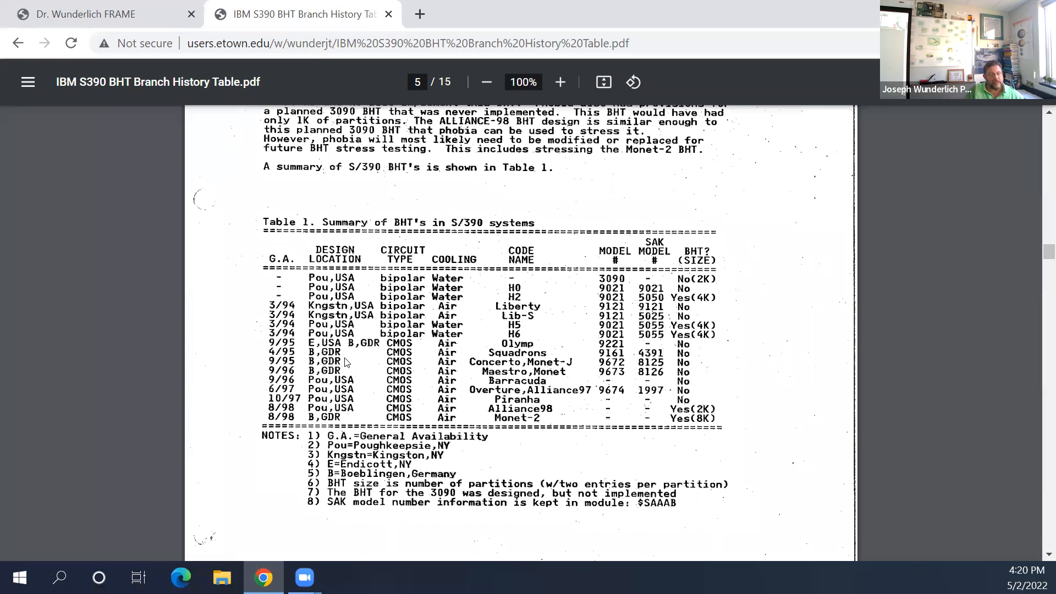
scroll(down, 3)
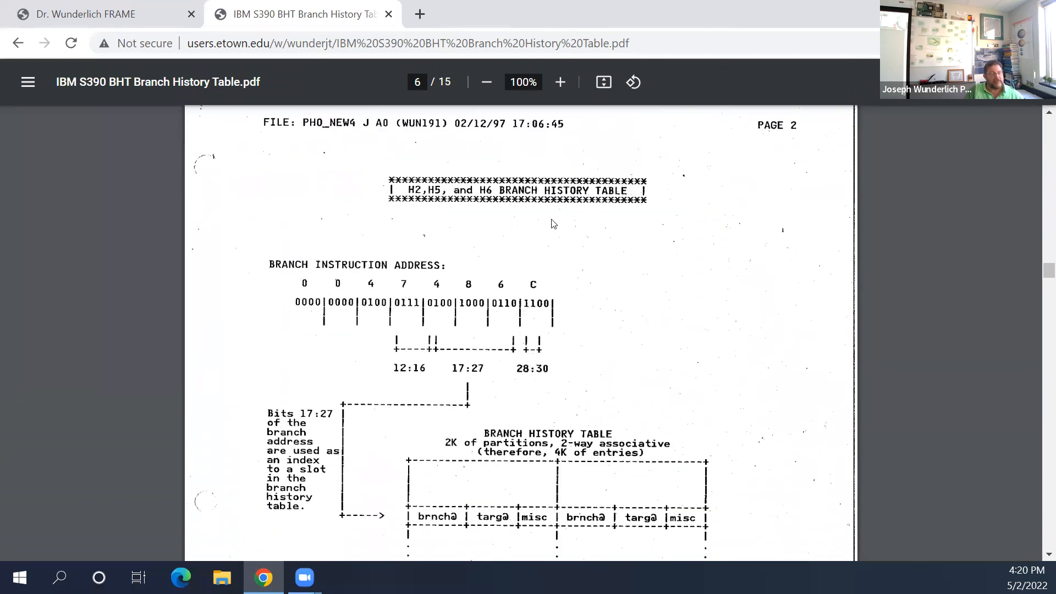
Step: Scroll the BHT PDF from page 6 past the Monet-2 table to page 10's Alliance-98 state description
scroll(down, 3)
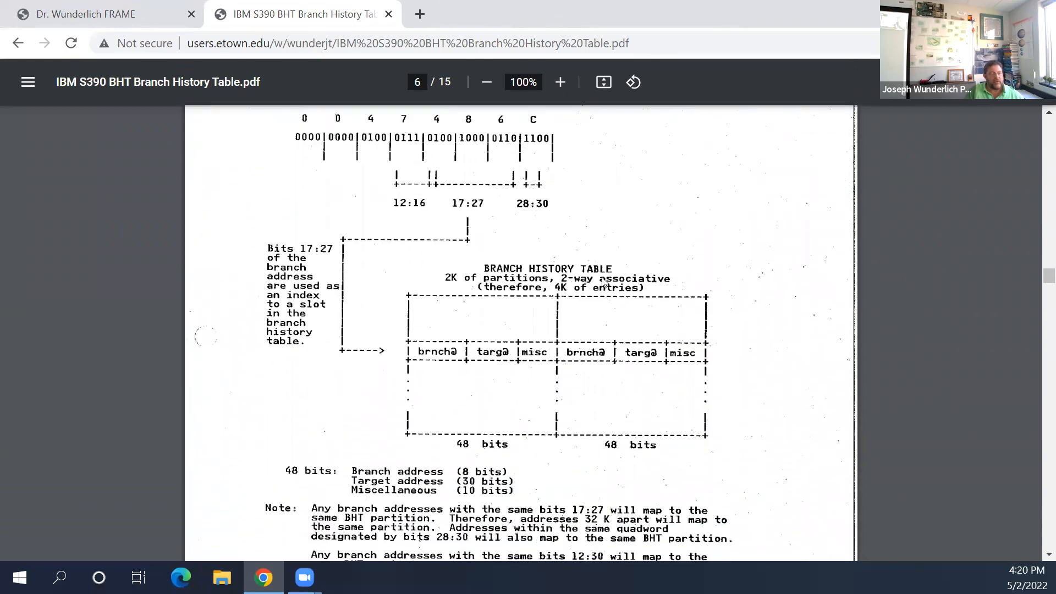
scroll(down, 3)
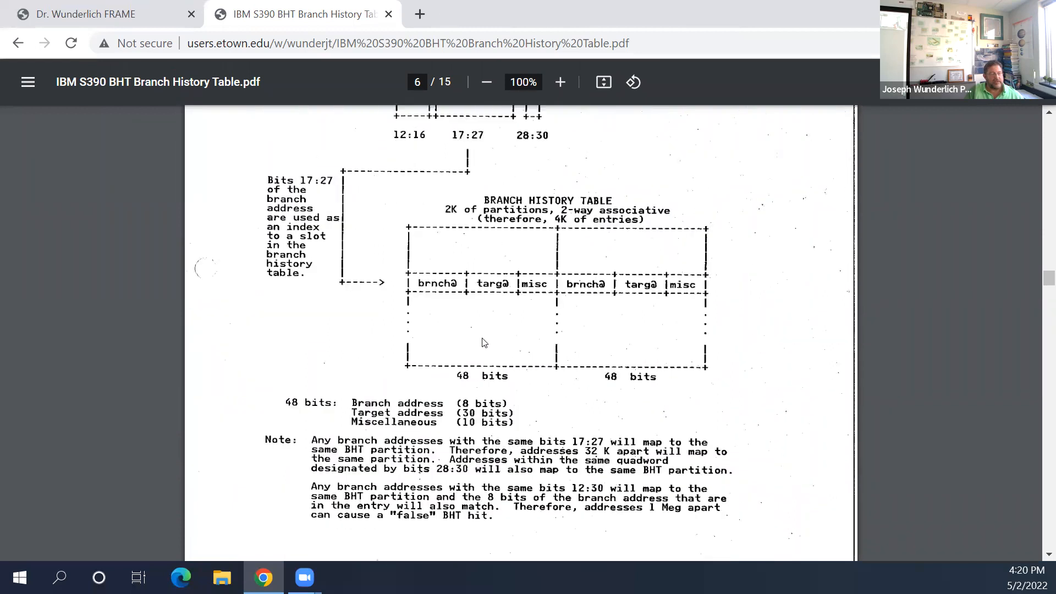
scroll(down, 3)
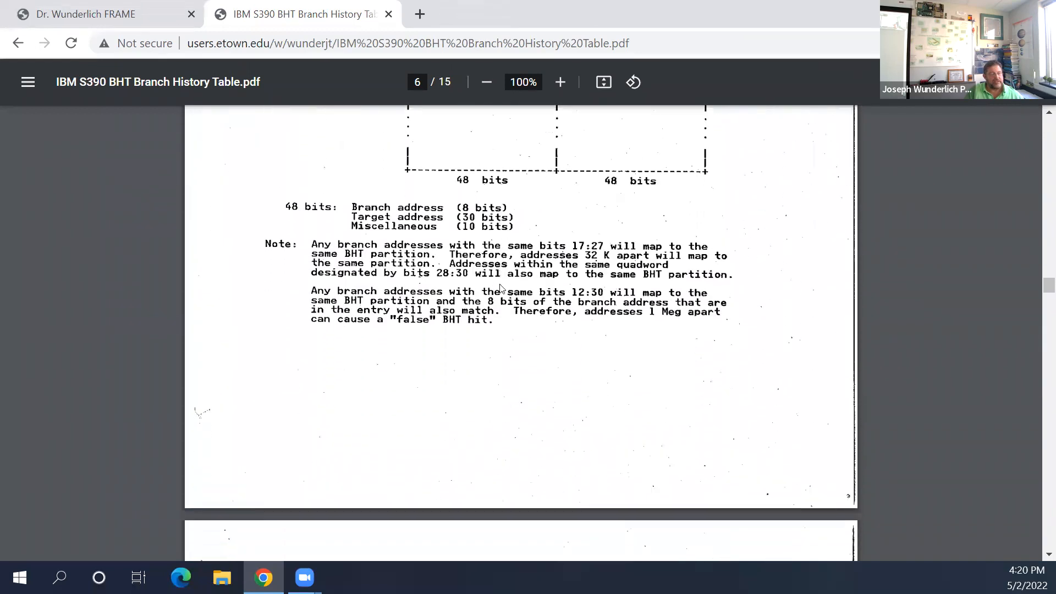
scroll(down, 3)
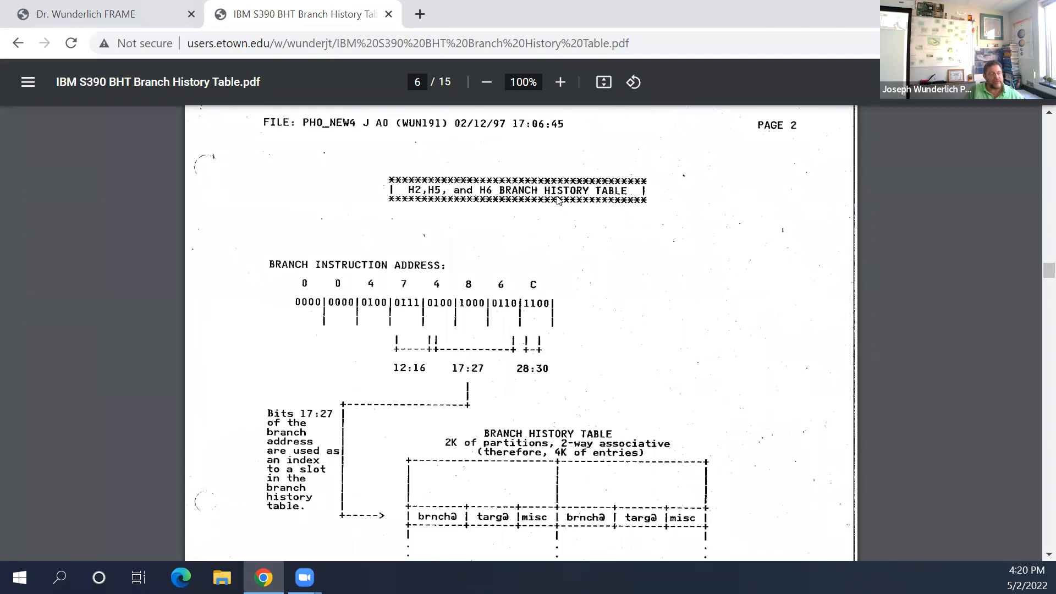
scroll(down, 3)
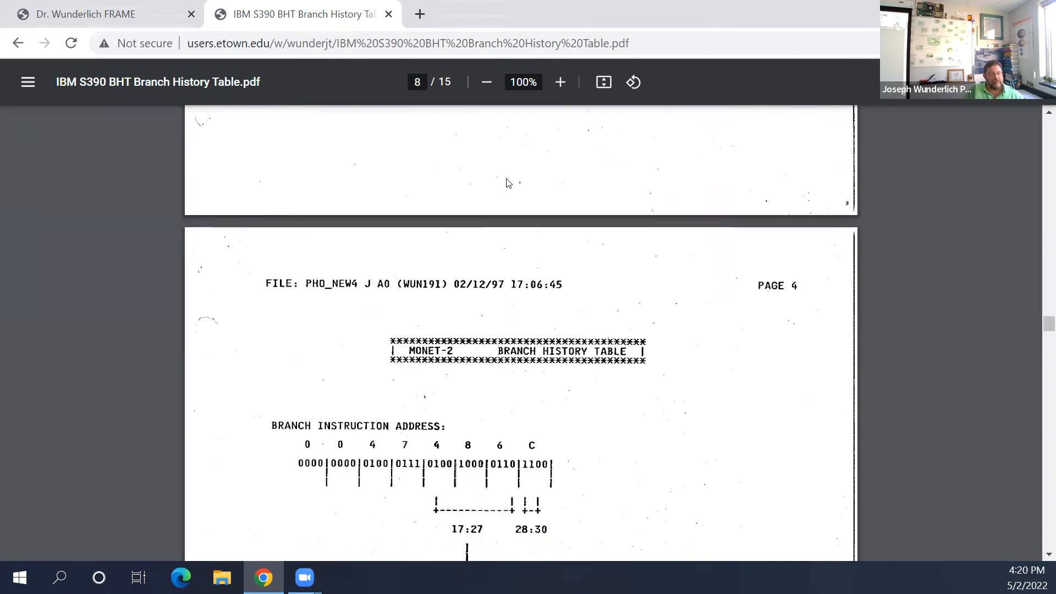
scroll(down, 3)
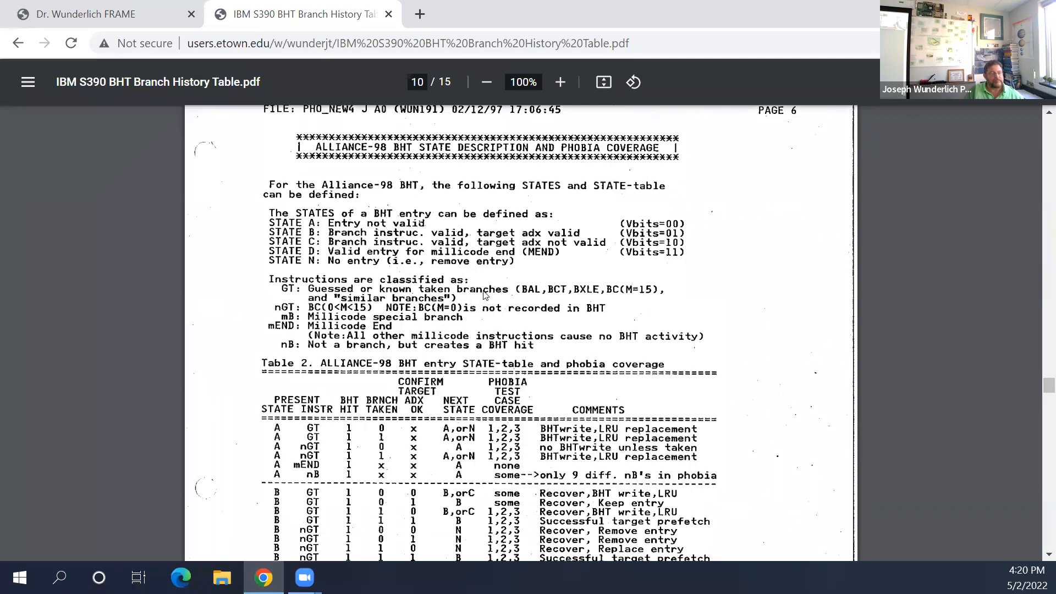
Step: Scroll through Table 2 on page 10 down to page 12, Observations and Recommendations
scroll(down, 3)
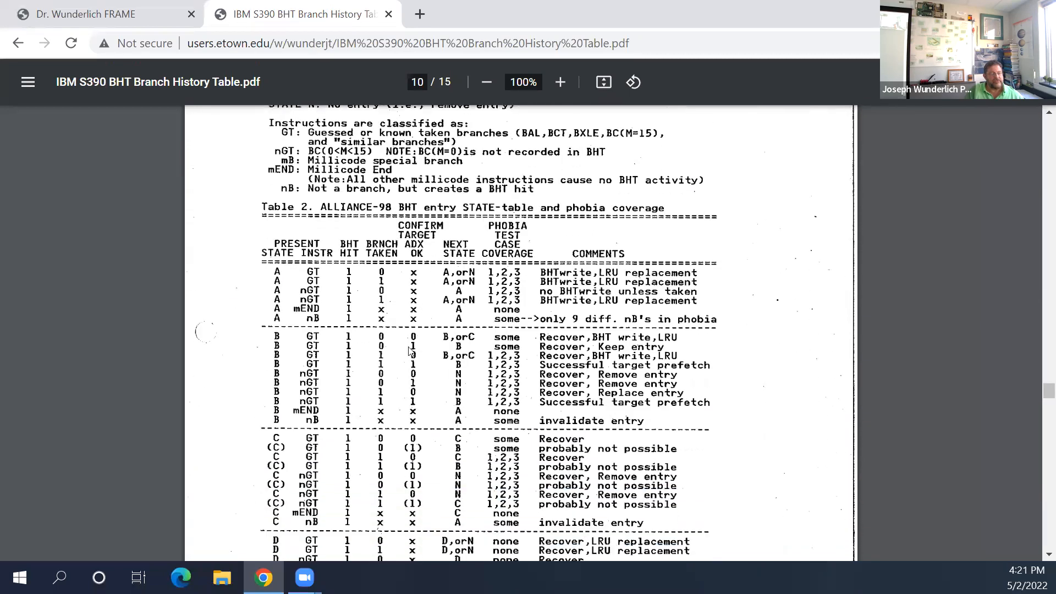
scroll(down, 3)
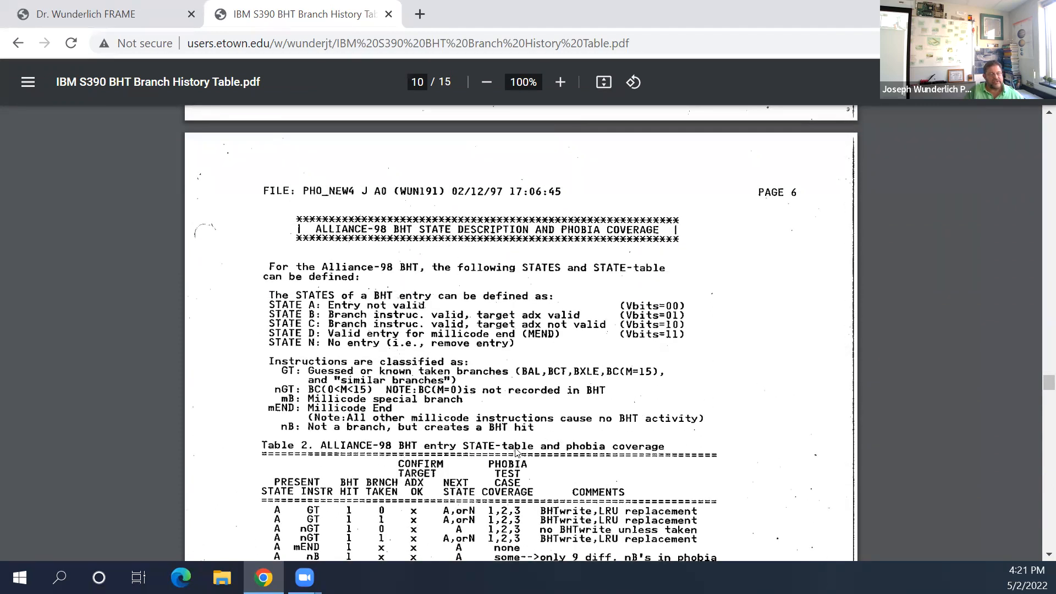
scroll(down, 3)
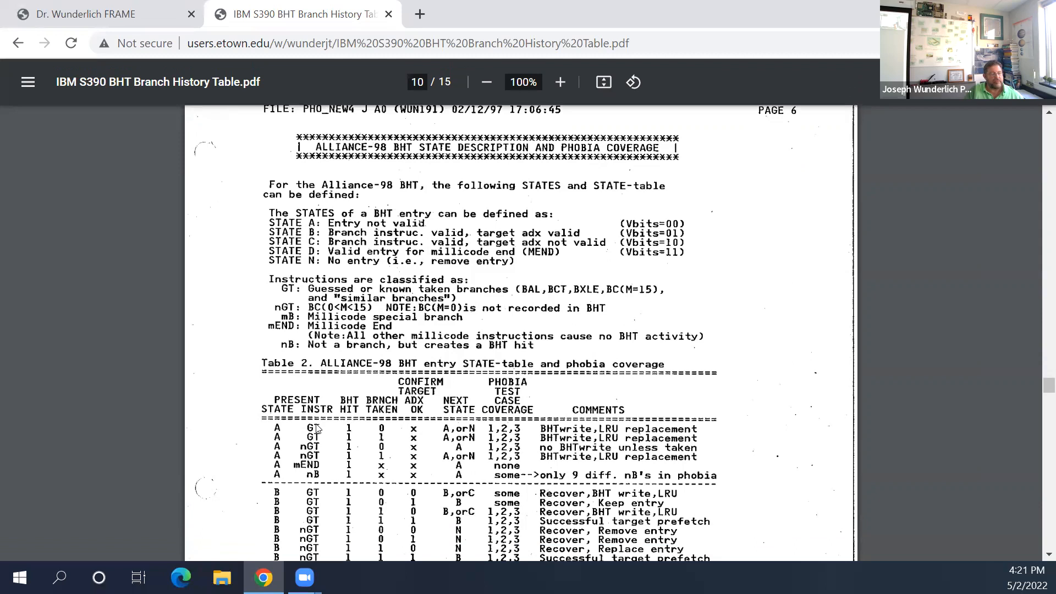
scroll(down, 3)
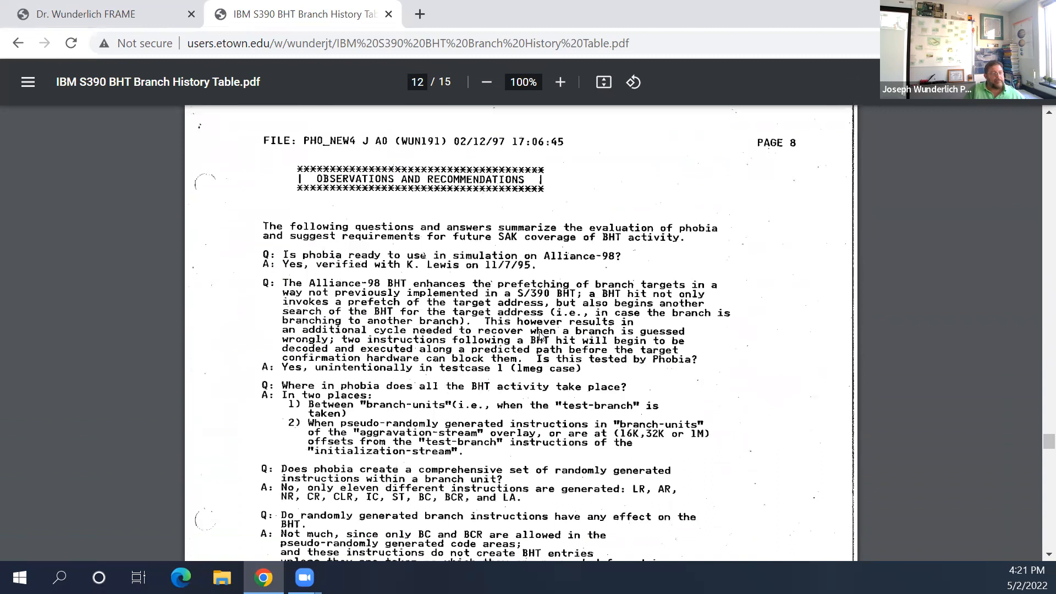
Step: Scroll through pages 12 and 13 to the final page 15, Future Testing Methodology
scroll(down, 3)
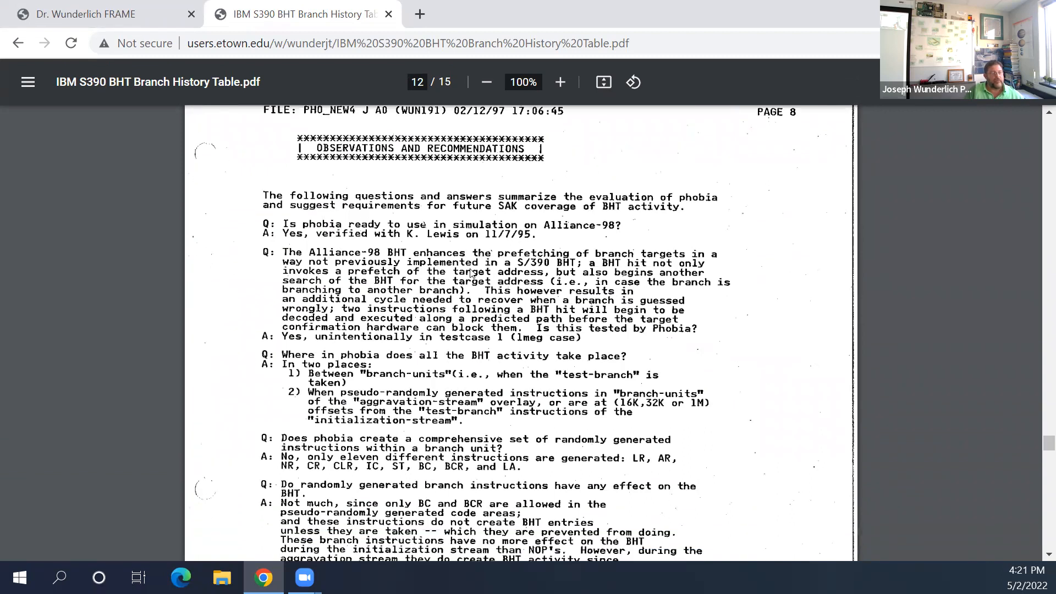
scroll(down, 3)
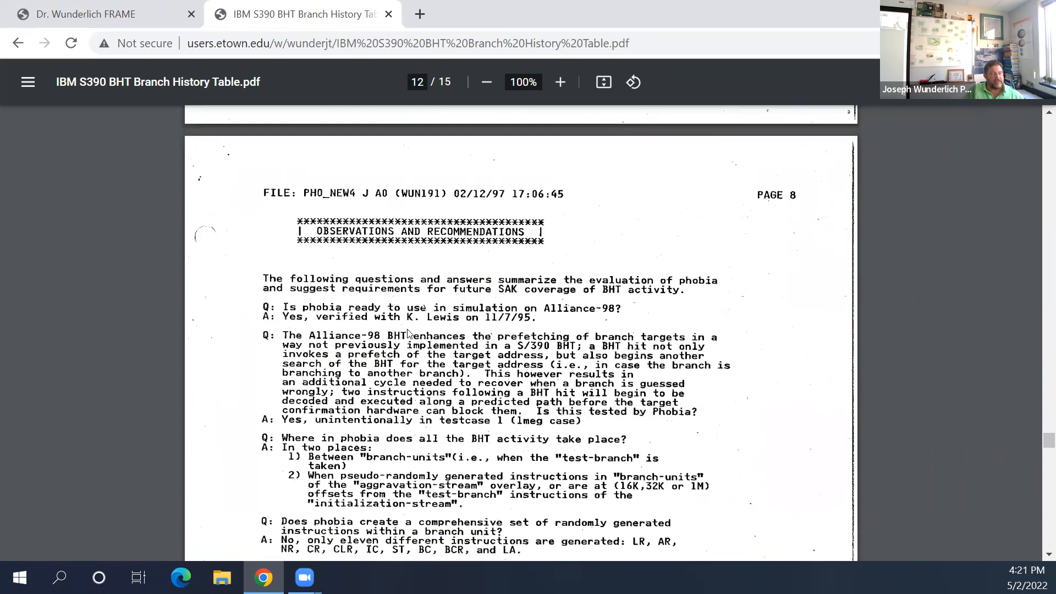
scroll(down, 3)
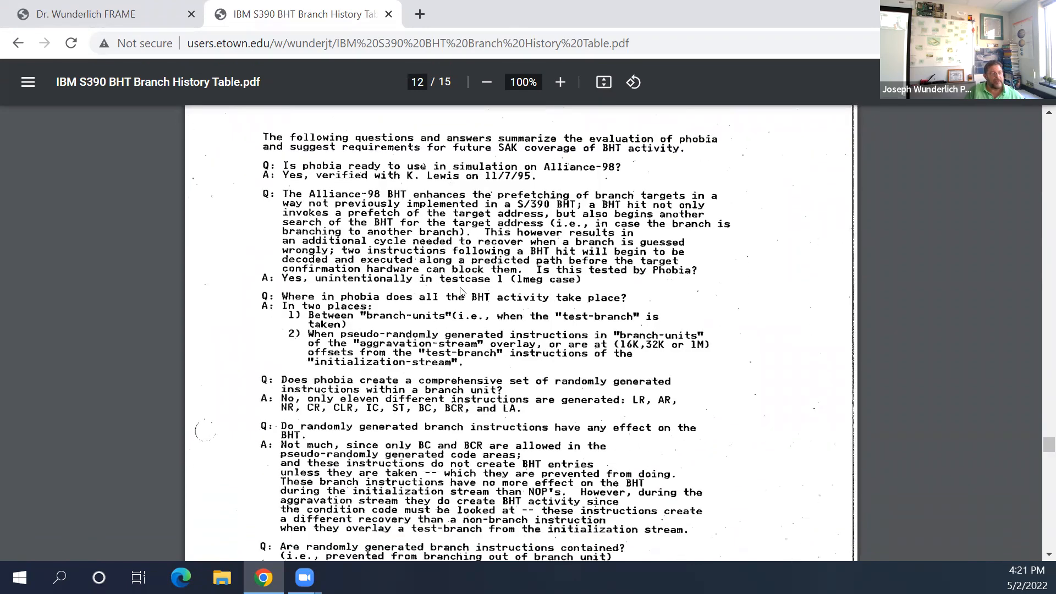
scroll(down, 3)
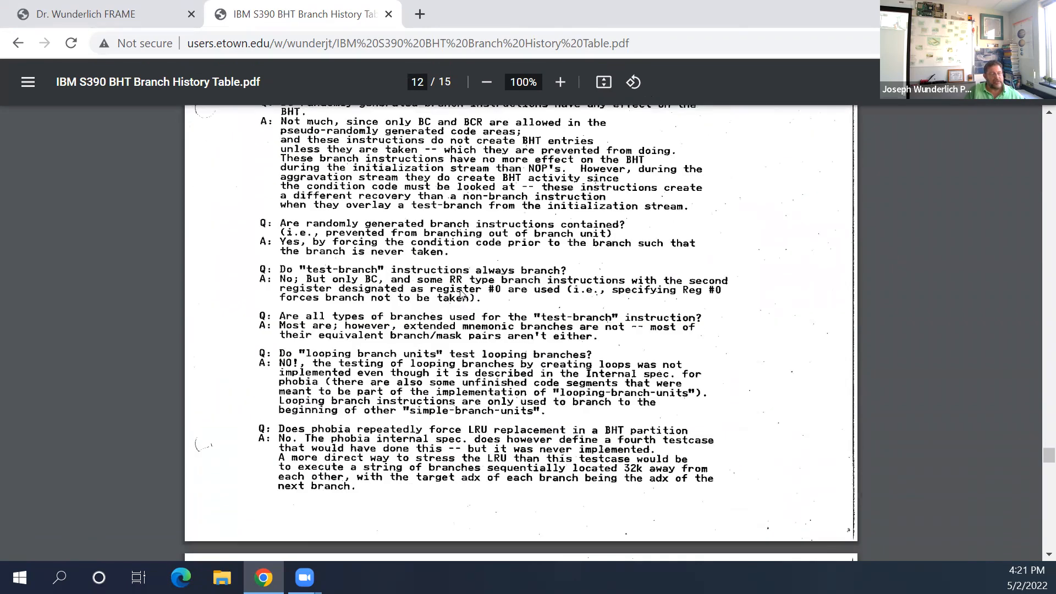
scroll(down, 3)
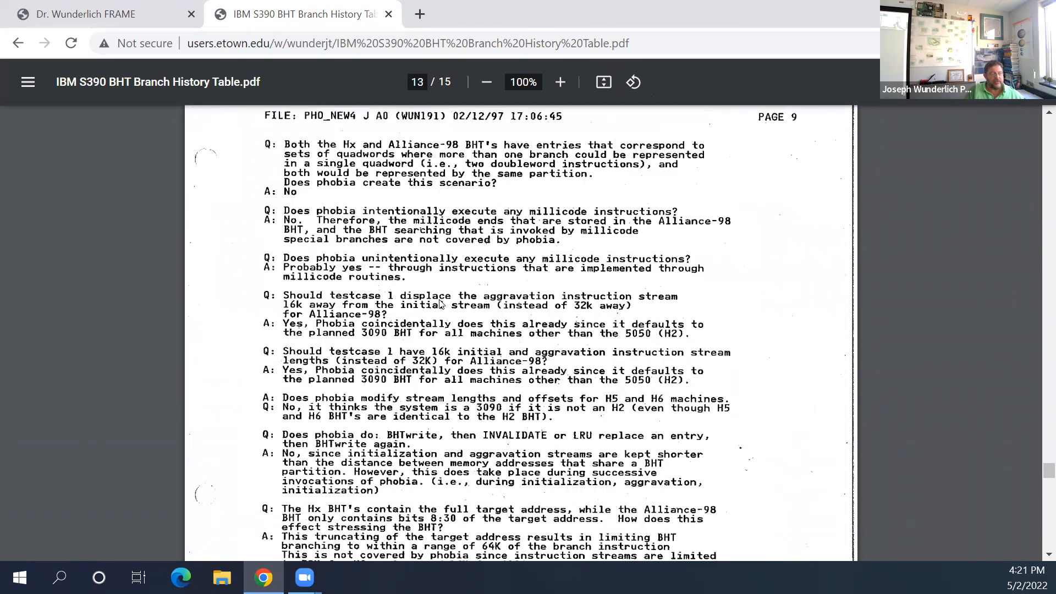
scroll(down, 3)
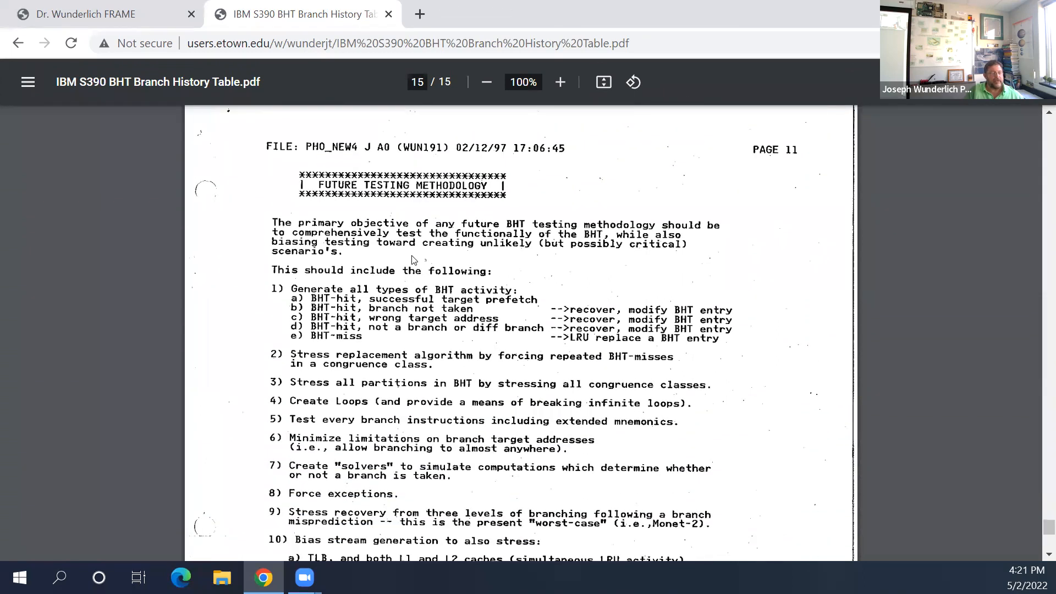
scroll(down, 3)
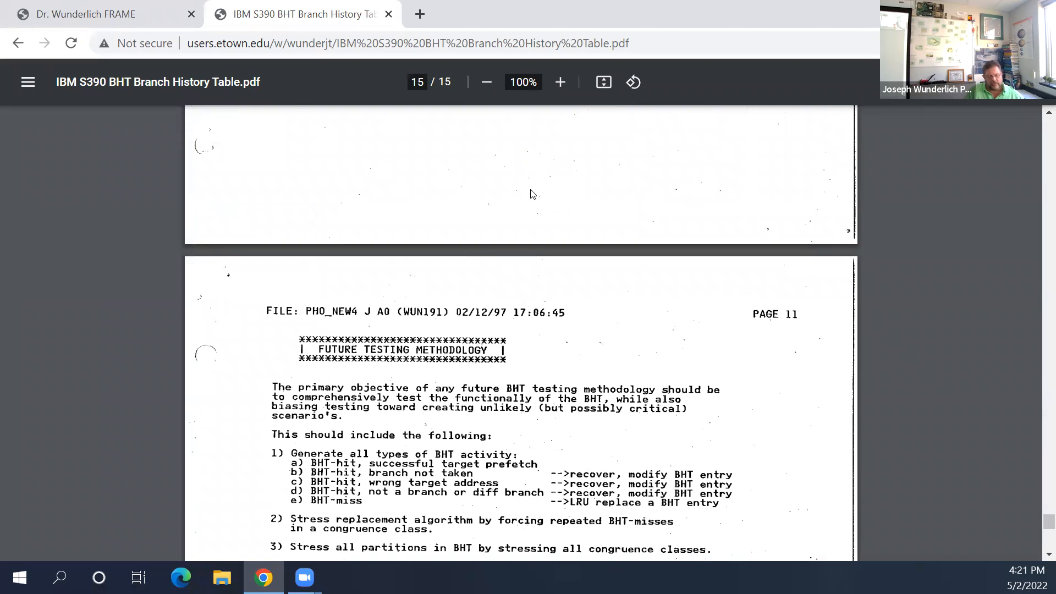
mouse_move(529, 193)
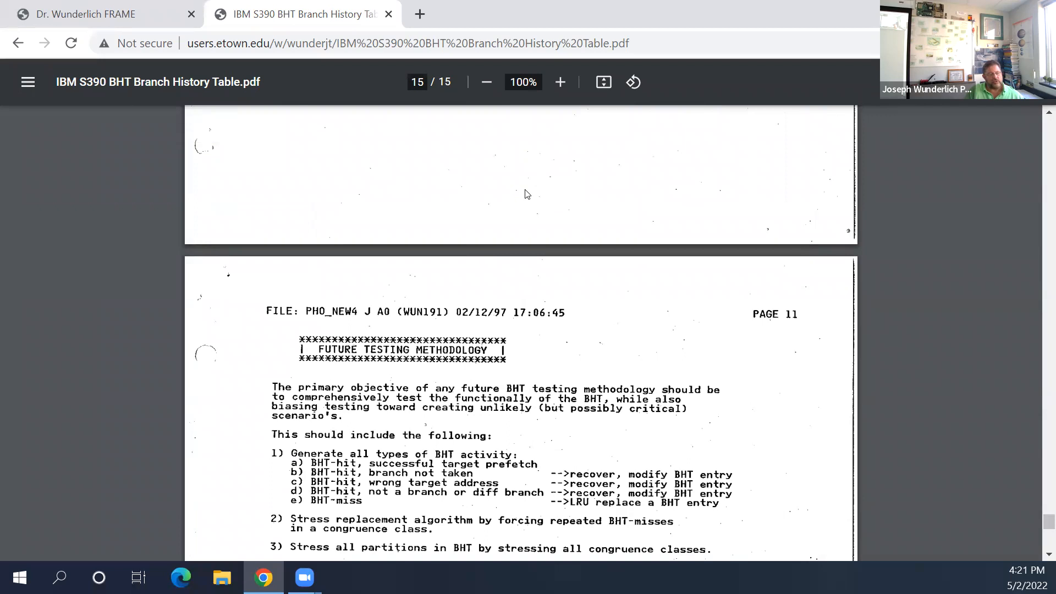
mouse_move(505, 206)
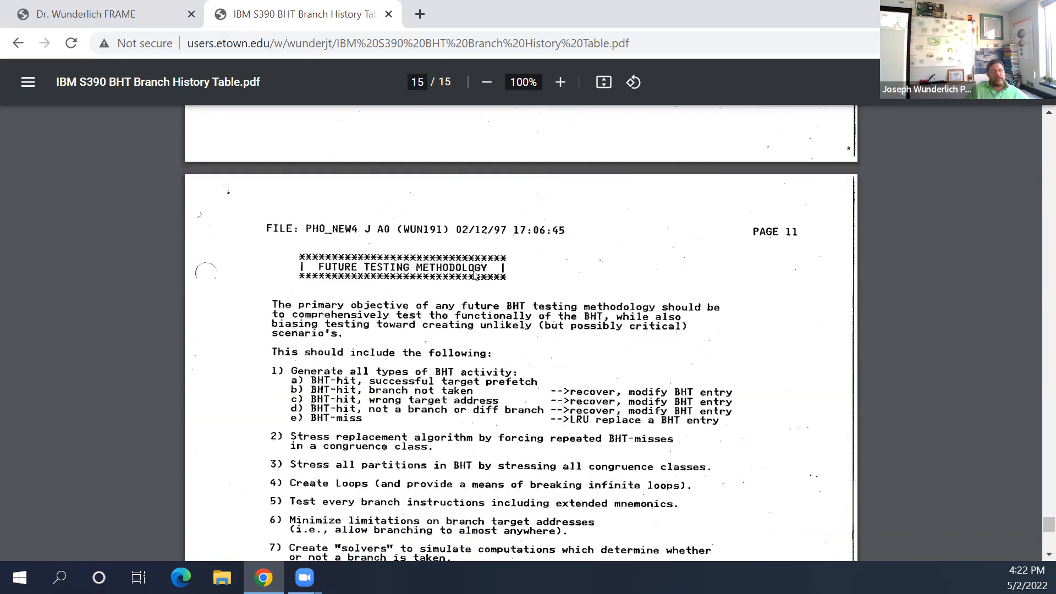
scroll(down, 3)
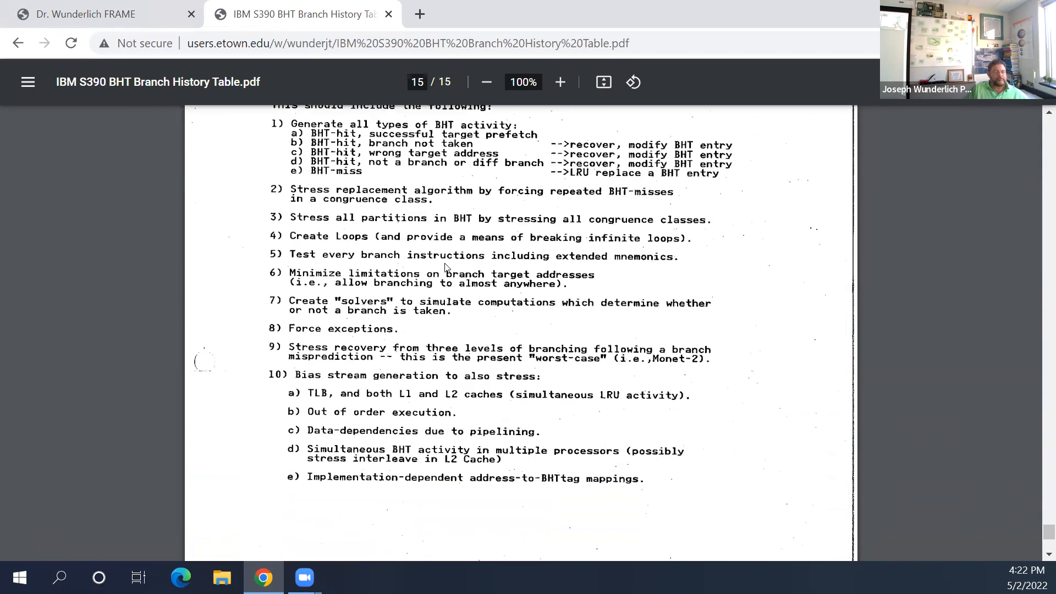
scroll(down, 3)
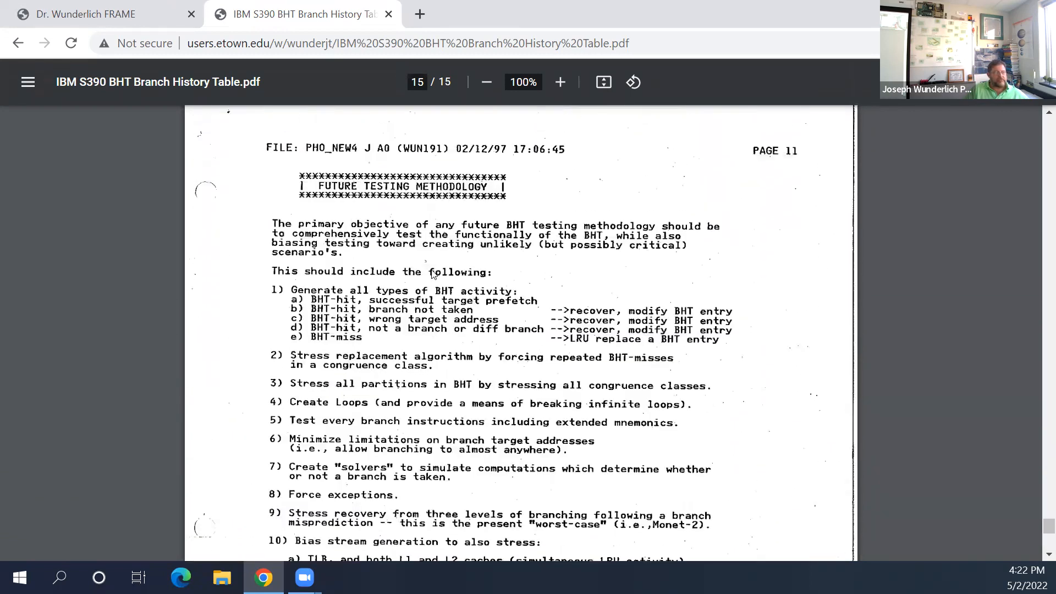
scroll(down, 3)
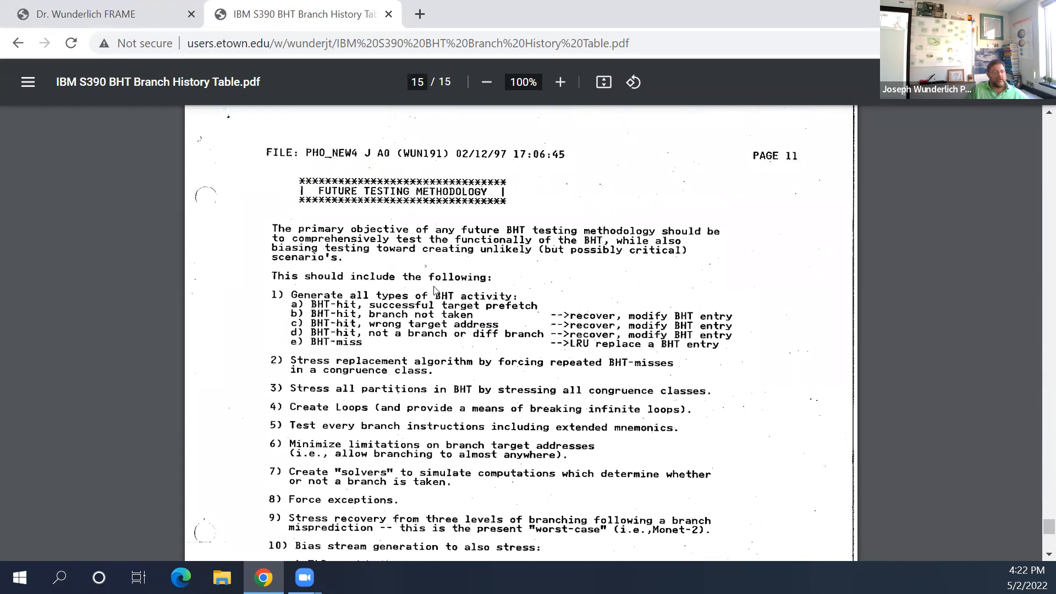
mouse_move(515, 256)
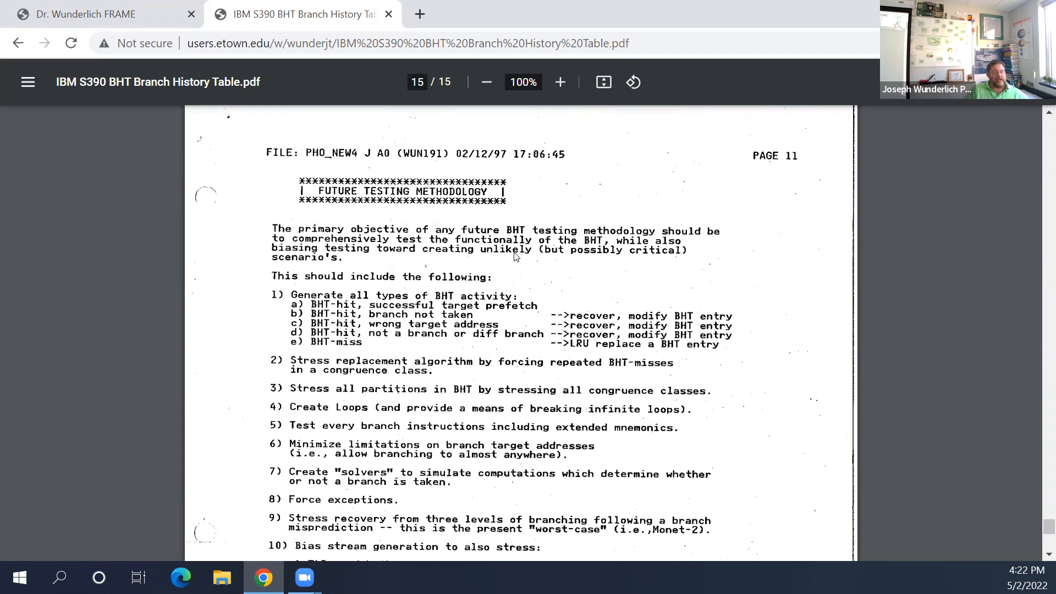
mouse_move(377, 301)
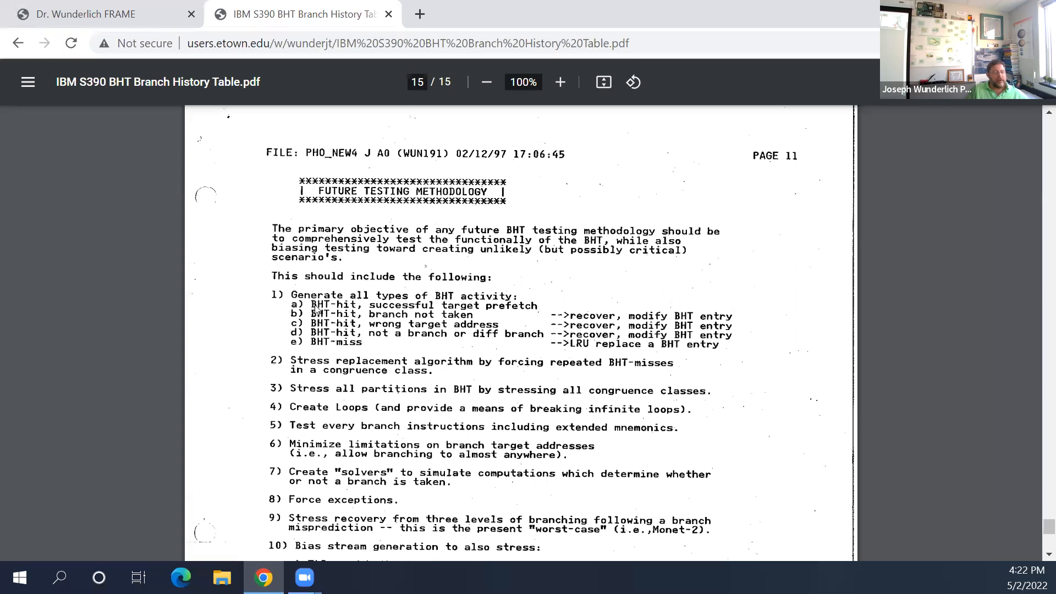
mouse_move(481, 317)
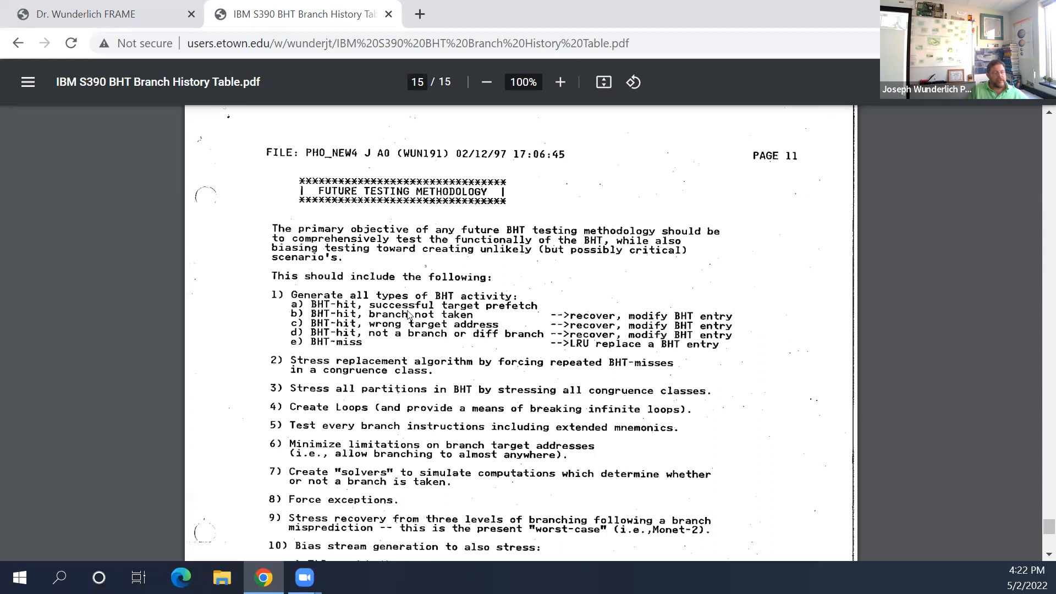
mouse_move(732, 300)
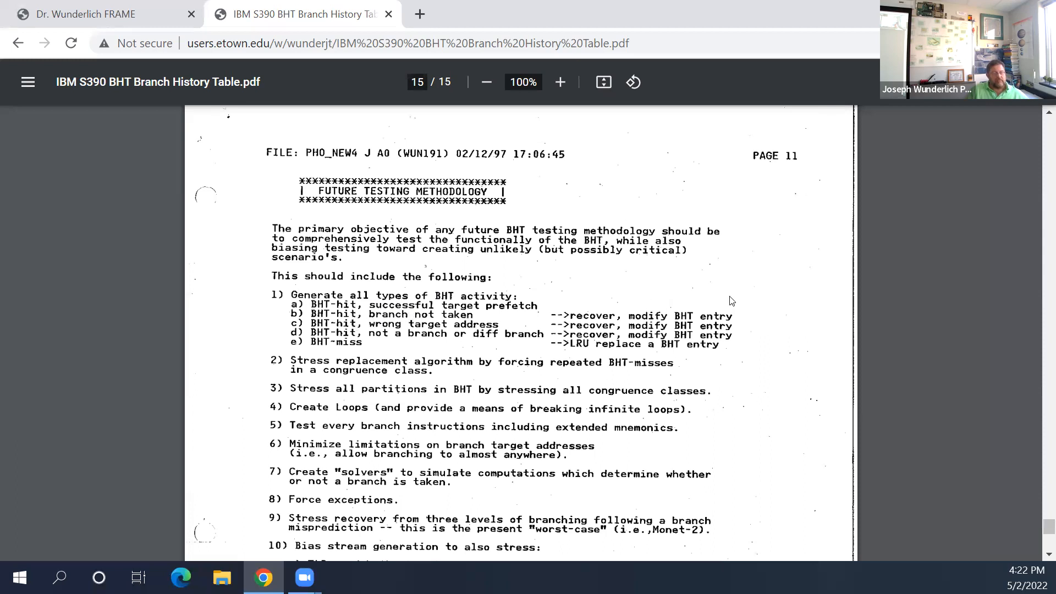
mouse_move(351, 325)
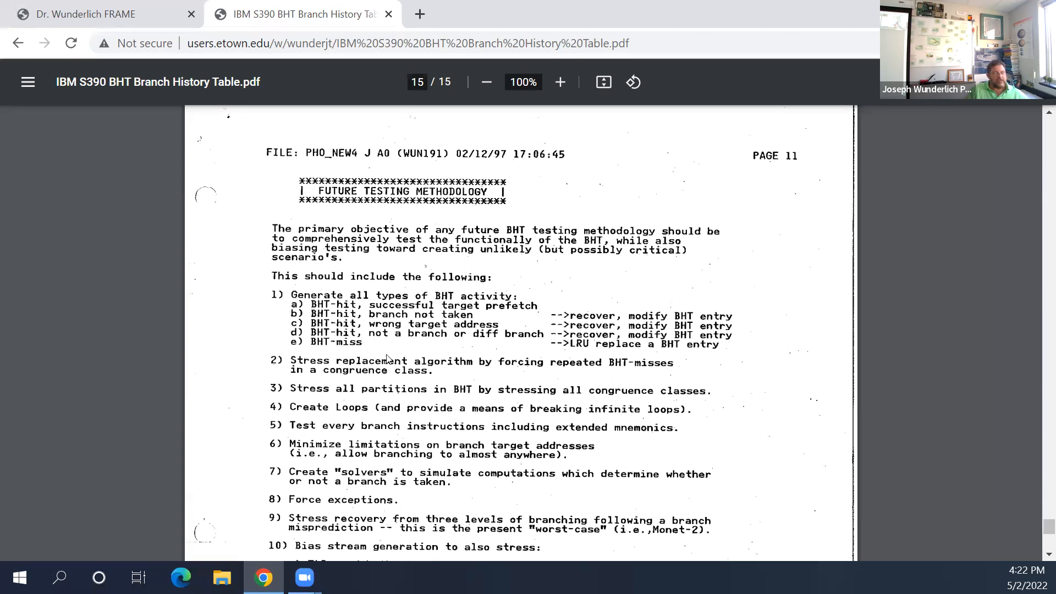
mouse_move(636, 355)
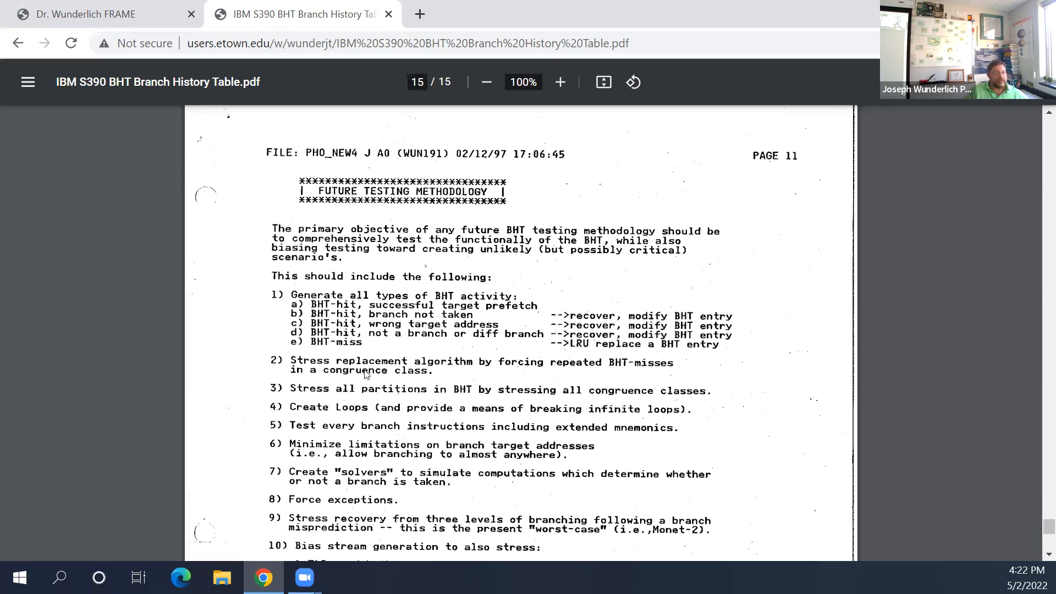
mouse_move(403, 381)
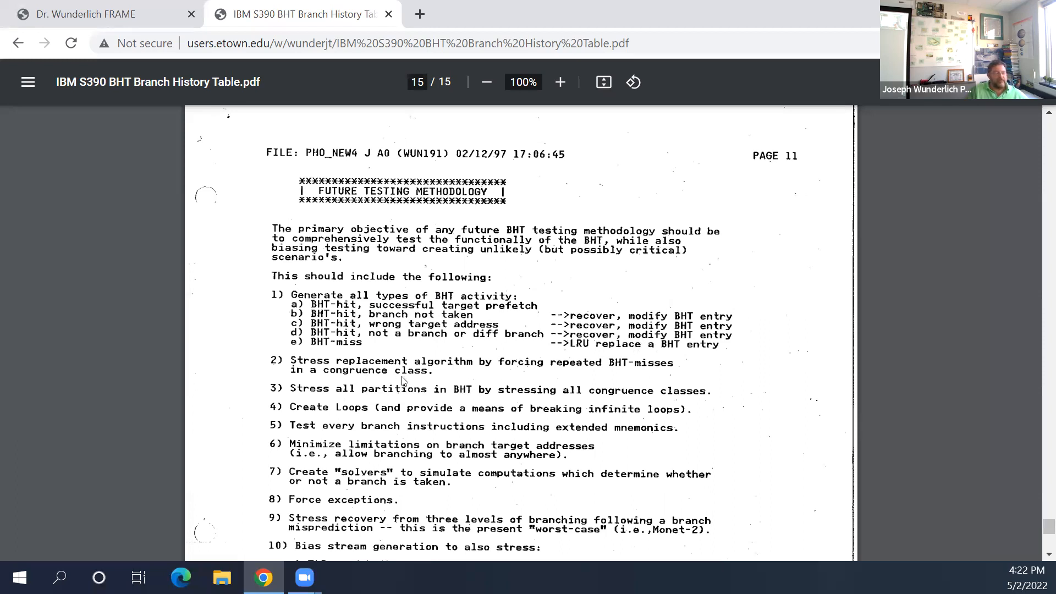
mouse_move(495, 381)
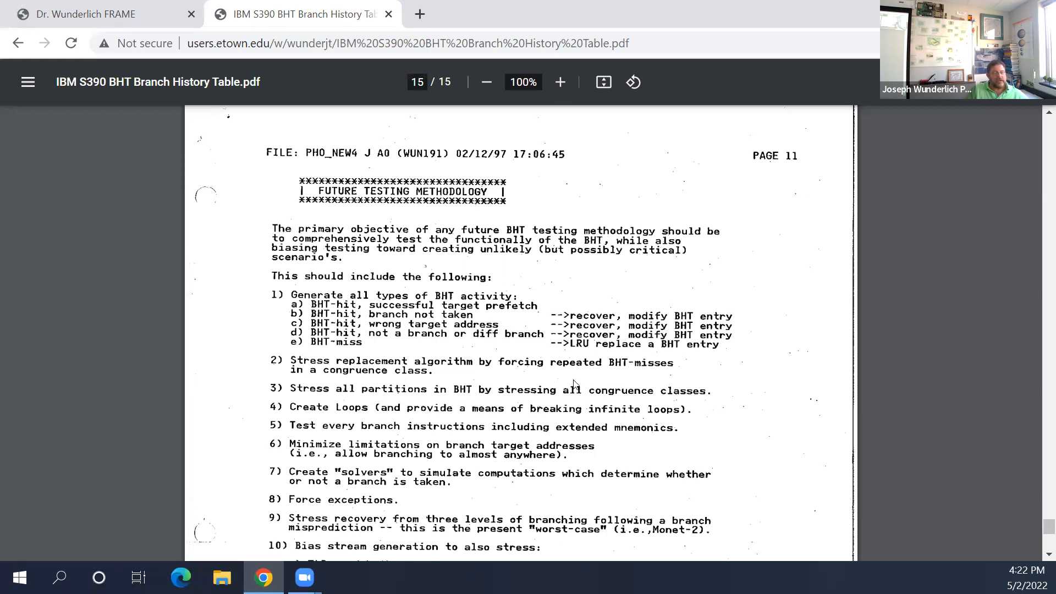
mouse_move(289, 418)
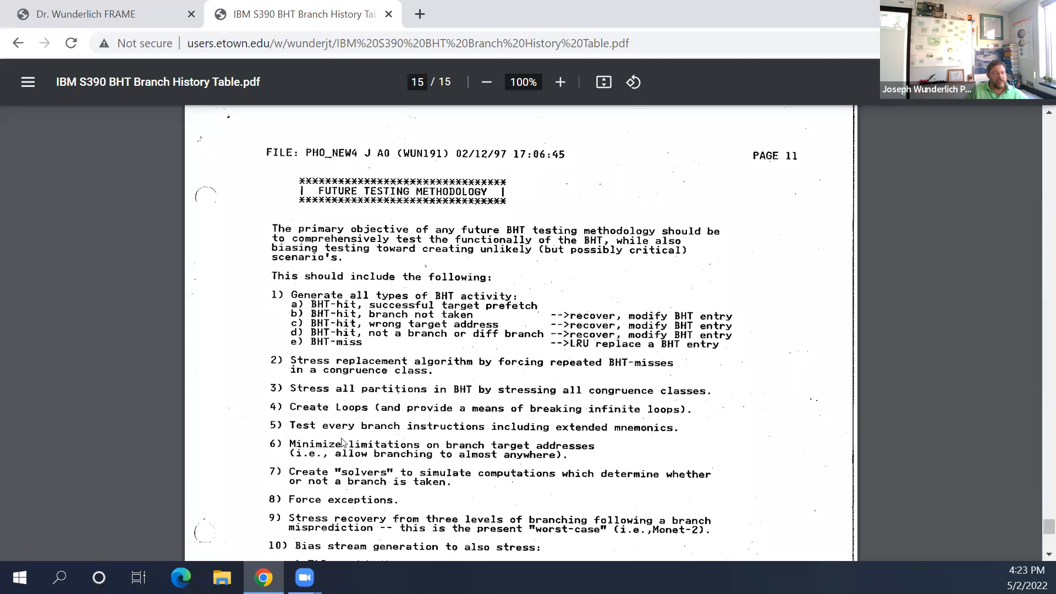
mouse_move(381, 479)
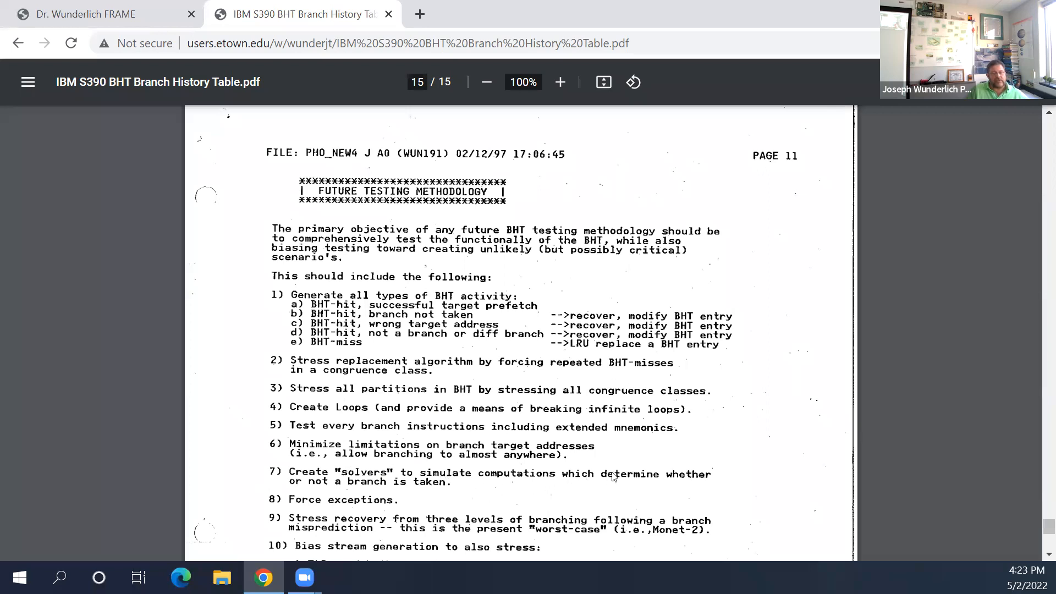
mouse_move(440, 494)
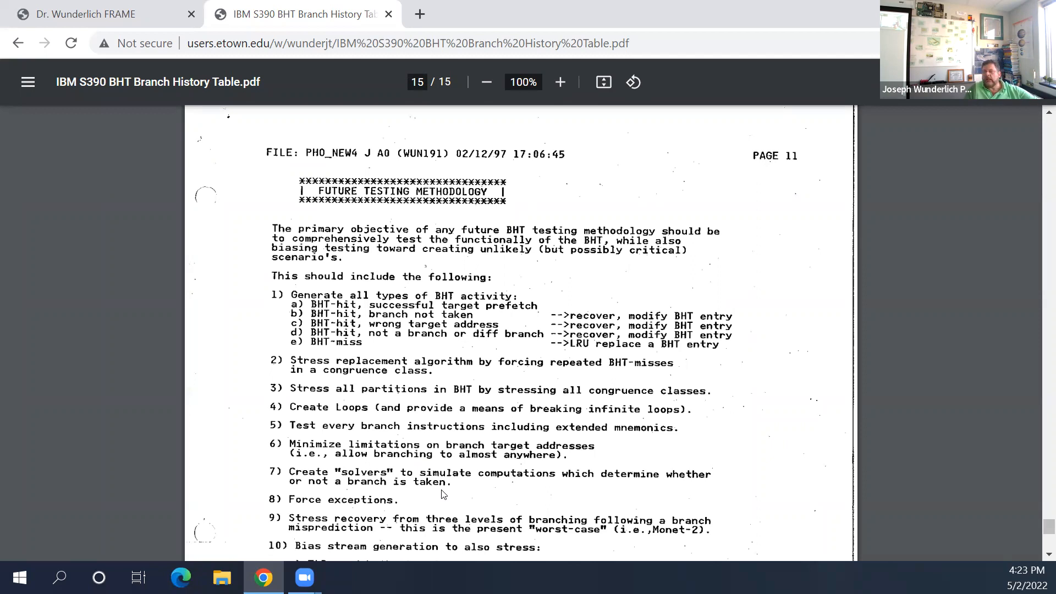
mouse_move(425, 499)
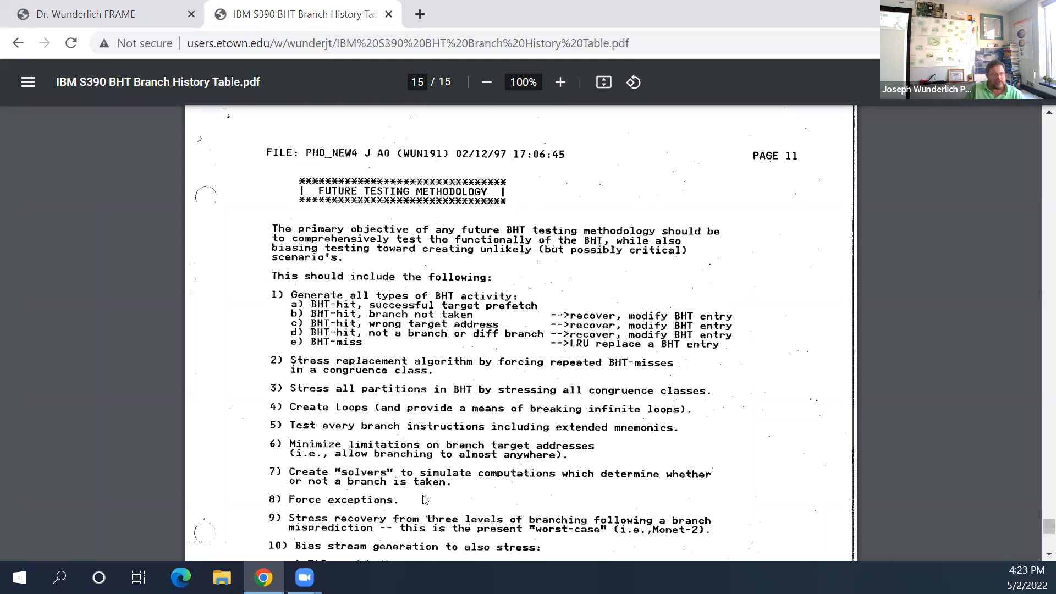
mouse_move(447, 415)
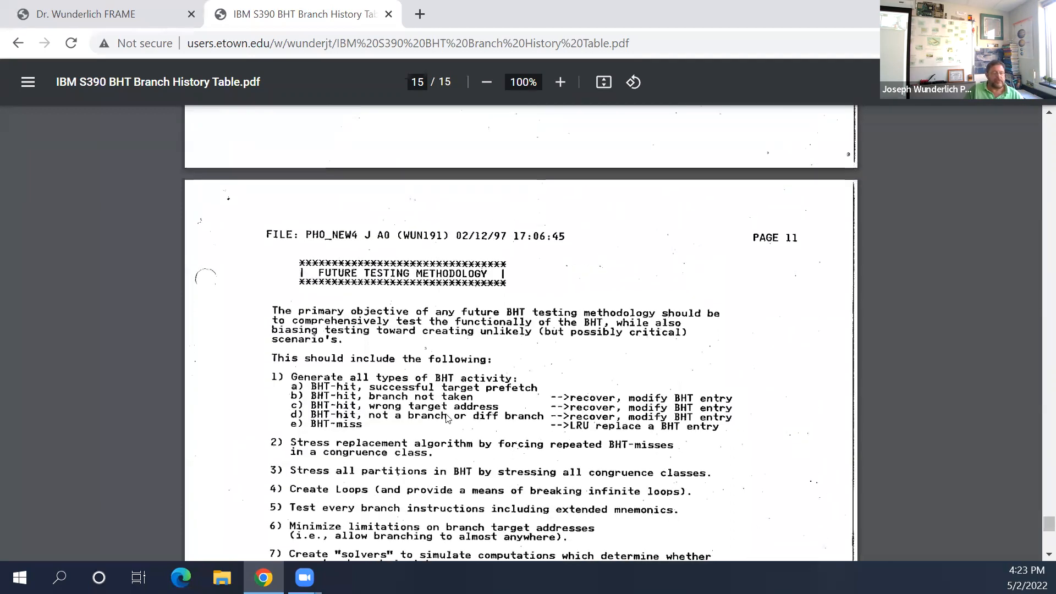
Step: Scroll the CS433 syllabus to page 2's IBM S/390 reading links
scroll(down, 3)
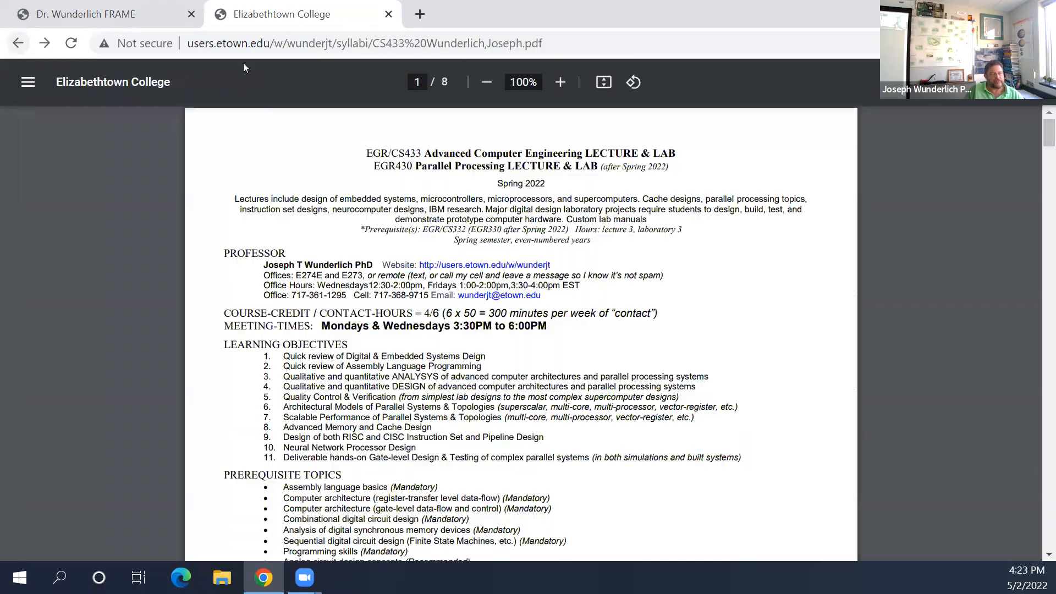
scroll(down, 3)
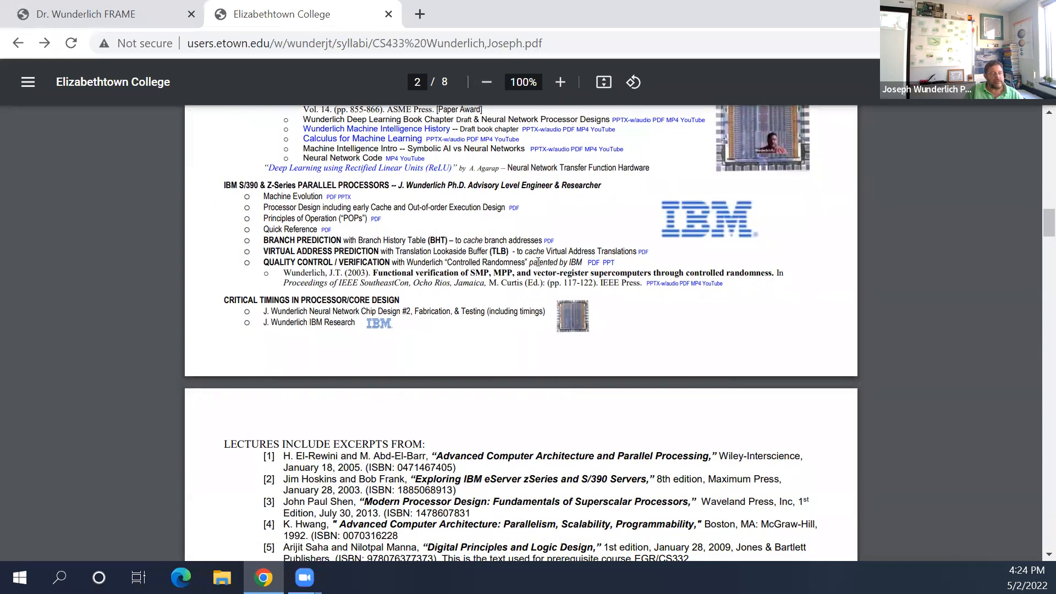
mouse_move(683, 174)
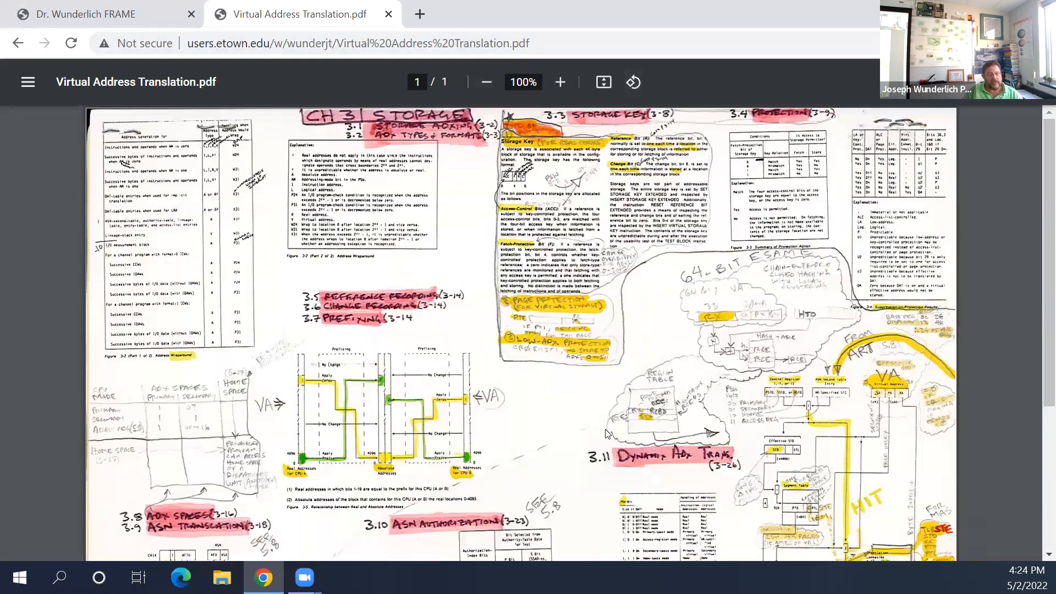
Step: Zoom the Virtual Address Translation diagram from 100% to 125% and scroll it
scroll(down, 3)
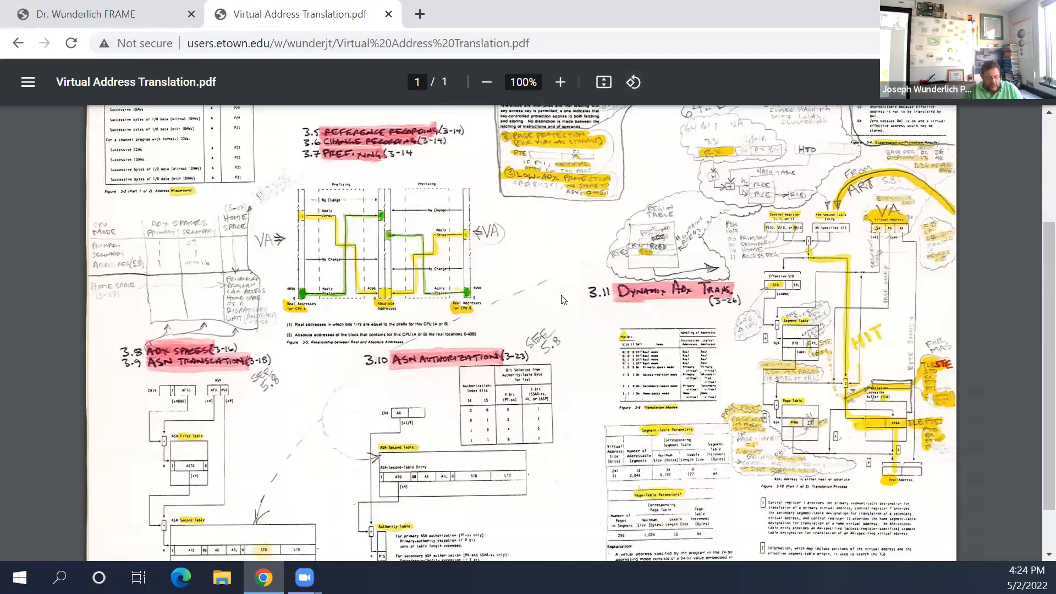
click(560, 81)
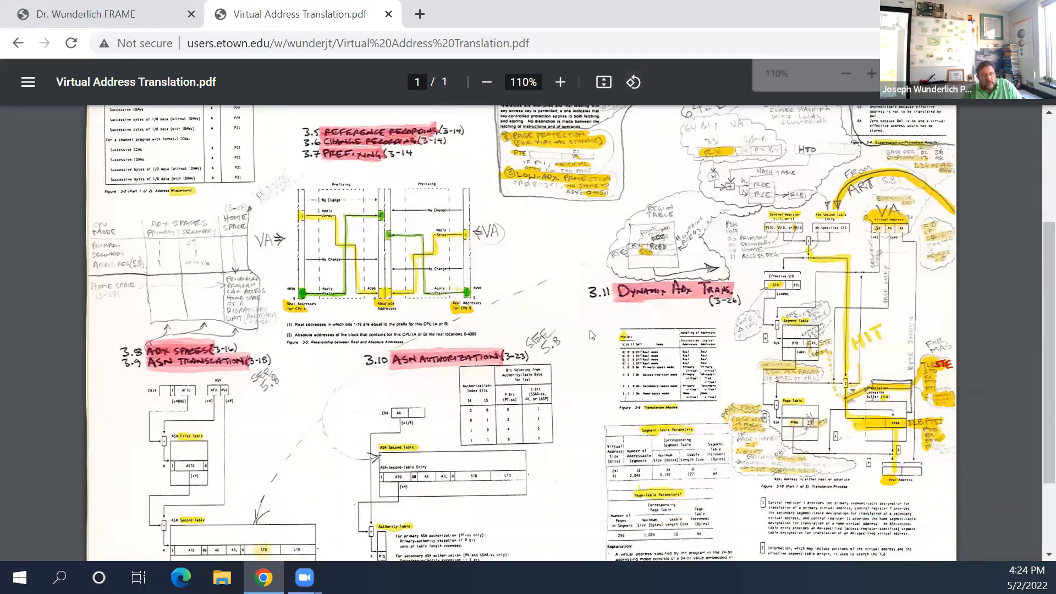
click(560, 82)
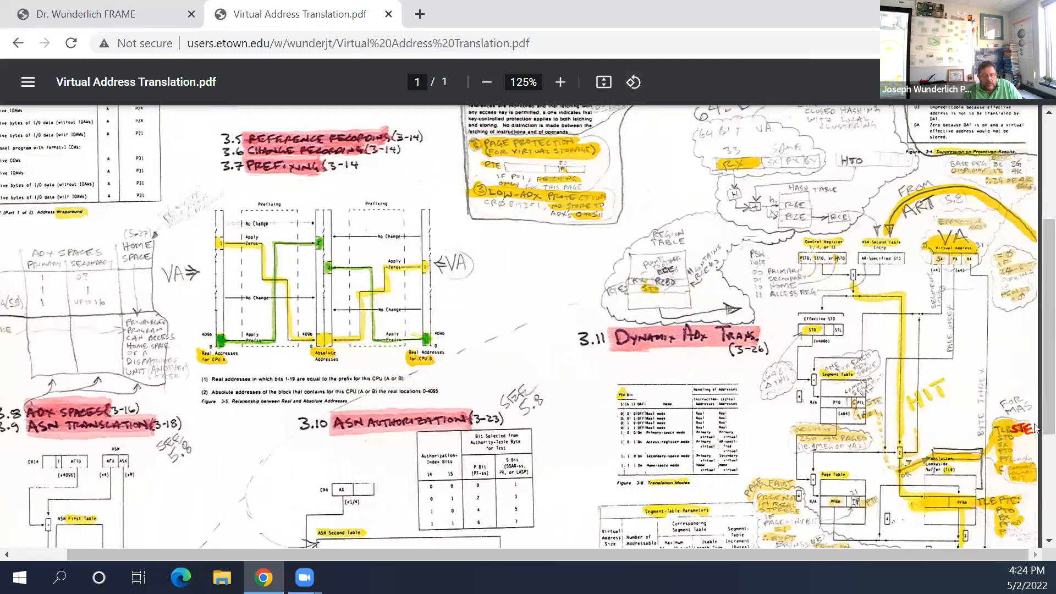
scroll(down, 3)
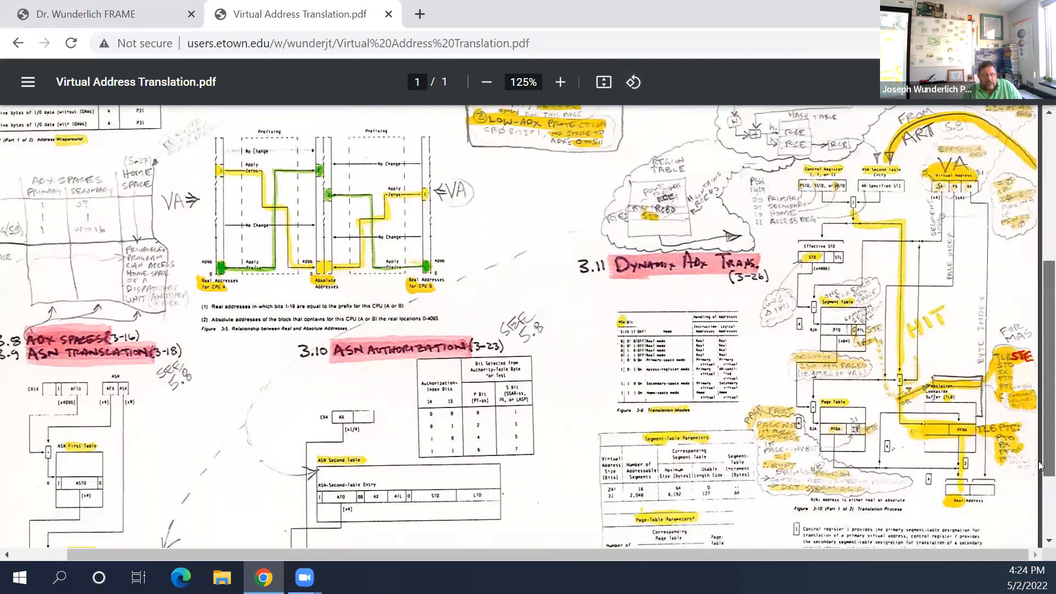
Step: Scroll down to the ASN authorization and segment-table figures on the translation sheet
scroll(down, 3)
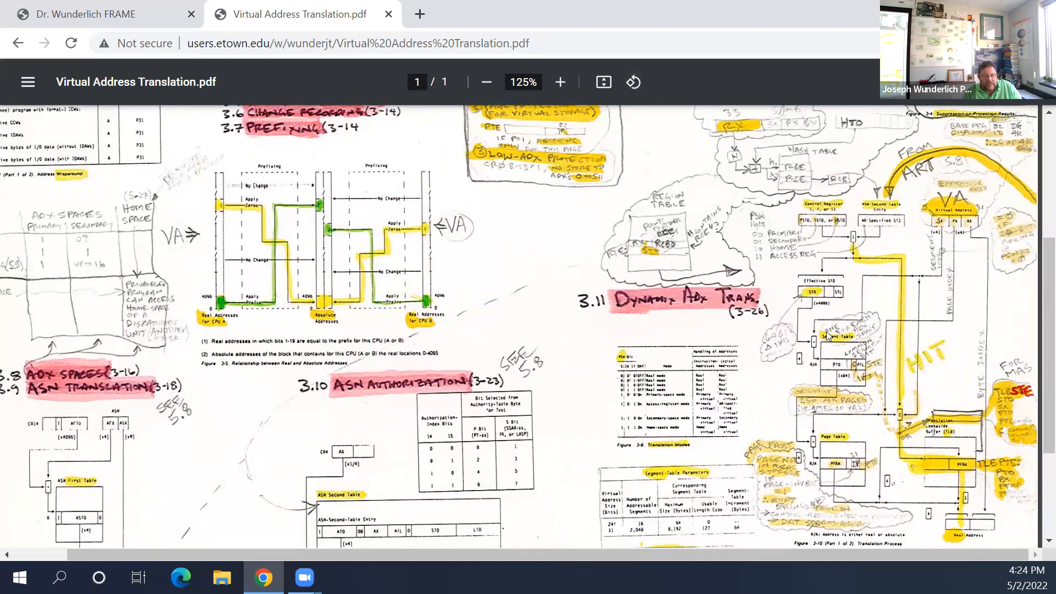
mouse_move(968, 370)
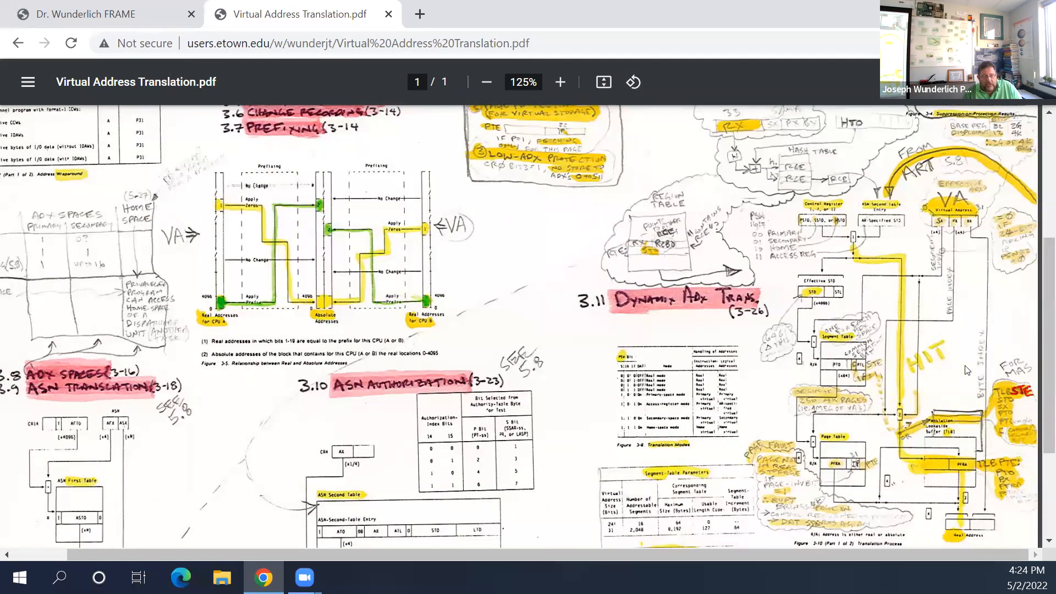
mouse_move(955, 426)
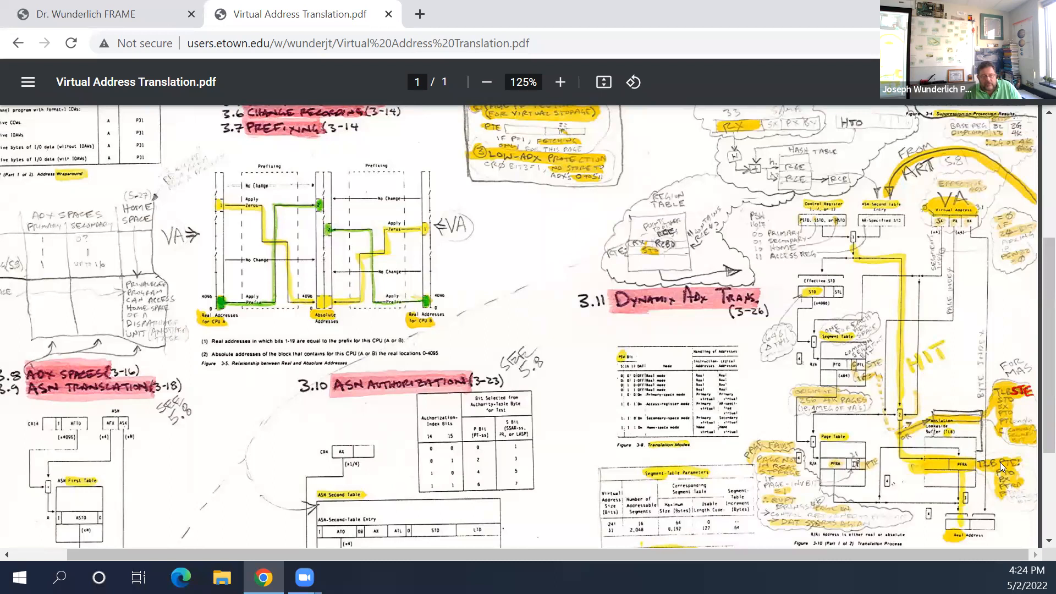
mouse_move(1016, 470)
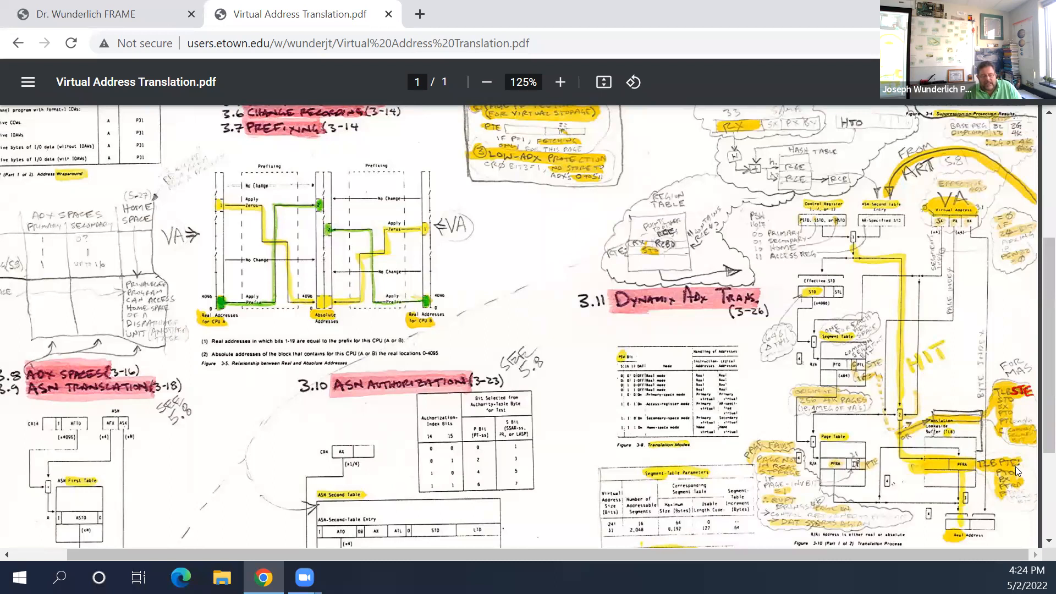
mouse_move(851, 442)
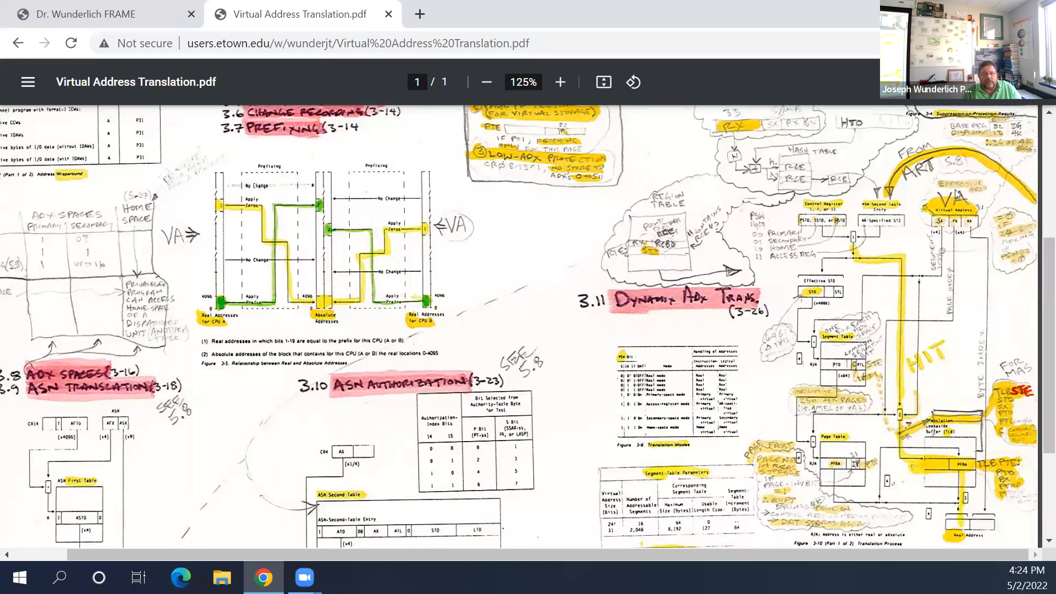
mouse_move(772, 179)
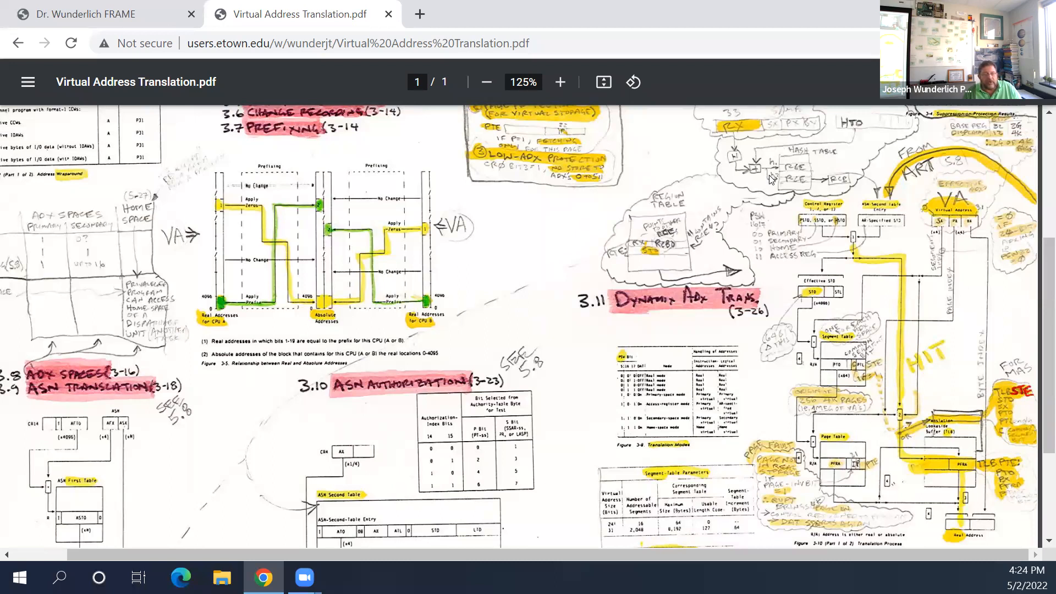
mouse_move(834, 355)
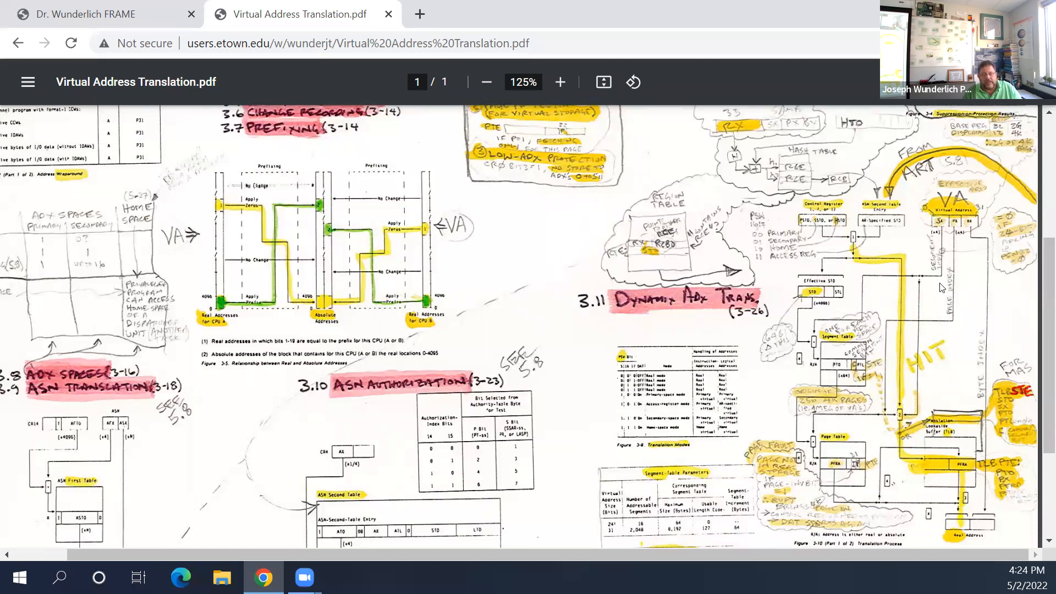
mouse_move(871, 301)
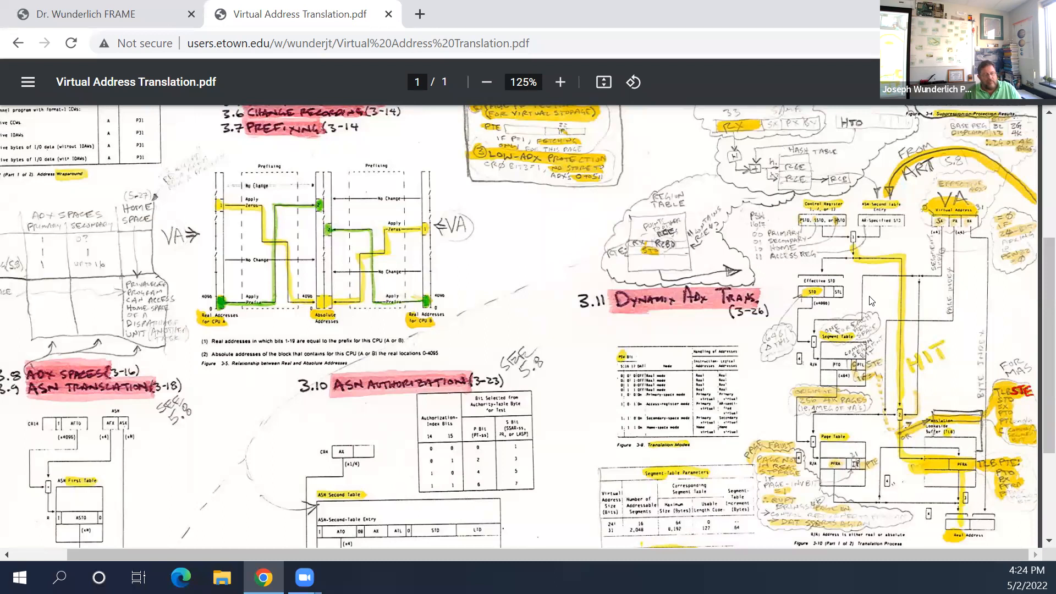
mouse_move(889, 287)
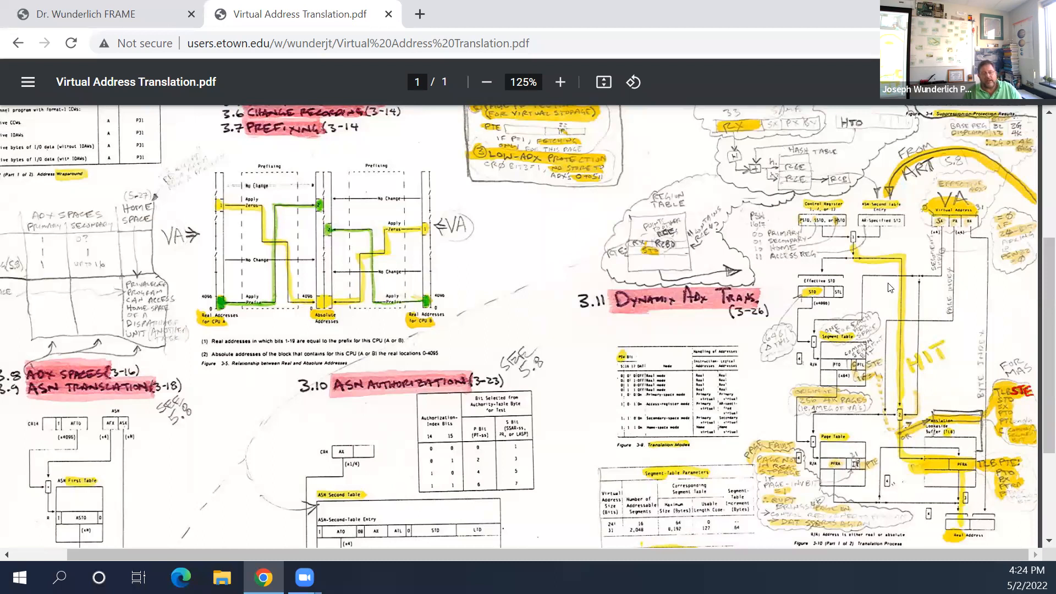
mouse_move(912, 410)
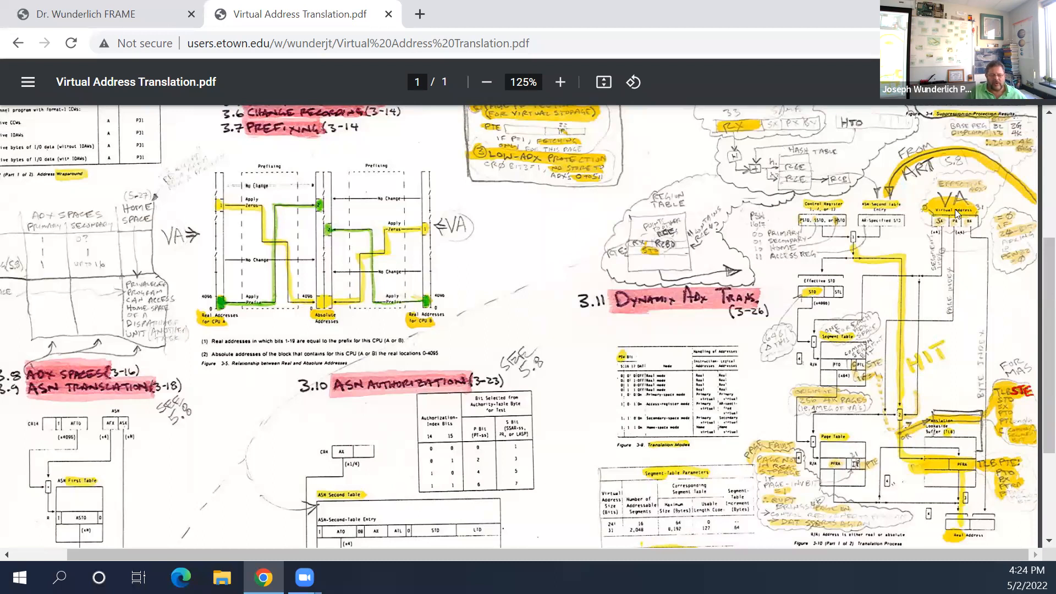
mouse_move(866, 320)
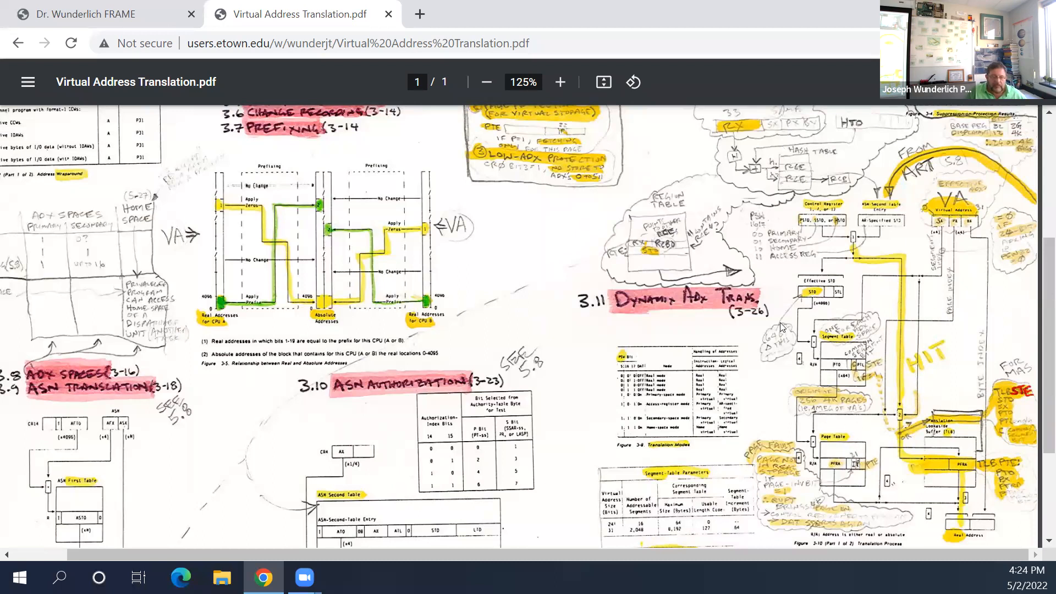
mouse_move(999, 195)
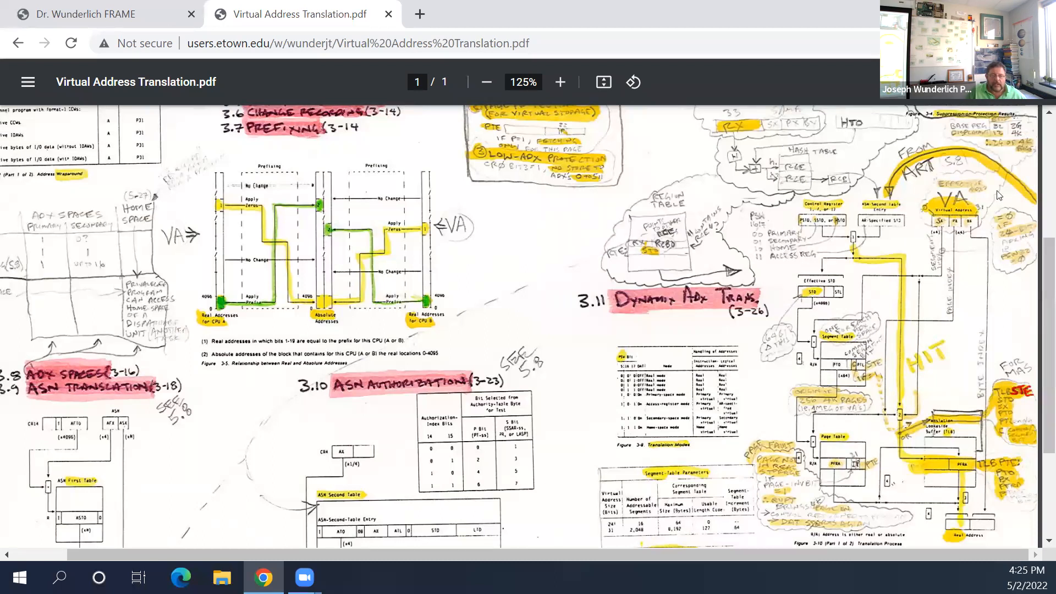
mouse_move(946, 224)
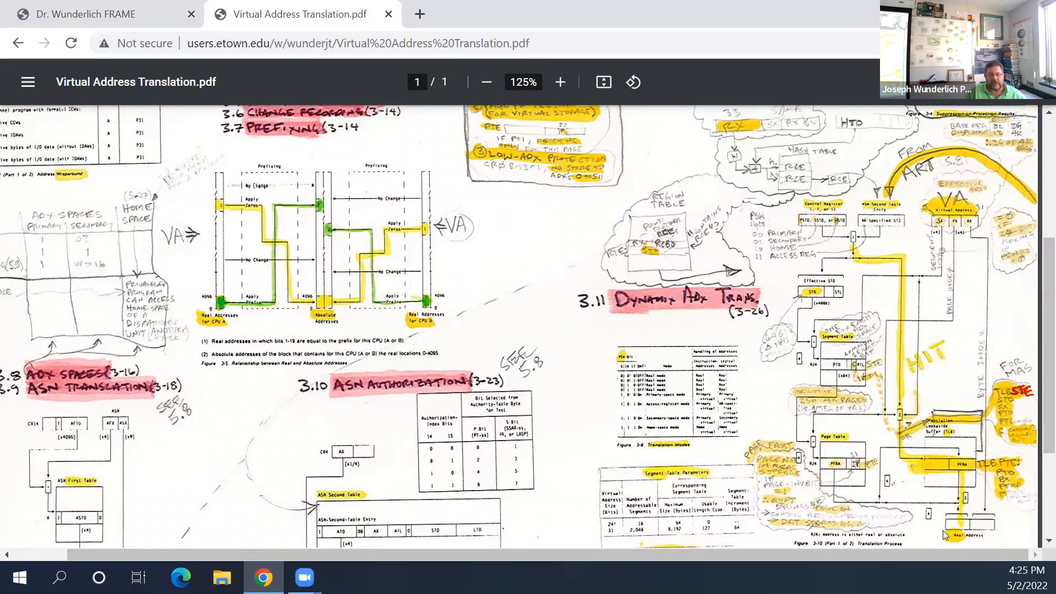
mouse_move(839, 304)
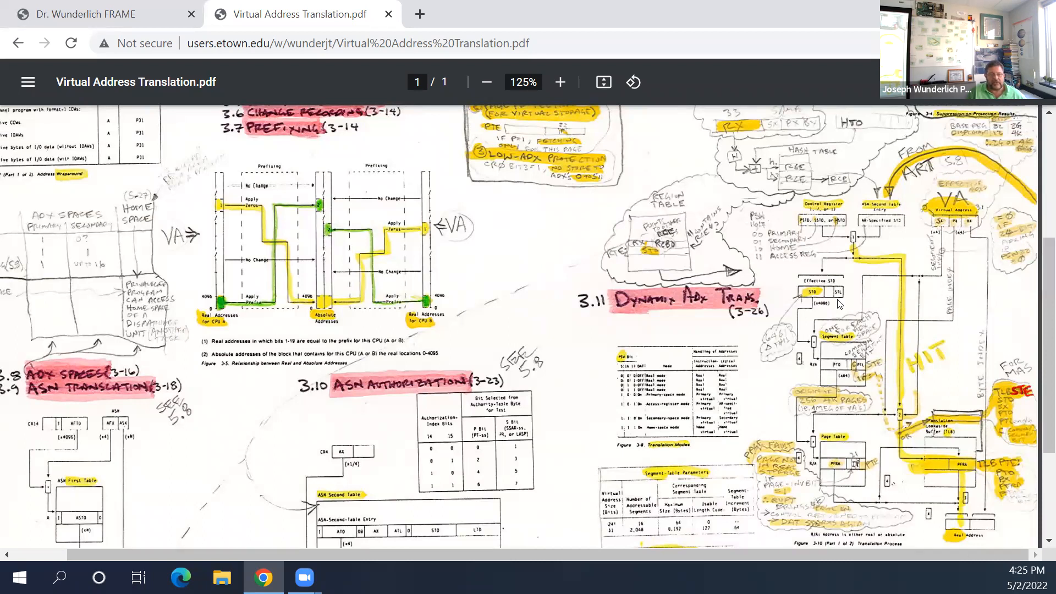
mouse_move(859, 287)
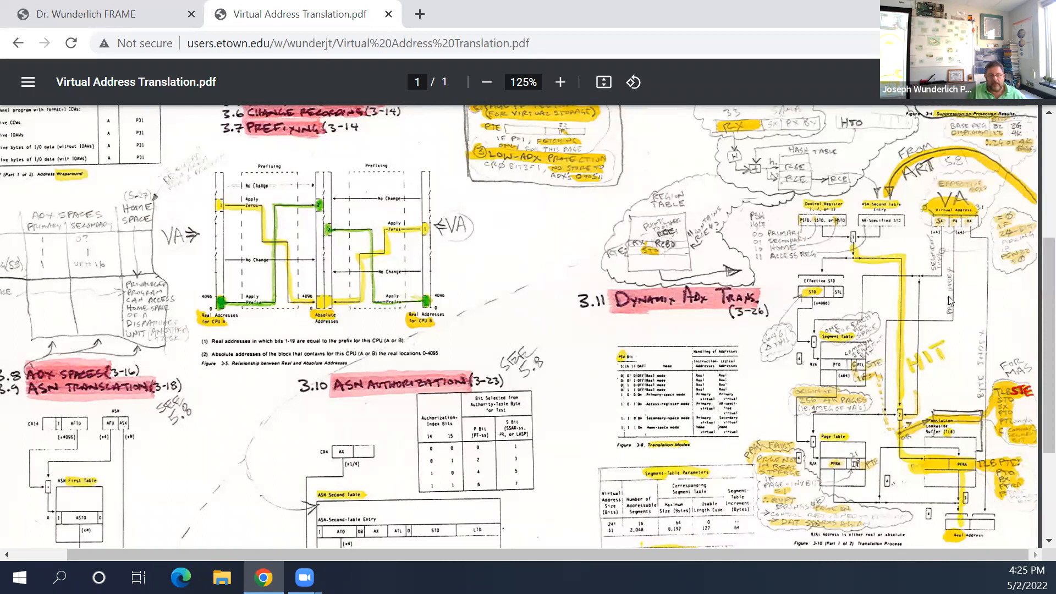
mouse_move(983, 218)
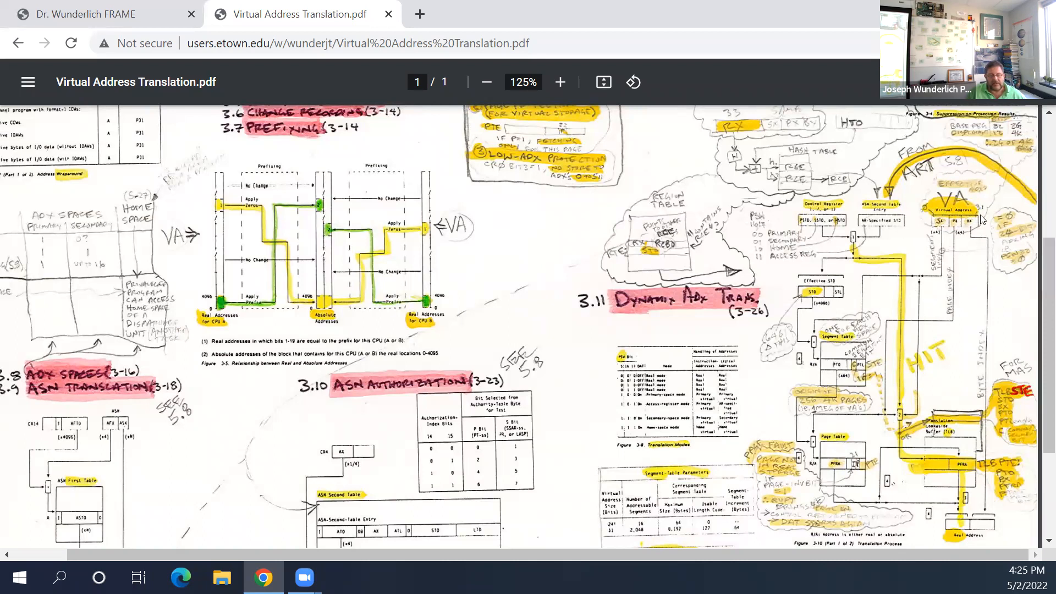
mouse_move(930, 241)
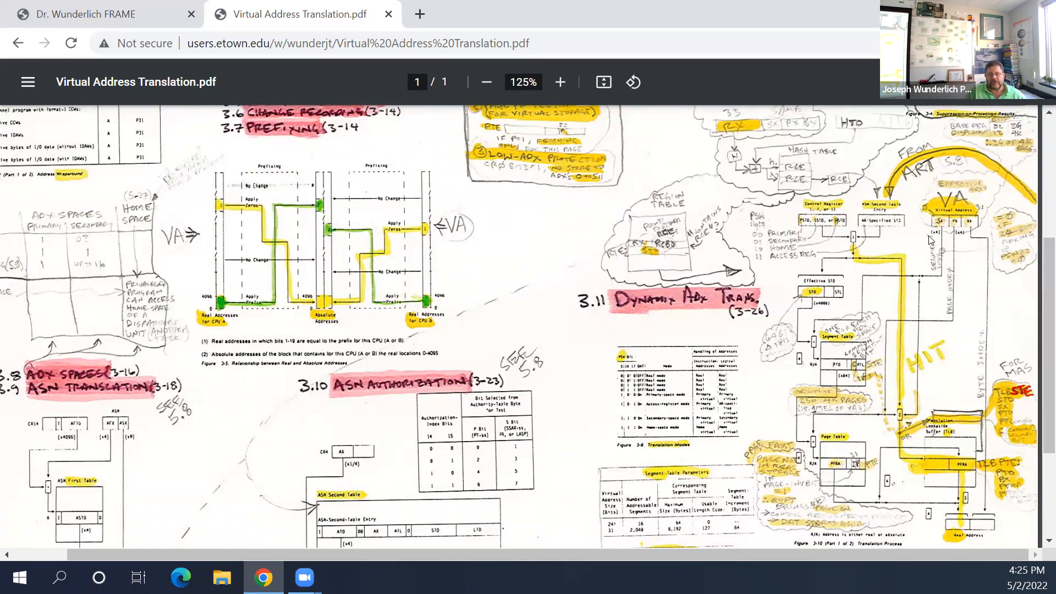
mouse_move(992, 230)
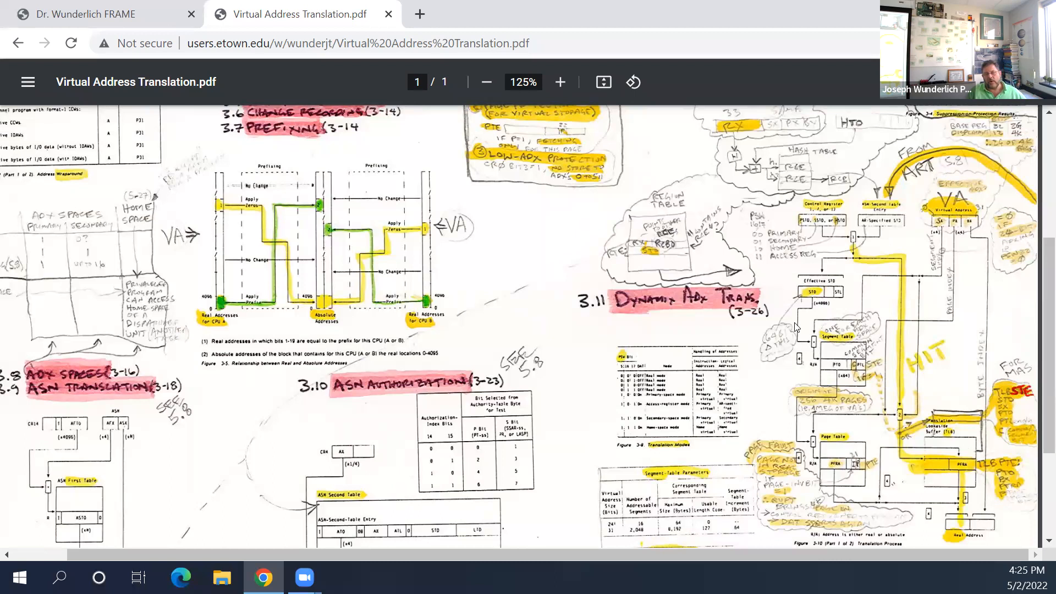
mouse_move(772, 335)
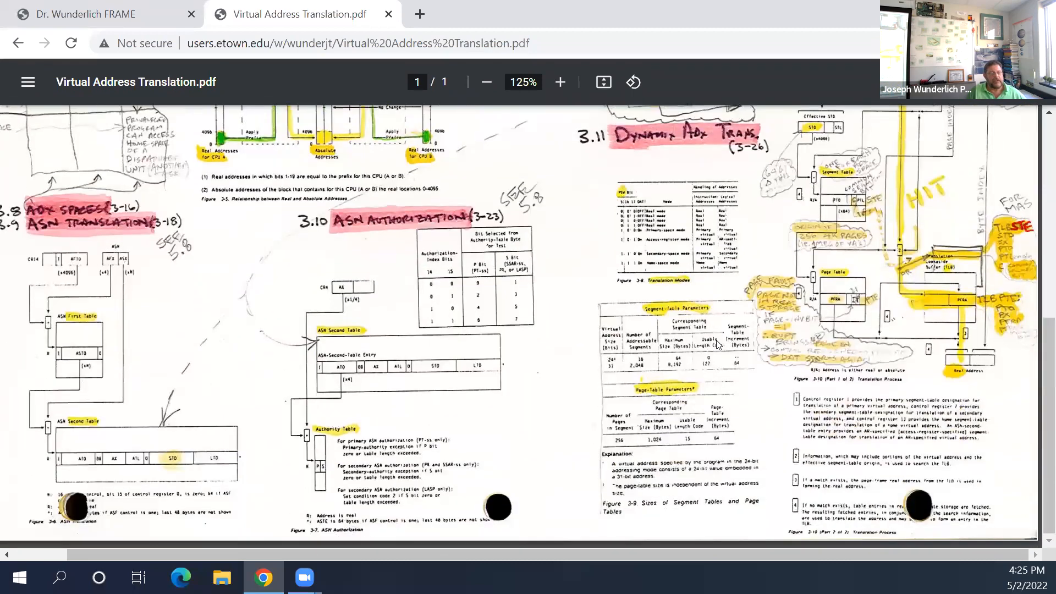
Step: Navigate Back to the CS433 syllabus and scroll to page 2's IBM S/390 section
click(18, 43)
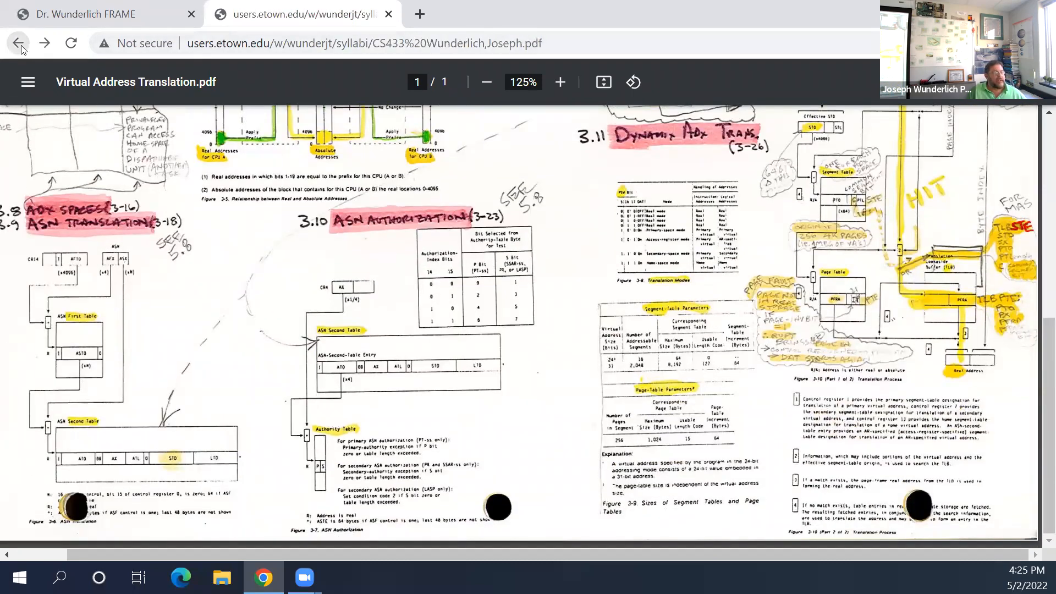
click(17, 42)
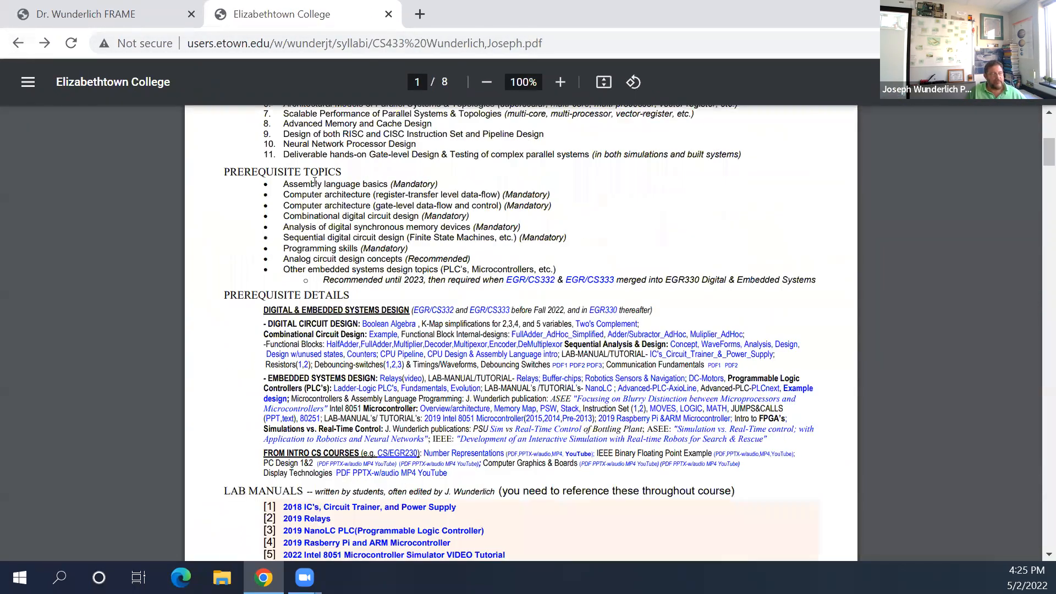
scroll(down, 3)
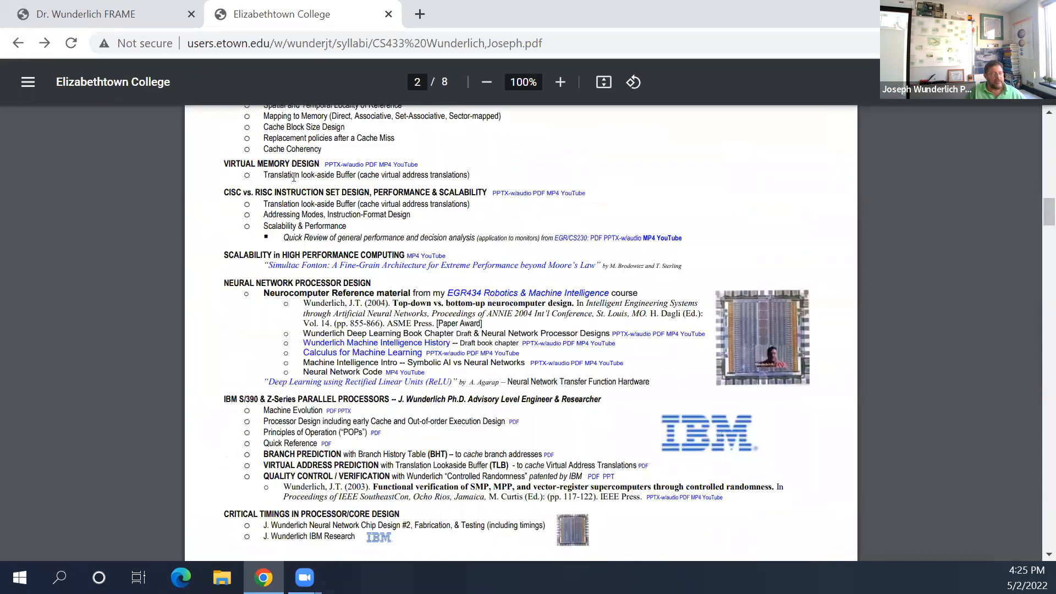
scroll(down, 3)
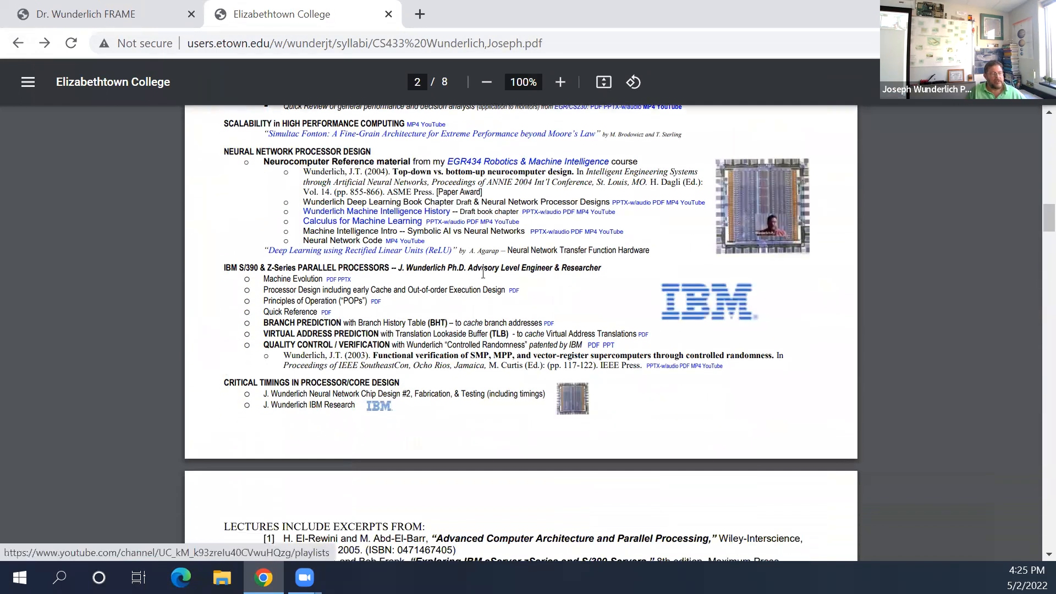
scroll(down, 3)
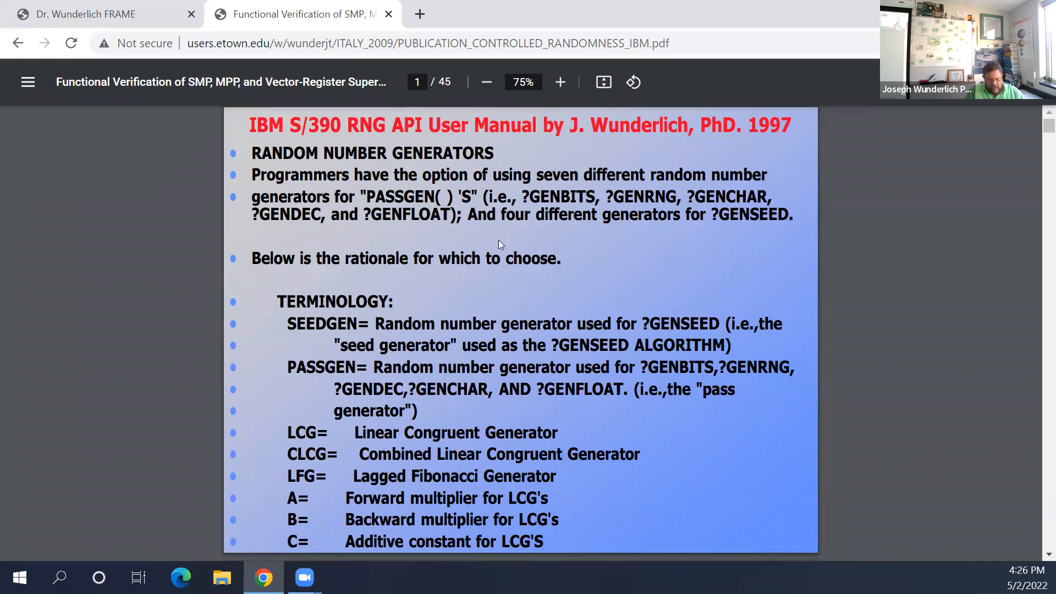
mouse_move(382, 287)
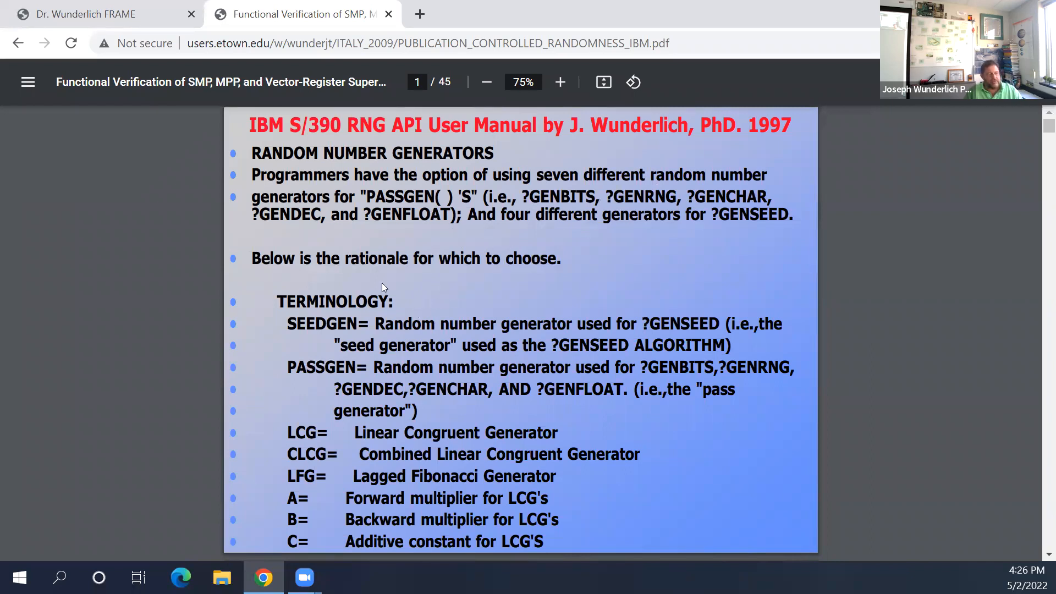
mouse_move(337, 491)
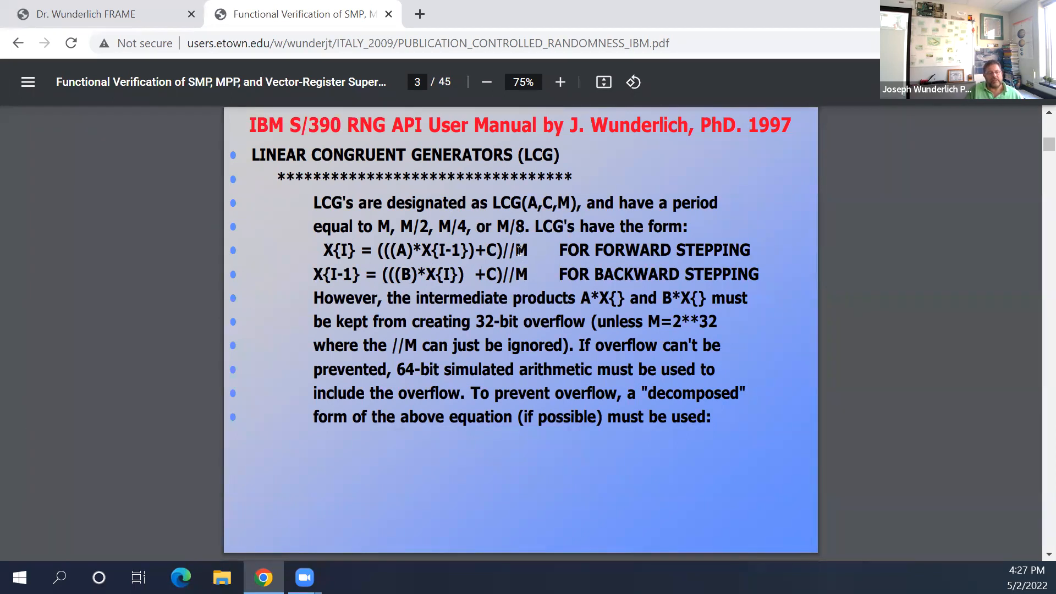
mouse_move(410, 268)
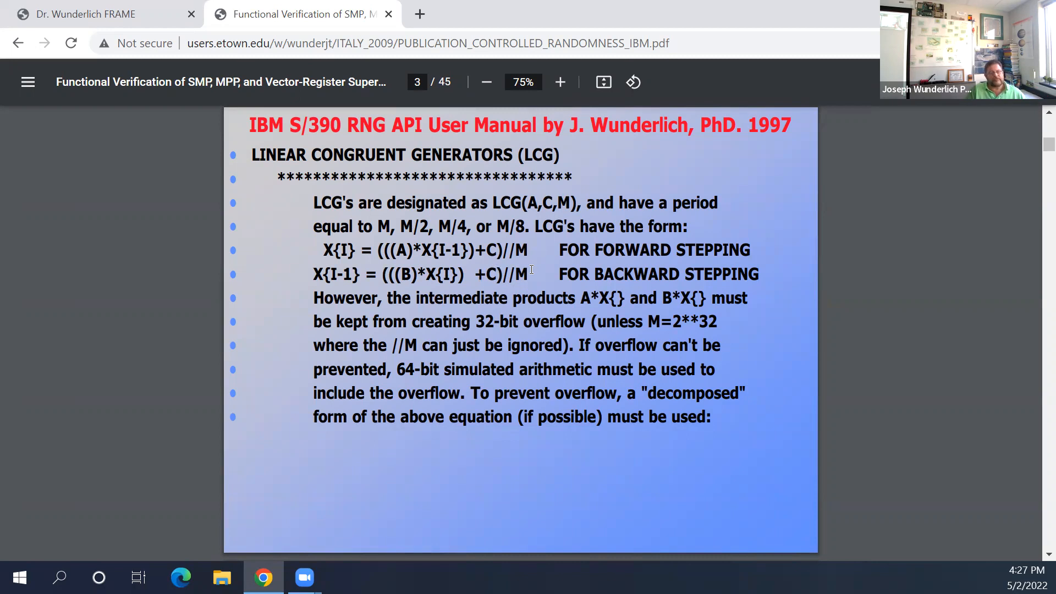
mouse_move(545, 322)
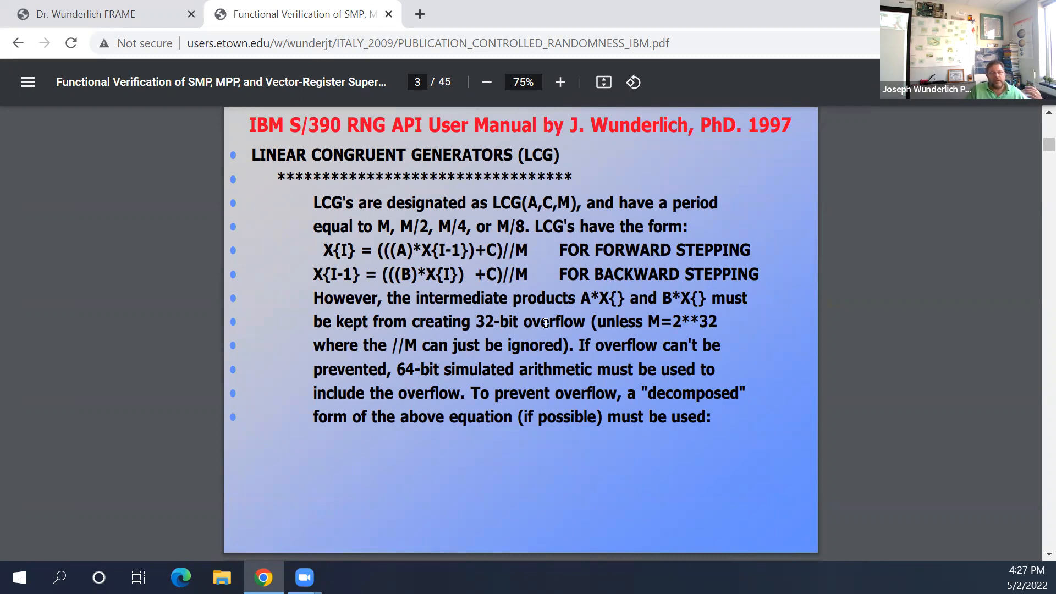
mouse_move(521, 328)
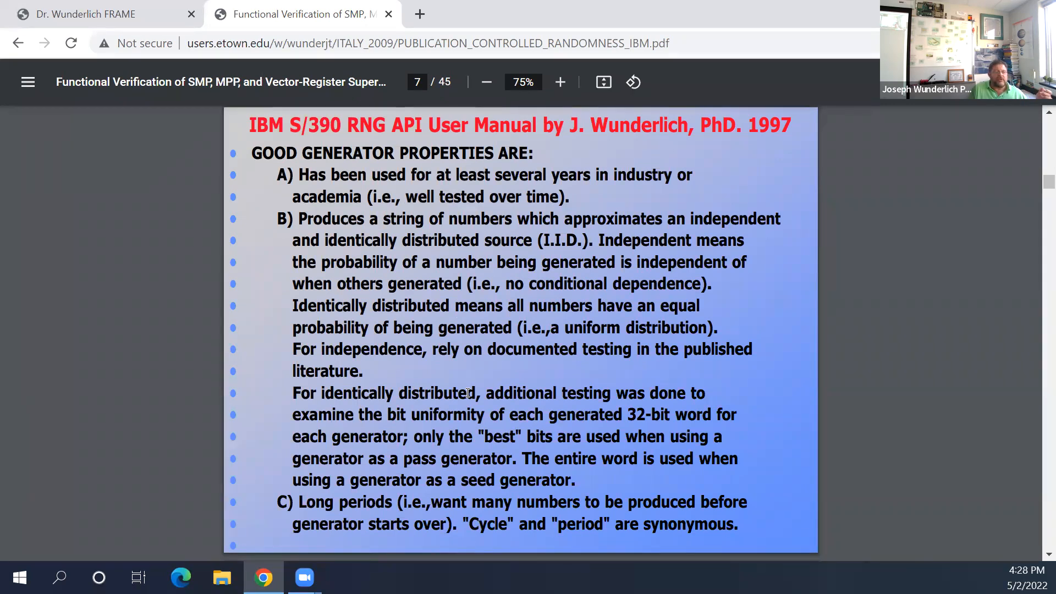
mouse_move(207, 305)
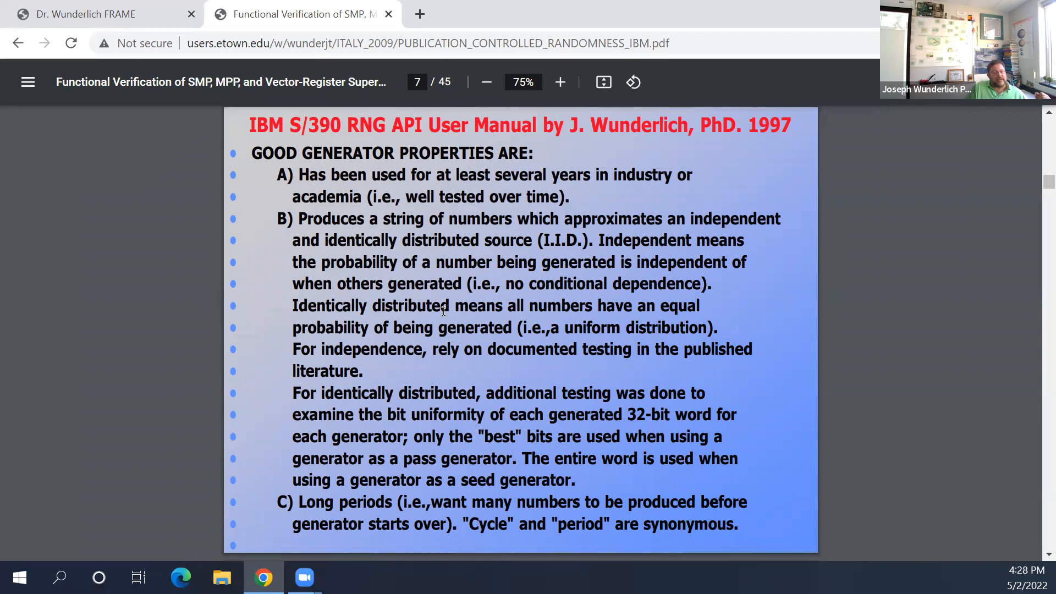
mouse_move(567, 314)
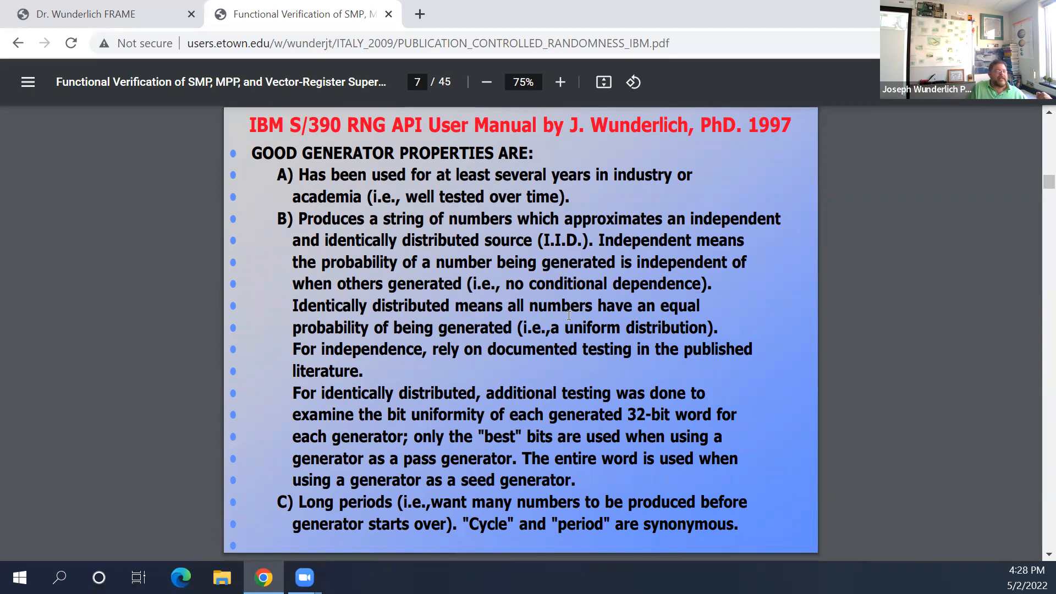
mouse_move(640, 324)
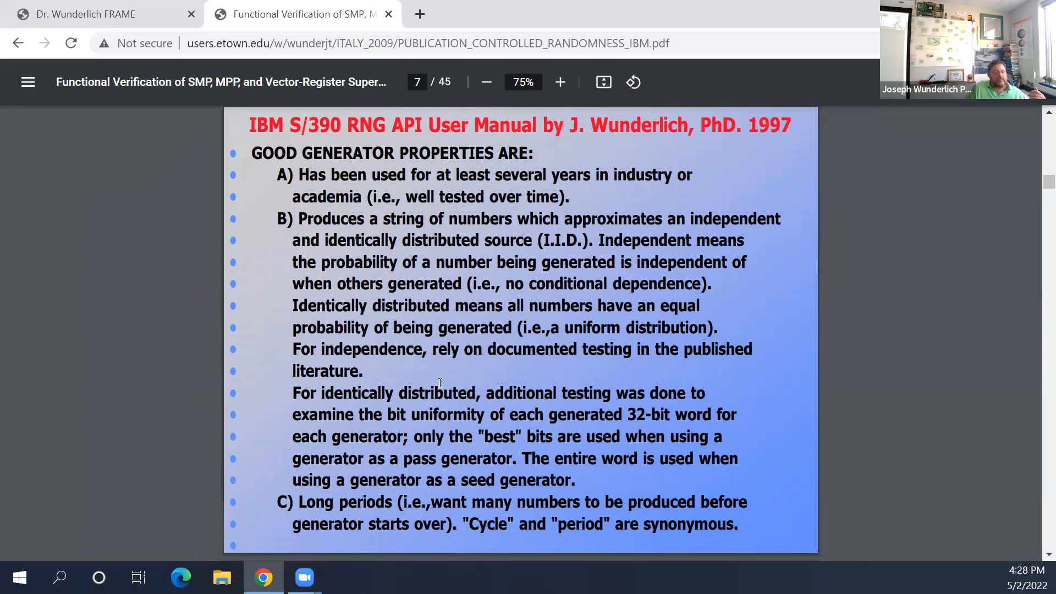
mouse_move(561, 389)
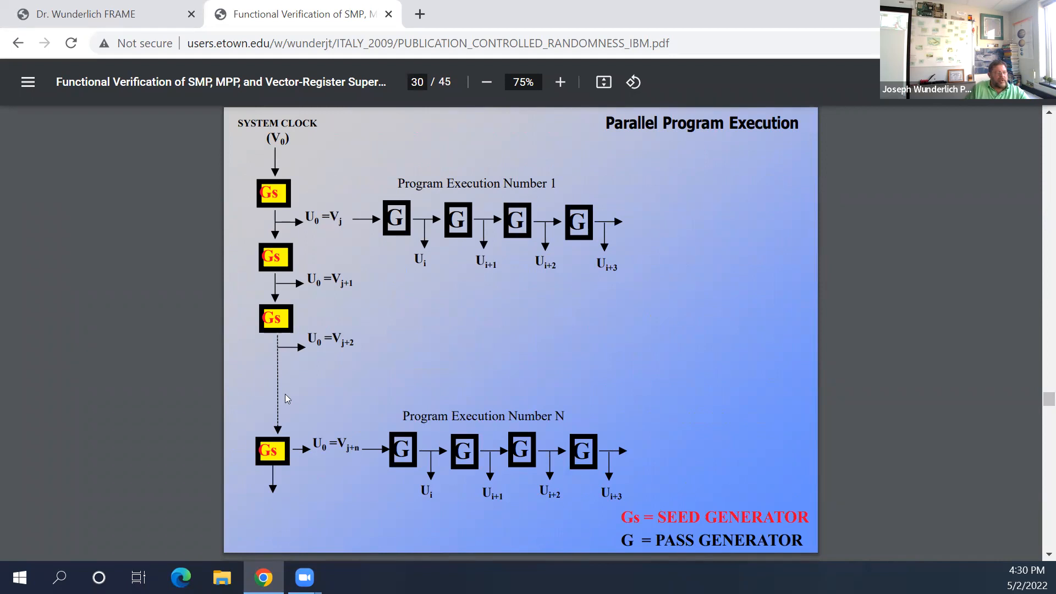
mouse_move(262, 227)
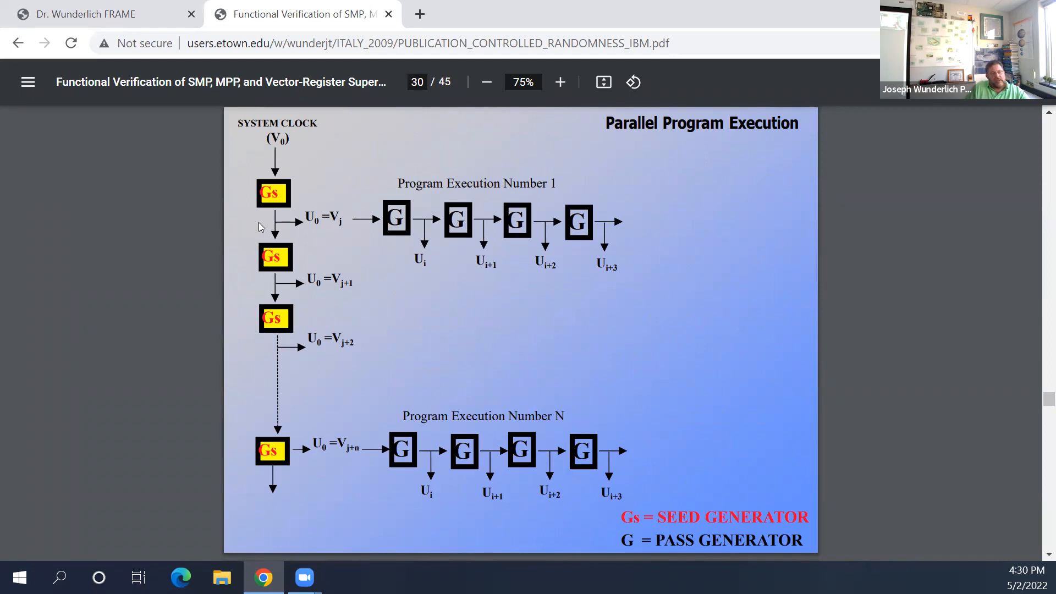
mouse_move(570, 211)
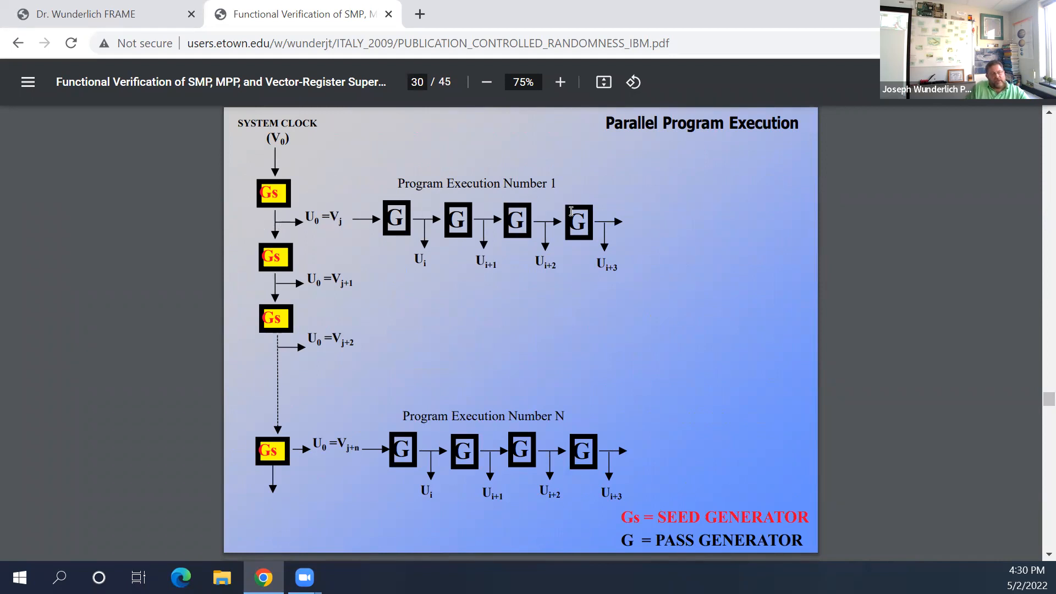
mouse_move(484, 222)
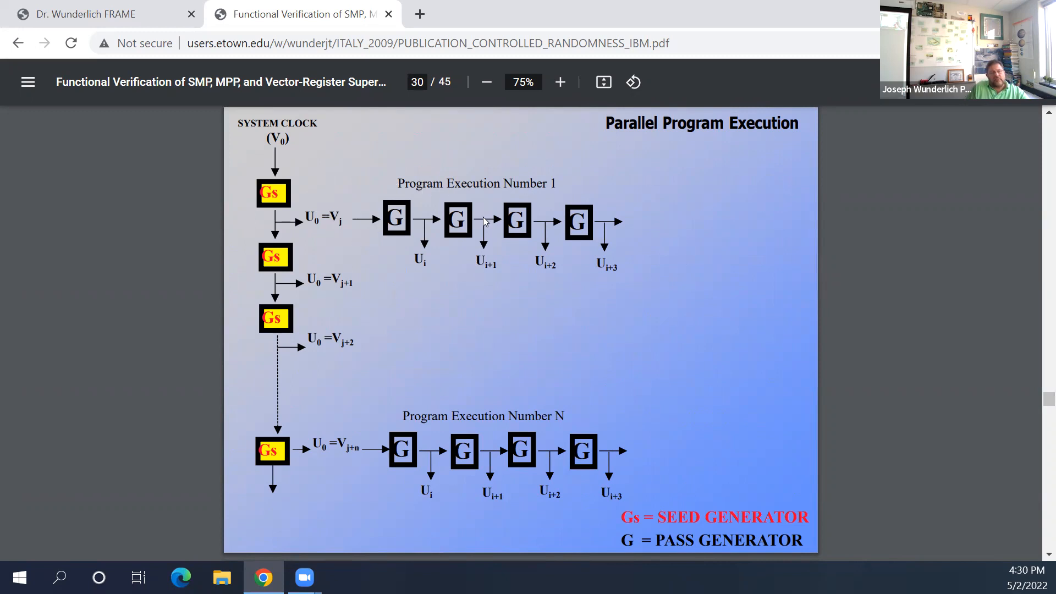
mouse_move(528, 394)
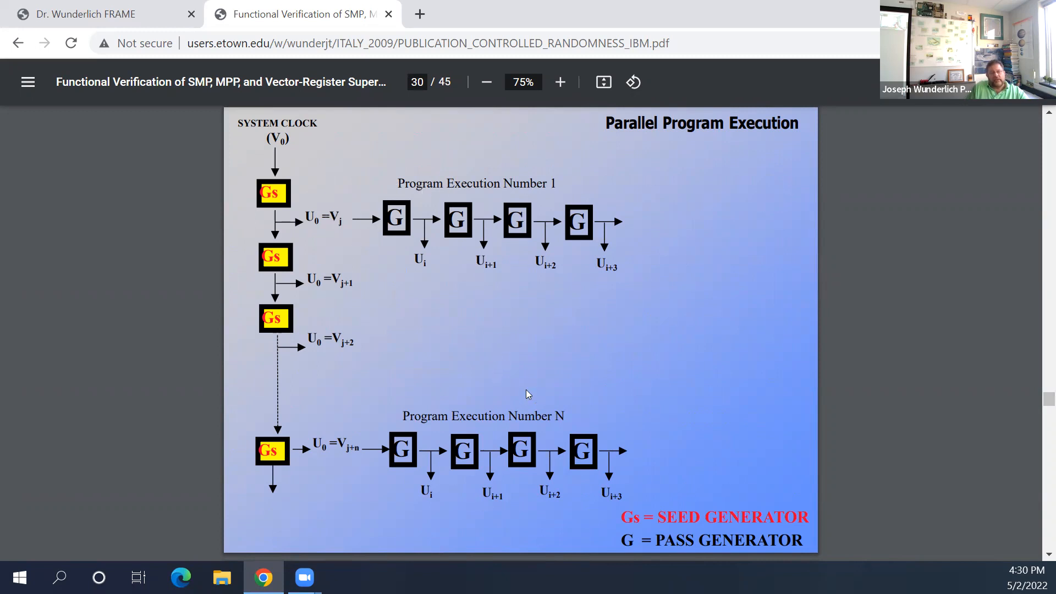
mouse_move(422, 244)
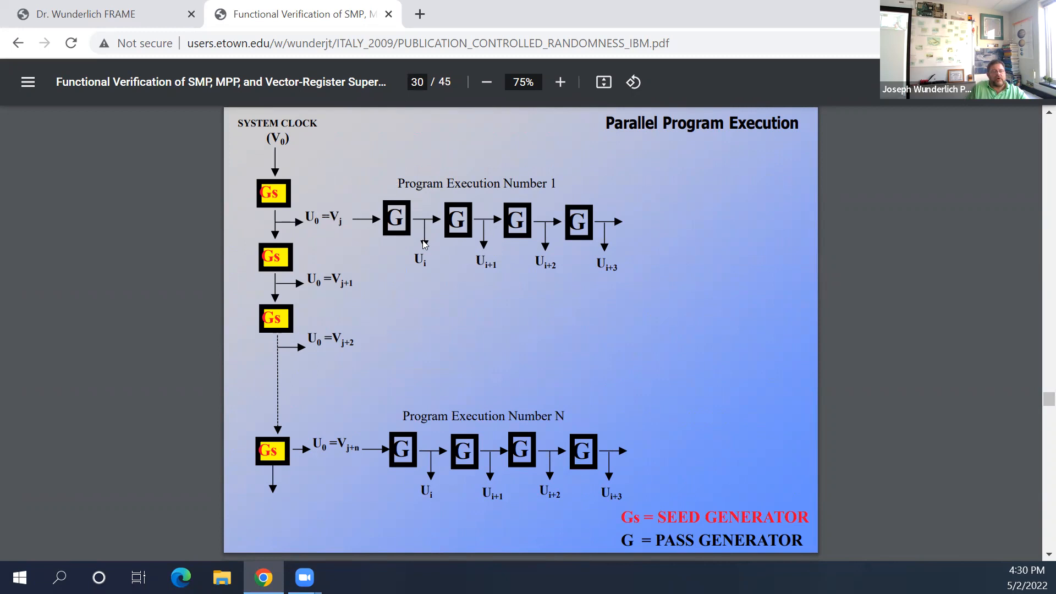
mouse_move(400, 226)
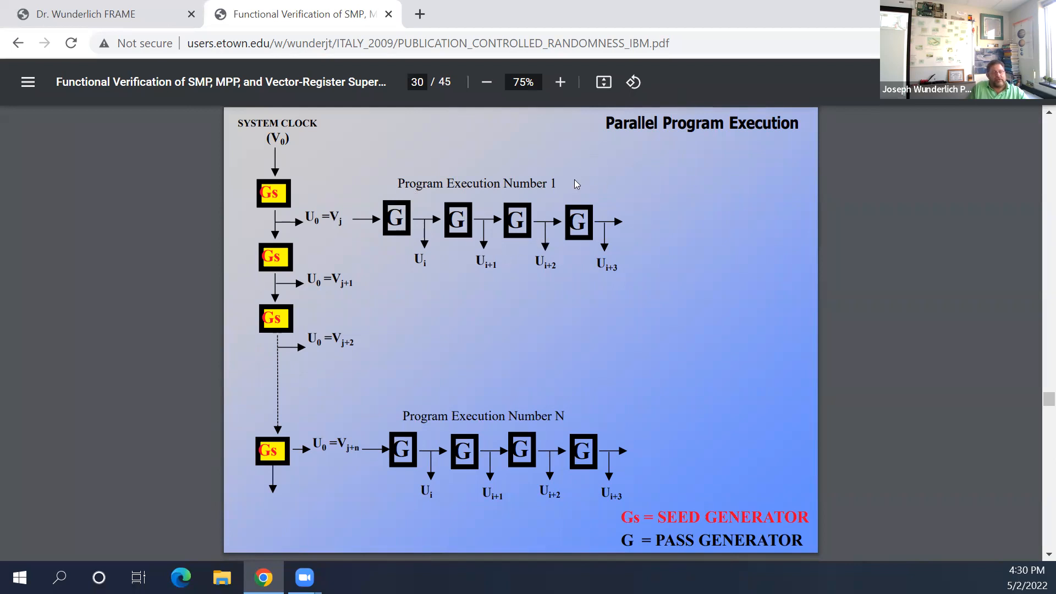
mouse_move(424, 312)
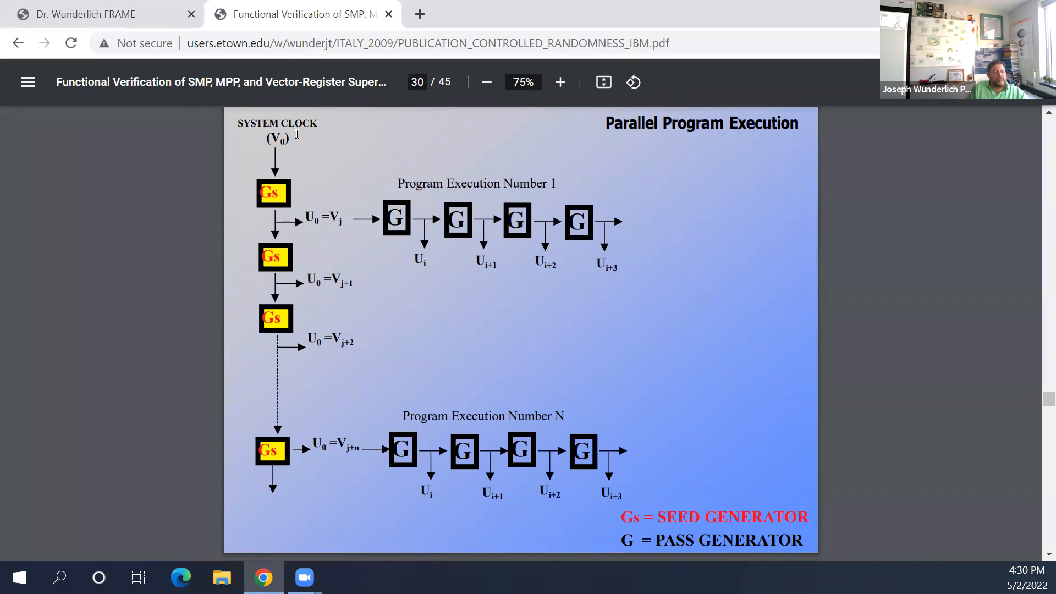
mouse_move(660, 422)
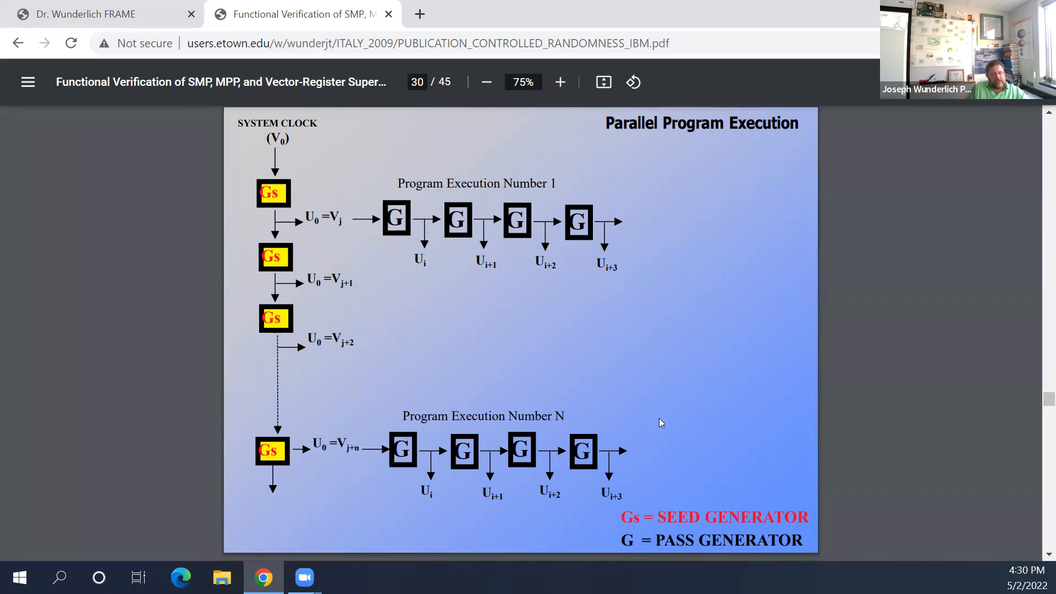
mouse_move(294, 537)
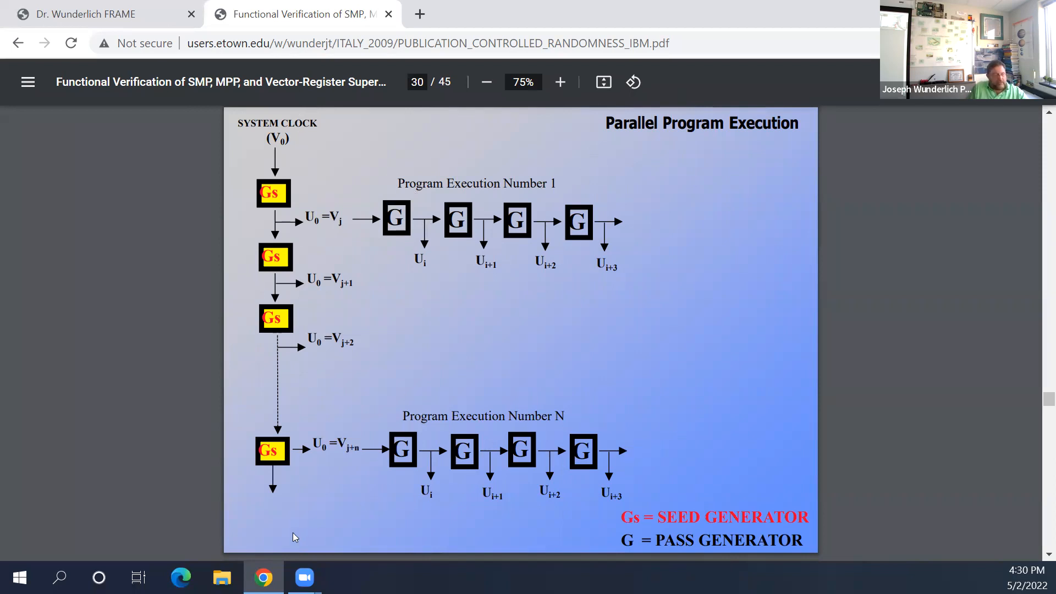
mouse_move(564, 250)
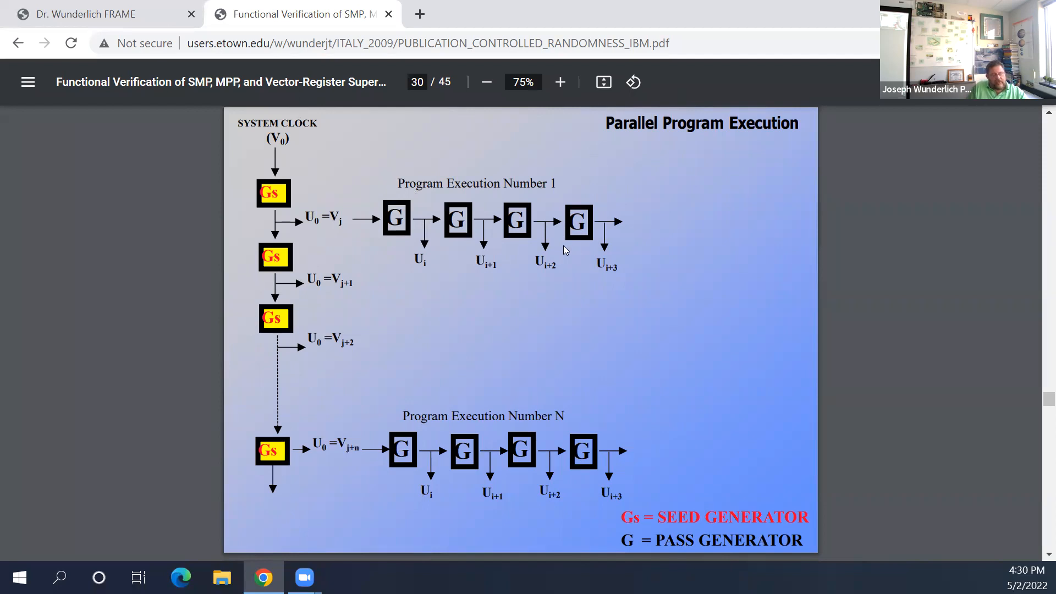
mouse_move(581, 323)
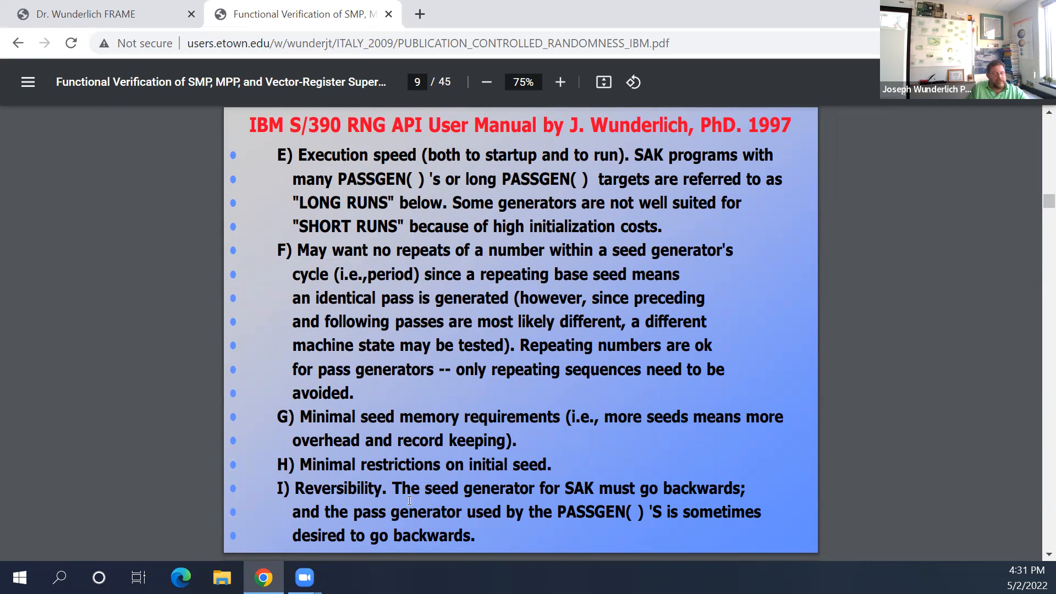
mouse_move(593, 511)
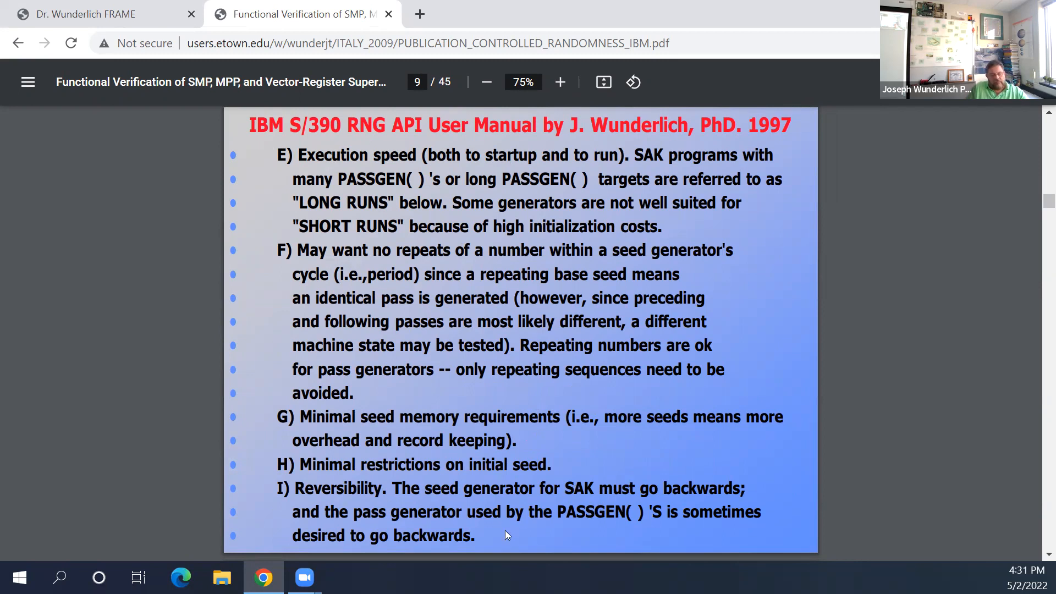
mouse_move(447, 504)
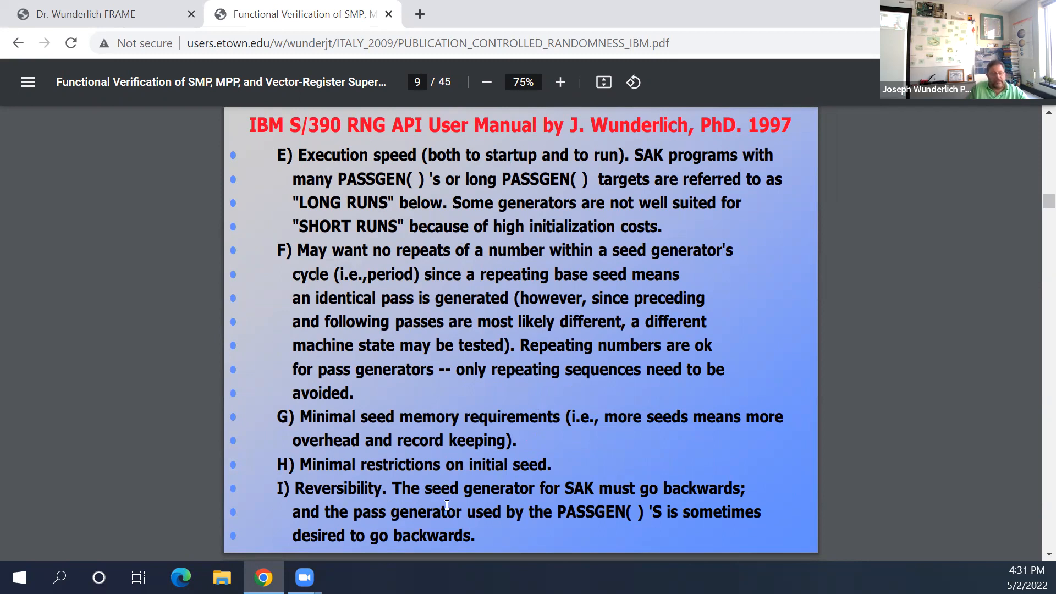
mouse_move(518, 429)
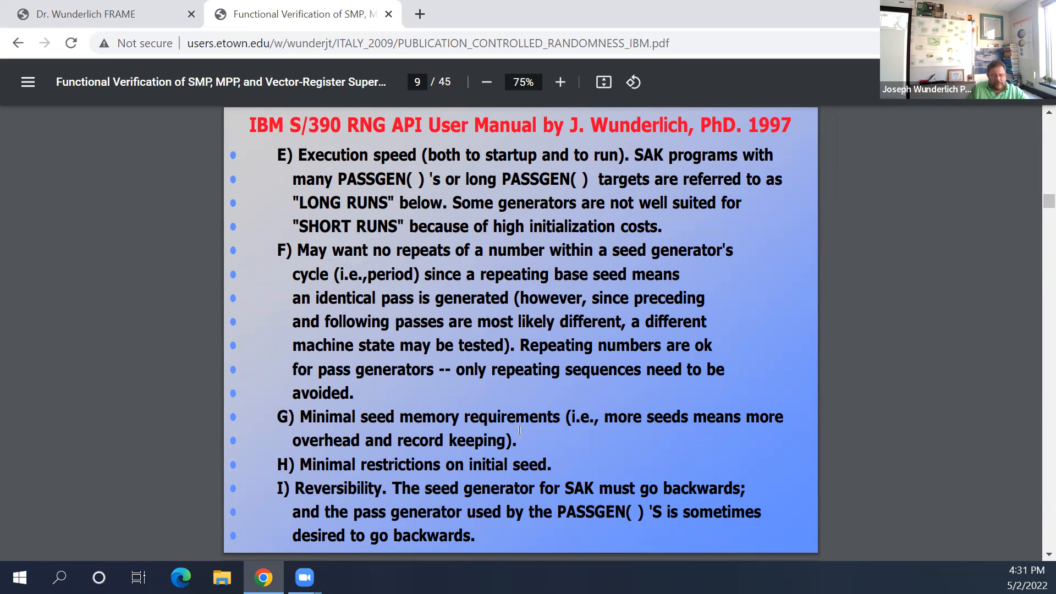
mouse_move(534, 441)
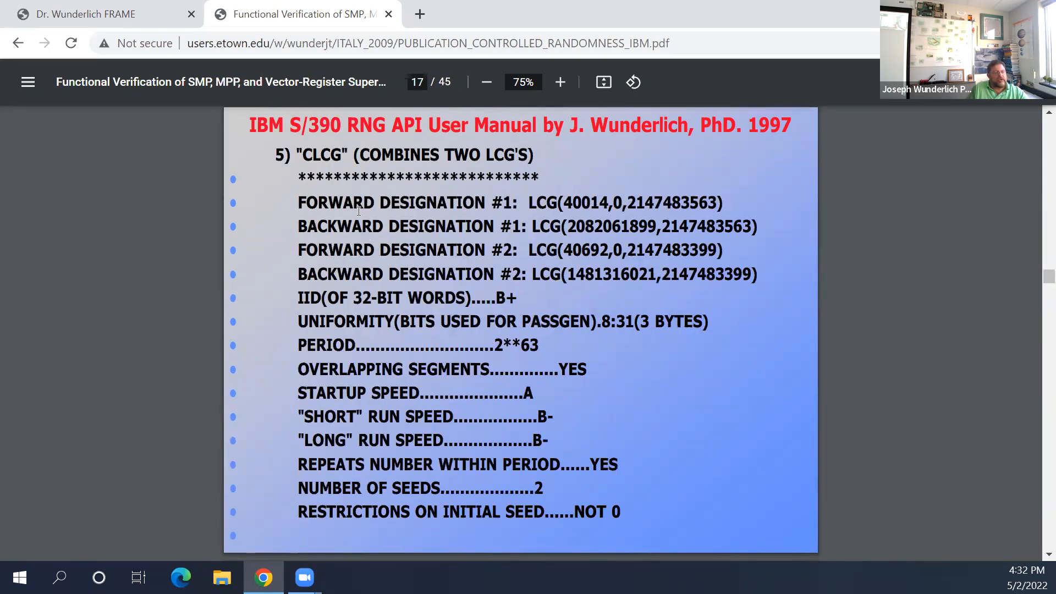
mouse_move(479, 390)
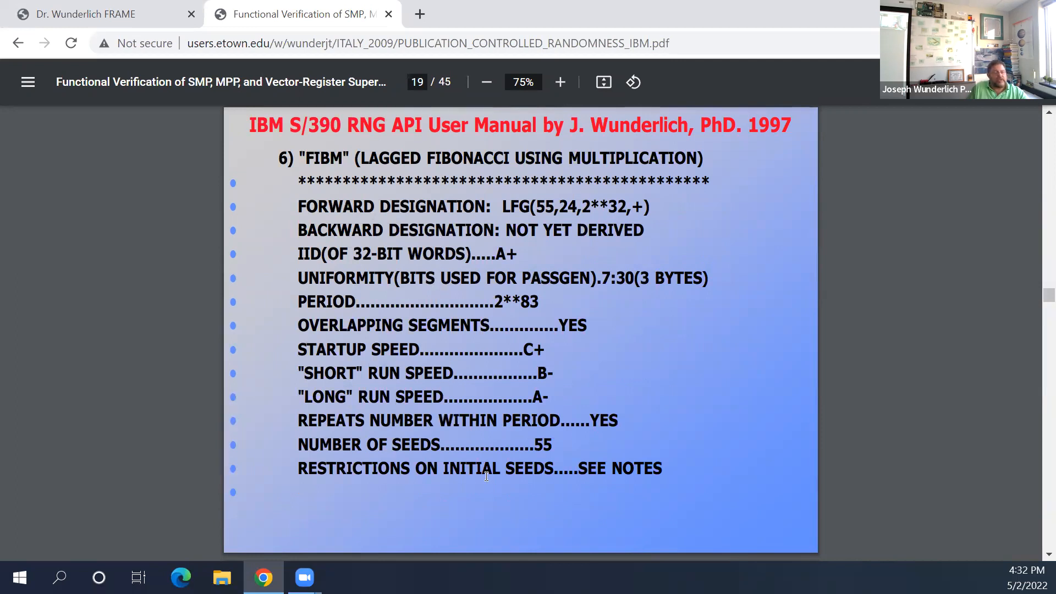
mouse_move(446, 374)
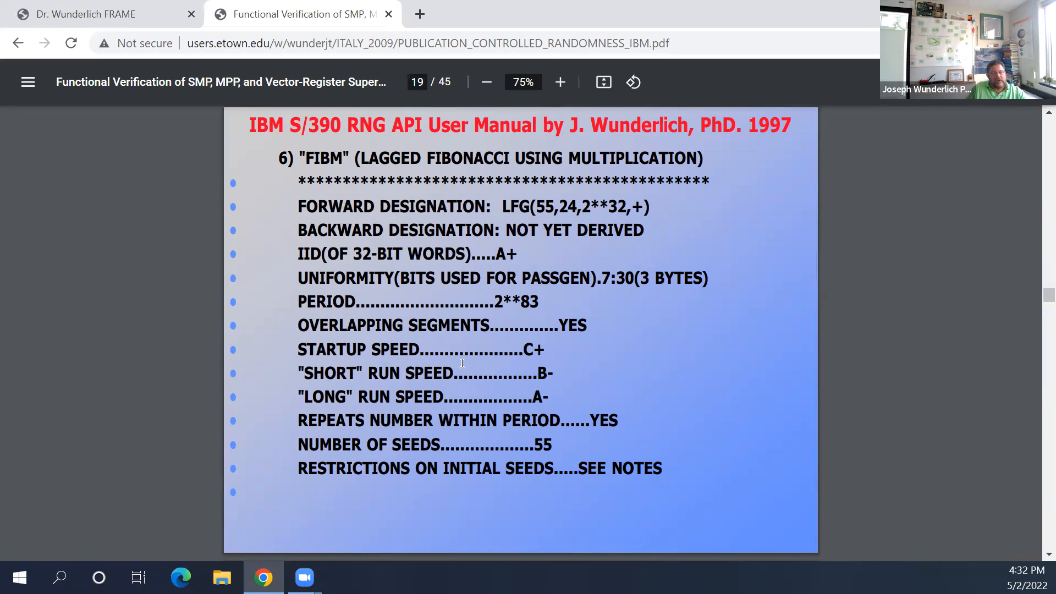
mouse_move(454, 402)
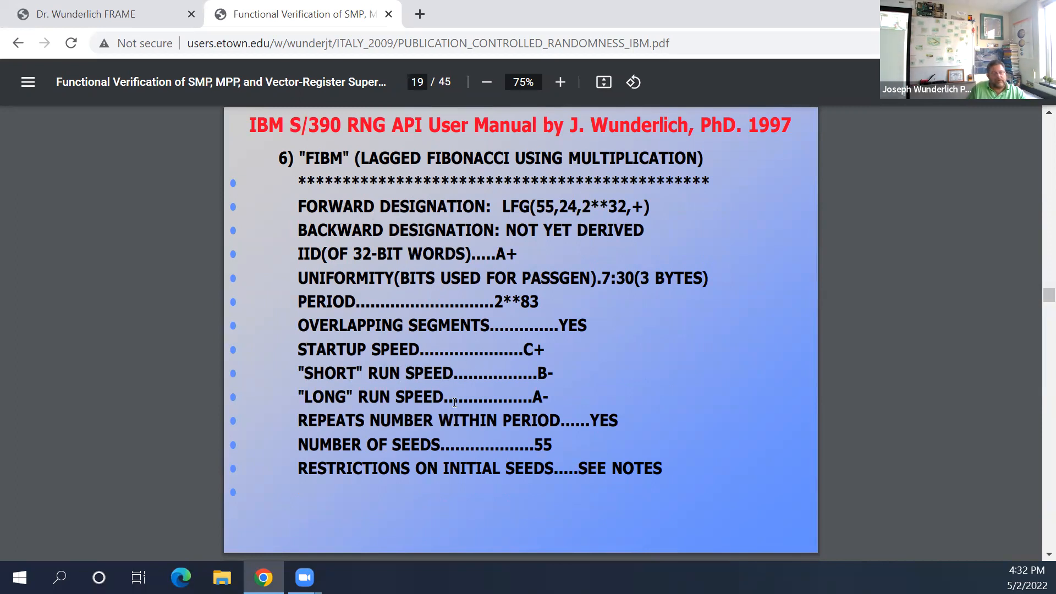
mouse_move(464, 475)
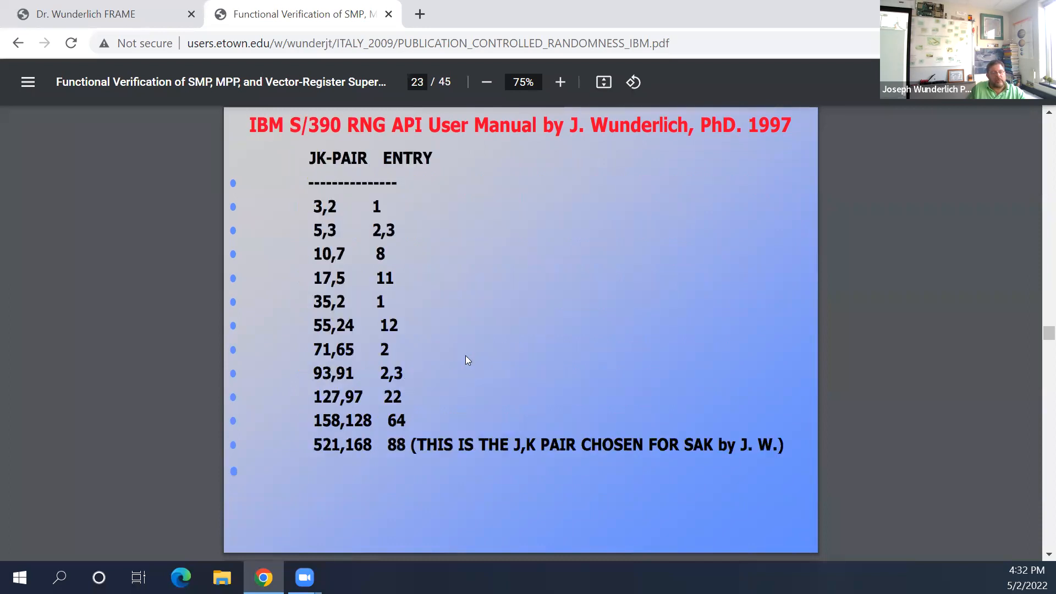
mouse_move(383, 381)
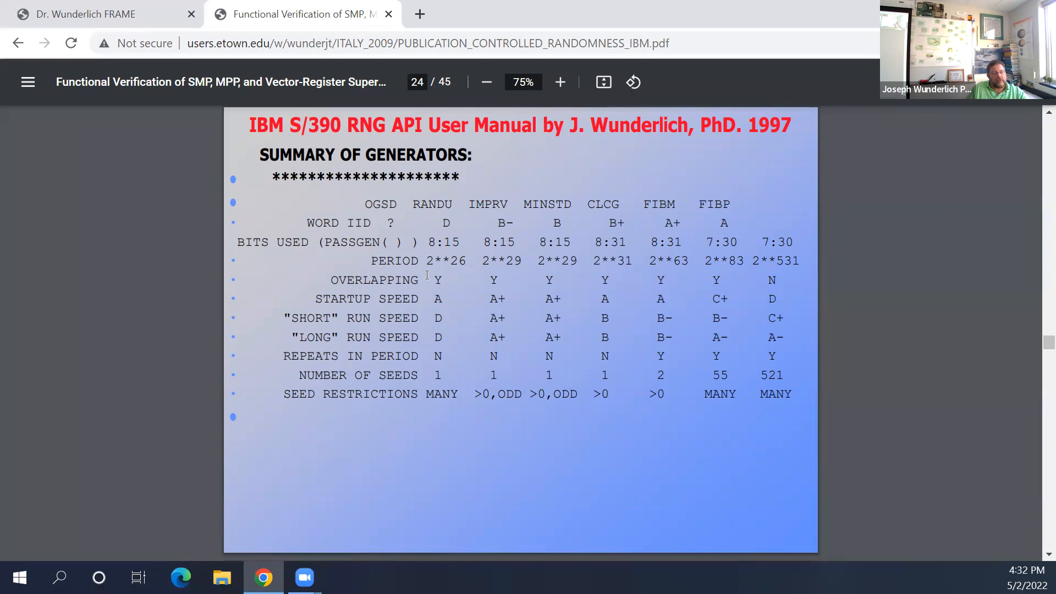
mouse_move(361, 360)
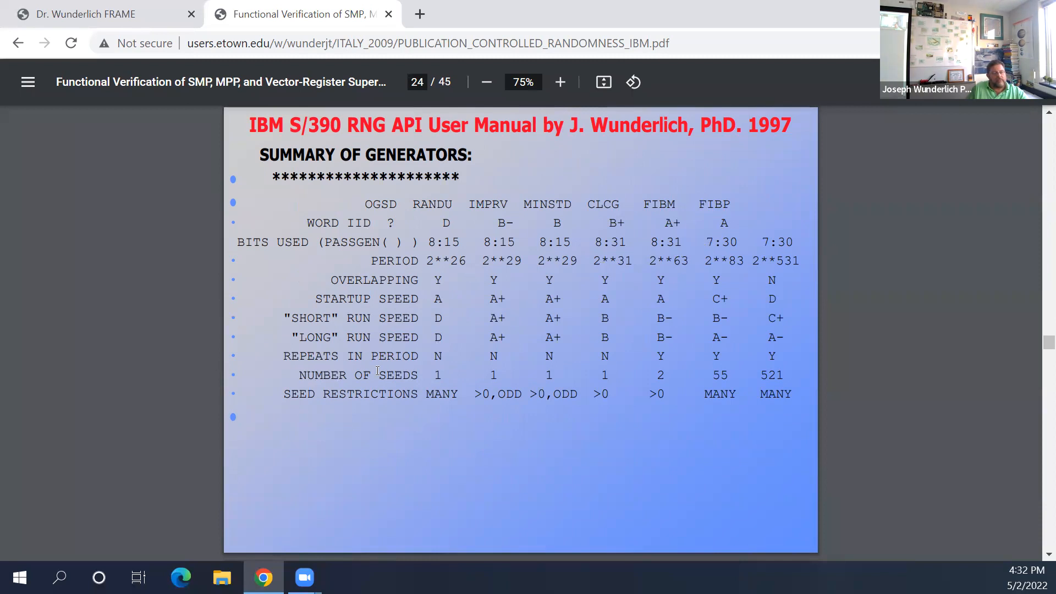
mouse_move(737, 299)
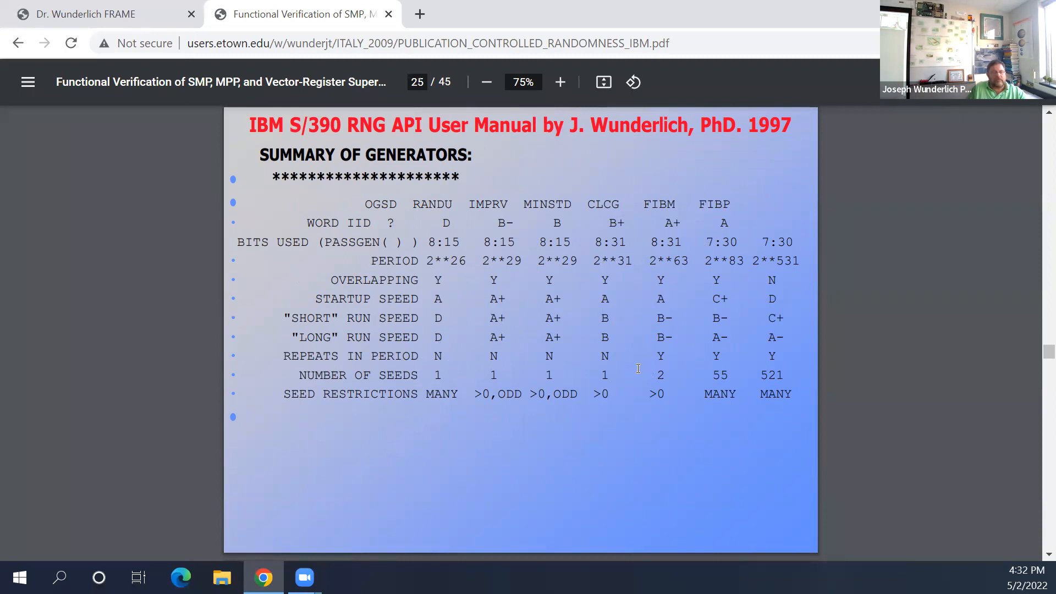
Step: Scroll past the Summary of Generators table on page 24 to page 25, Controlled Randomness
scroll(down, 3)
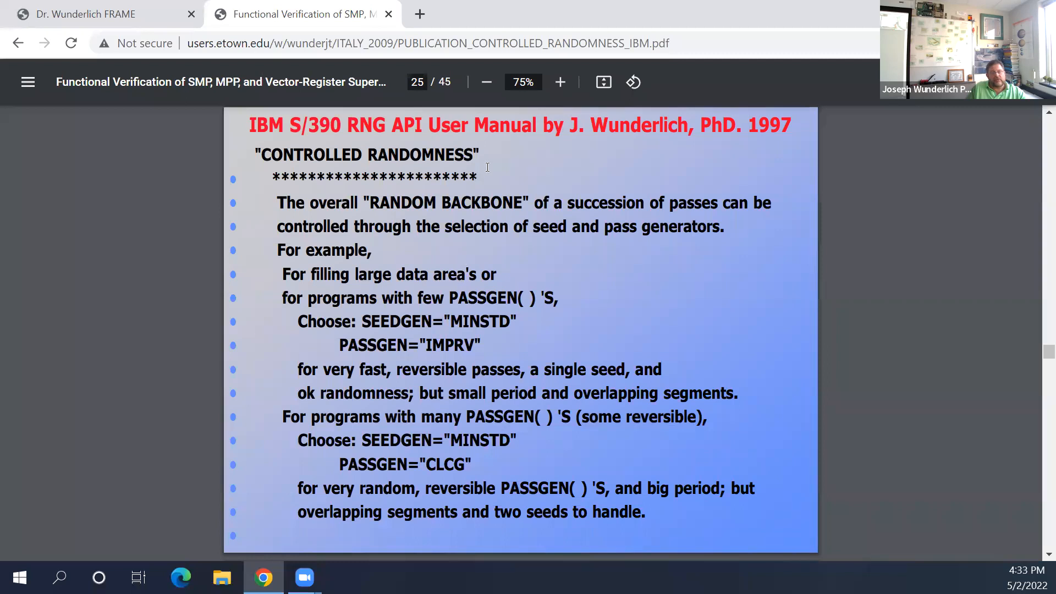
mouse_move(336, 295)
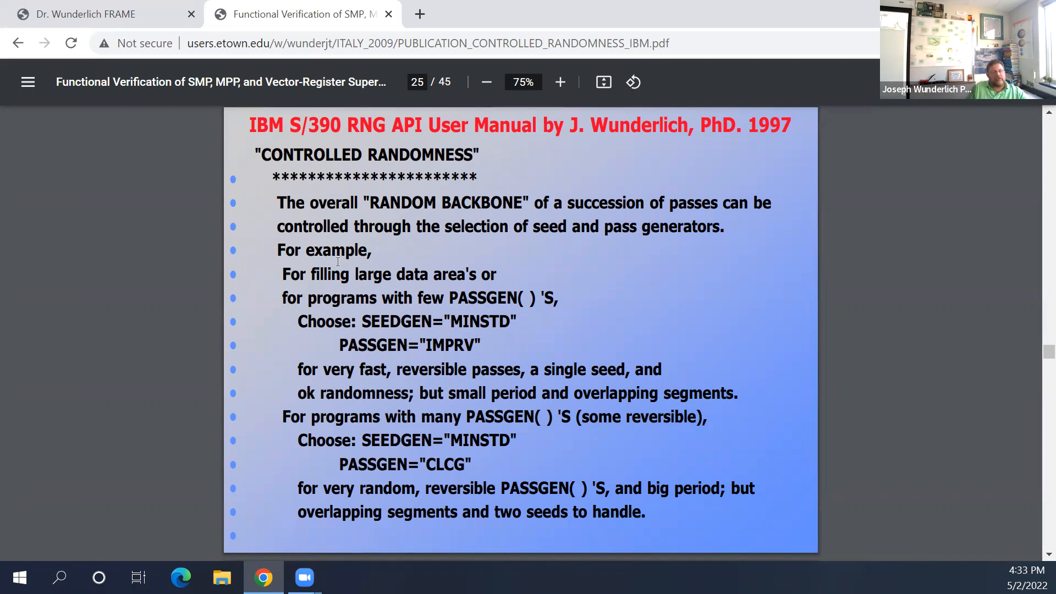
mouse_move(460, 304)
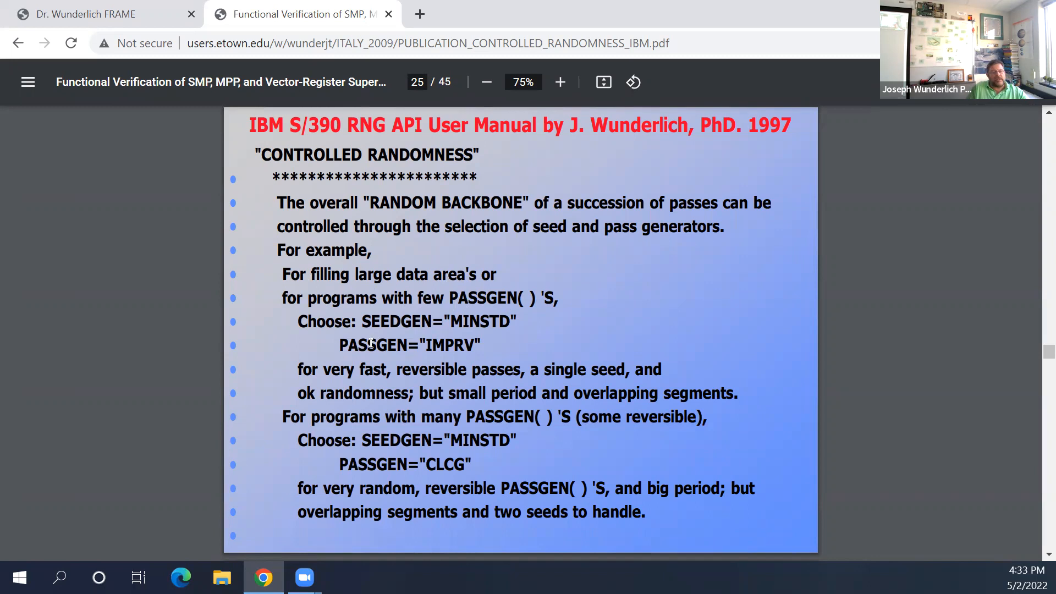
mouse_move(393, 348)
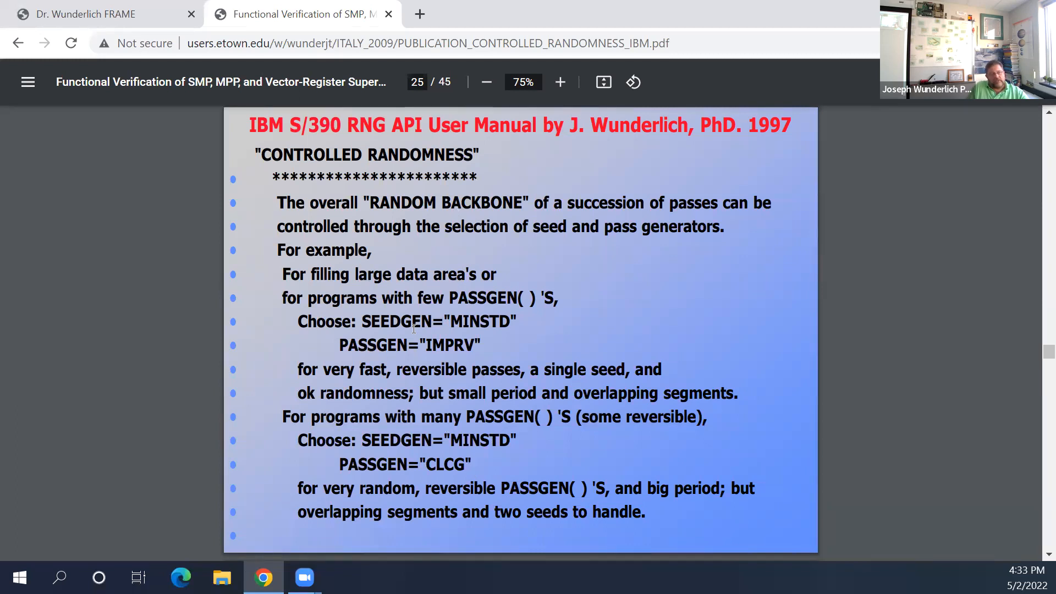
mouse_move(389, 439)
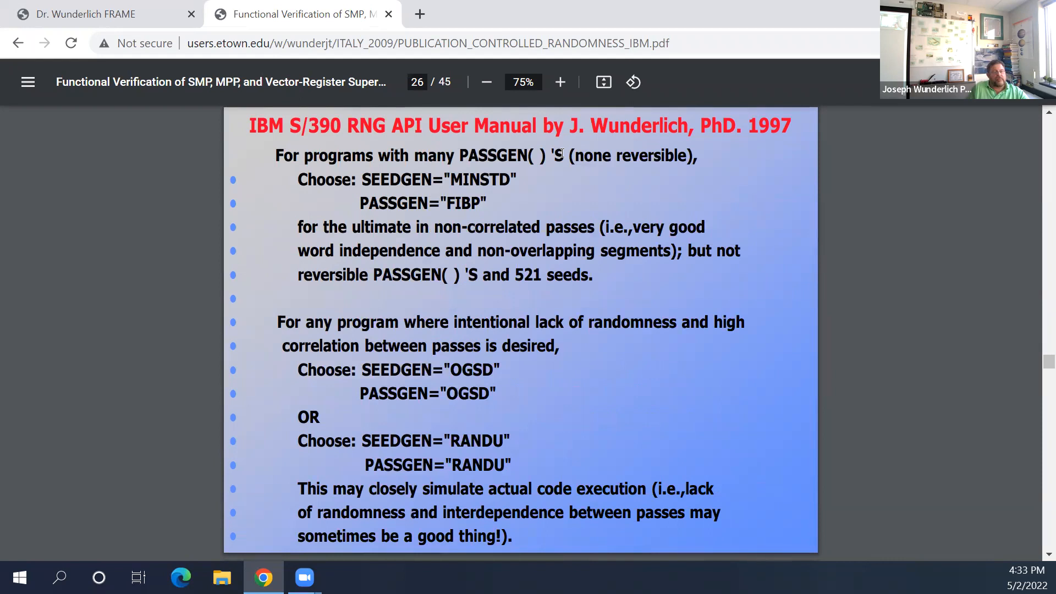
mouse_move(428, 190)
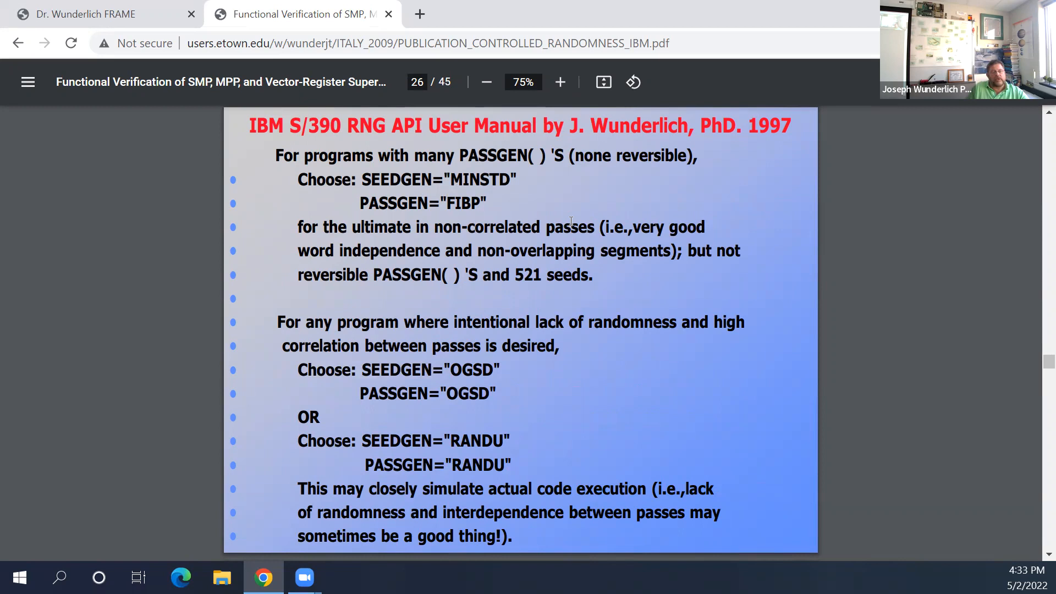
mouse_move(482, 304)
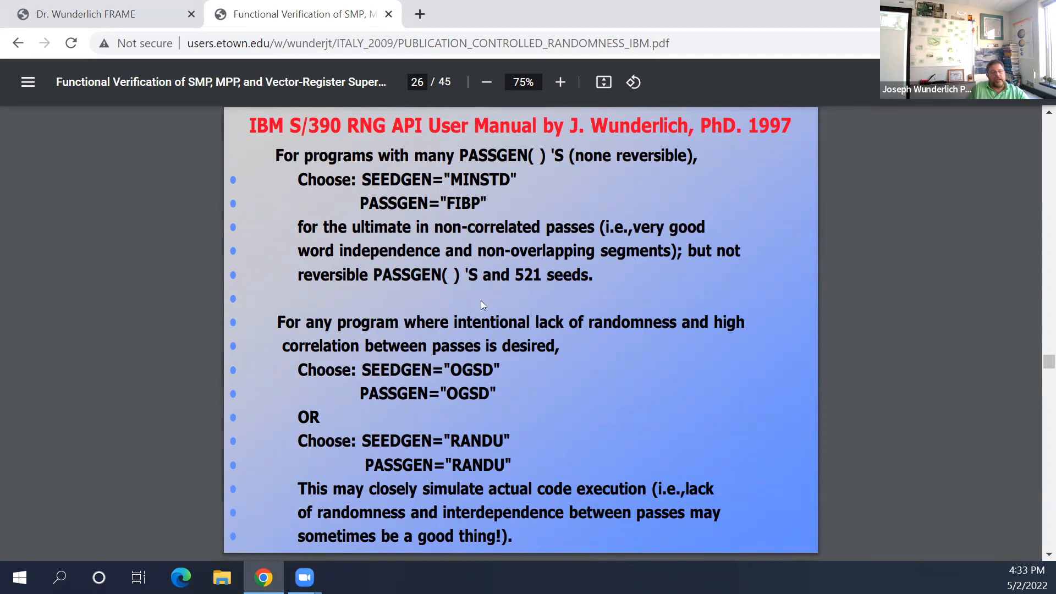
mouse_move(491, 231)
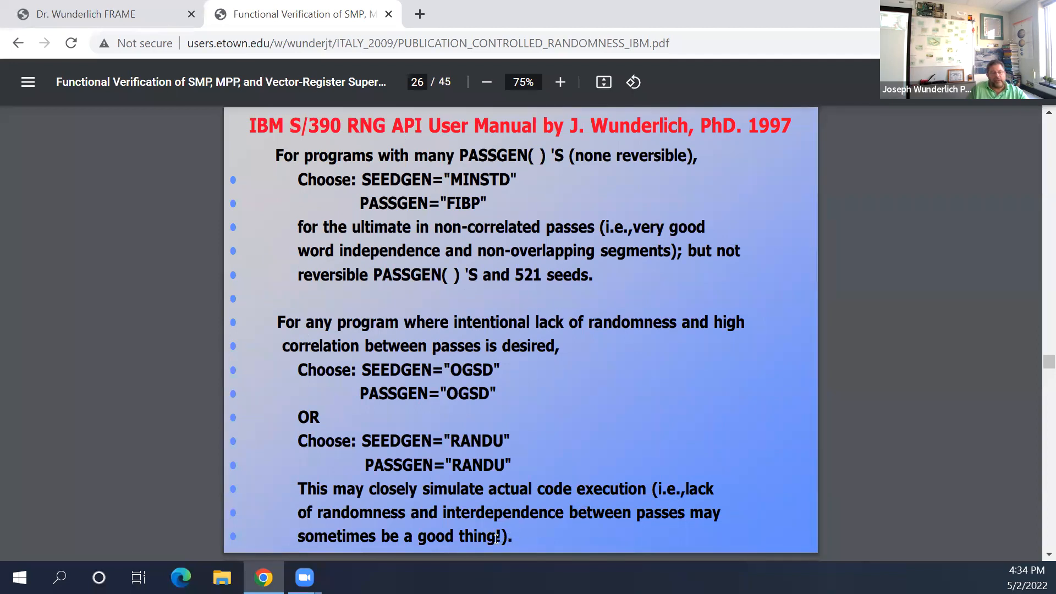
mouse_move(523, 419)
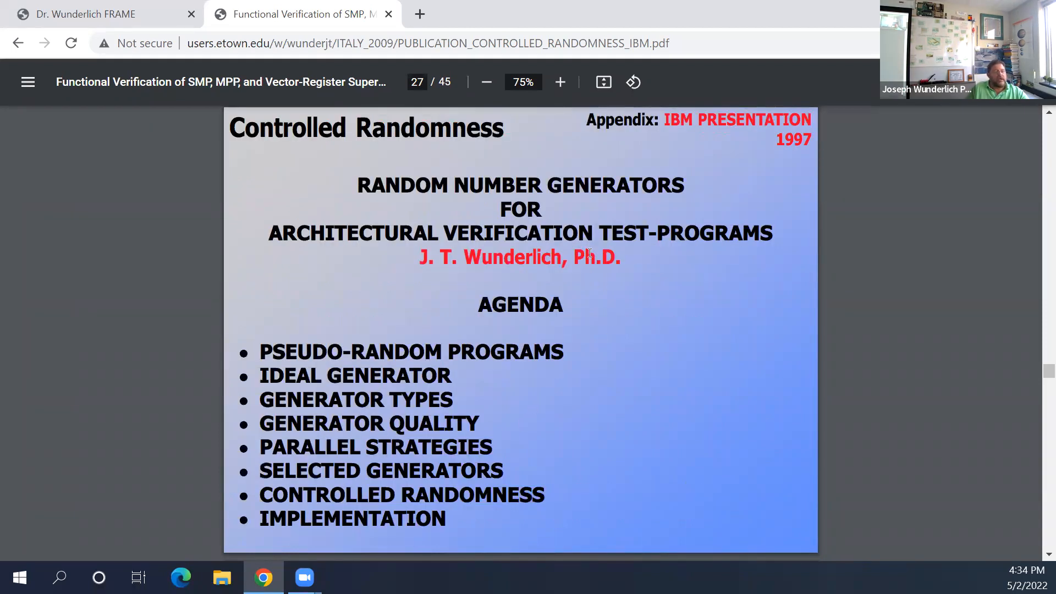
mouse_move(507, 322)
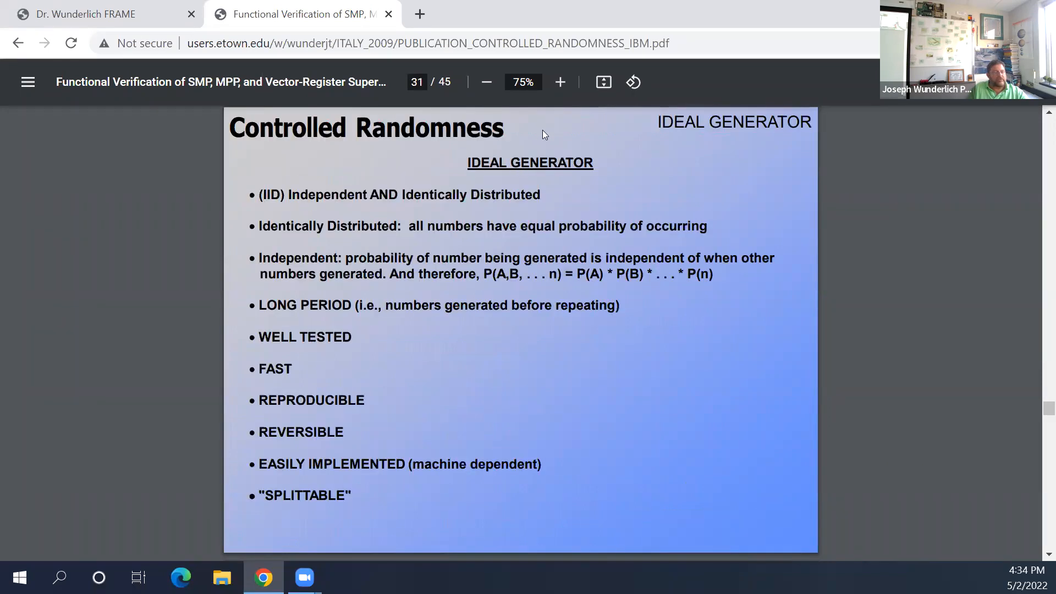
mouse_move(514, 313)
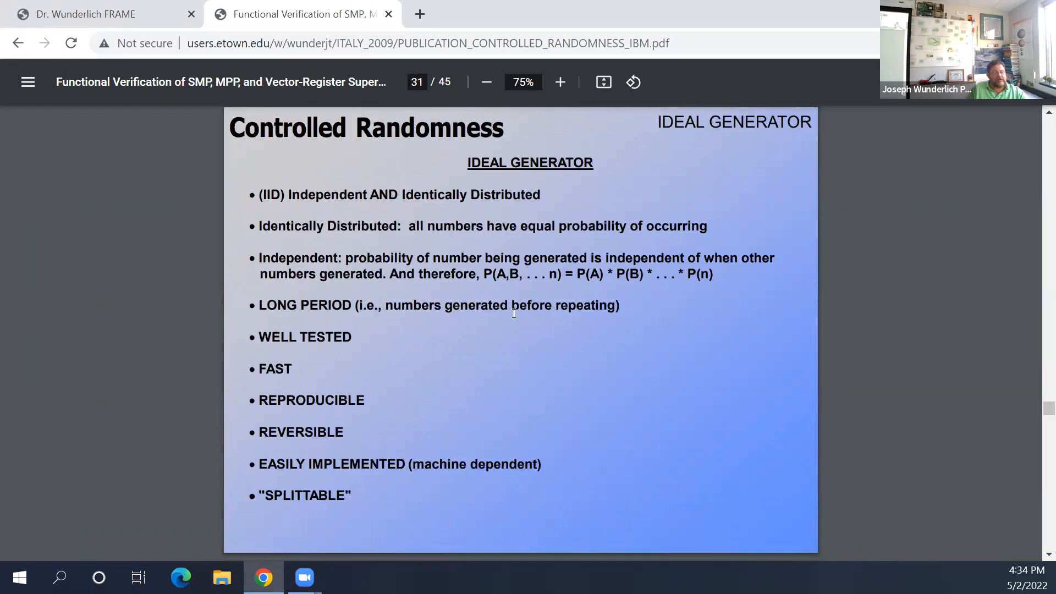
Step: Advance the IBM presentation appendix past Ideal Generator to page 33's IID generator tests
key(Right)
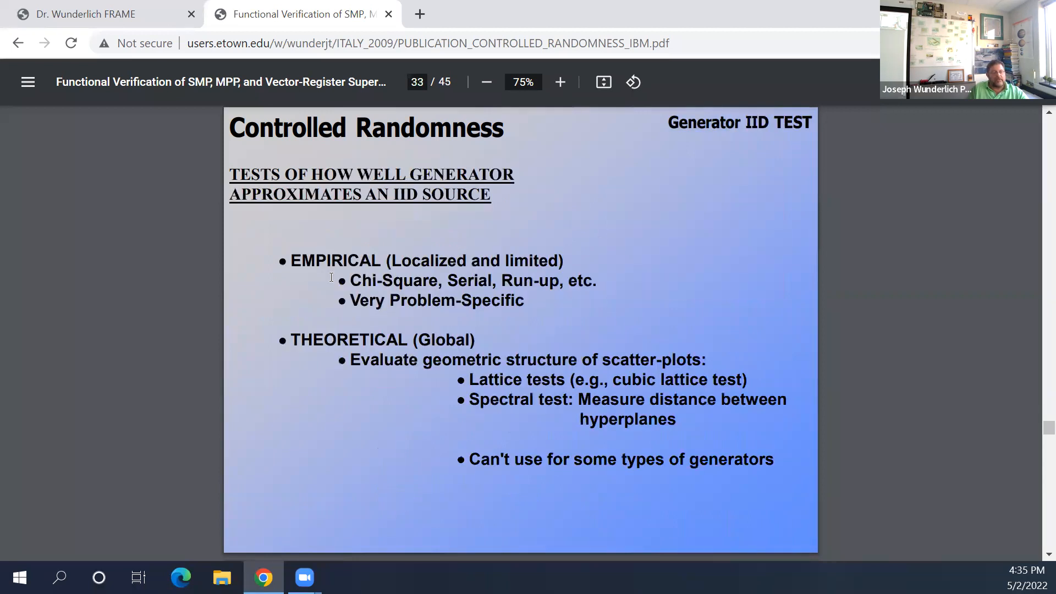
mouse_move(384, 249)
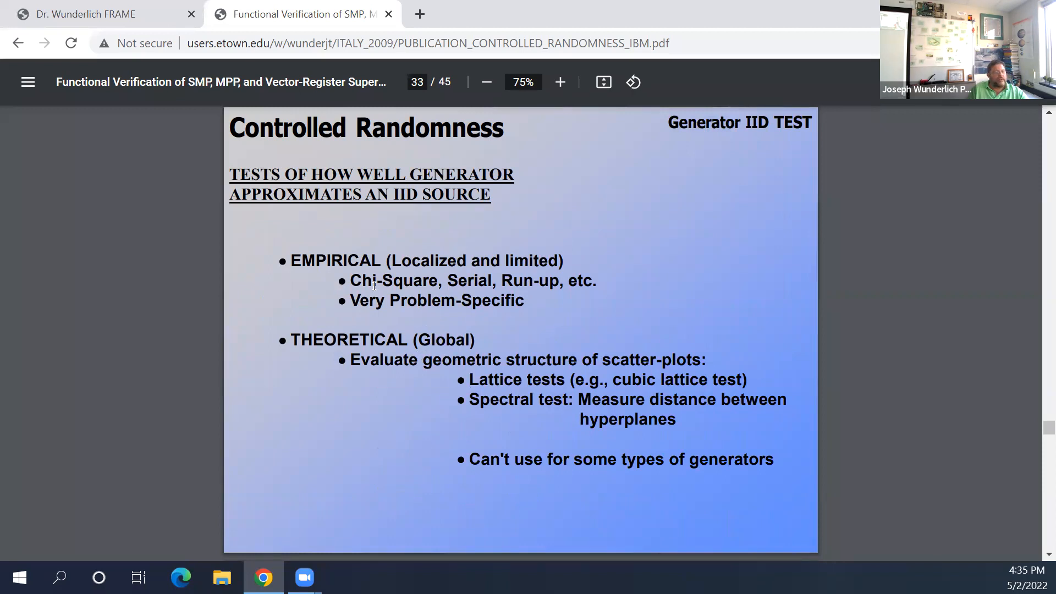
mouse_move(468, 216)
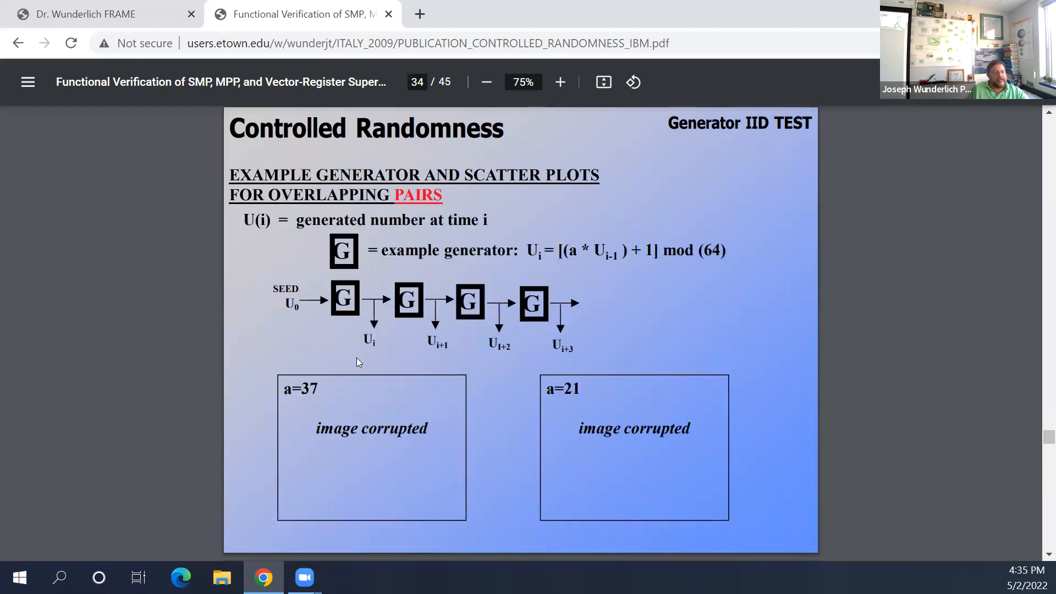
mouse_move(356, 410)
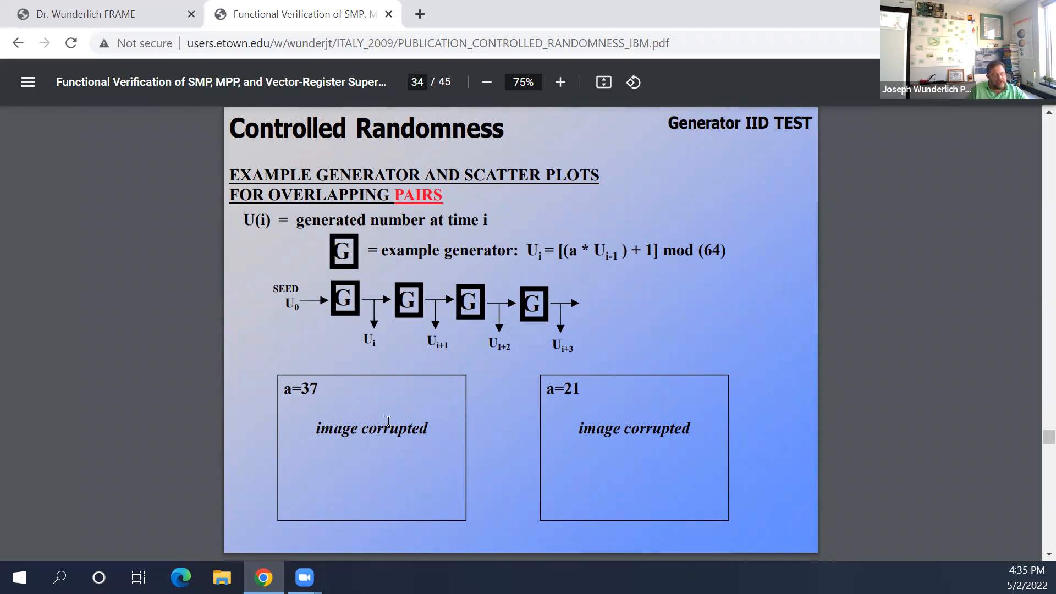
mouse_move(579, 418)
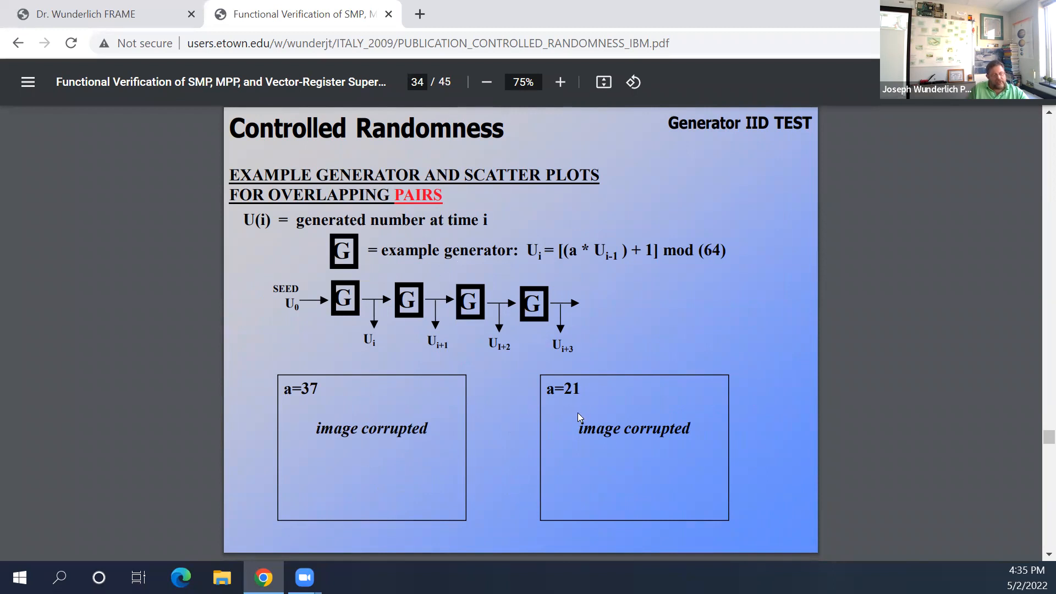
mouse_move(575, 418)
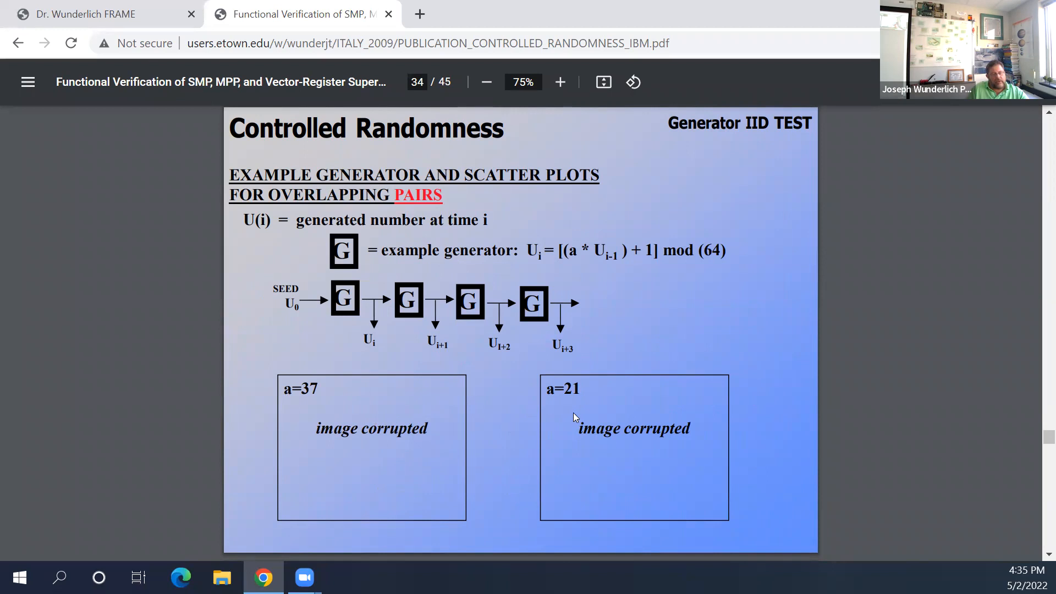
mouse_move(573, 418)
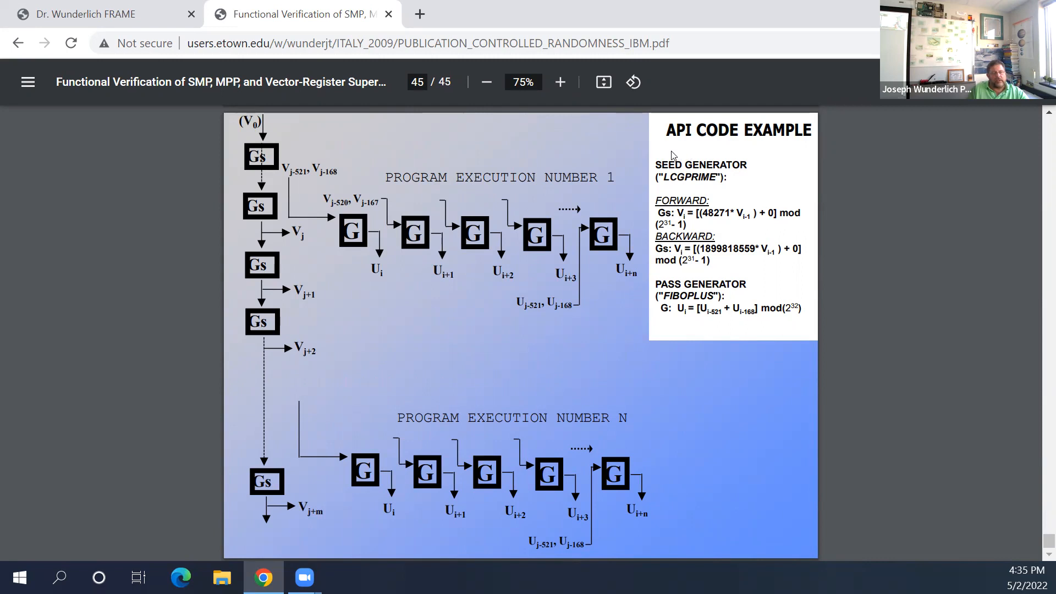
mouse_move(478, 369)
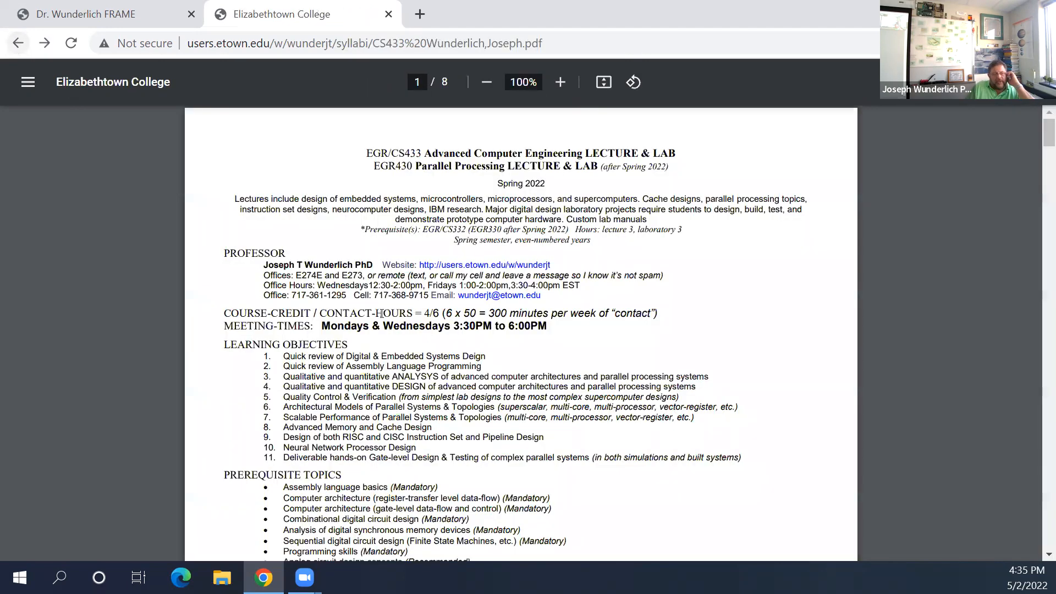
Step: Scroll syllabus page 2 down to the IBM S/390 & Z-Series section
scroll(down, 3)
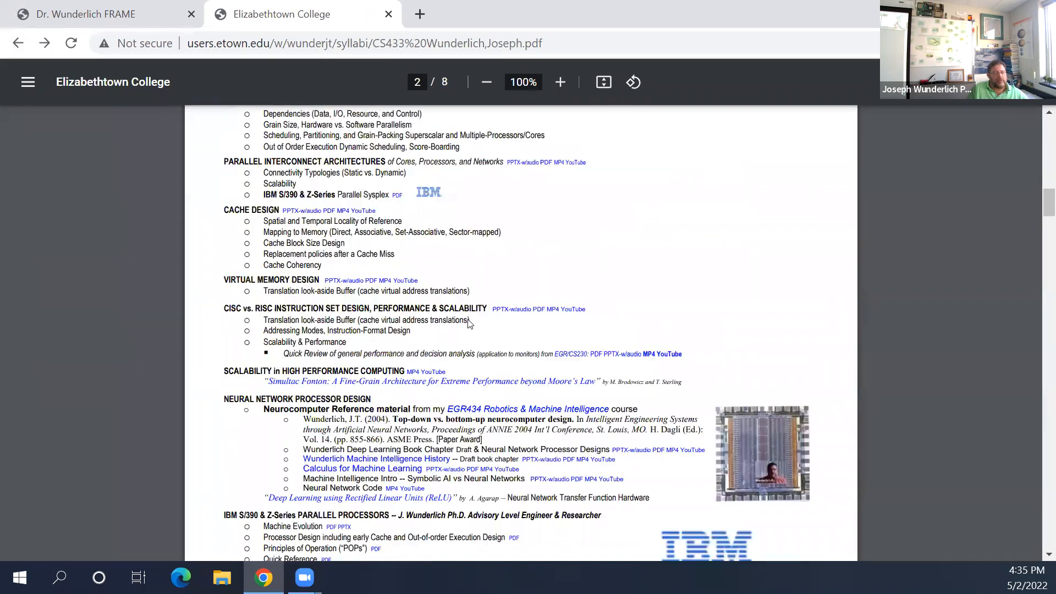
scroll(down, 3)
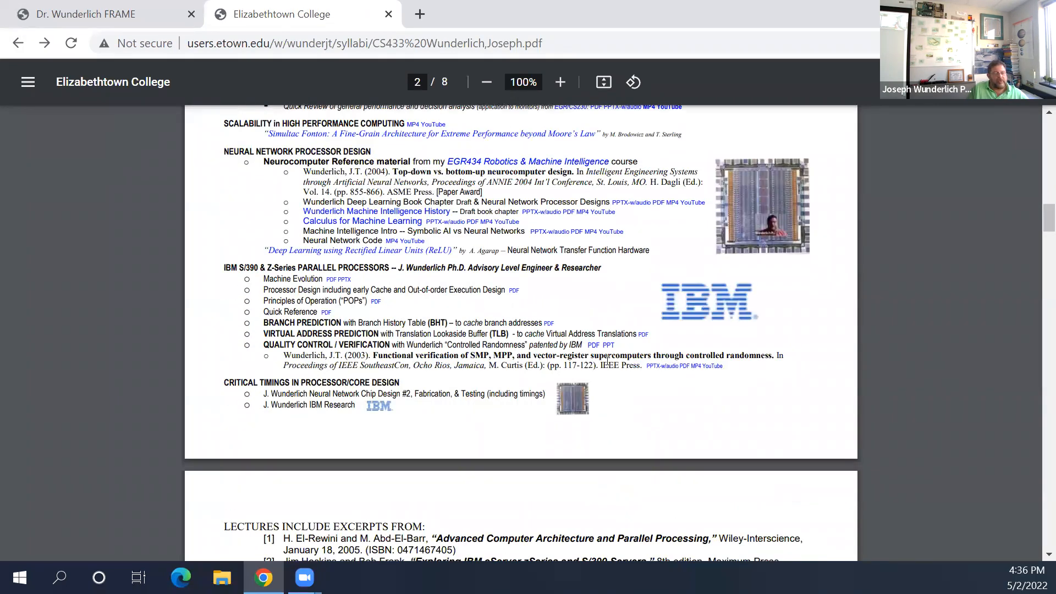
mouse_move(682, 377)
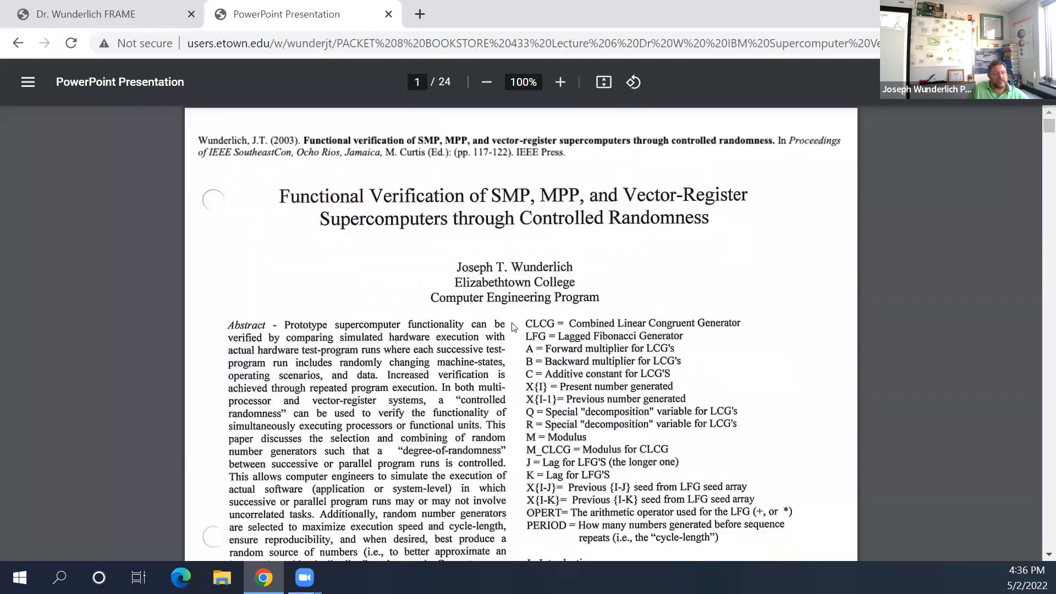
Step: Scroll through the paper's first two pages past the Randu figure to the generator evaluation
scroll(down, 3)
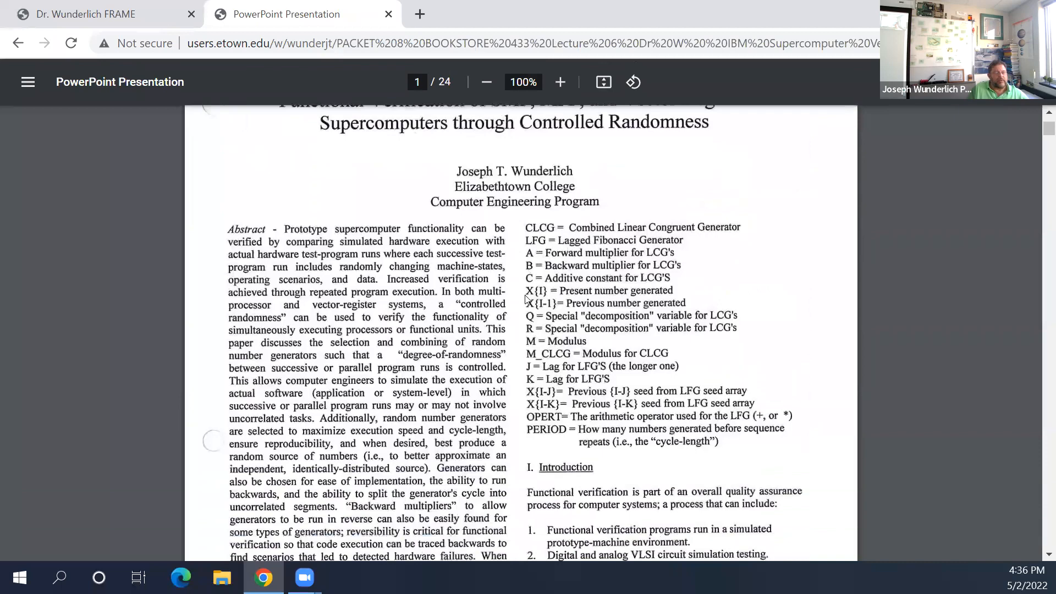
scroll(down, 3)
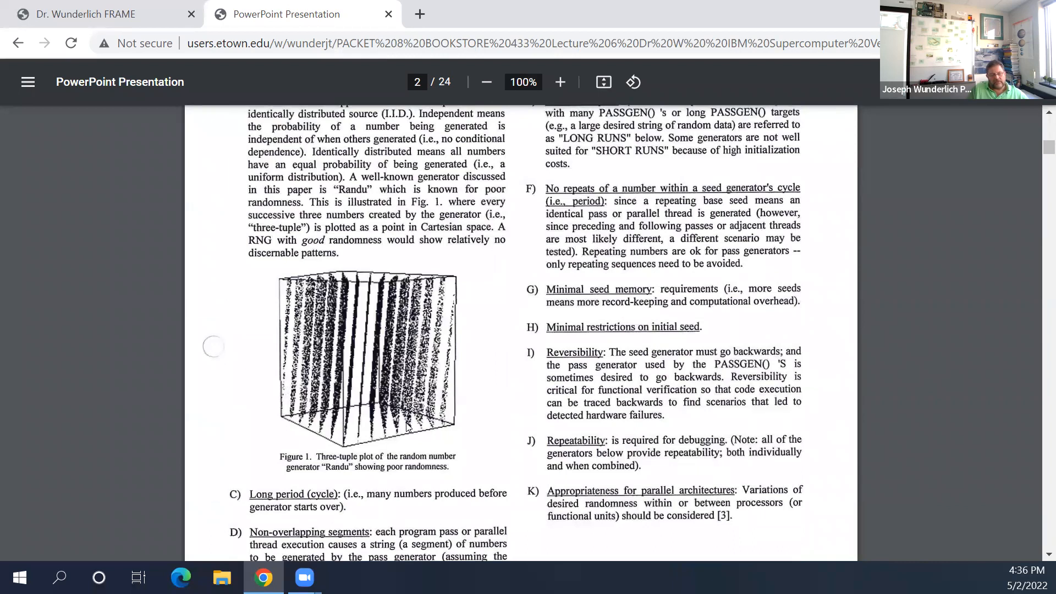
mouse_move(403, 459)
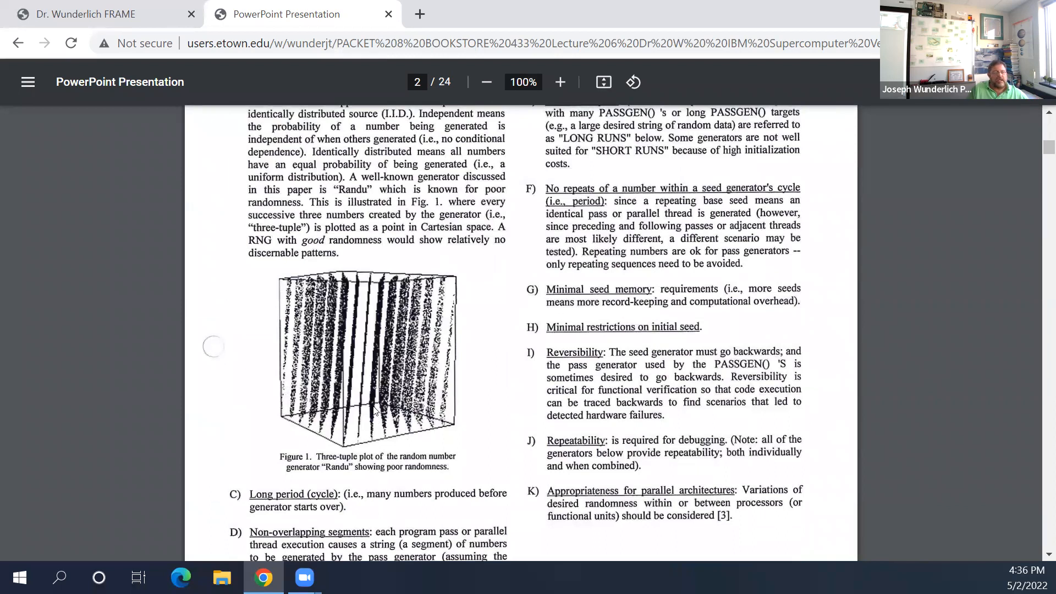
mouse_move(377, 261)
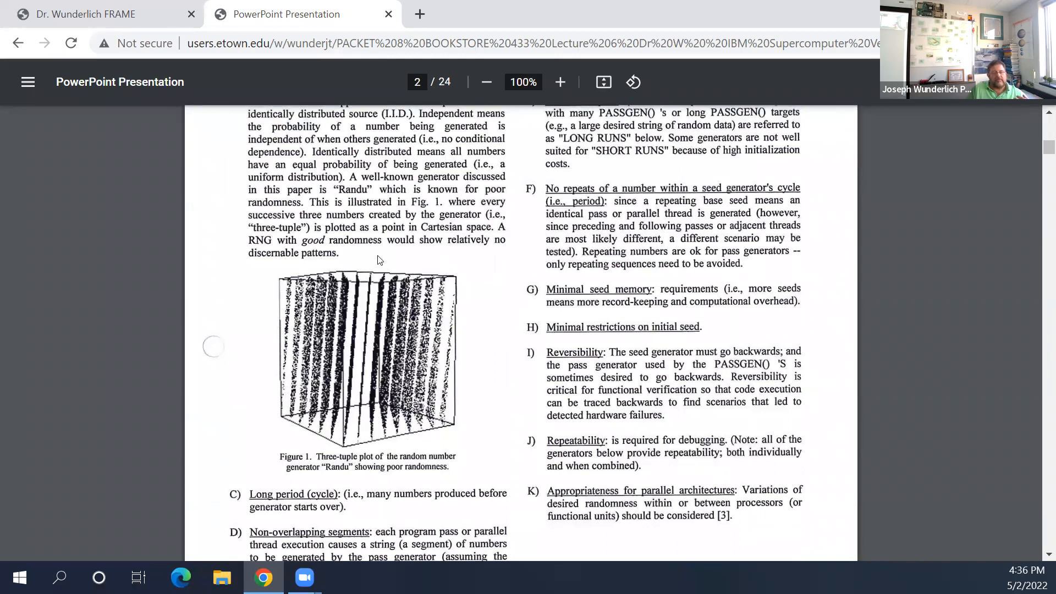
mouse_move(342, 426)
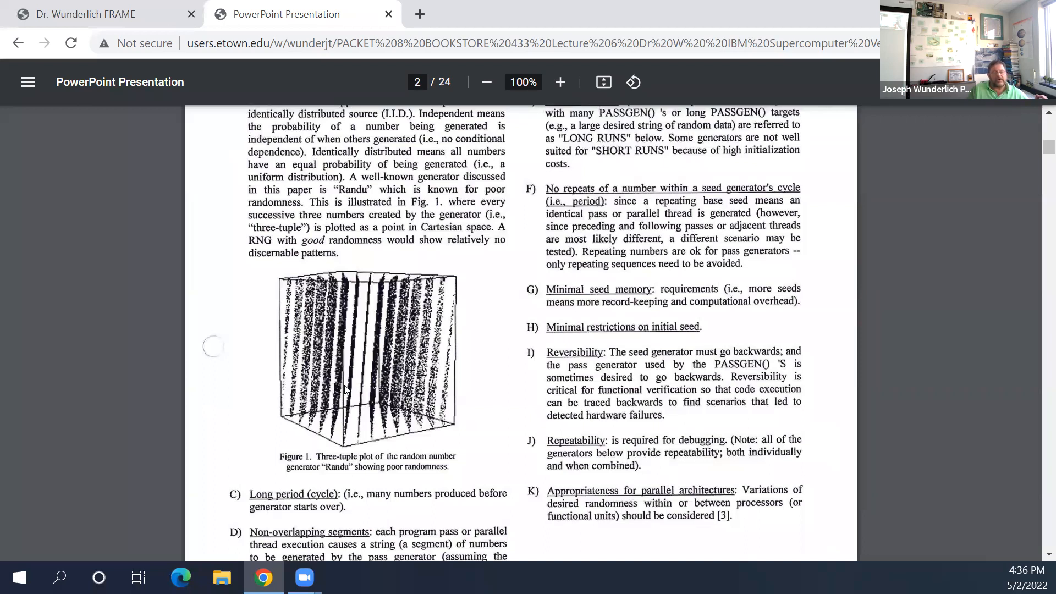
mouse_move(384, 339)
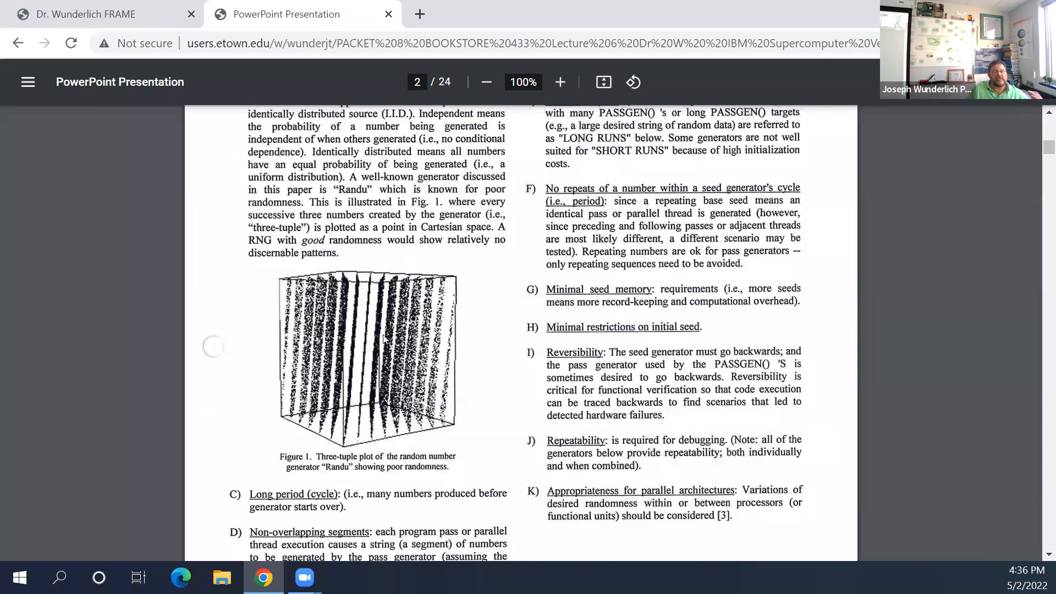
mouse_move(364, 388)
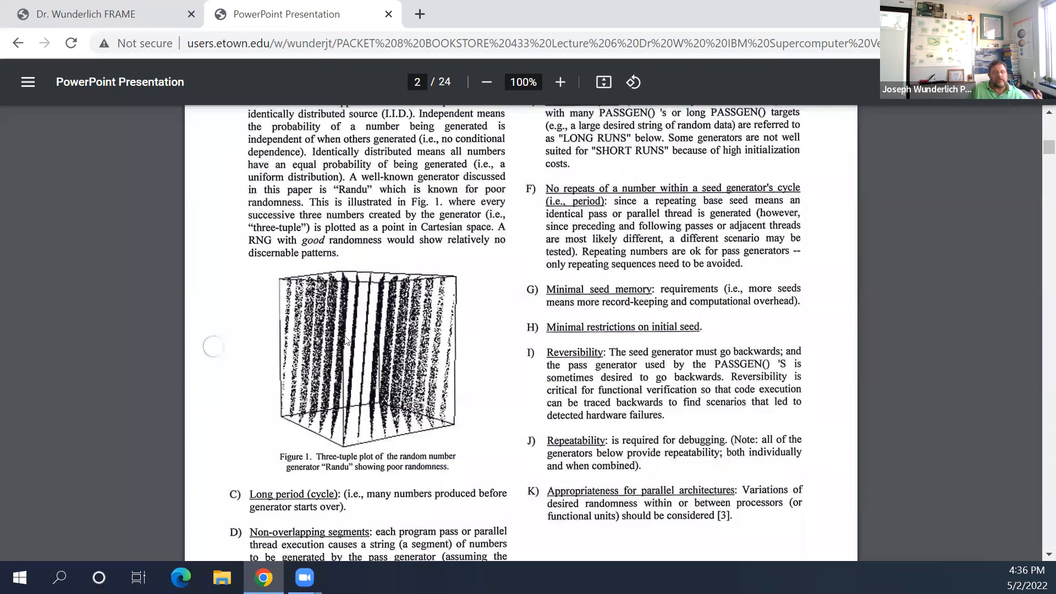
mouse_move(374, 360)
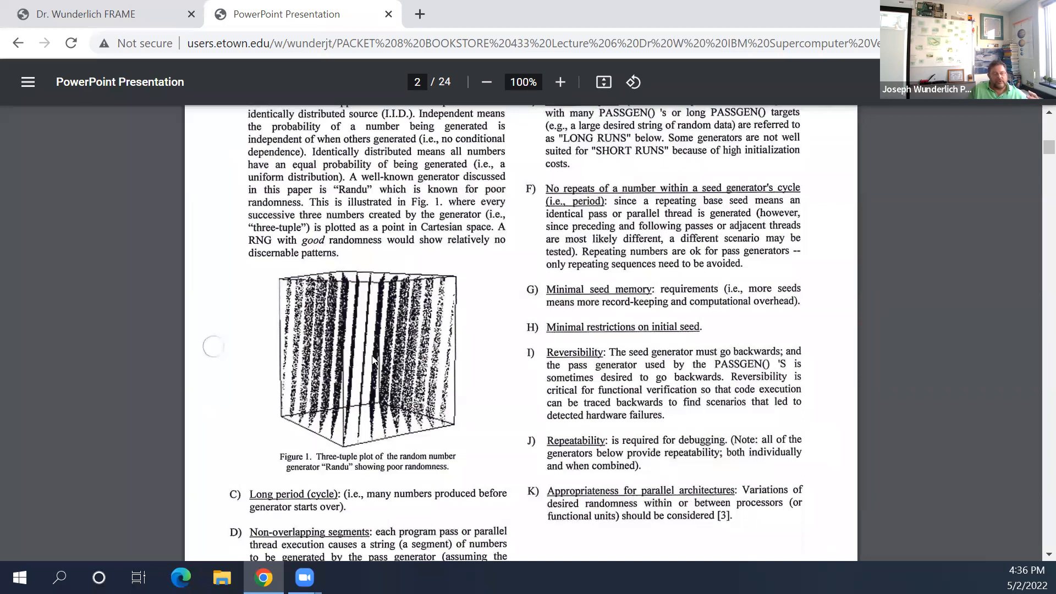
scroll(down, 3)
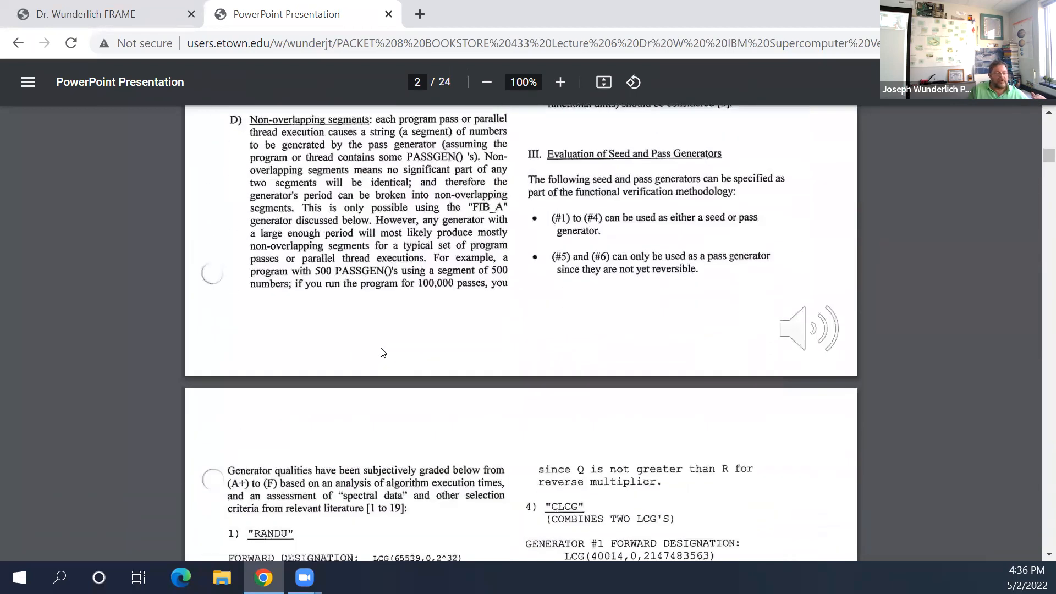
Step: Scroll past the generator tables and summary slides to the IBM Hardware Development Engineer page
scroll(down, 3)
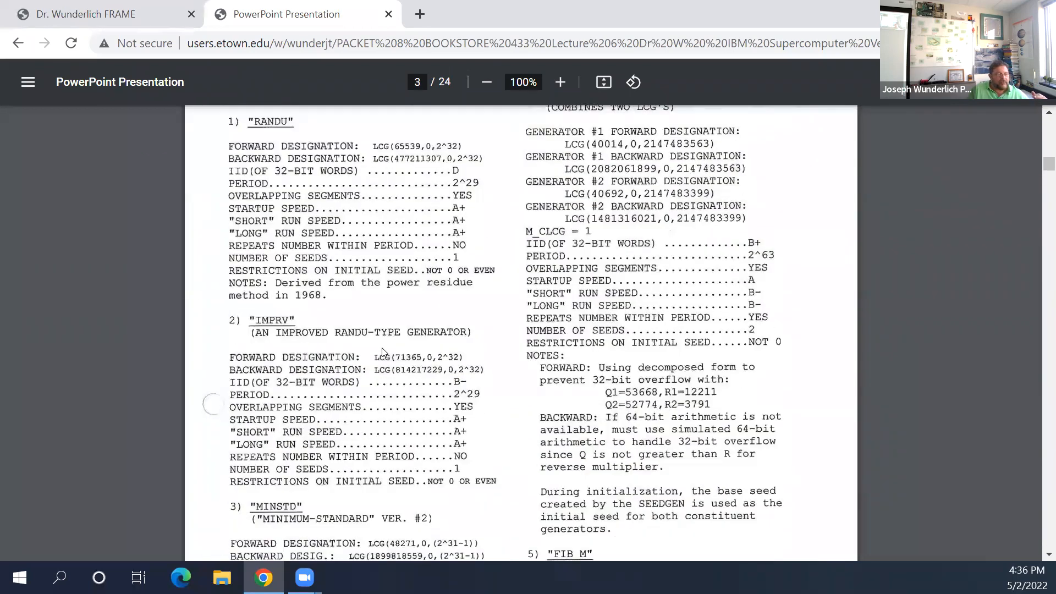
scroll(down, 3)
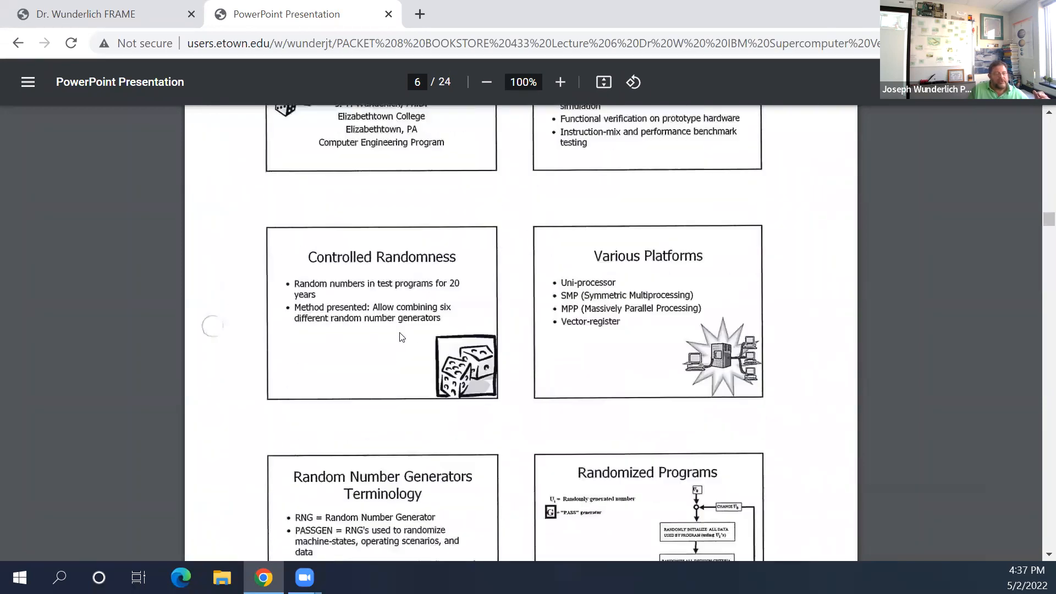
scroll(down, 3)
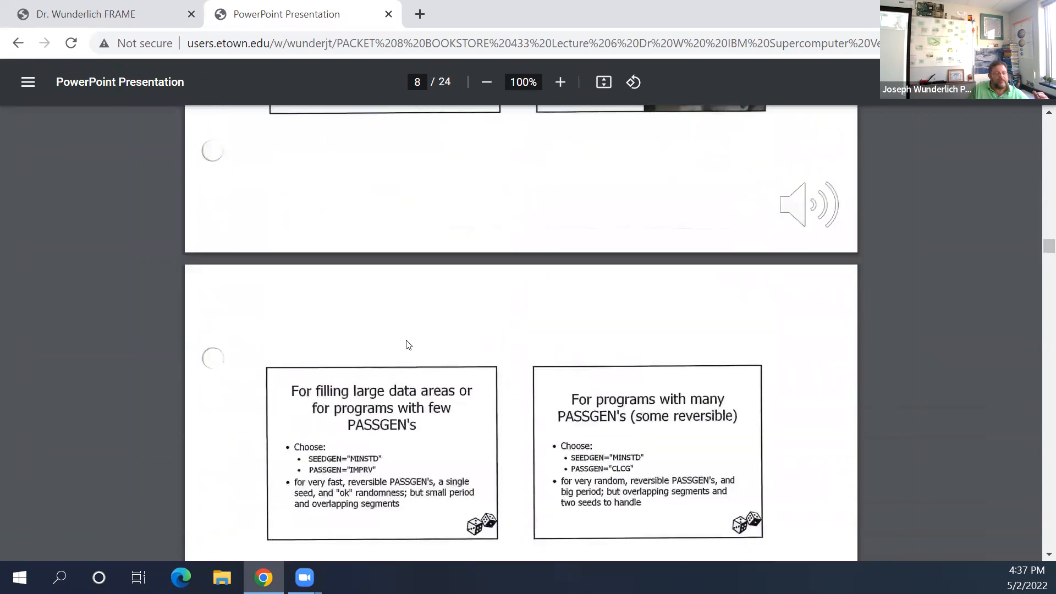
scroll(down, 3)
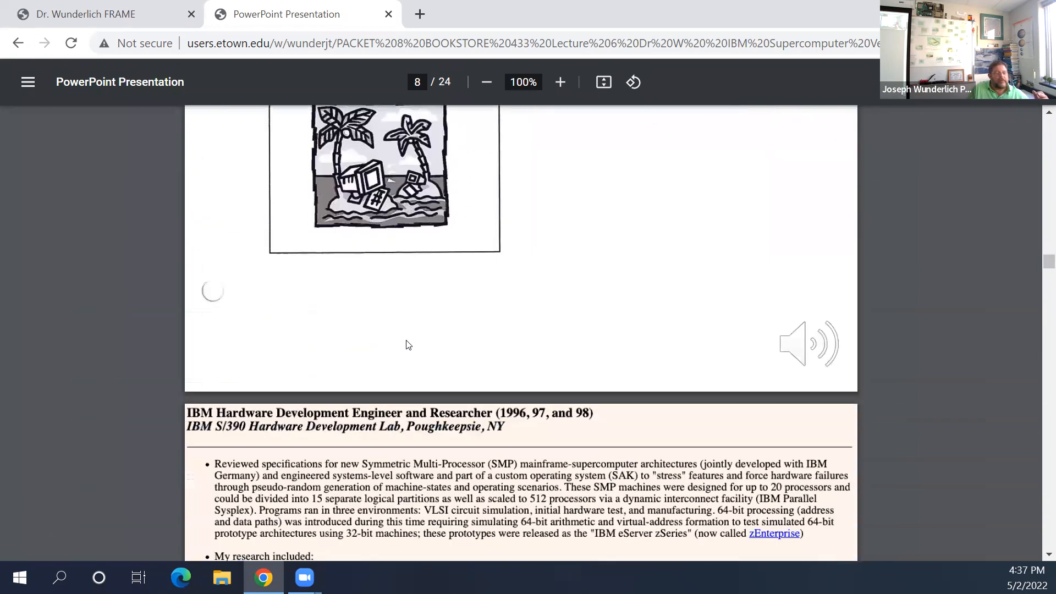
scroll(down, 3)
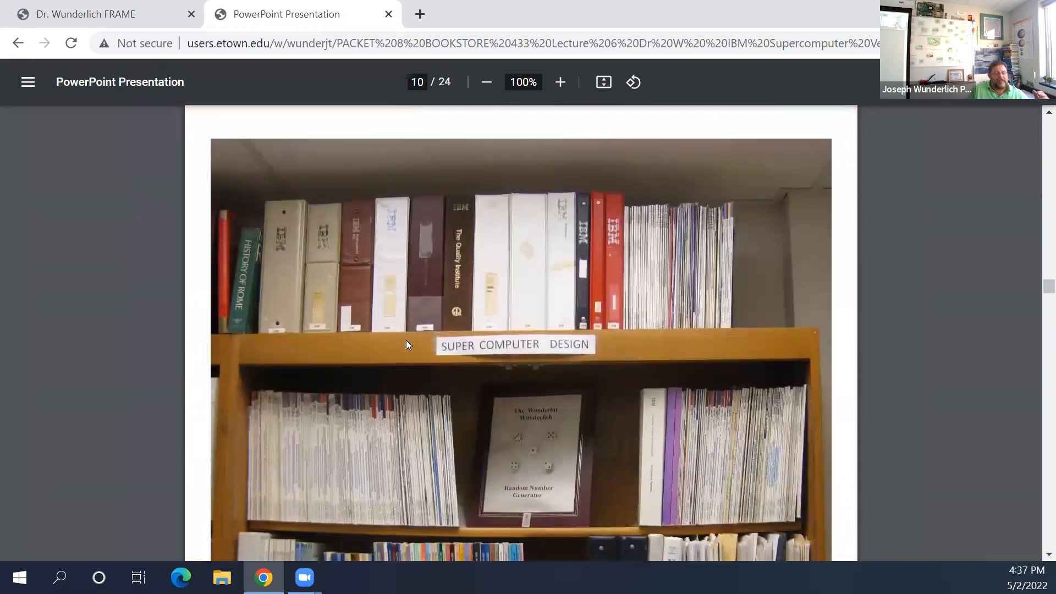
Step: Reduce the paper's zoom from the bookshelf photo page to 75%
scroll(down, 3)
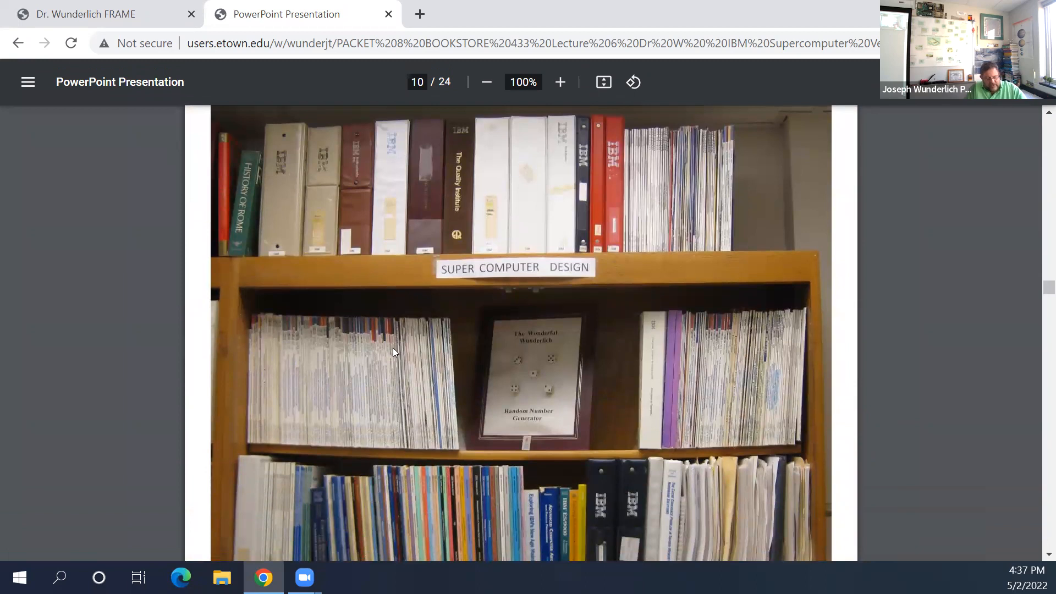
click(486, 81)
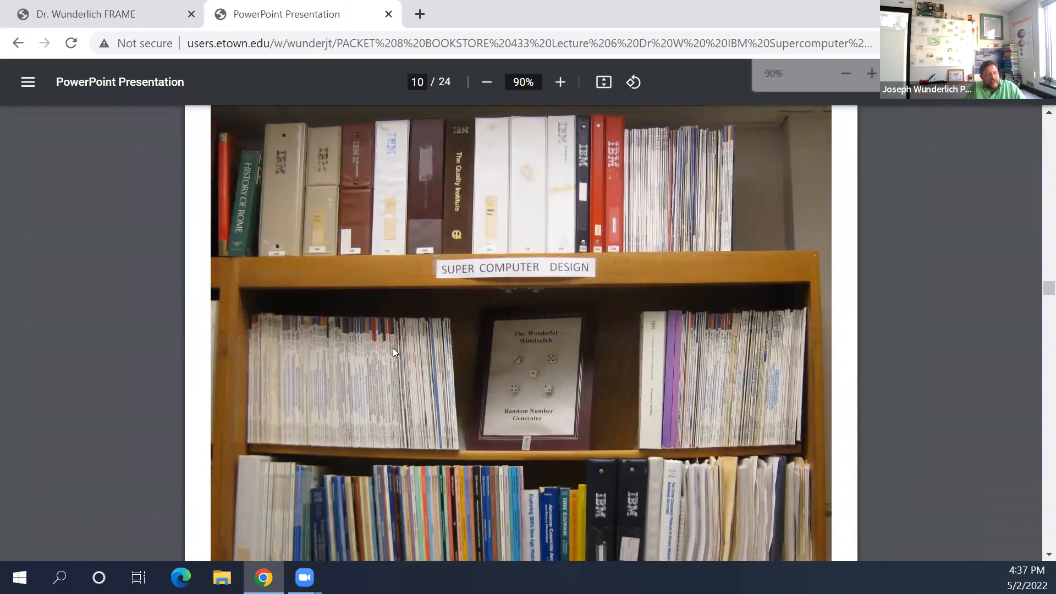
click(486, 81)
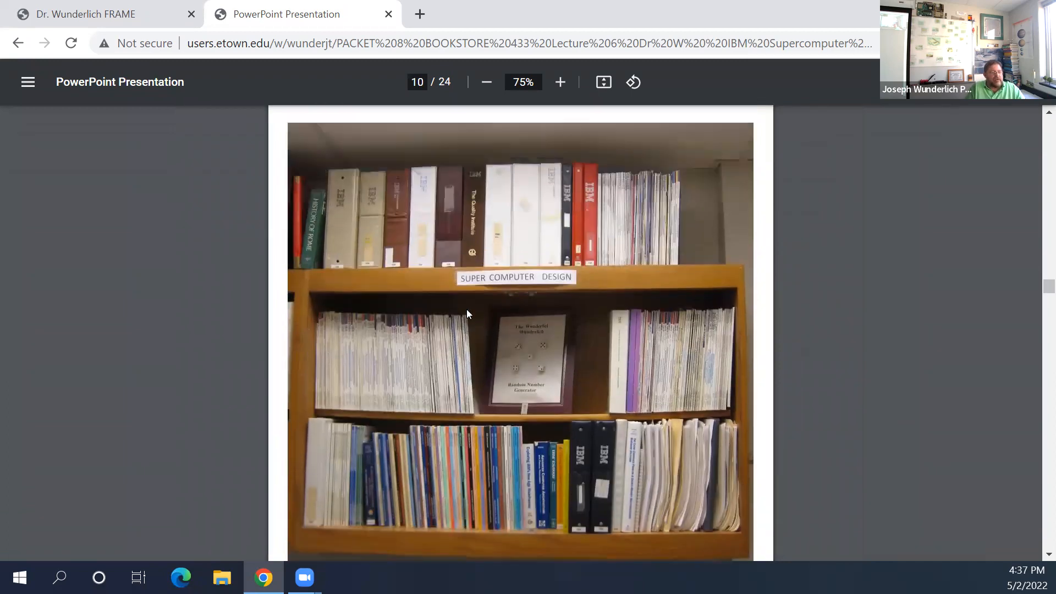
Step: Scroll down through the paper to page 21's RANDU and IMPRV generator listings
scroll(down, 3)
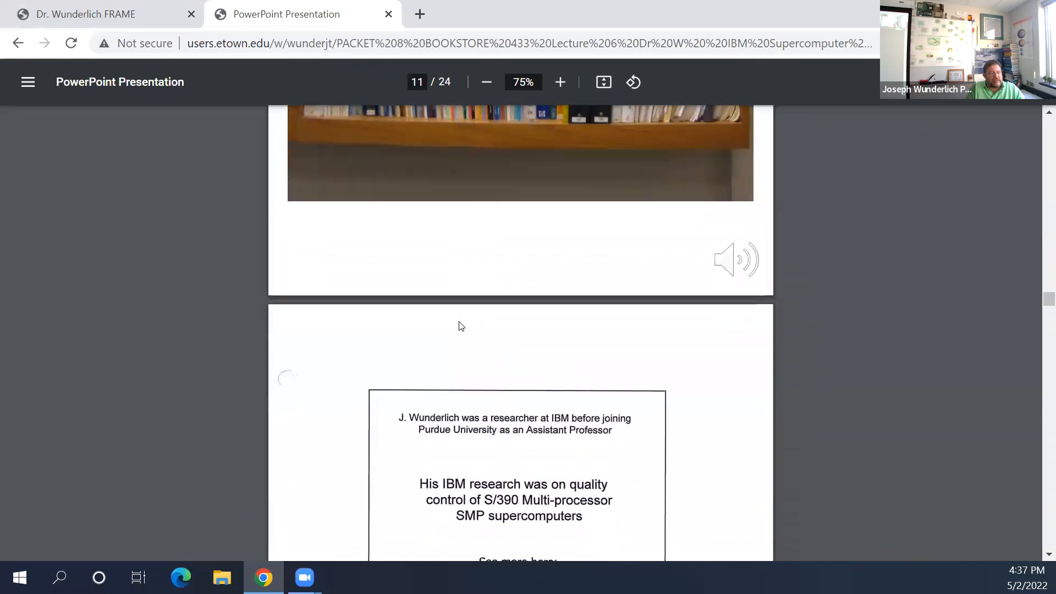
scroll(down, 3)
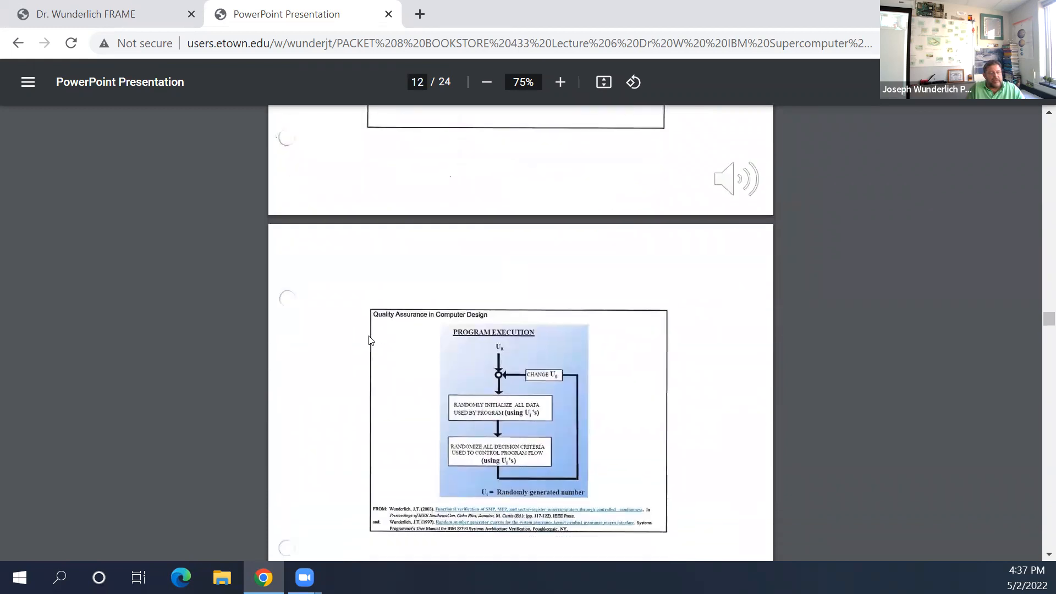
scroll(down, 3)
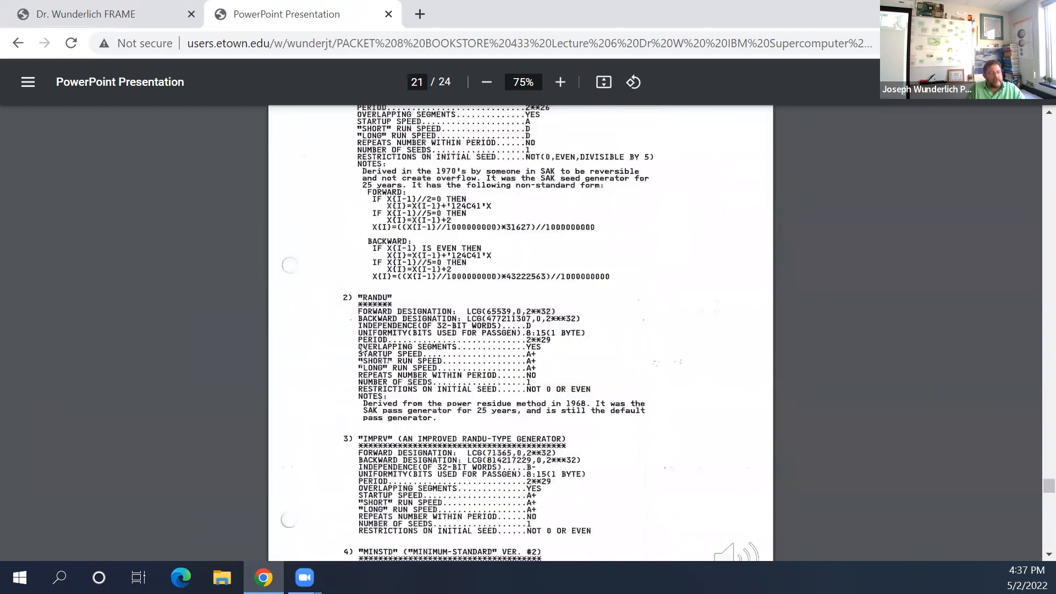
scroll(down, 3)
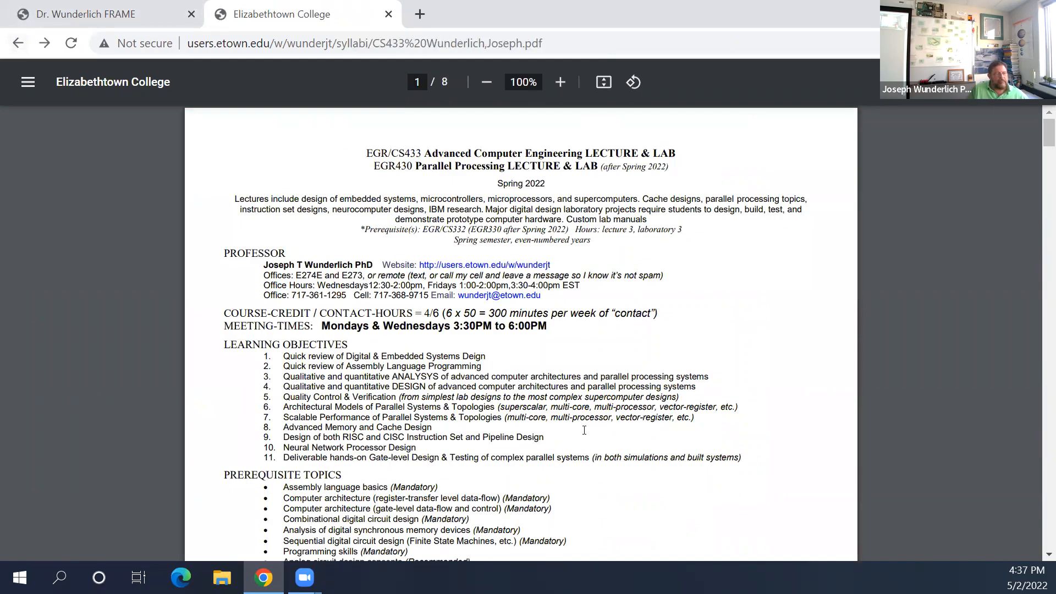
Step: Scroll the syllabus to page 2's IBM S/390 & Z-Series section citing the paper
scroll(down, 3)
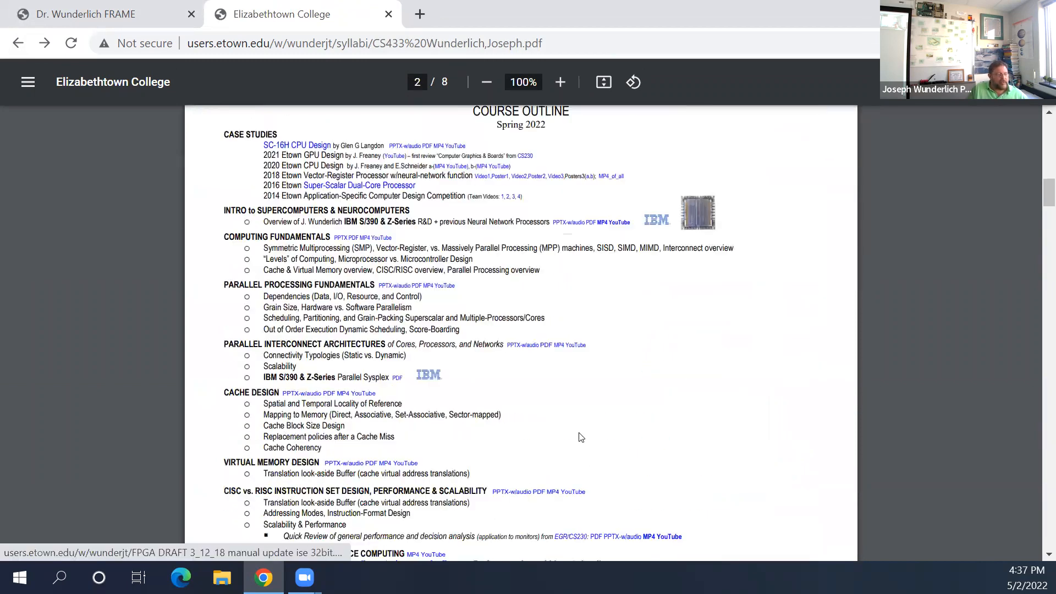
scroll(down, 3)
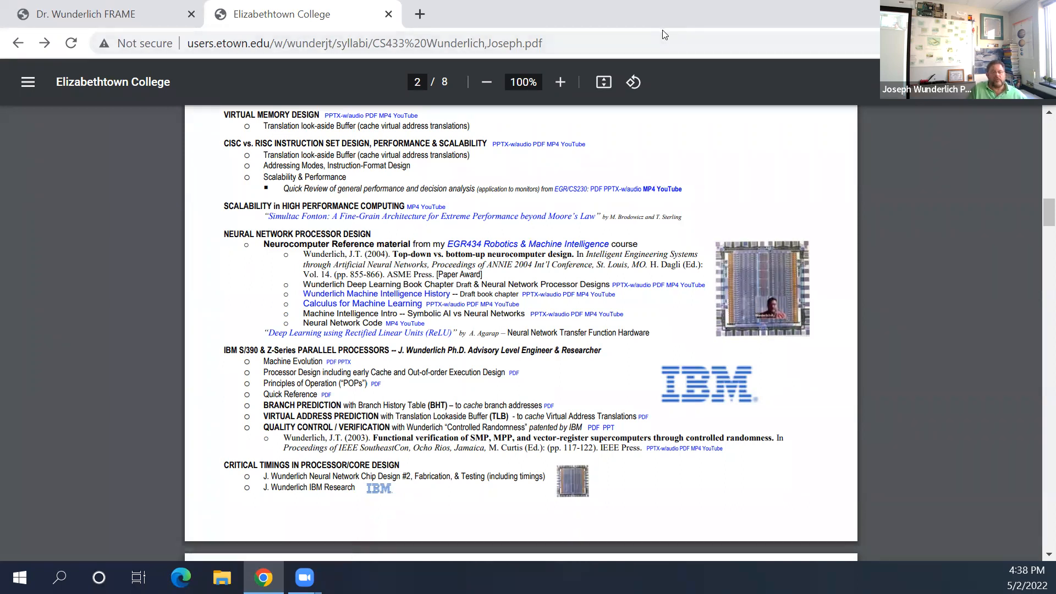
mouse_move(652, 12)
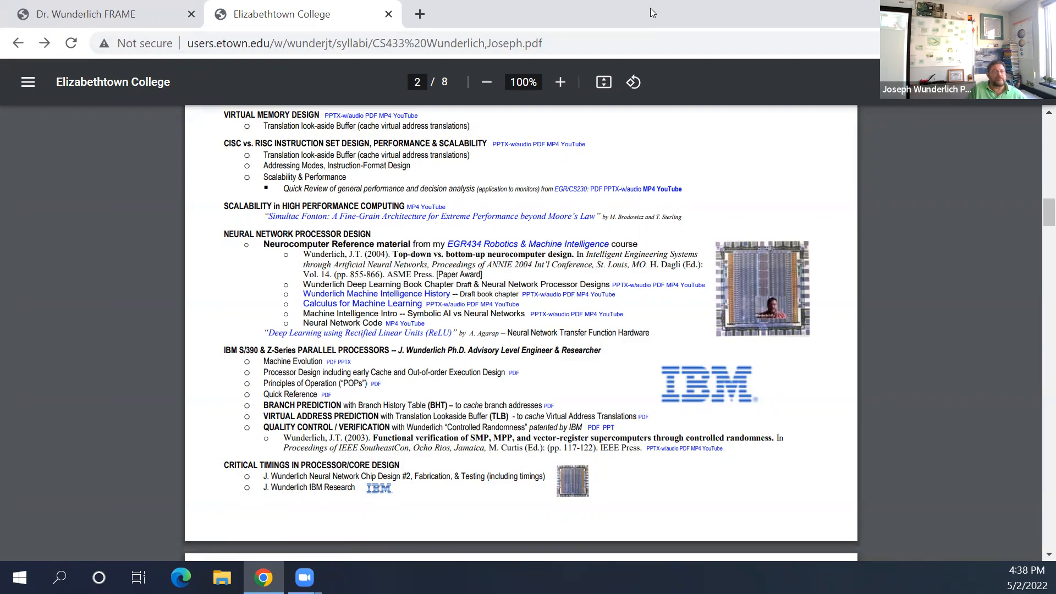